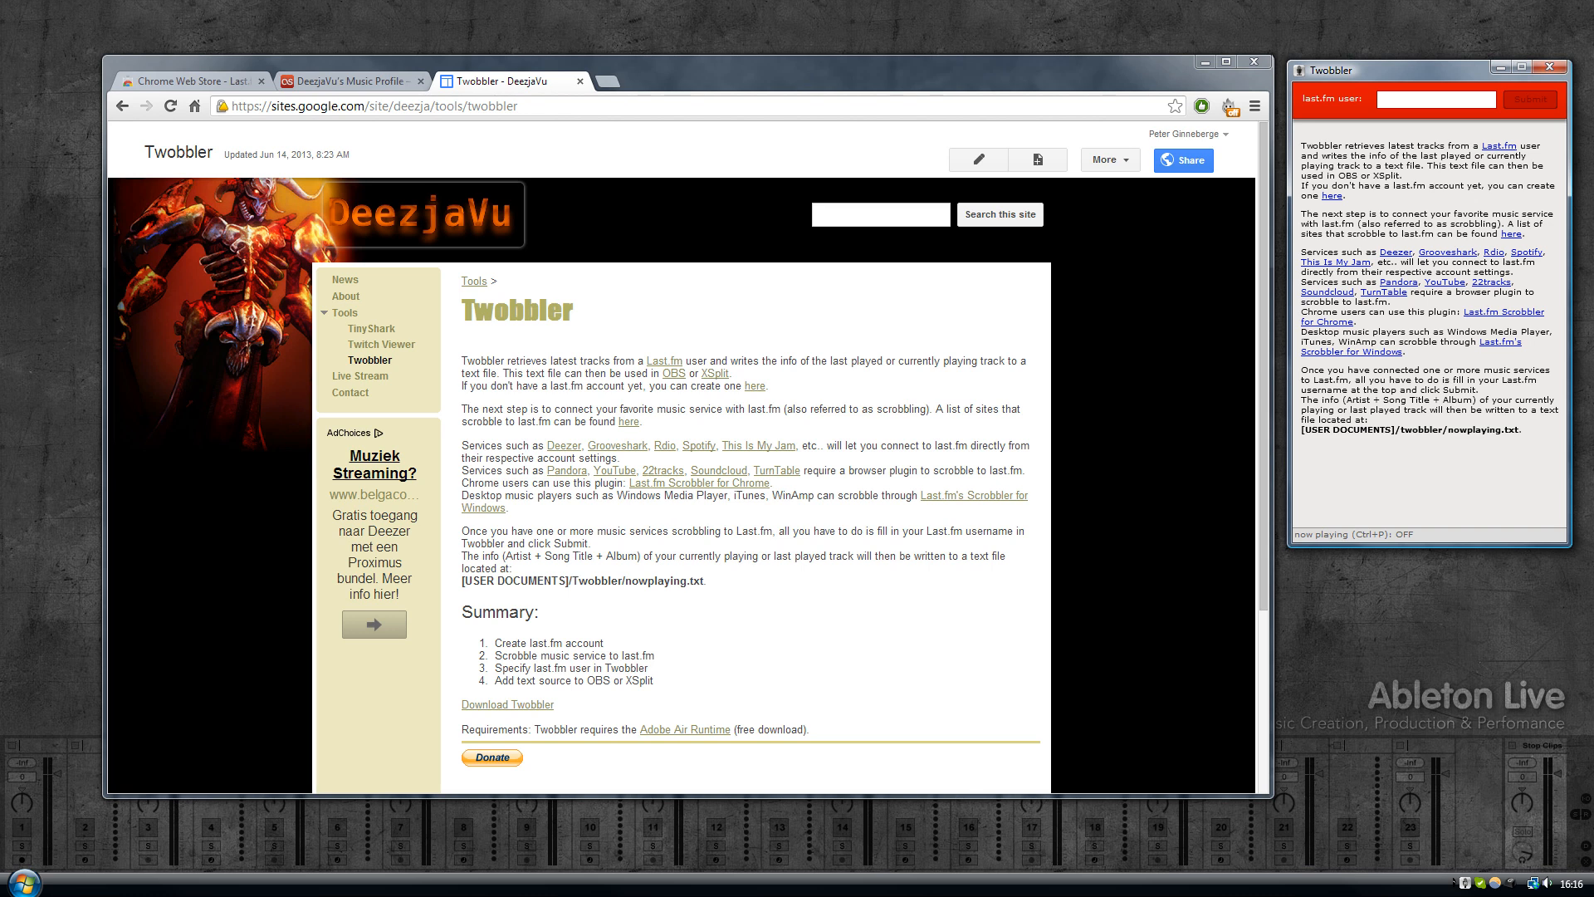
Step: Switch from the Twobbler Google Sites tab to the DeezjaVu's Music Profile Last.fm tab
click(351, 80)
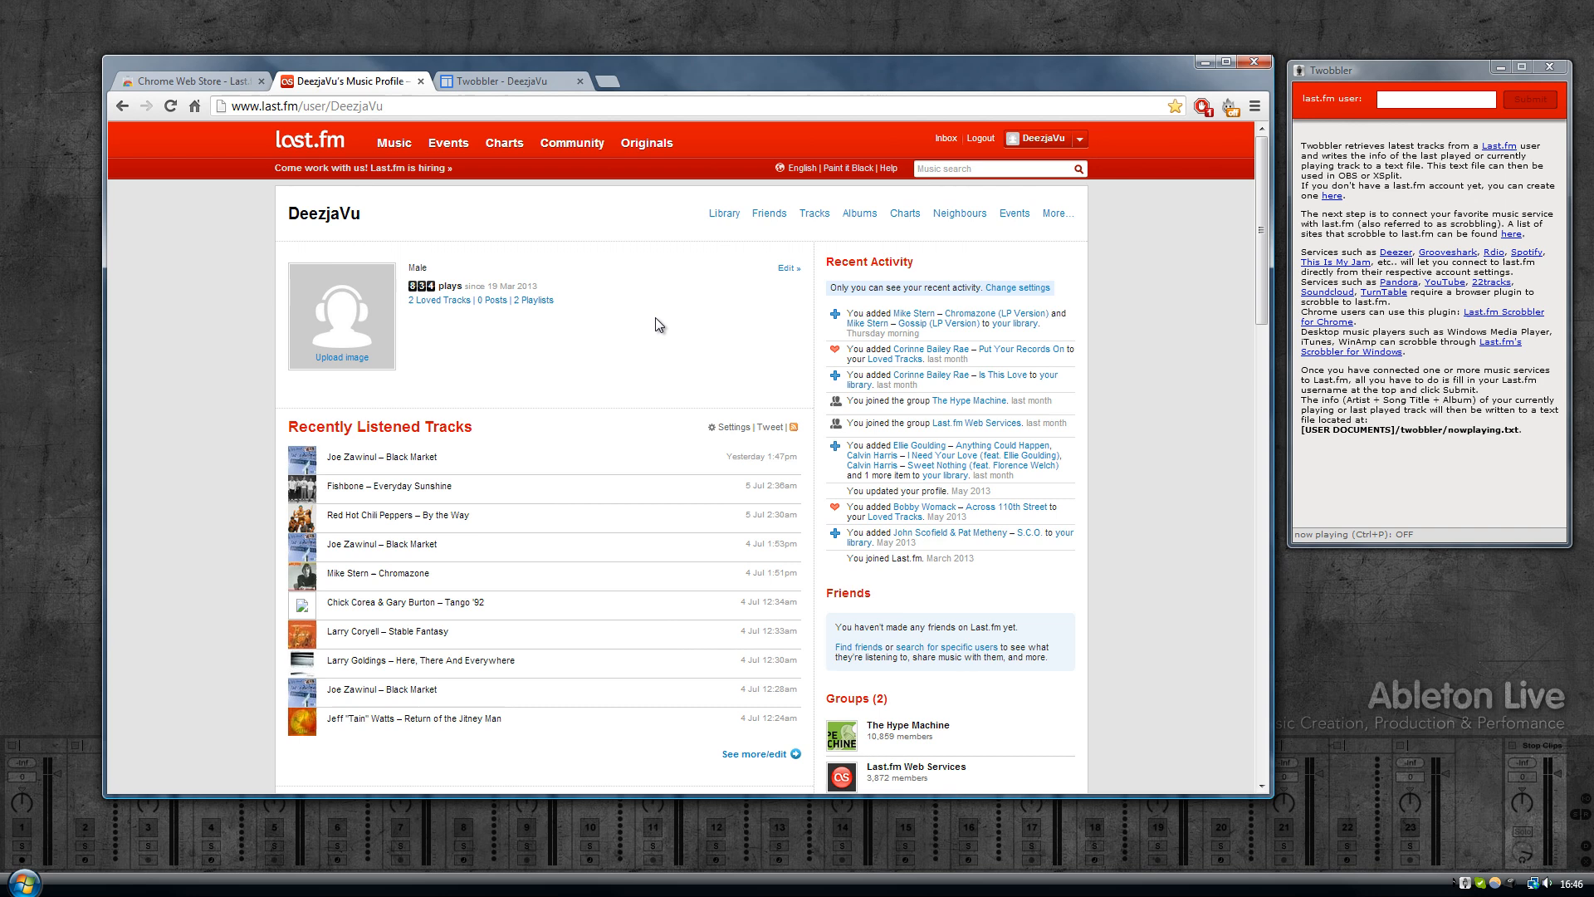
mouse_move(377, 75)
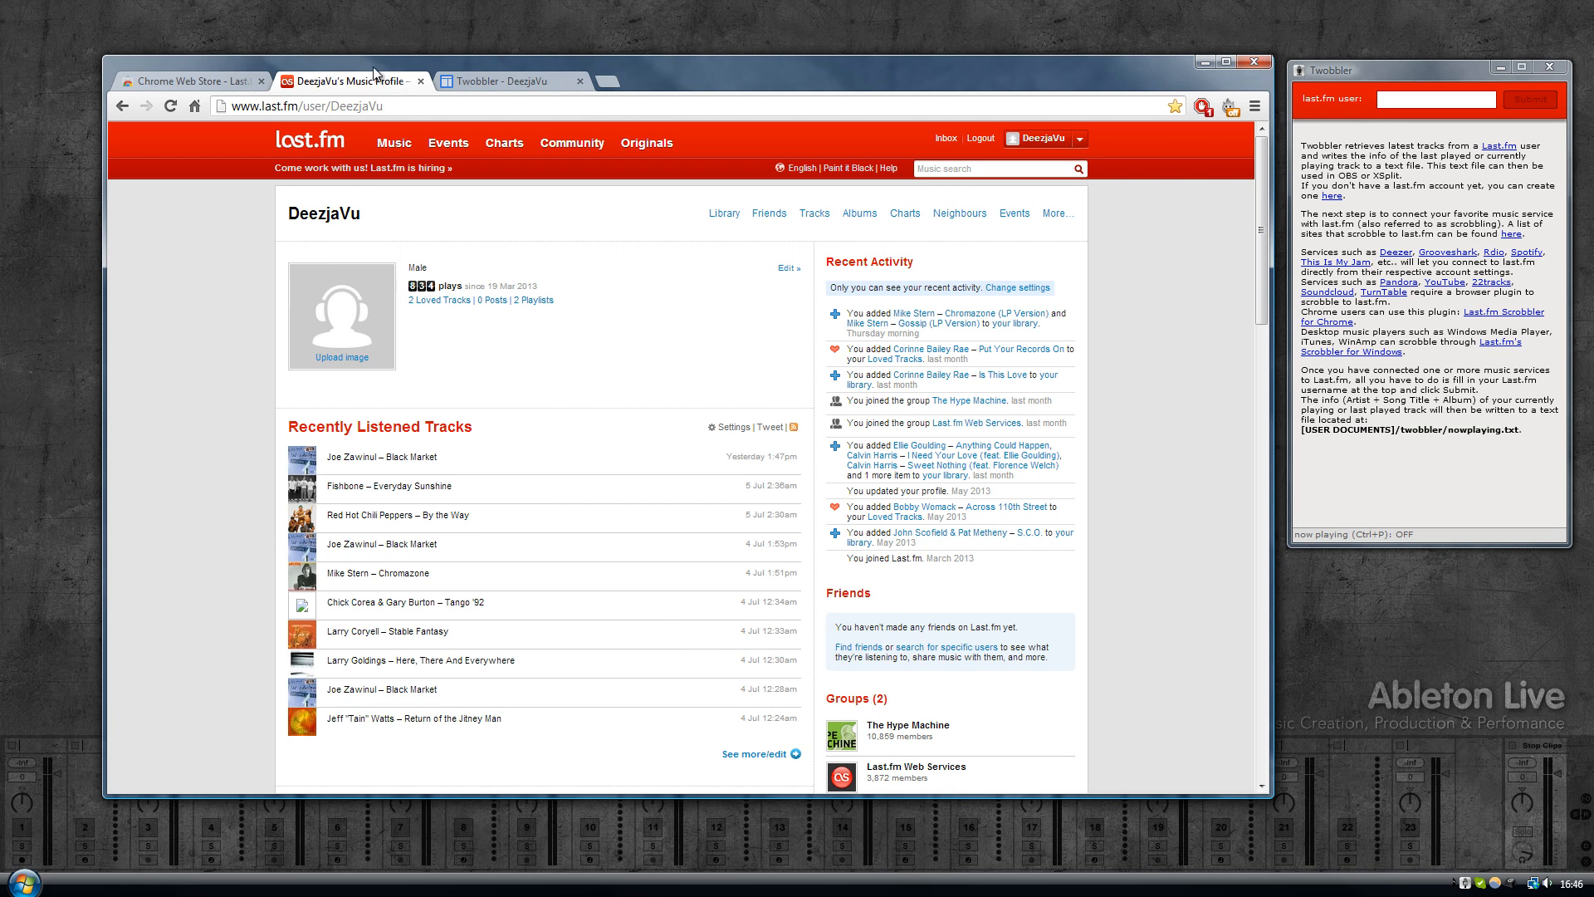
mouse_move(667, 306)
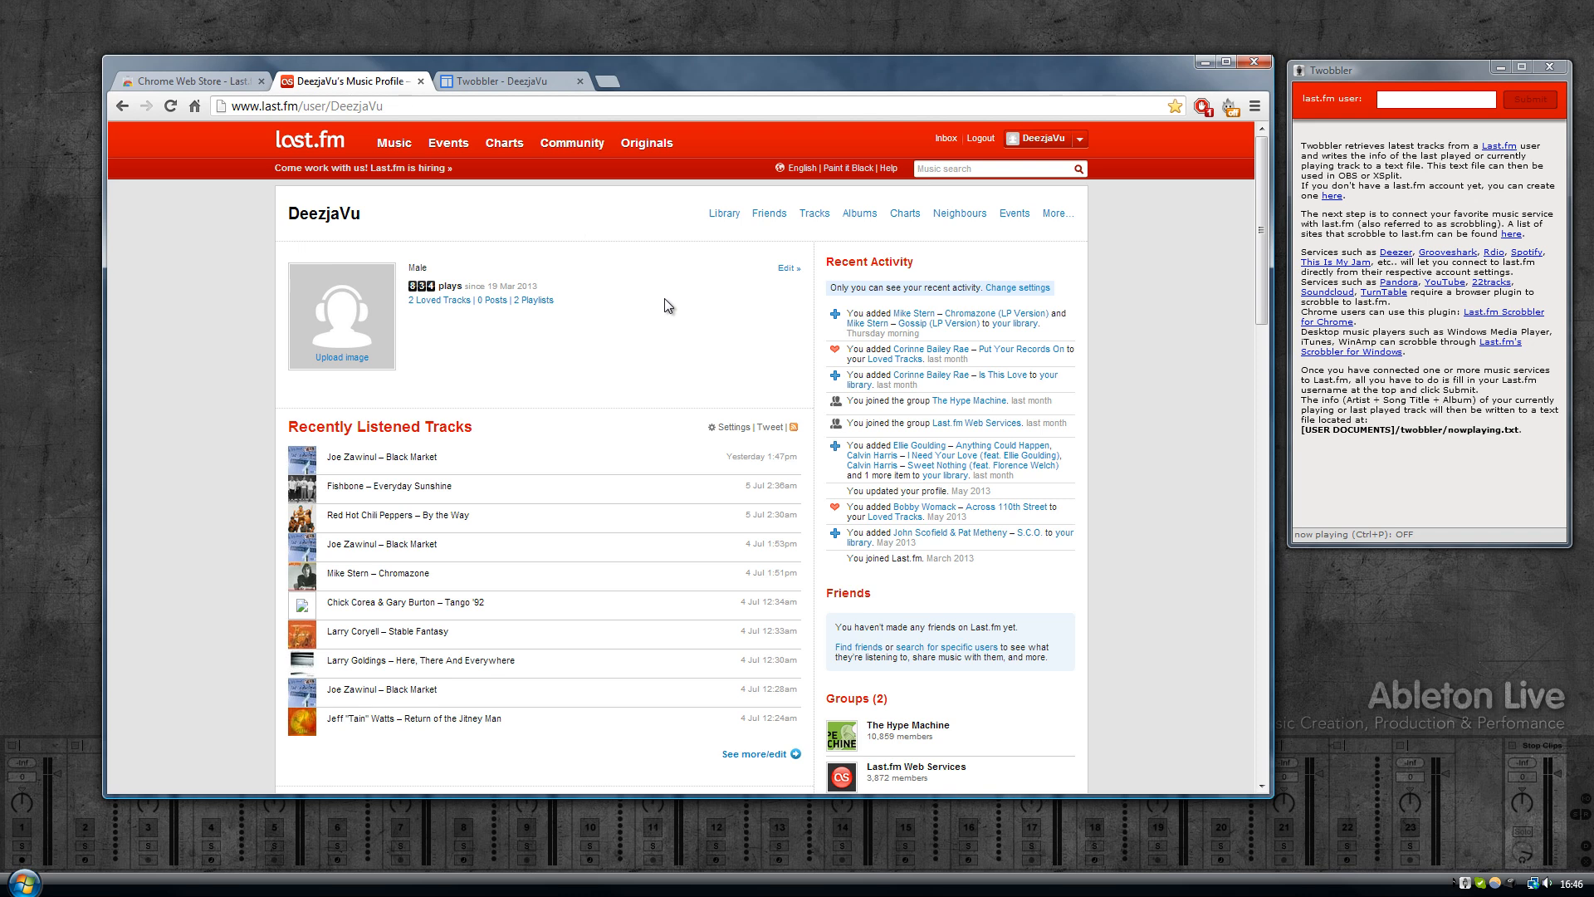
Step: Select the profile username, then reach the Download Desktop App link in the page footer
double_click(323, 214)
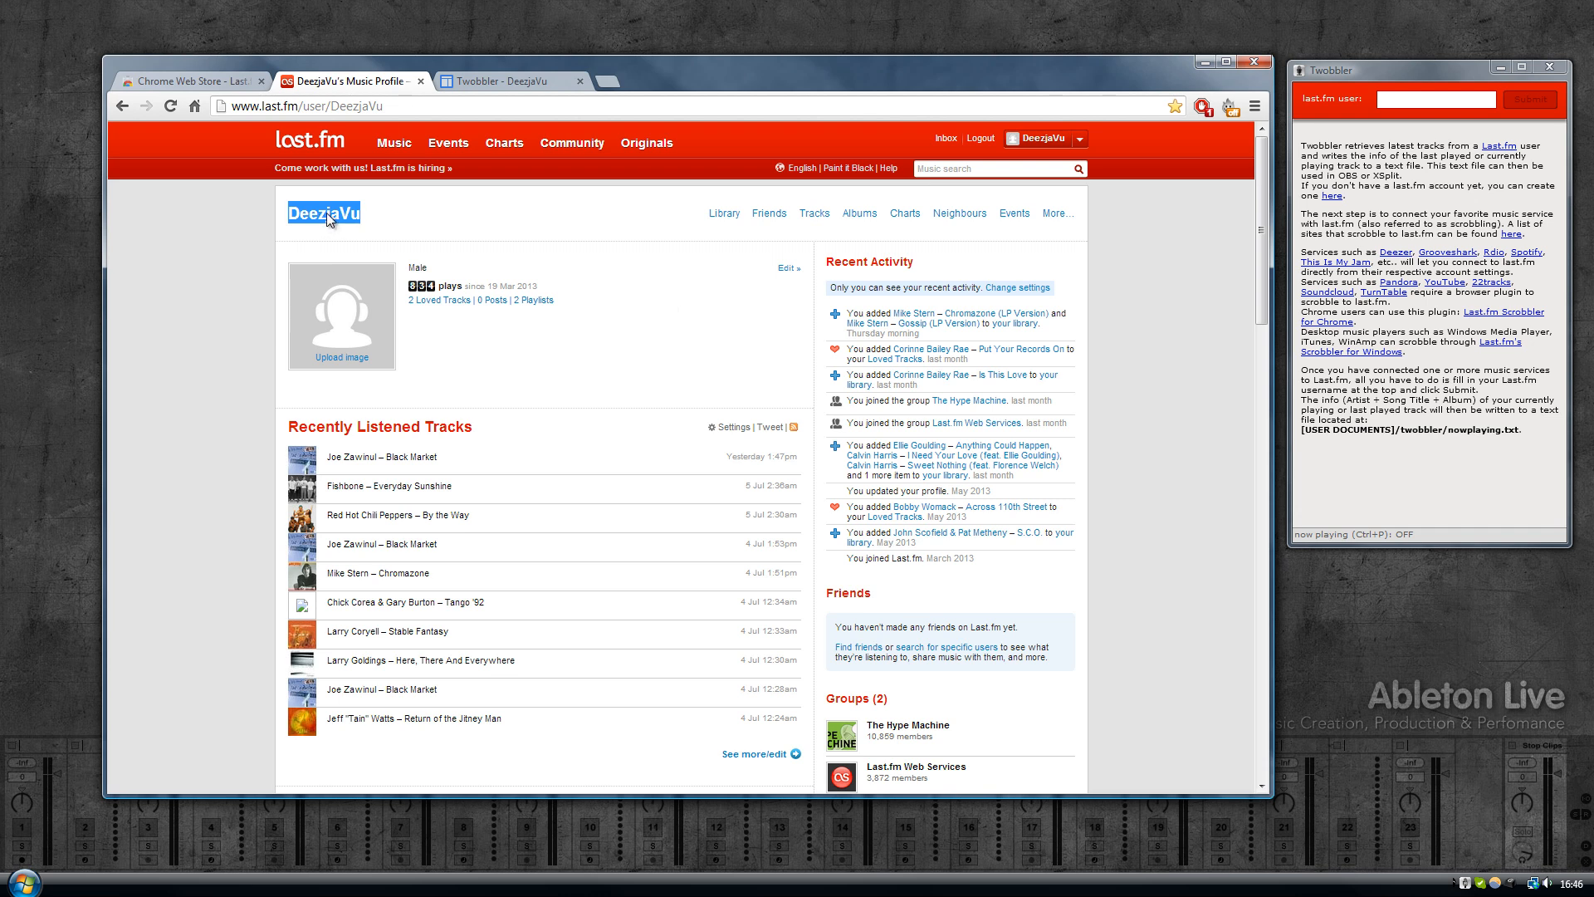
mouse_move(847, 221)
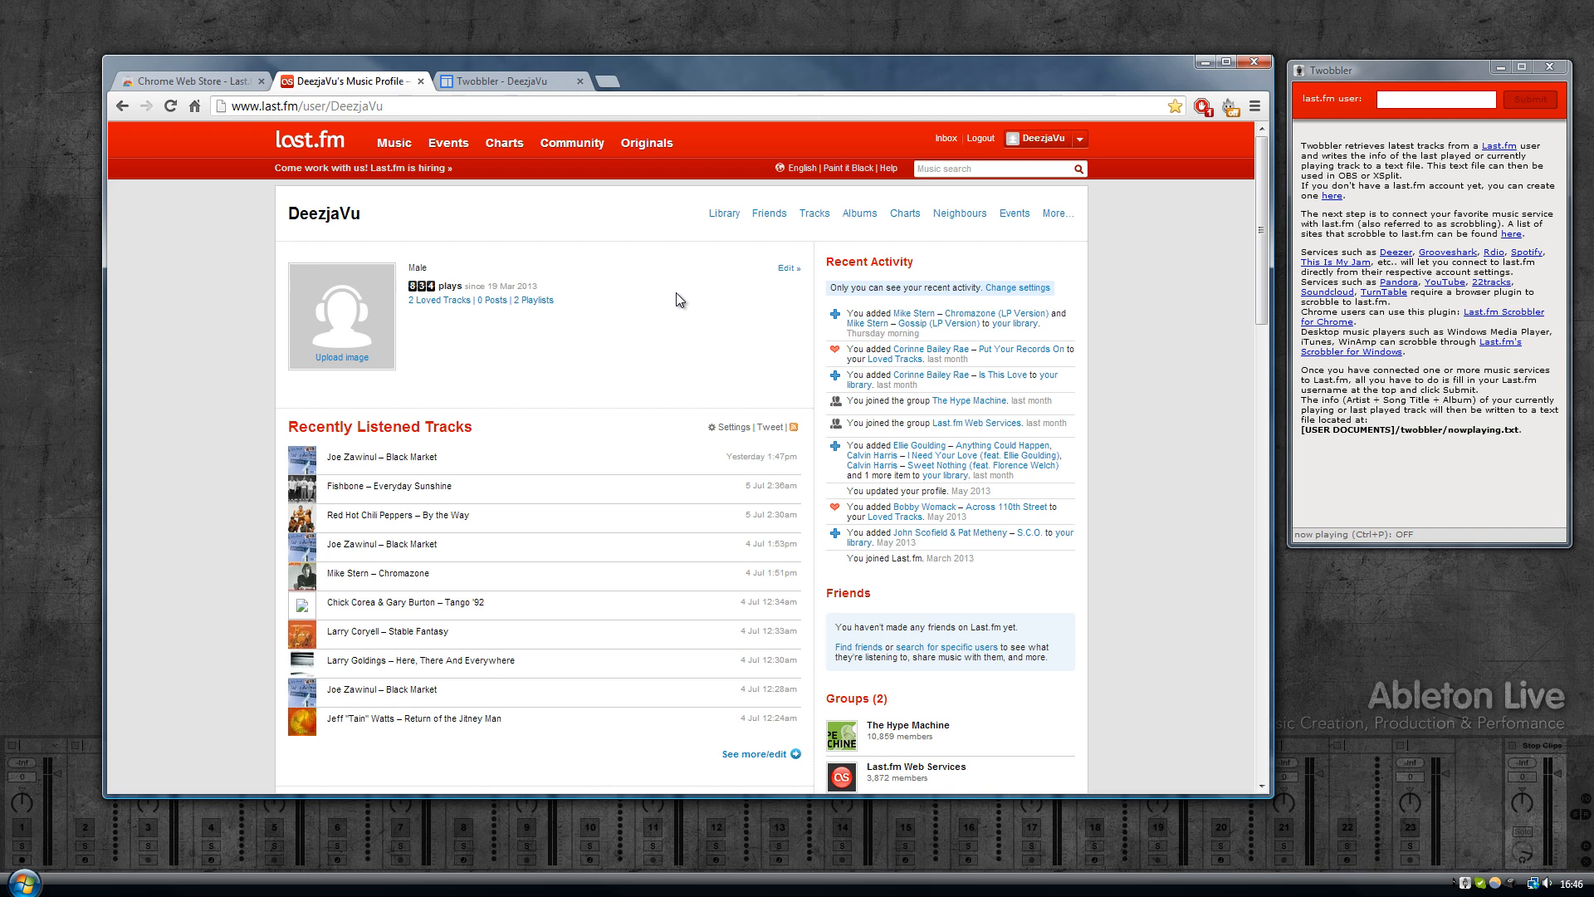
scroll(down, 3)
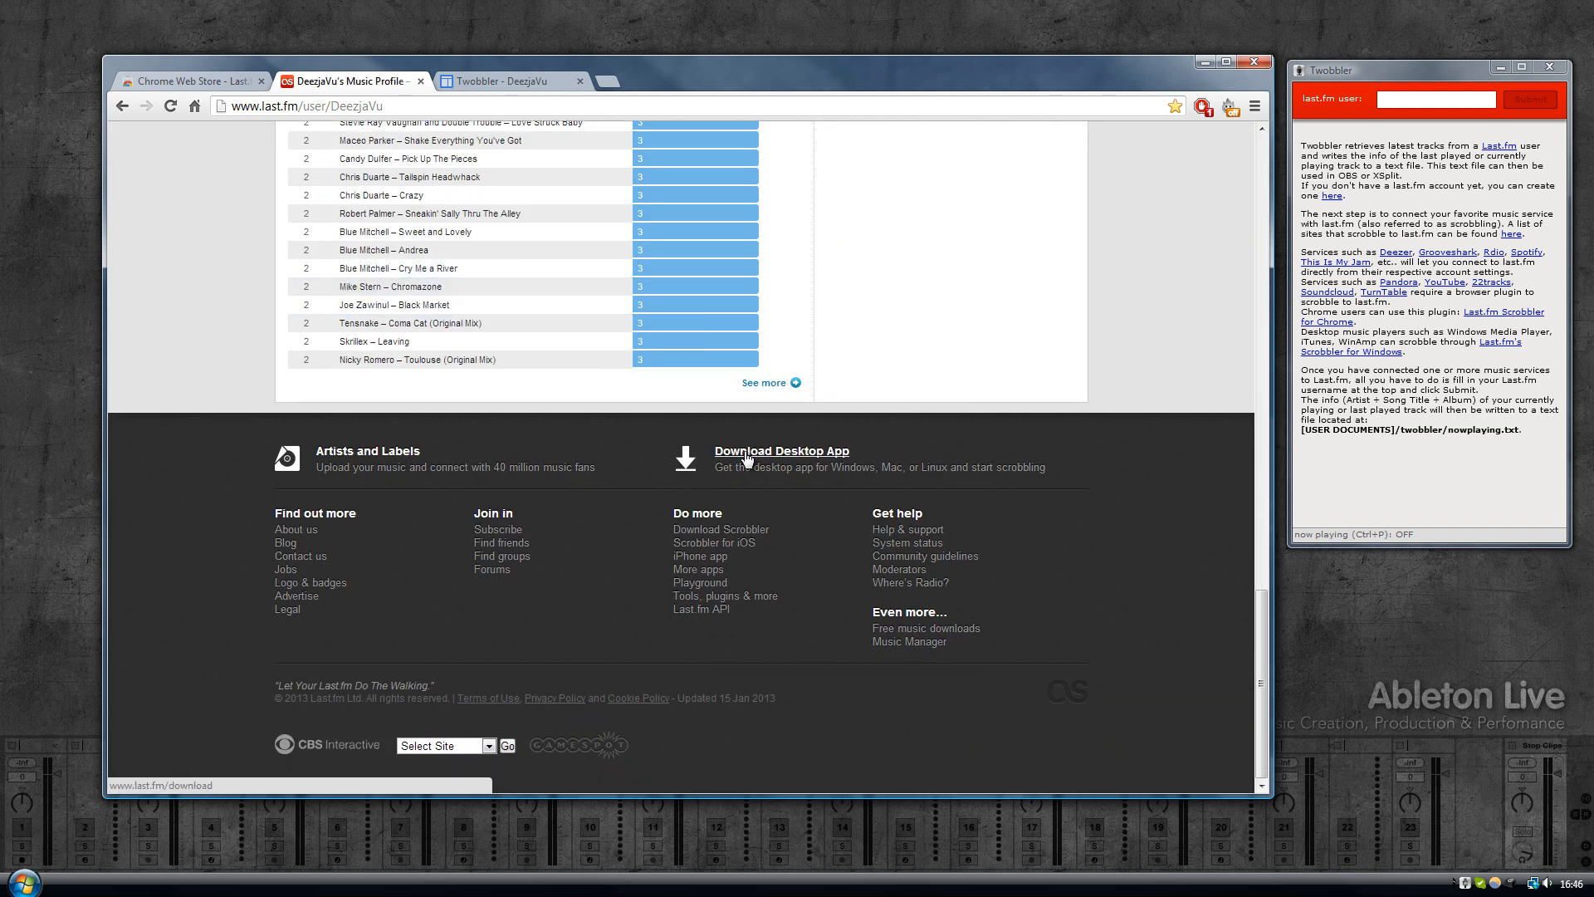
click(780, 450)
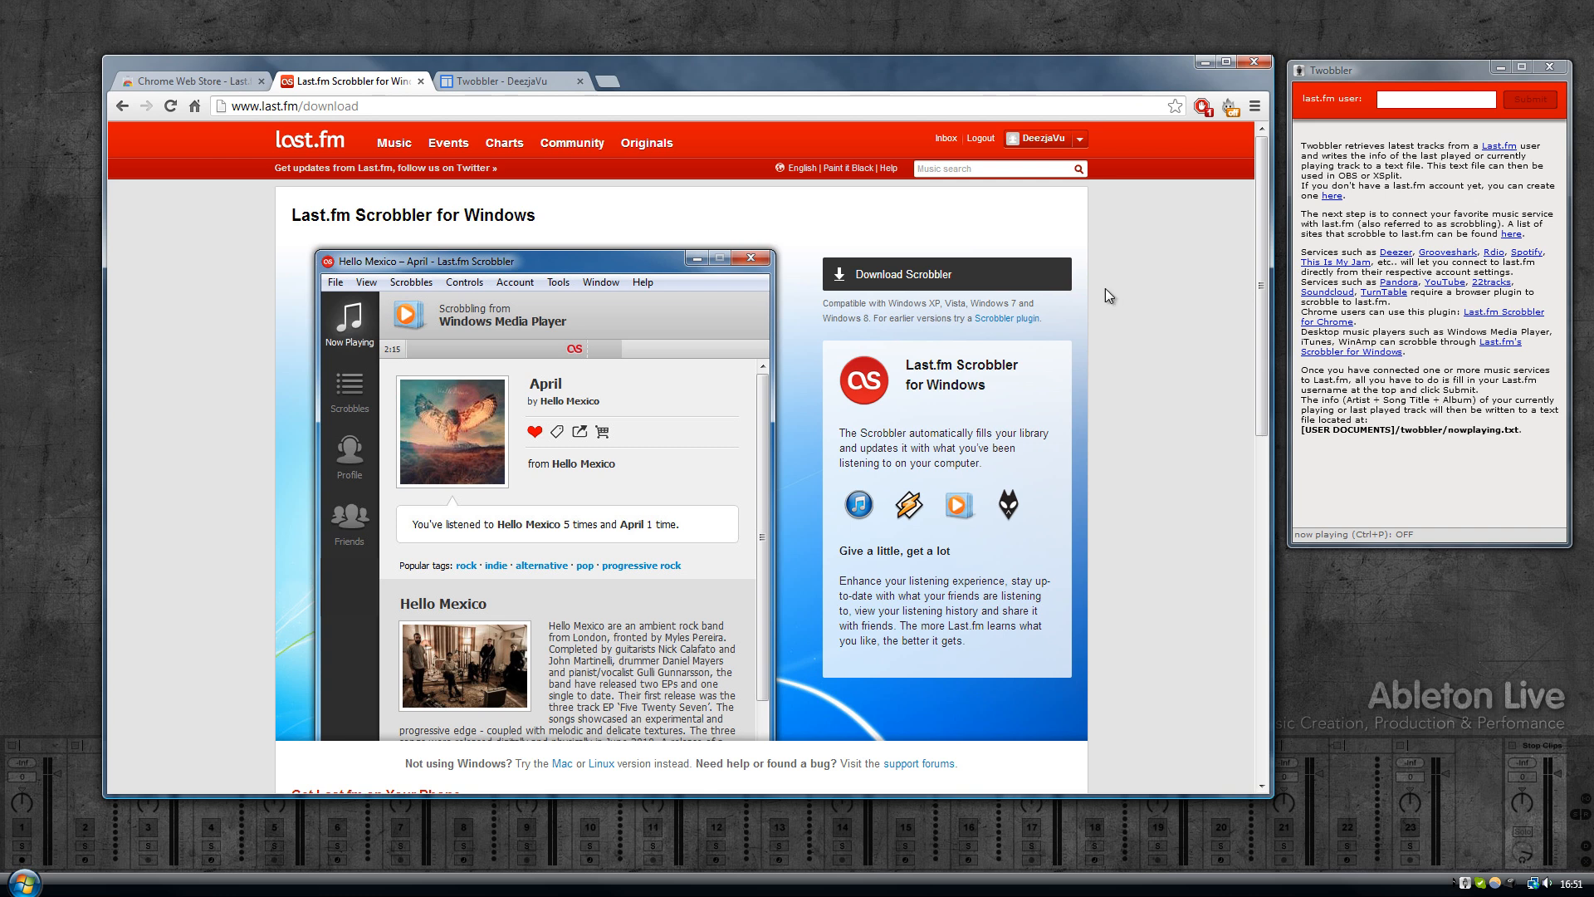
Step: Return to the Last.fm profile page and copy the username DeezjaVu
click(1042, 138)
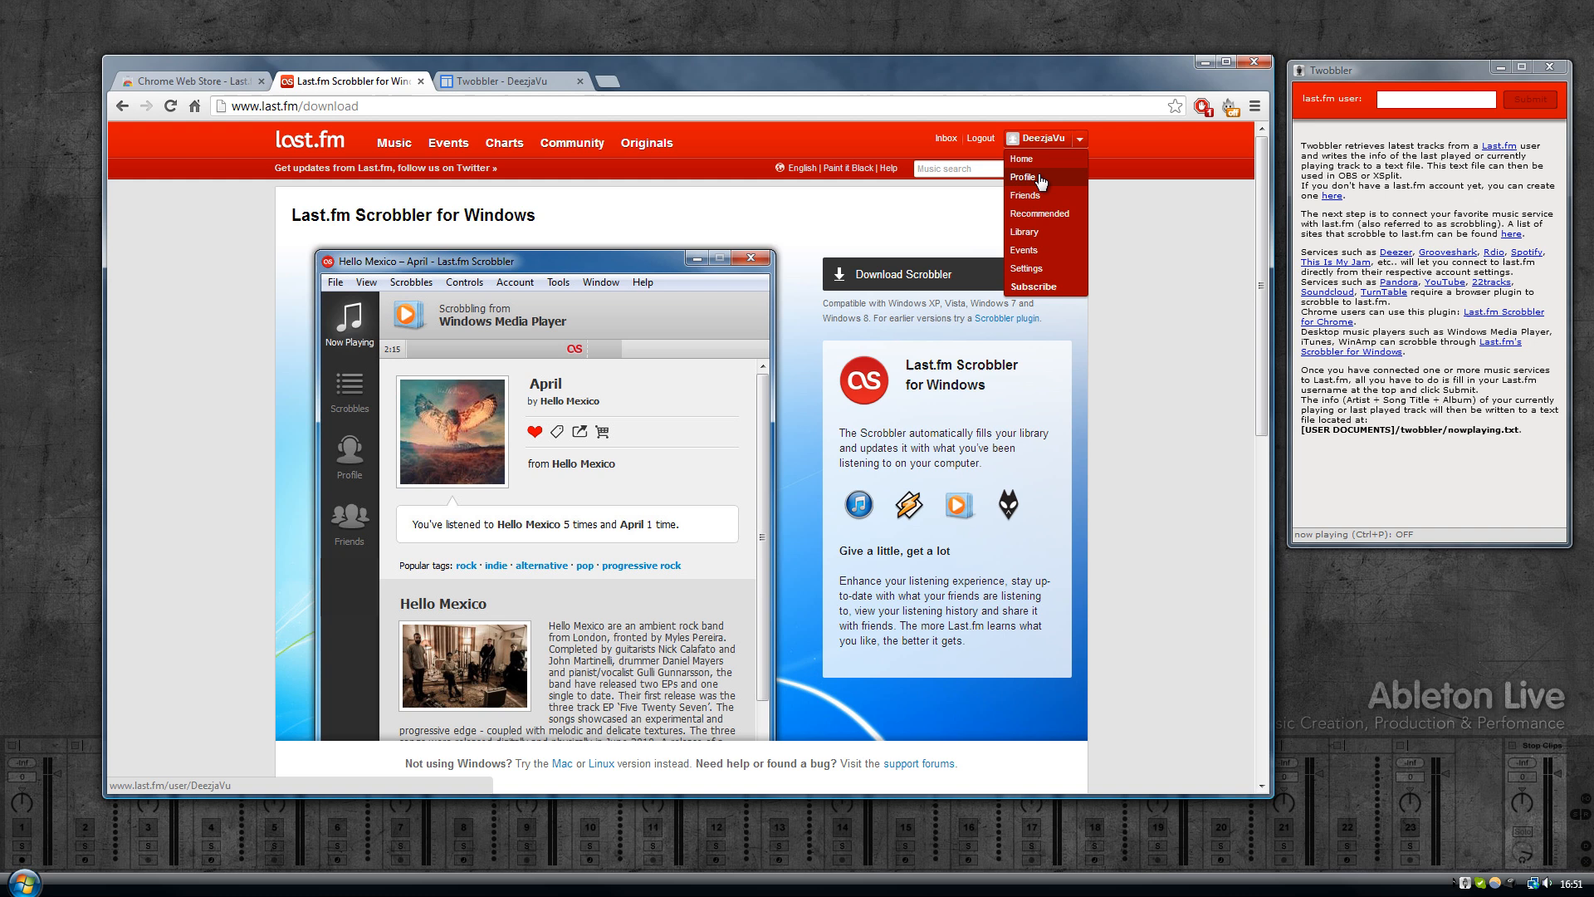
click(1023, 176)
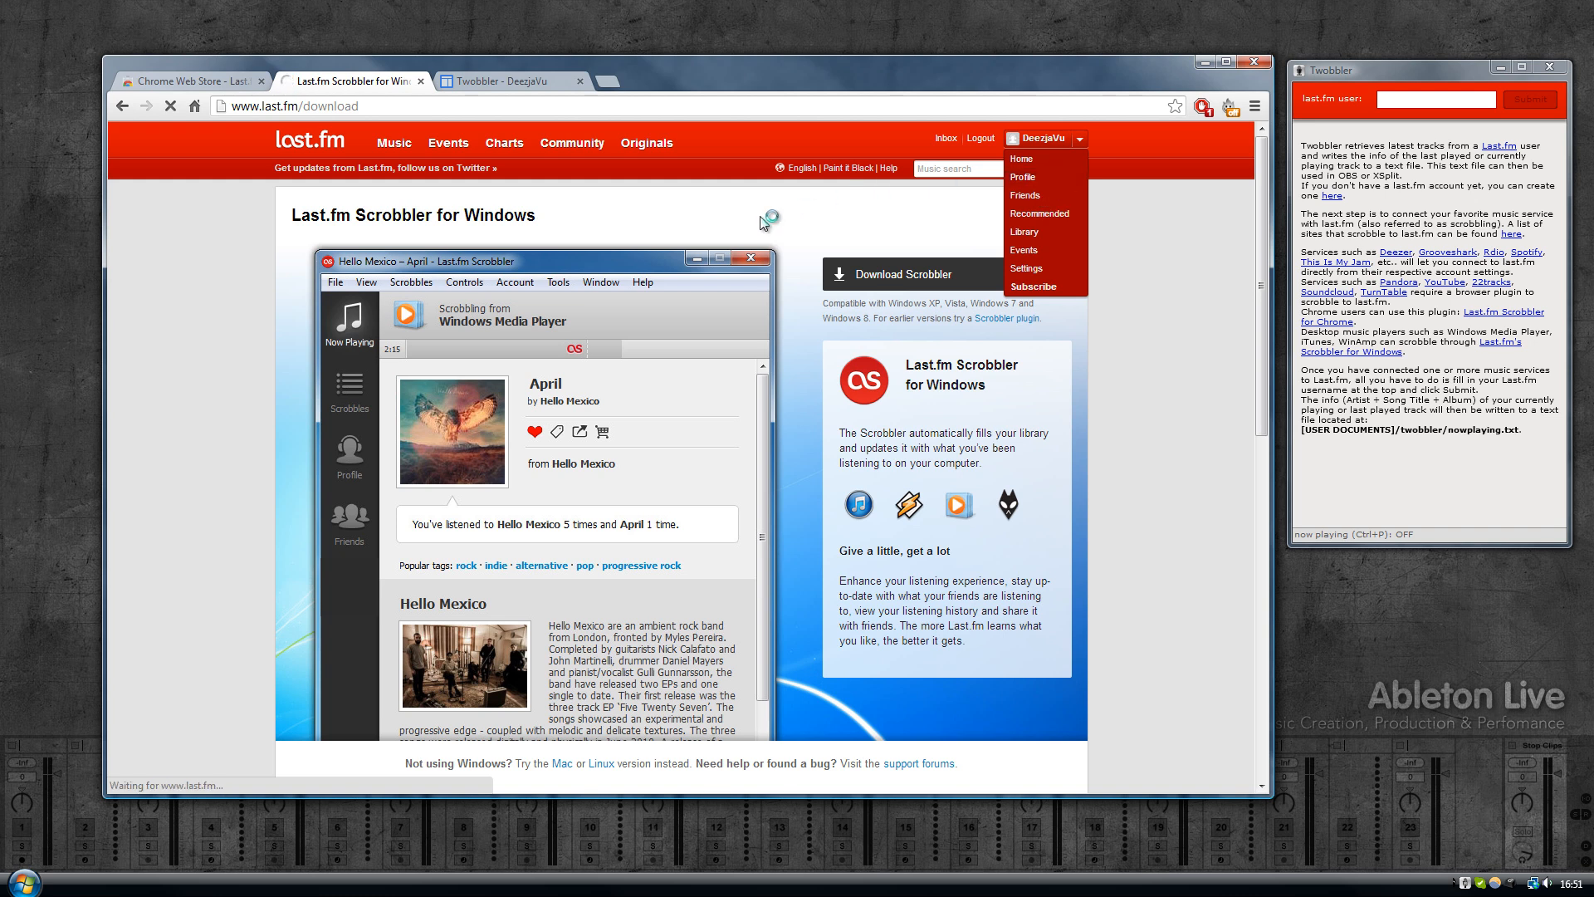
click(1021, 176)
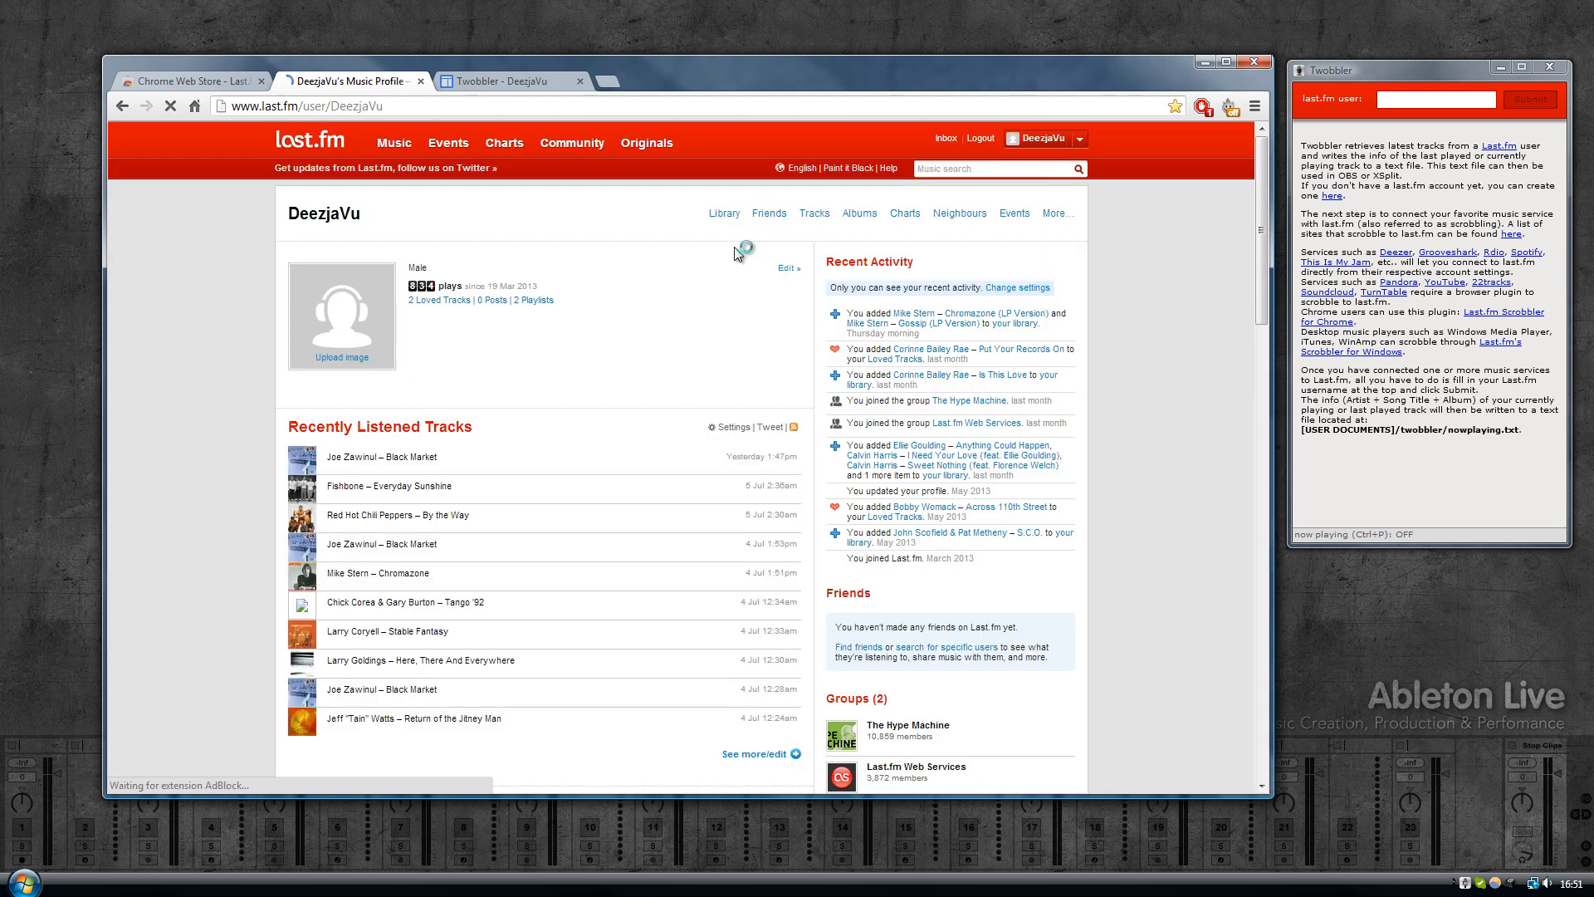
right_click(324, 214)
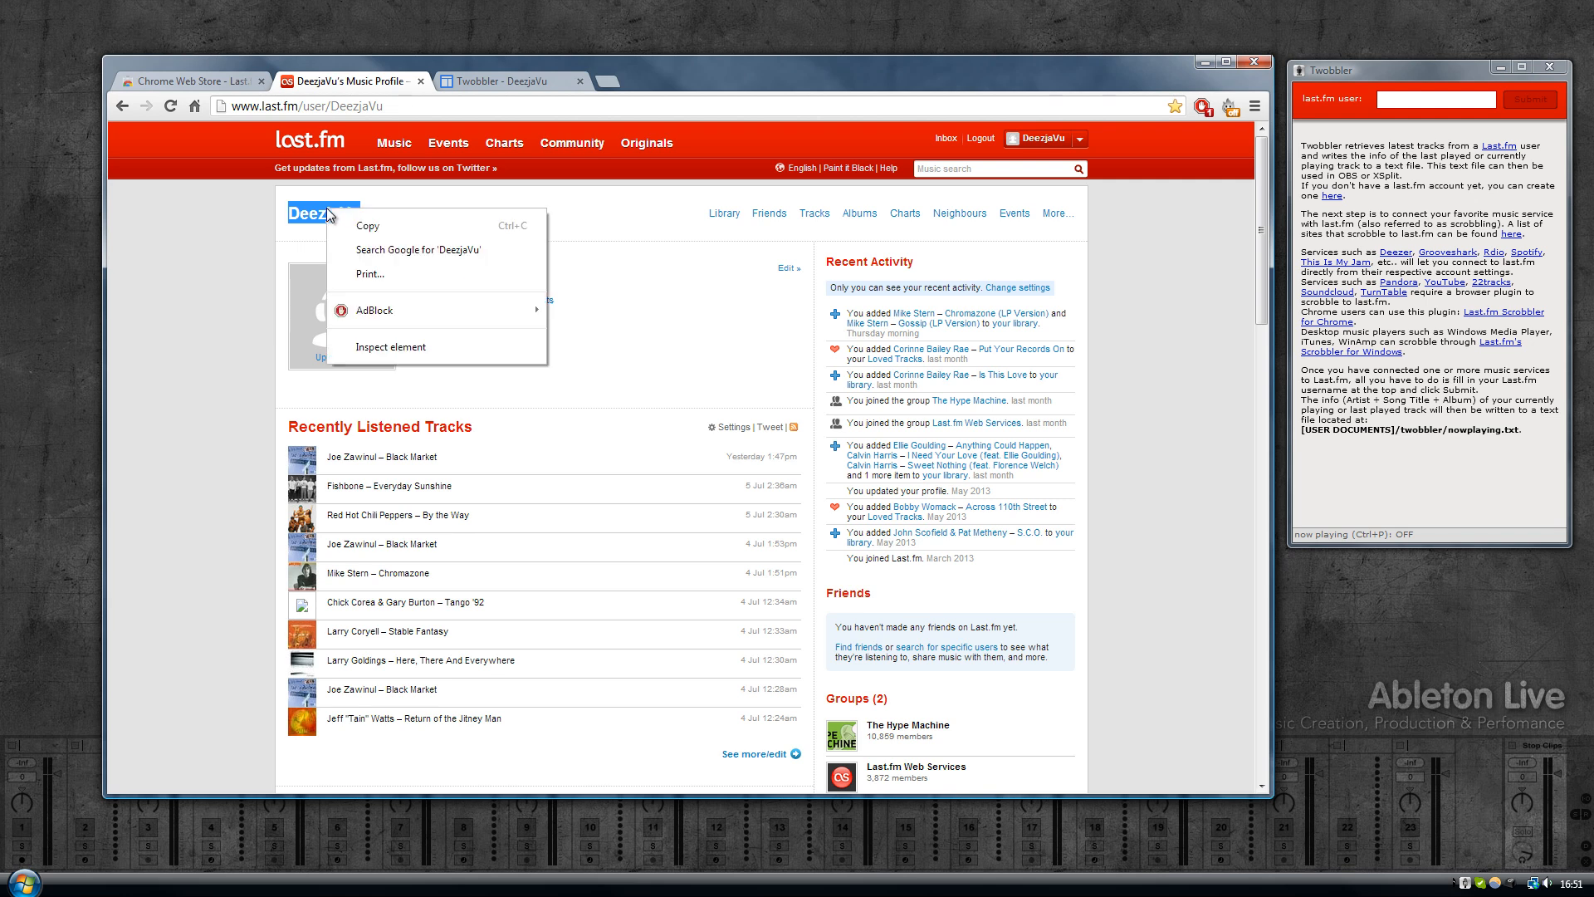
click(1435, 100)
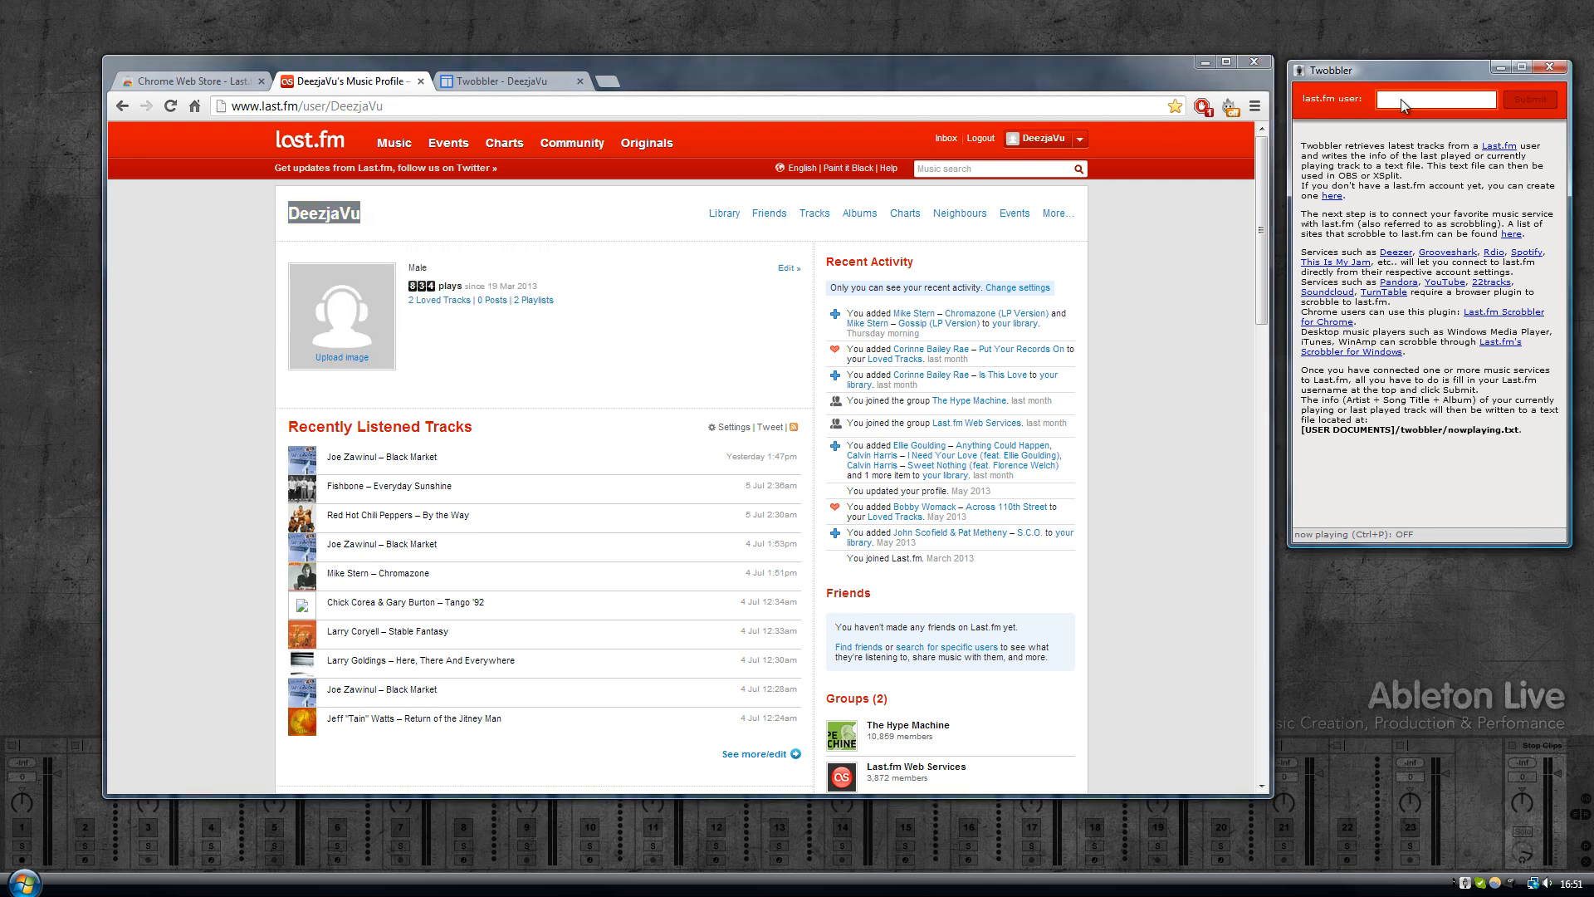
Step: Submit the username DeezjaVu in Twobbler's last.fm user field
text(DeezjaVu)
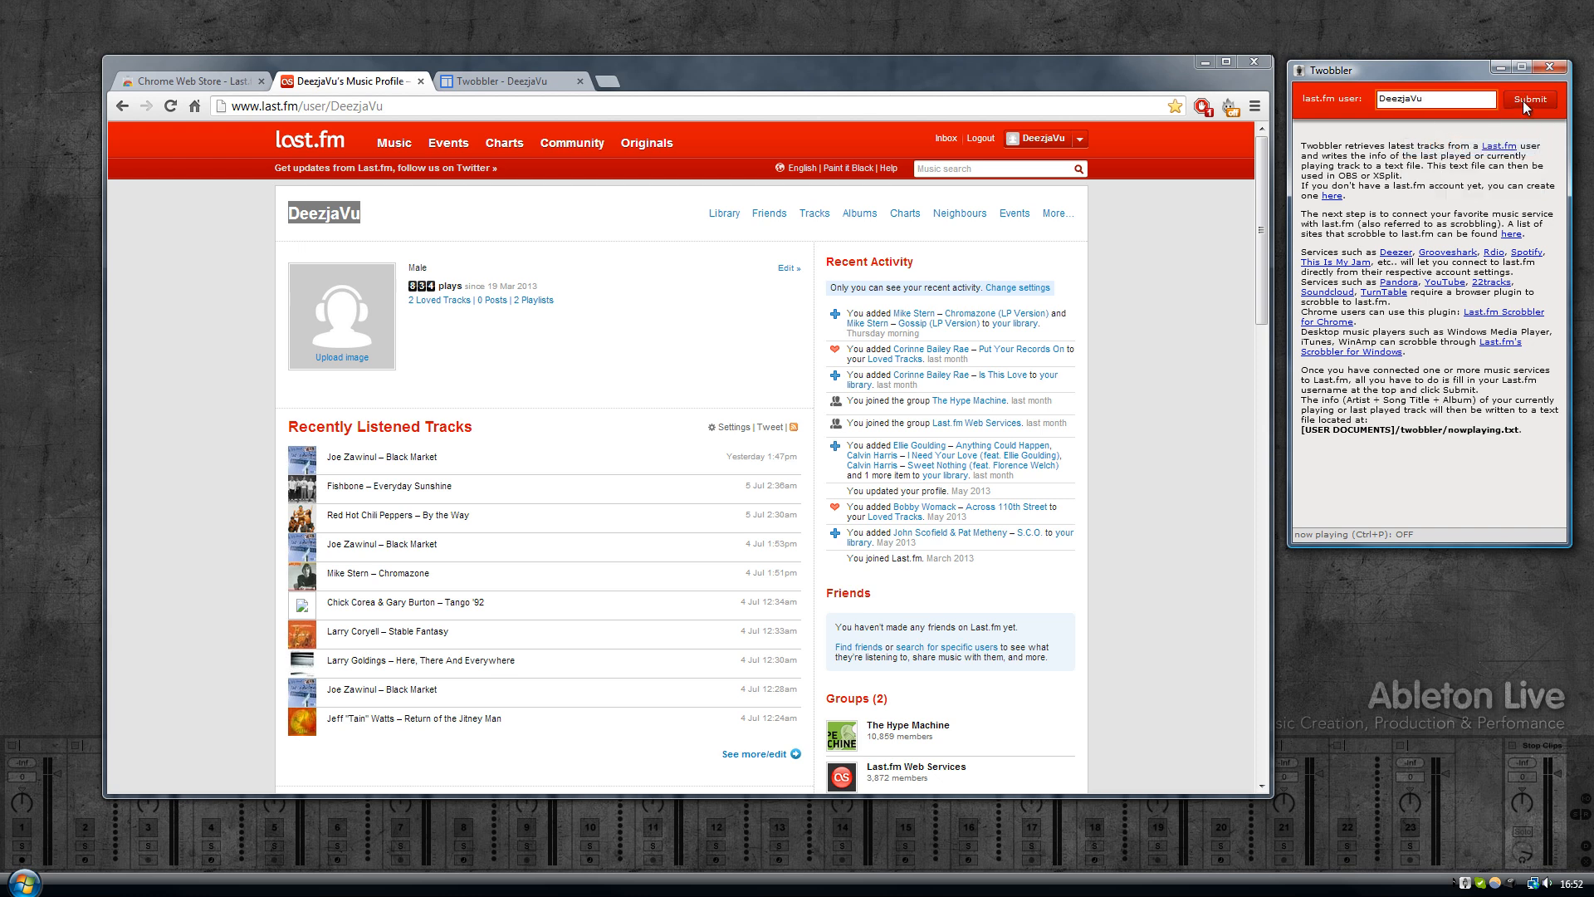
click(1529, 98)
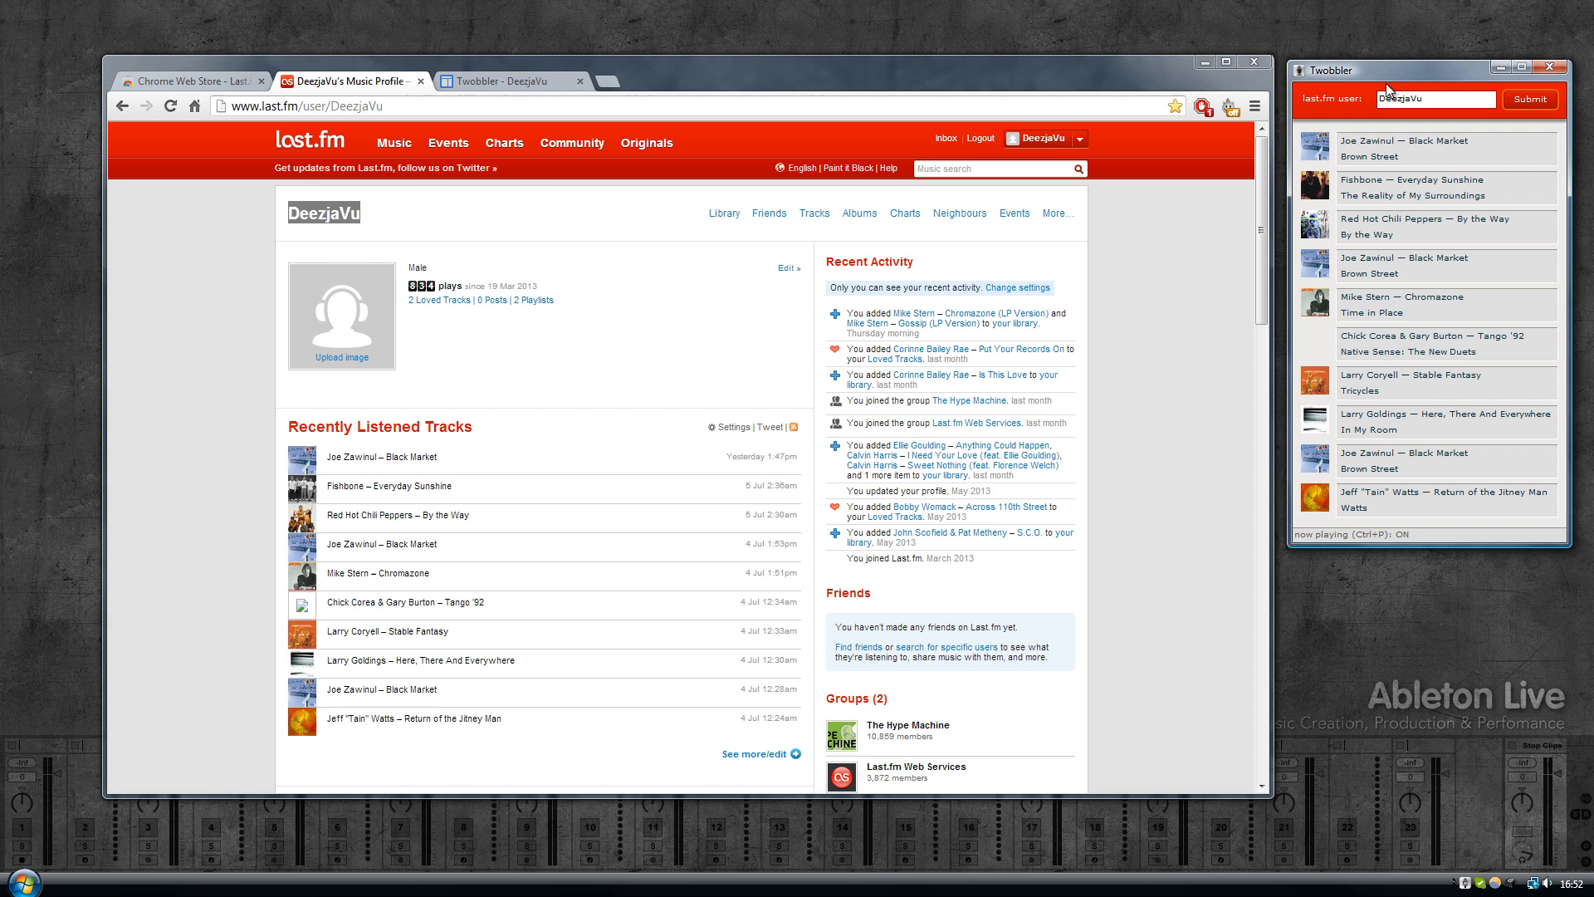
mouse_move(1315, 334)
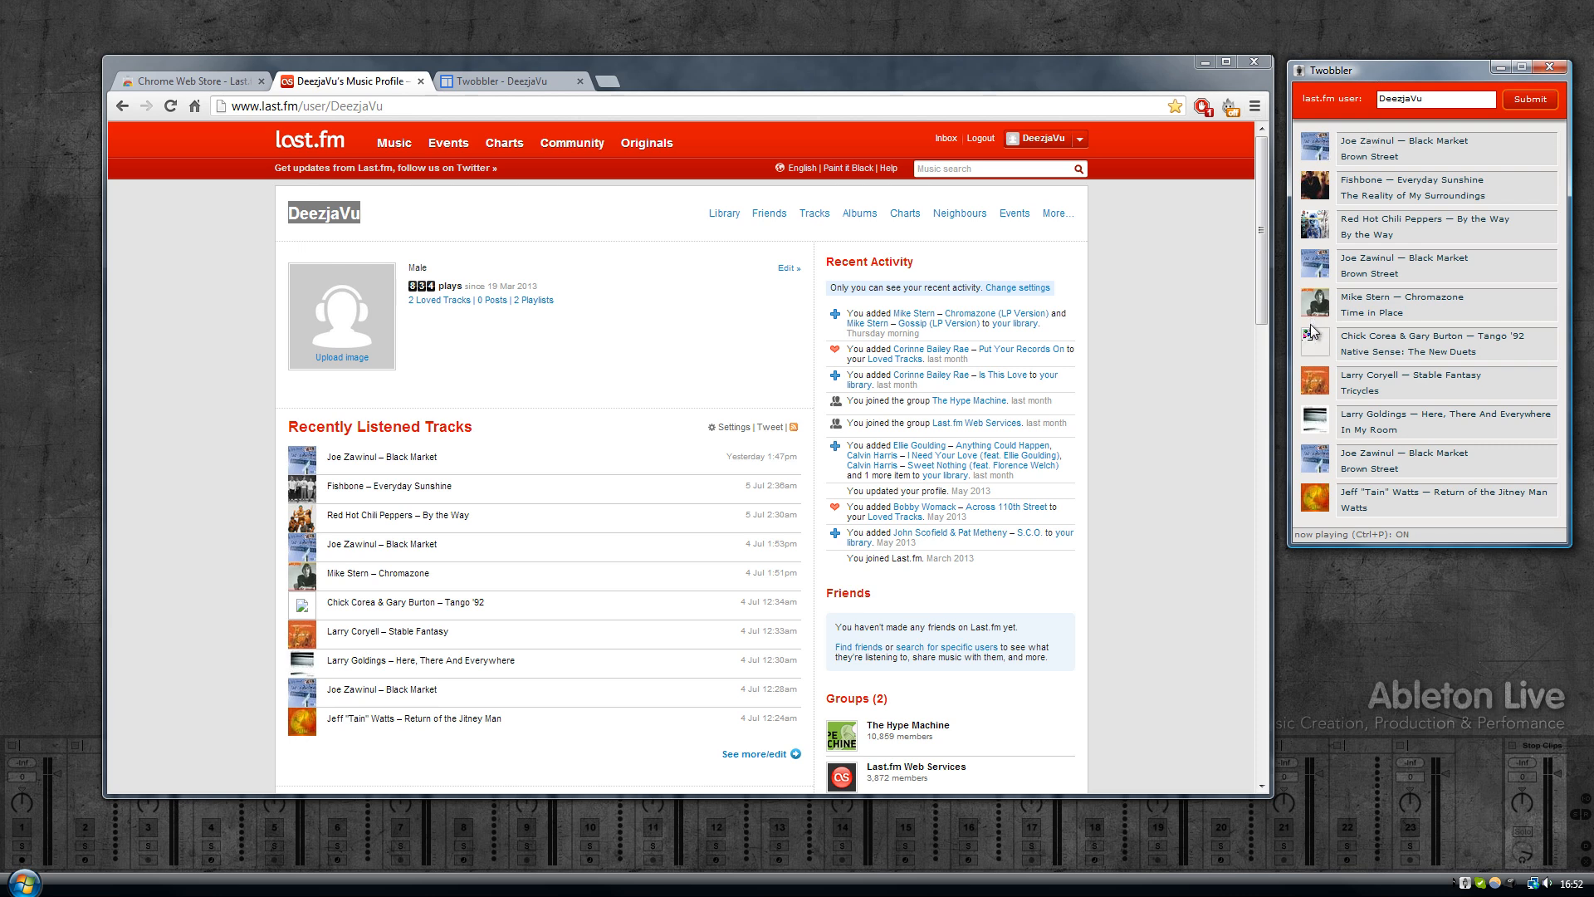
mouse_move(1328, 196)
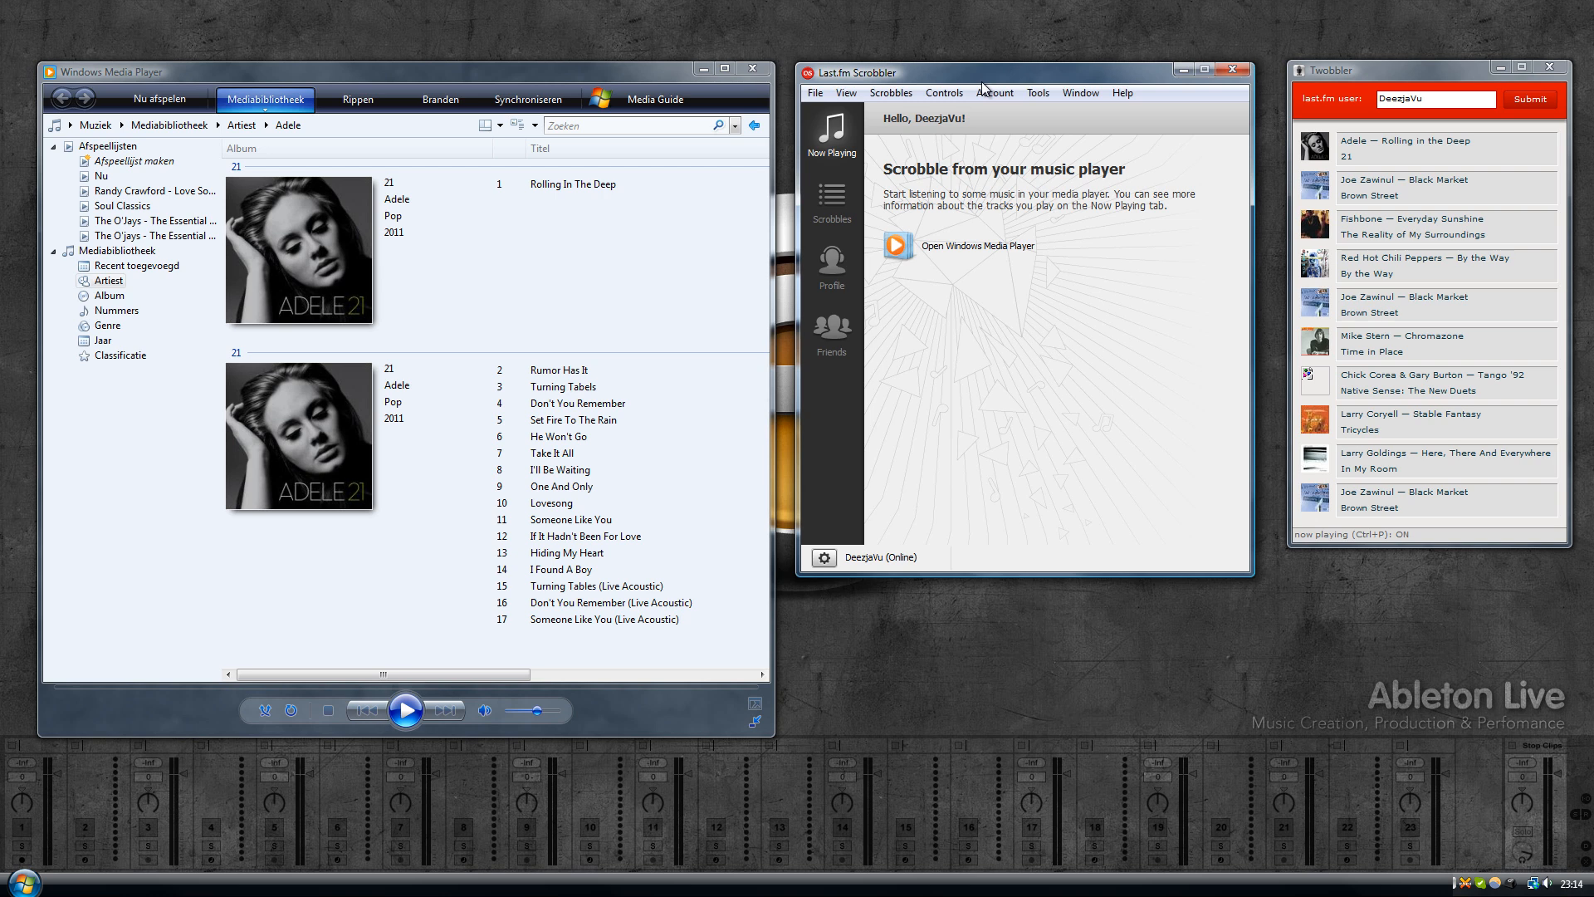
mouse_move(911, 253)
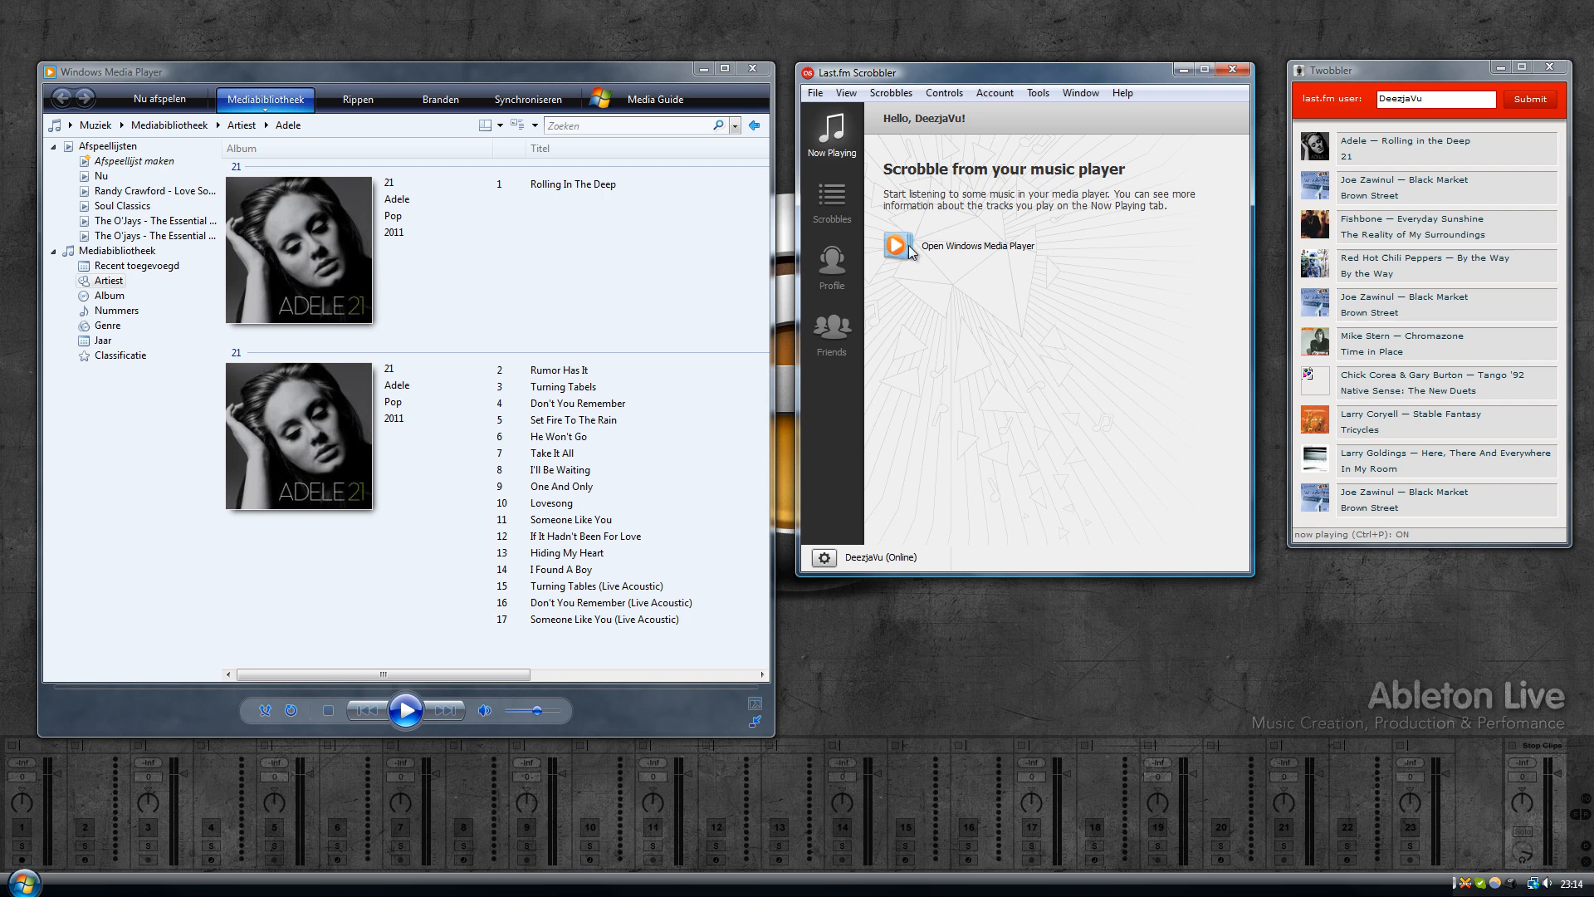
mouse_move(773, 308)
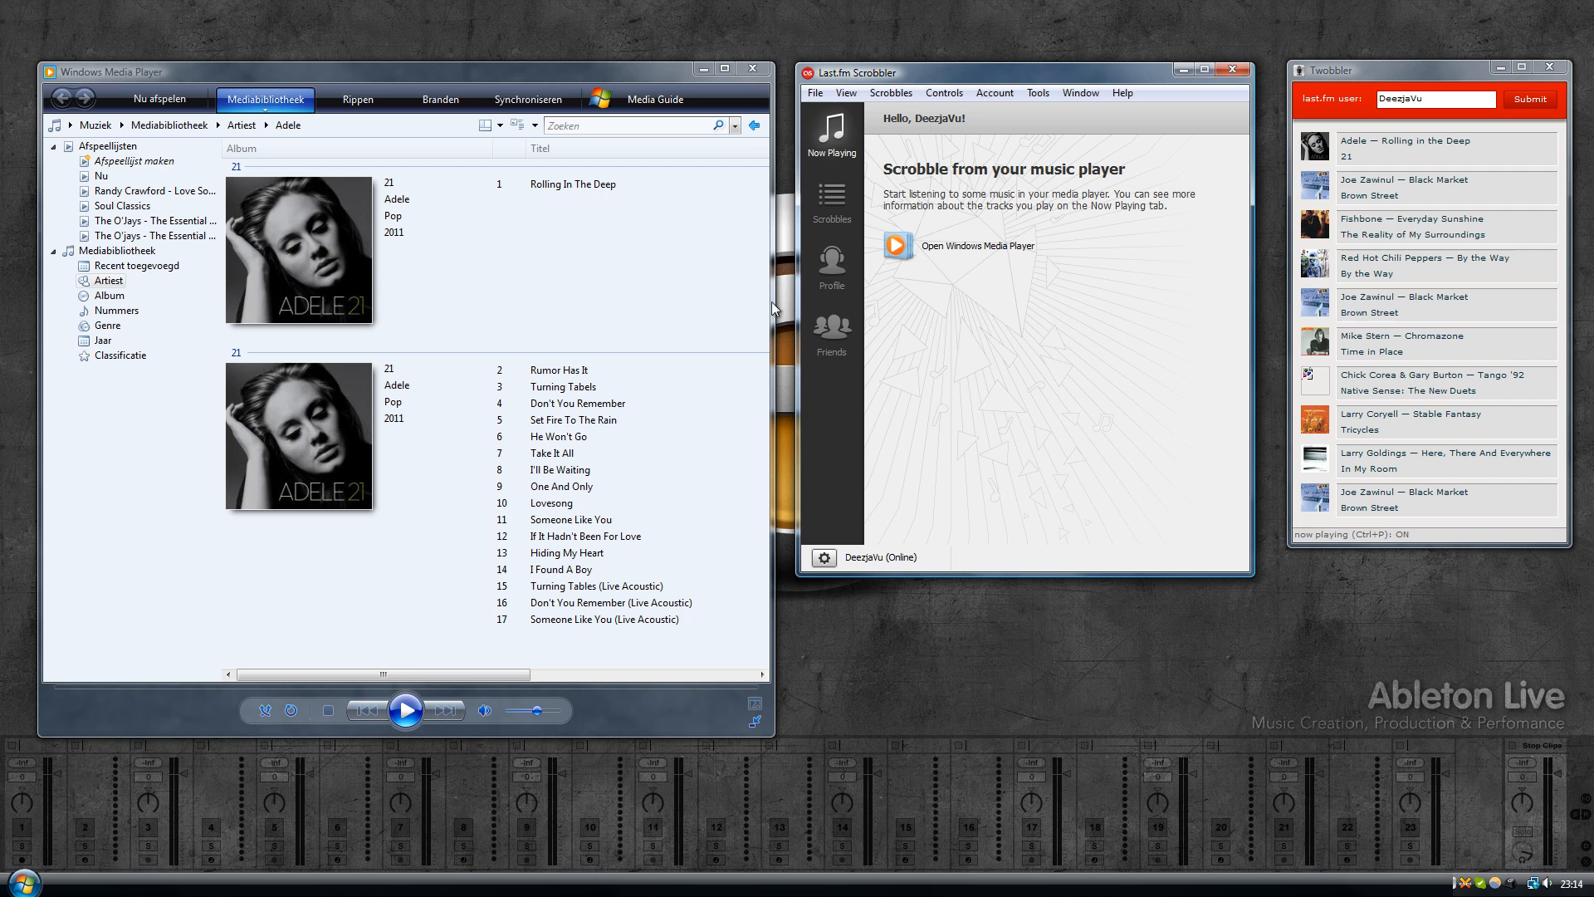
mouse_move(925, 244)
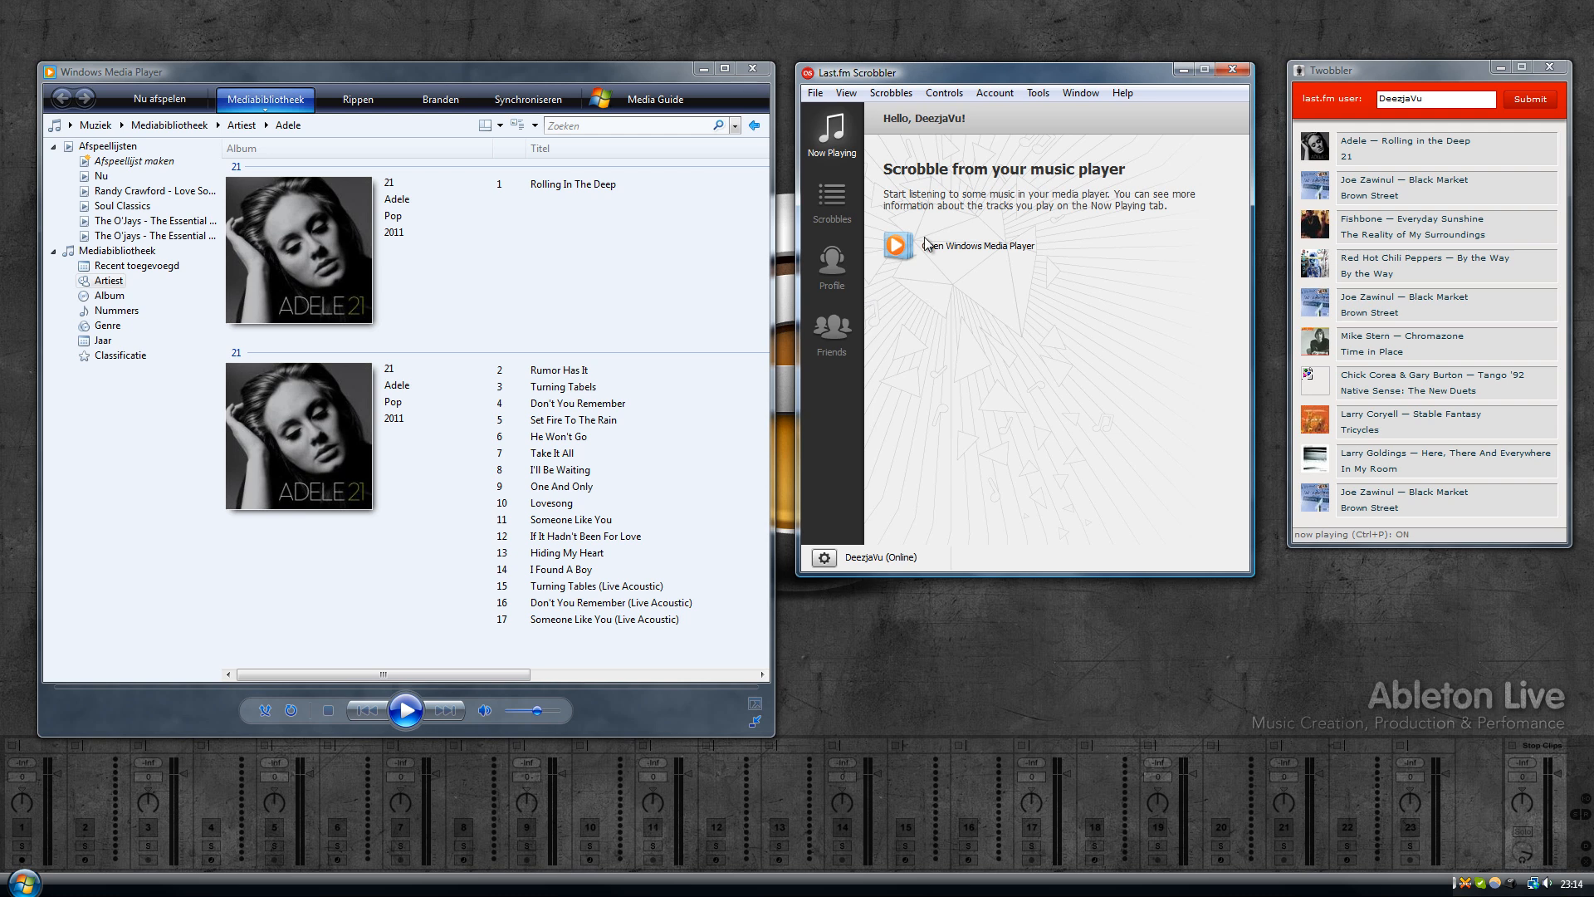
mouse_move(928, 298)
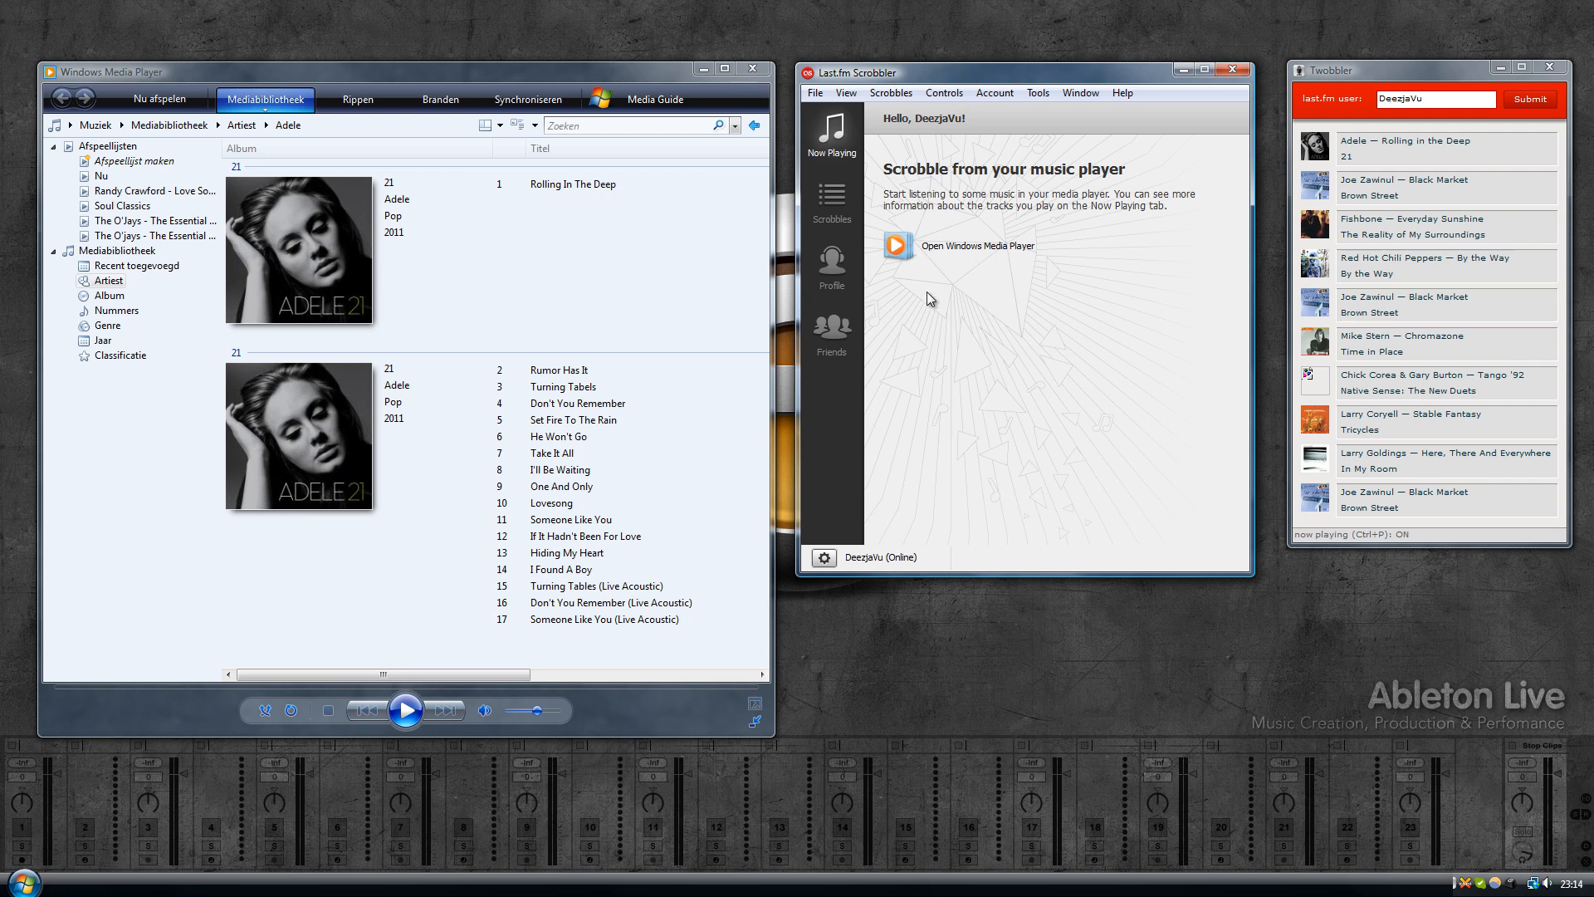
Step: Play Adele's Rumor Has It from the Windows Media Player library
click(557, 369)
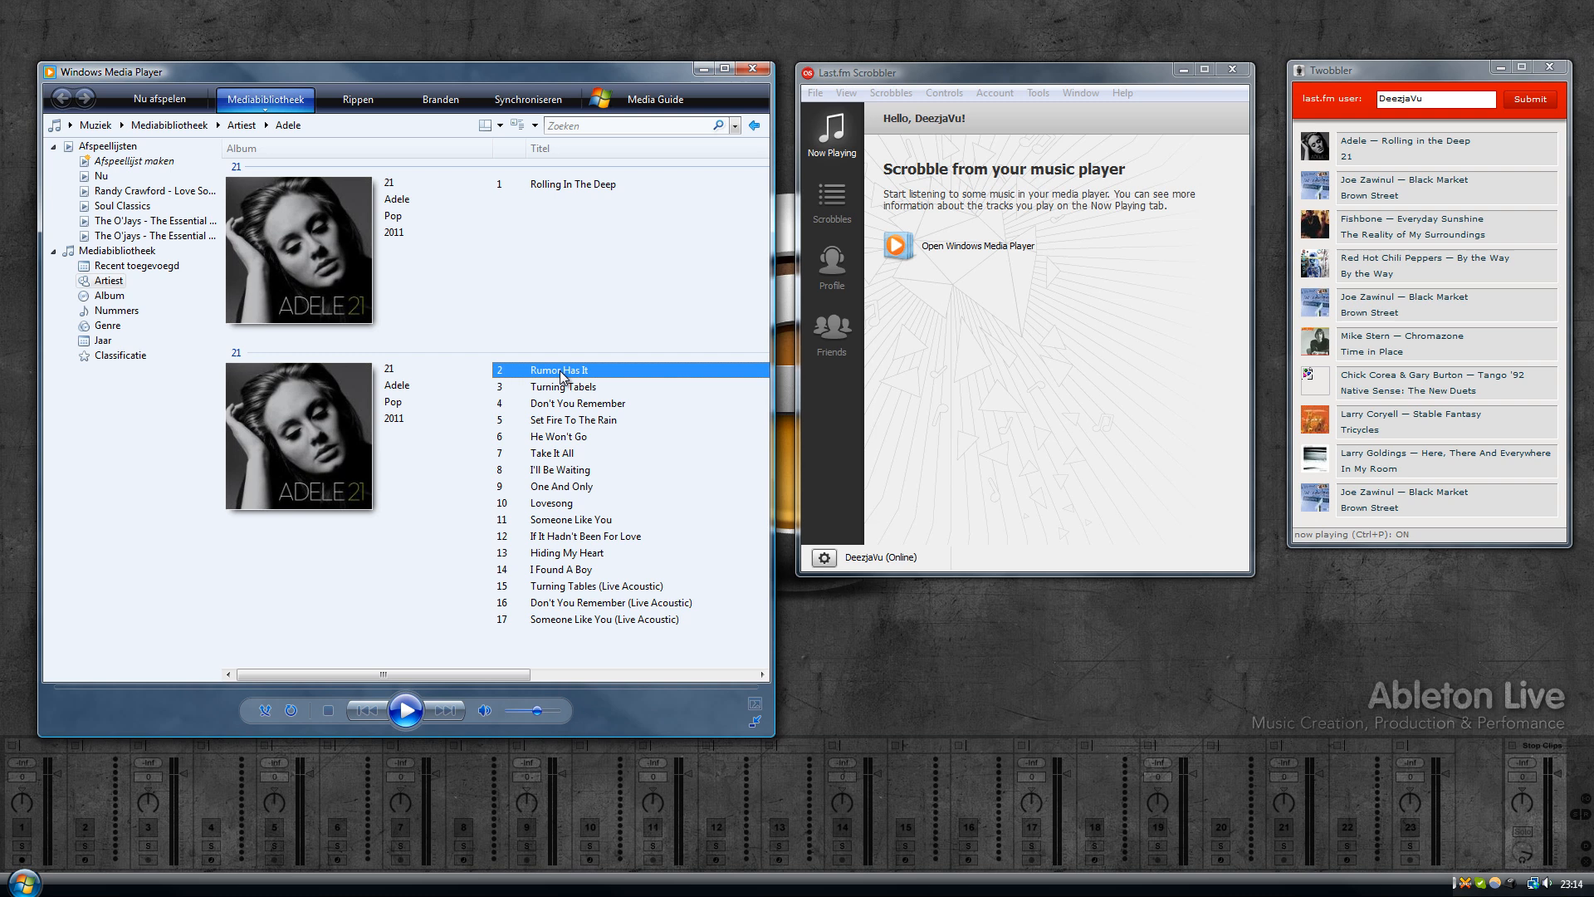
double_click(558, 368)
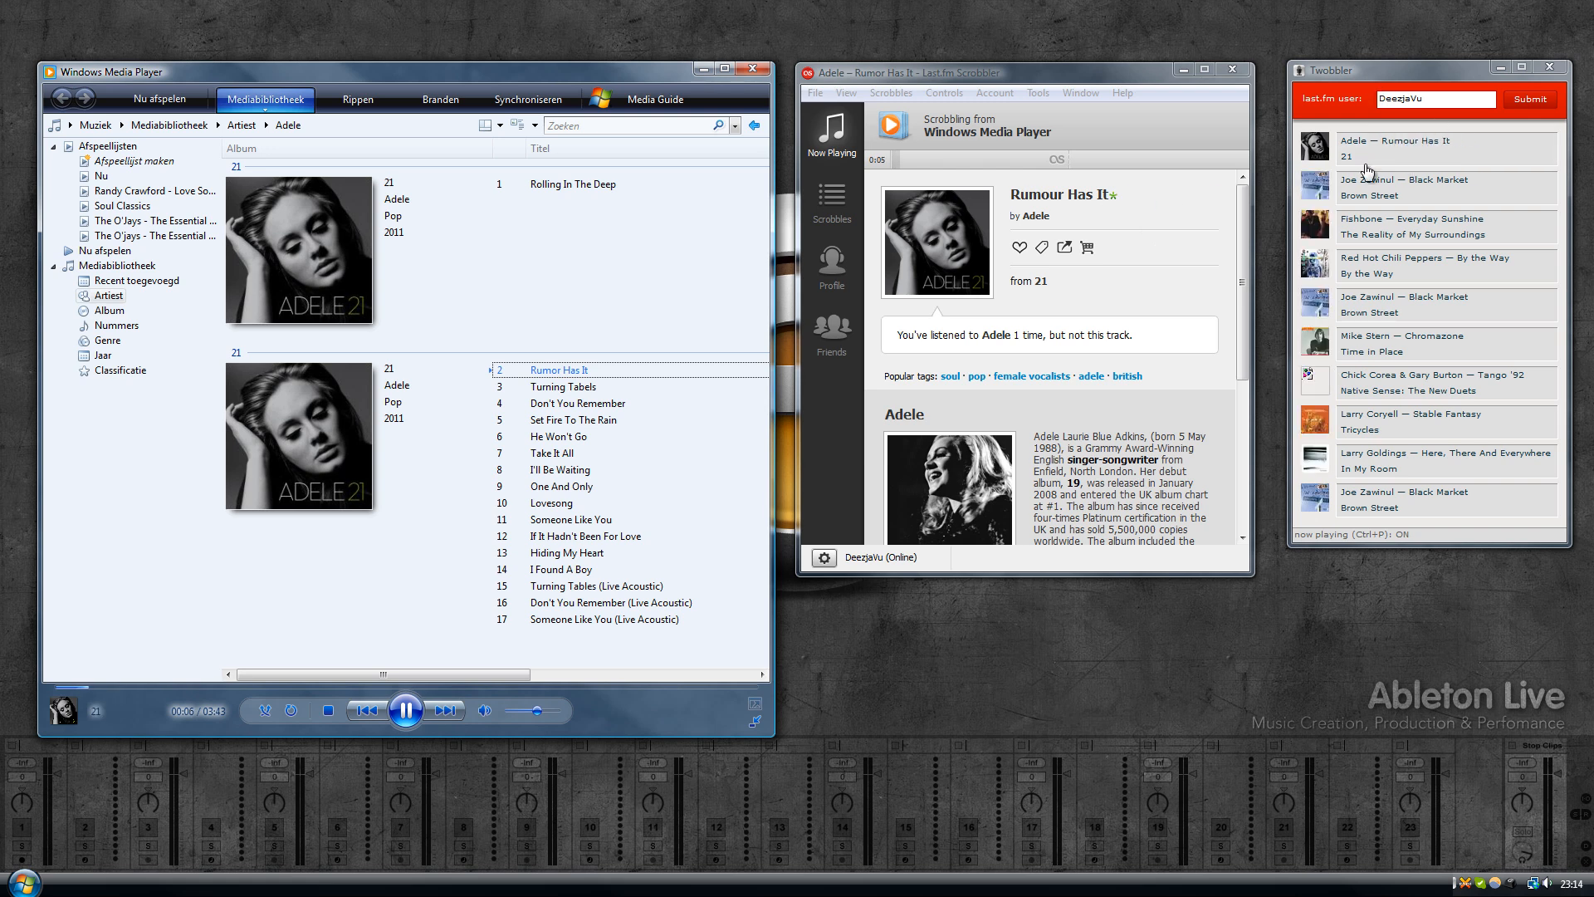
mouse_move(1373, 154)
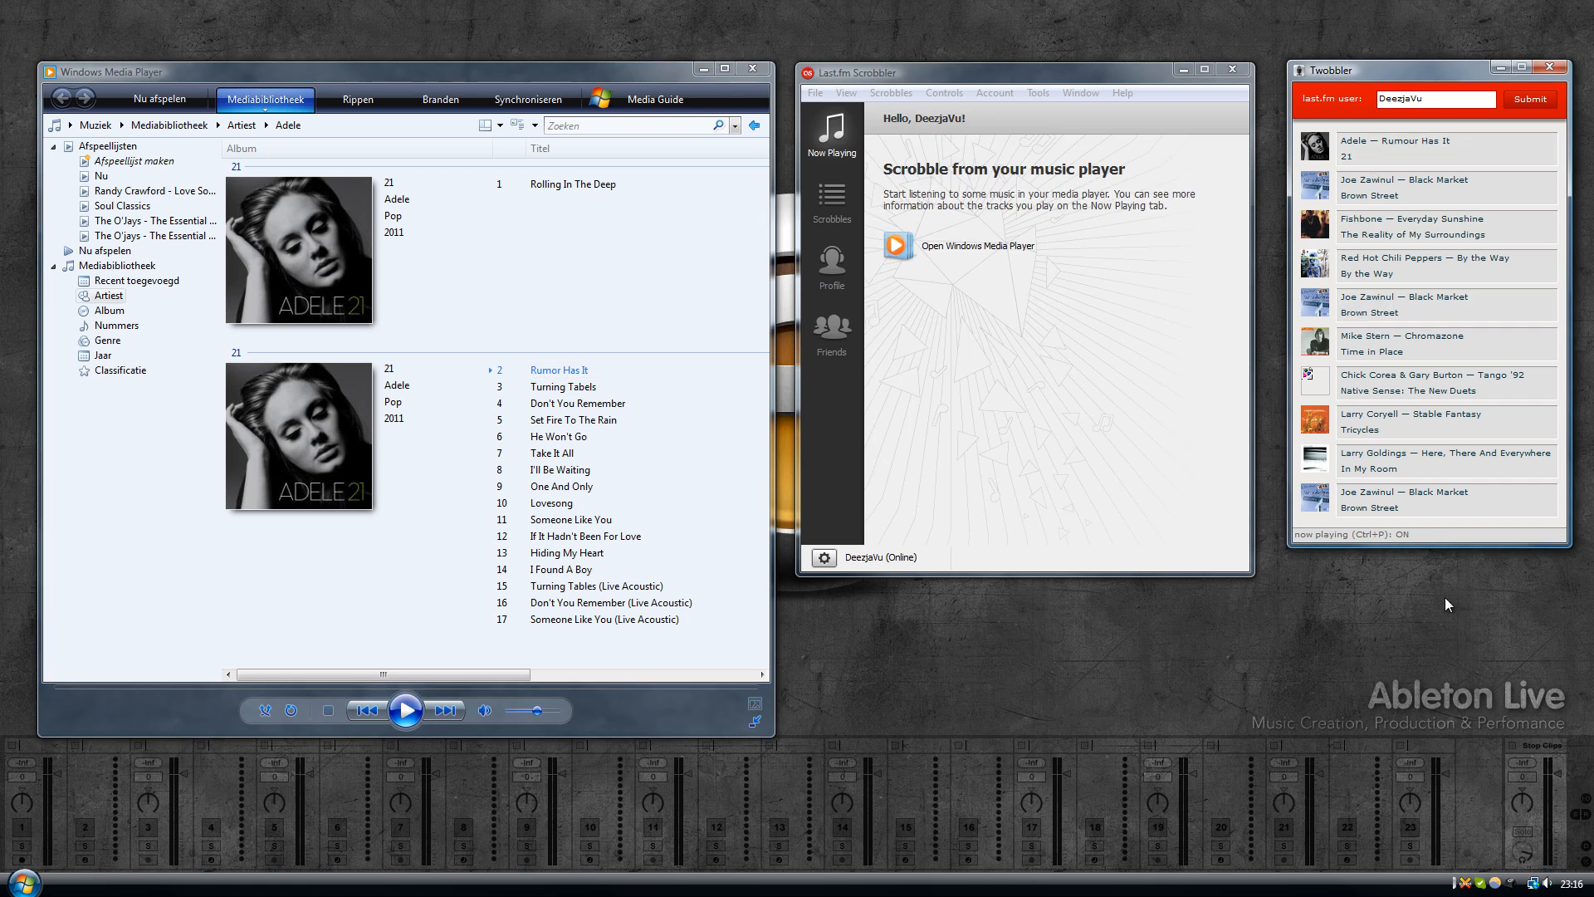
mouse_move(1459, 882)
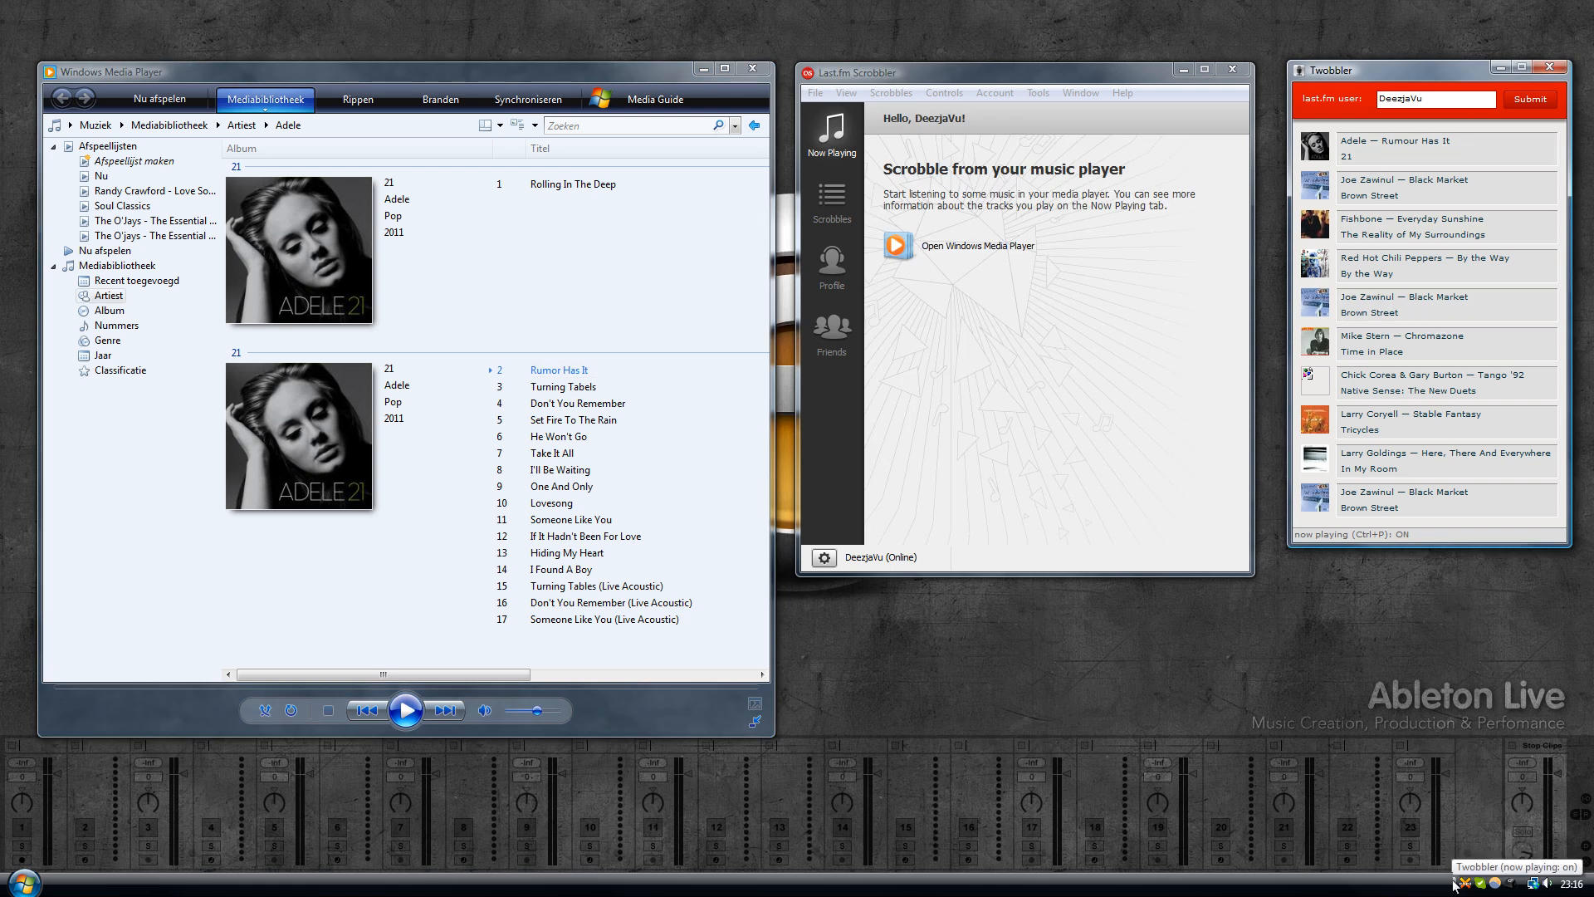
Step: Open nowplaying.txt from Twobbler's folder, confirm it shows Adele — Rumour Has It, and close it
right_click(1466, 881)
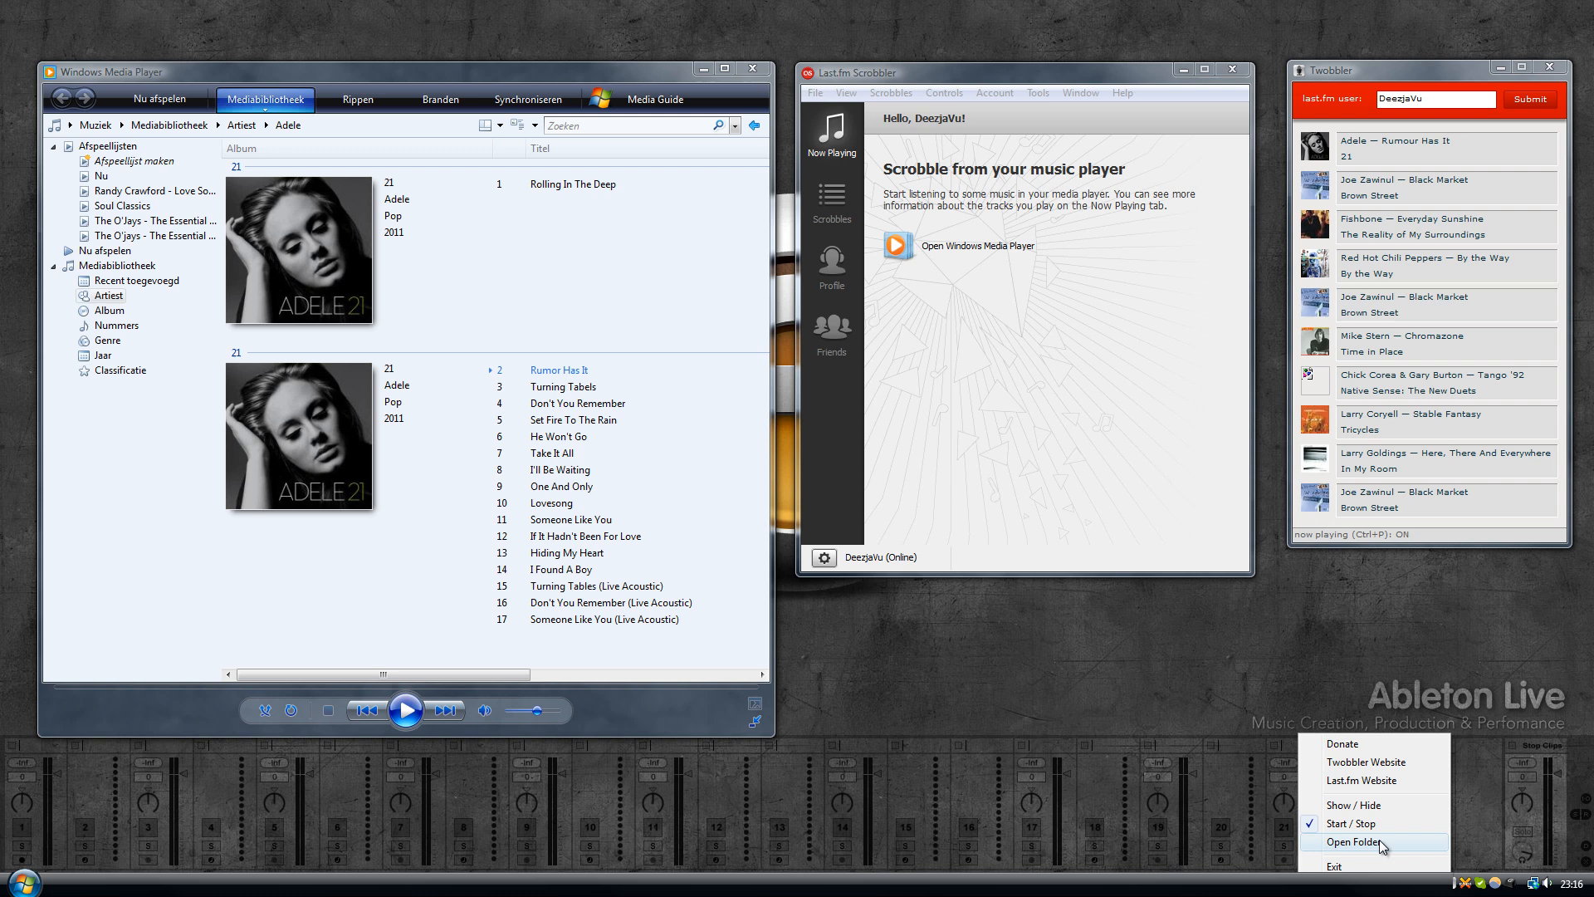
click(1354, 842)
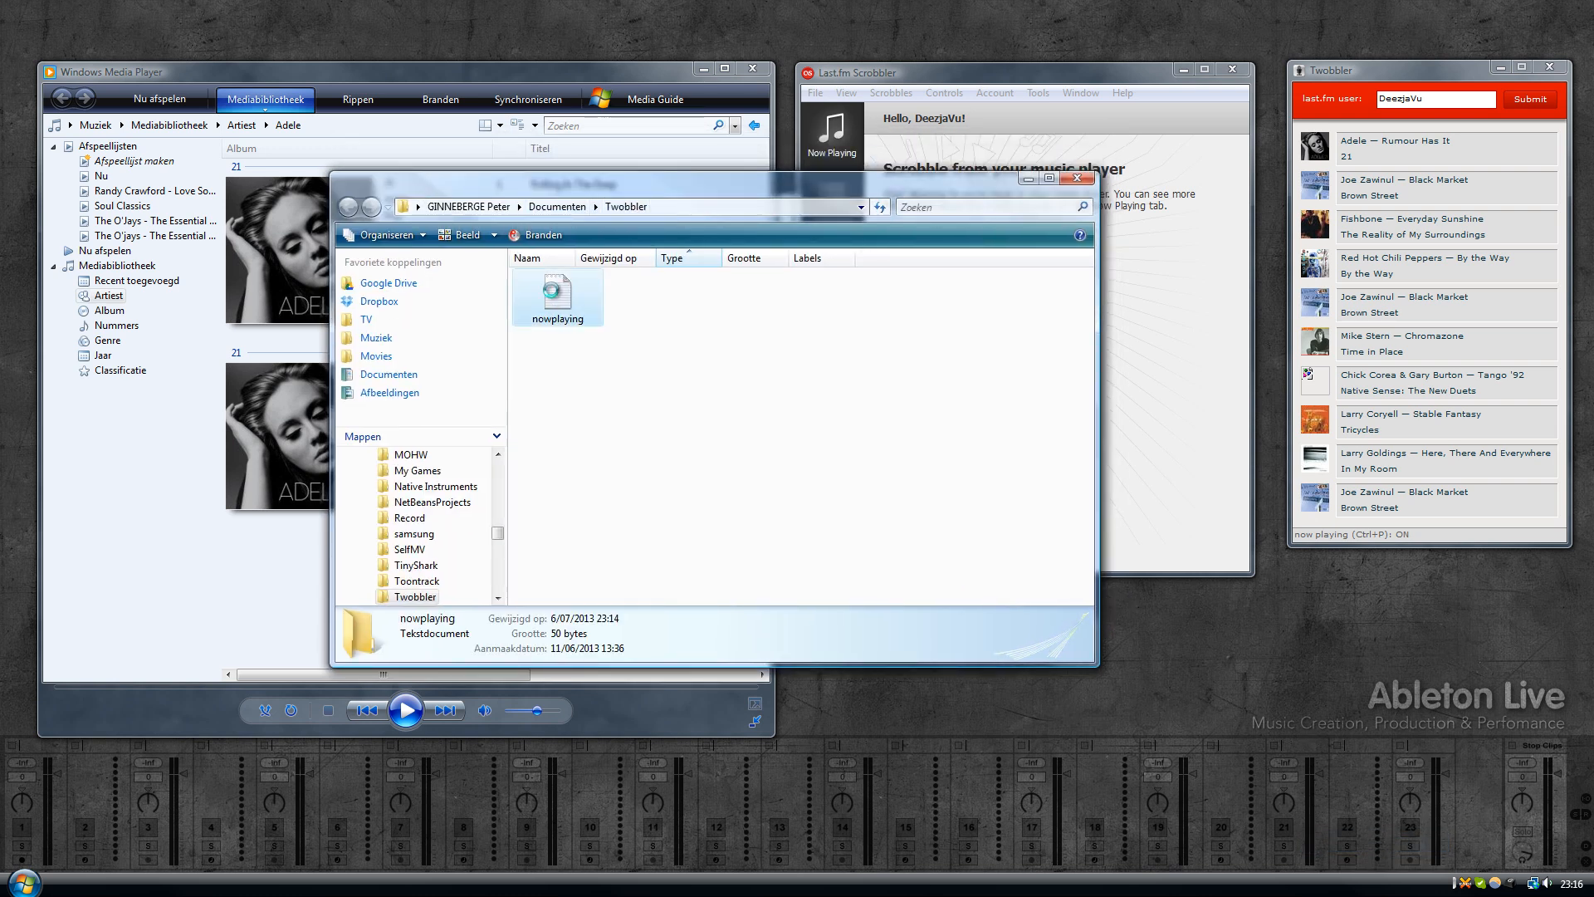
double_click(557, 288)
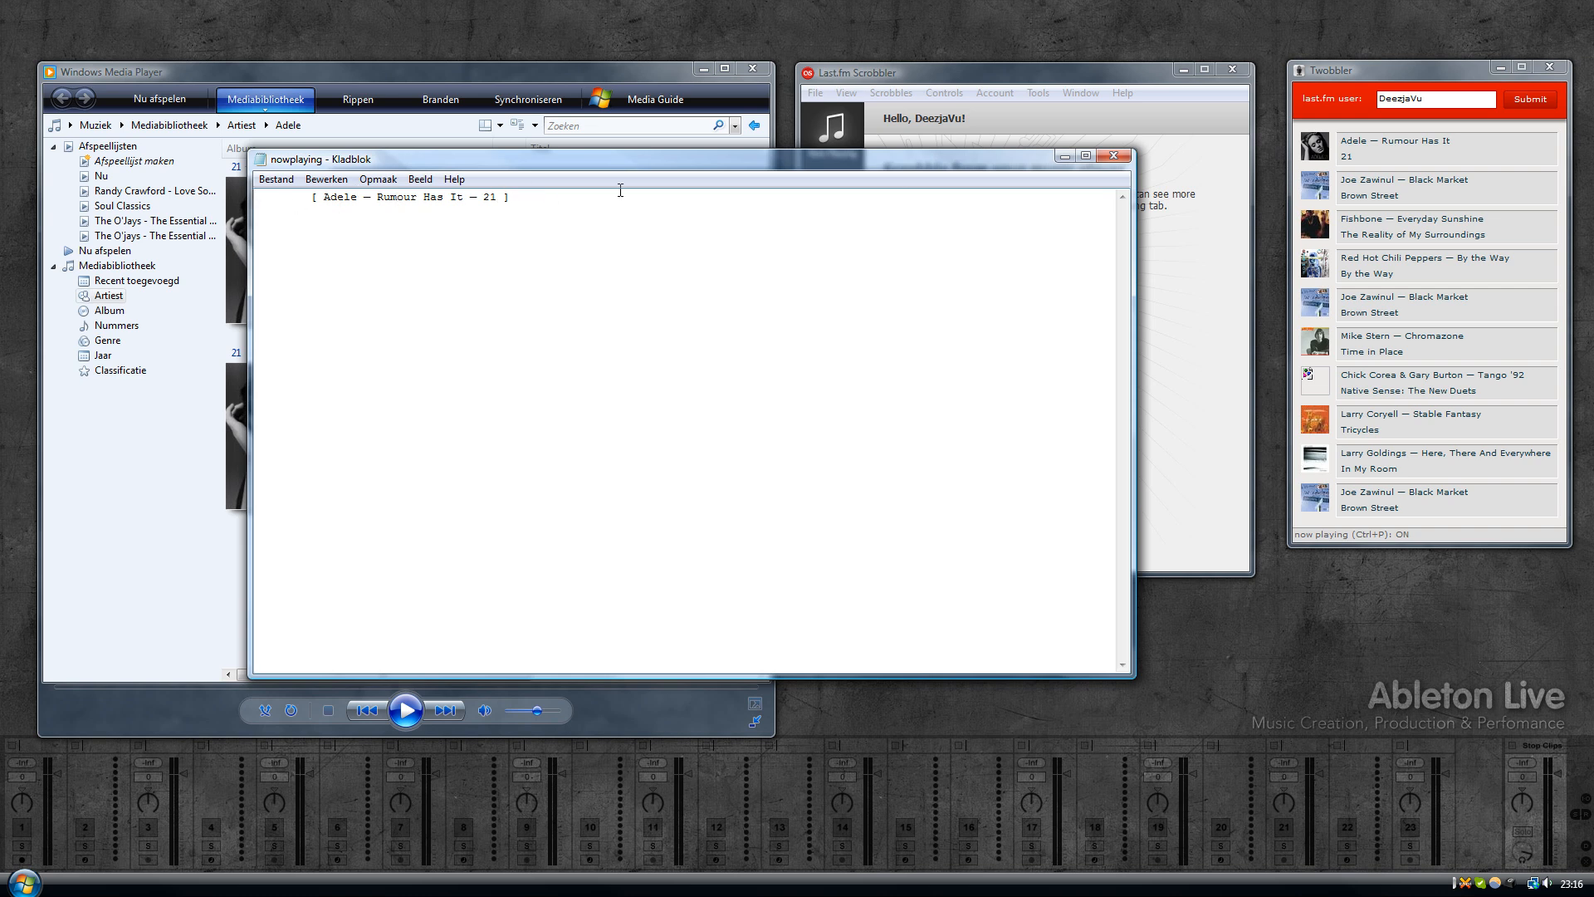
mouse_move(1112, 156)
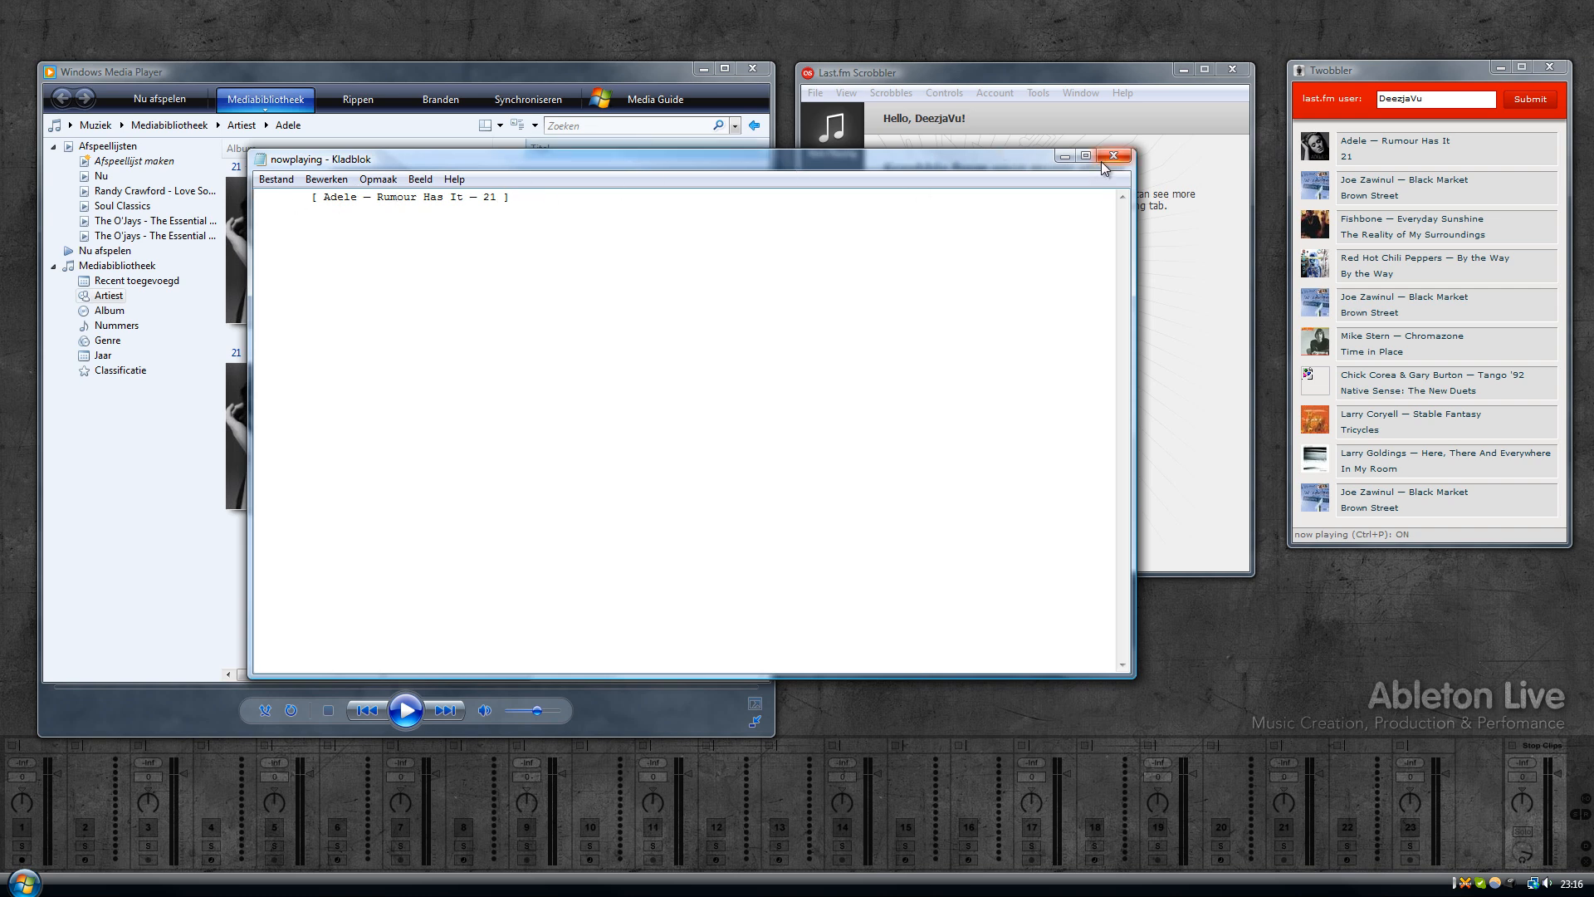
click(1114, 156)
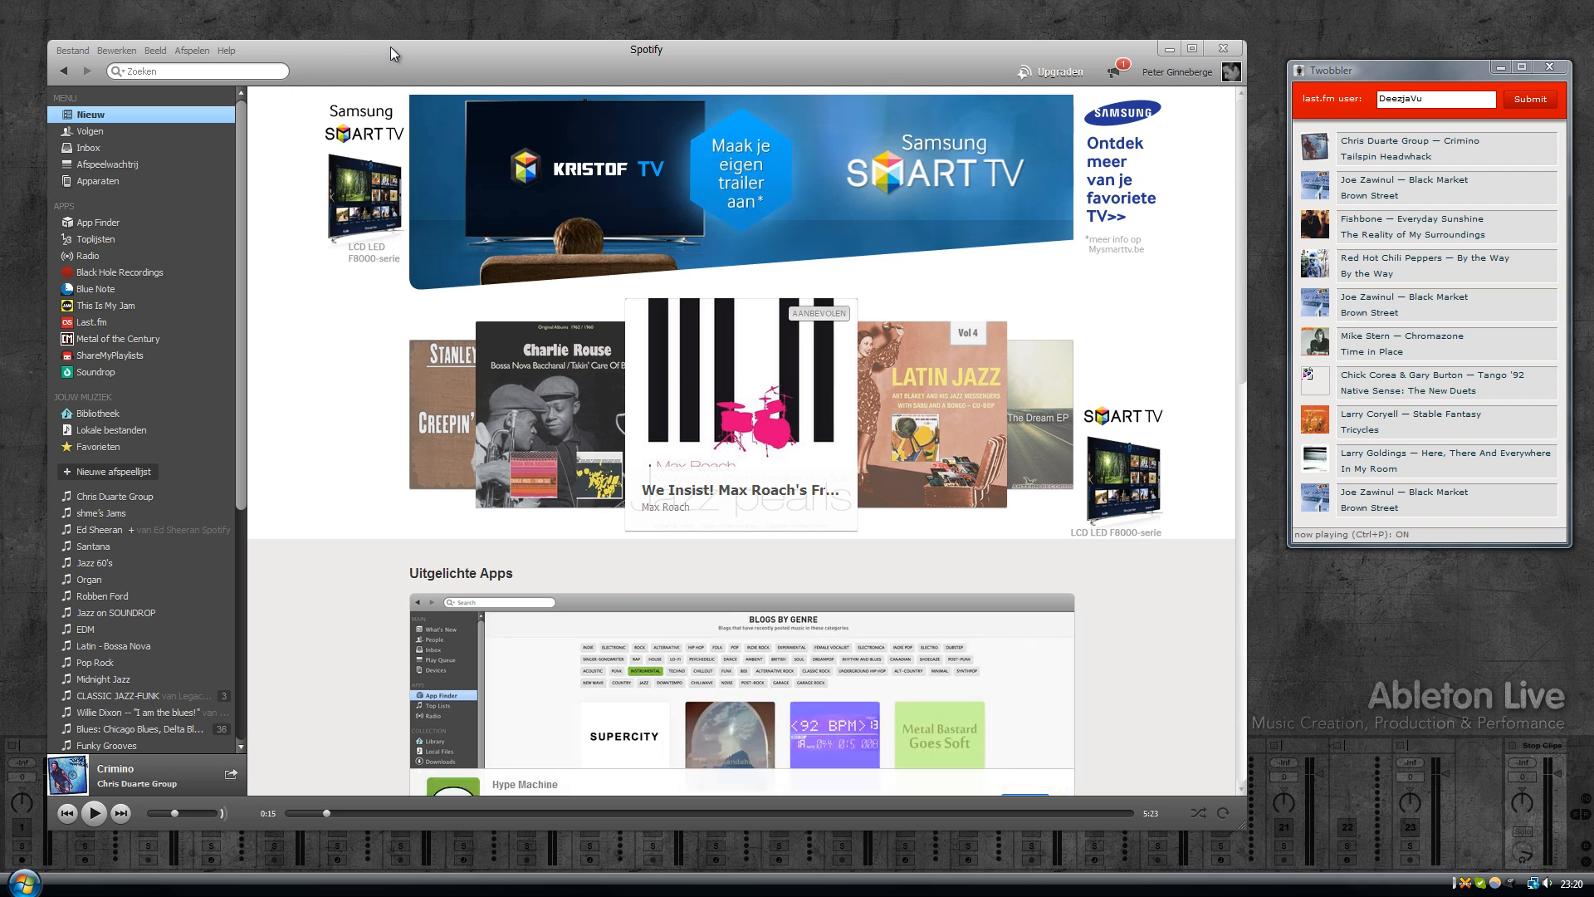
mouse_move(460, 39)
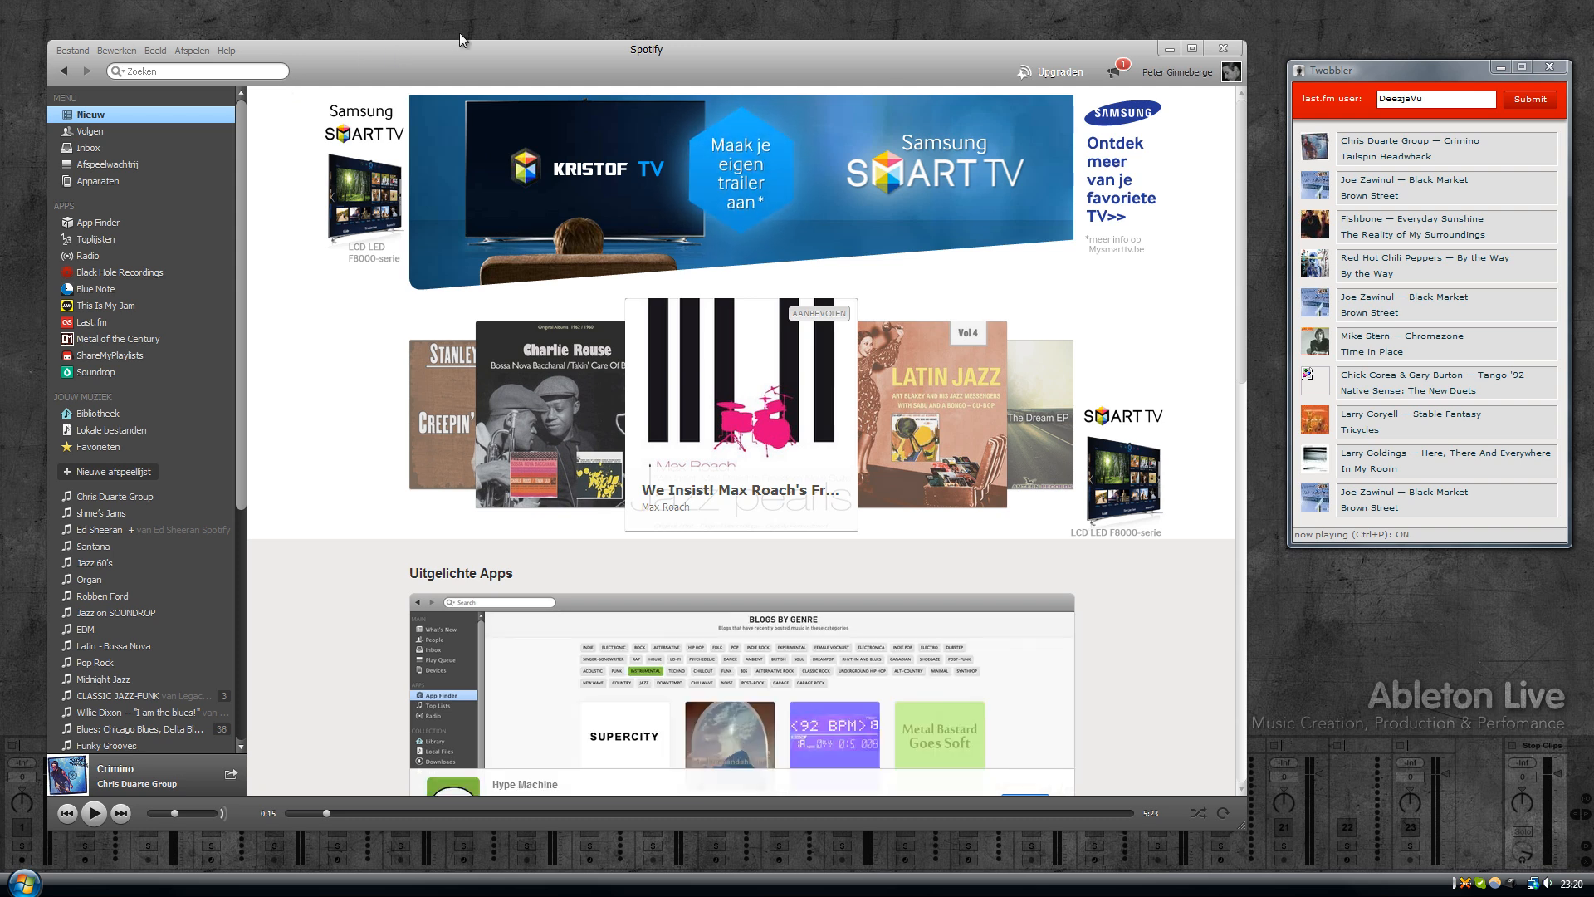
mouse_move(305, 72)
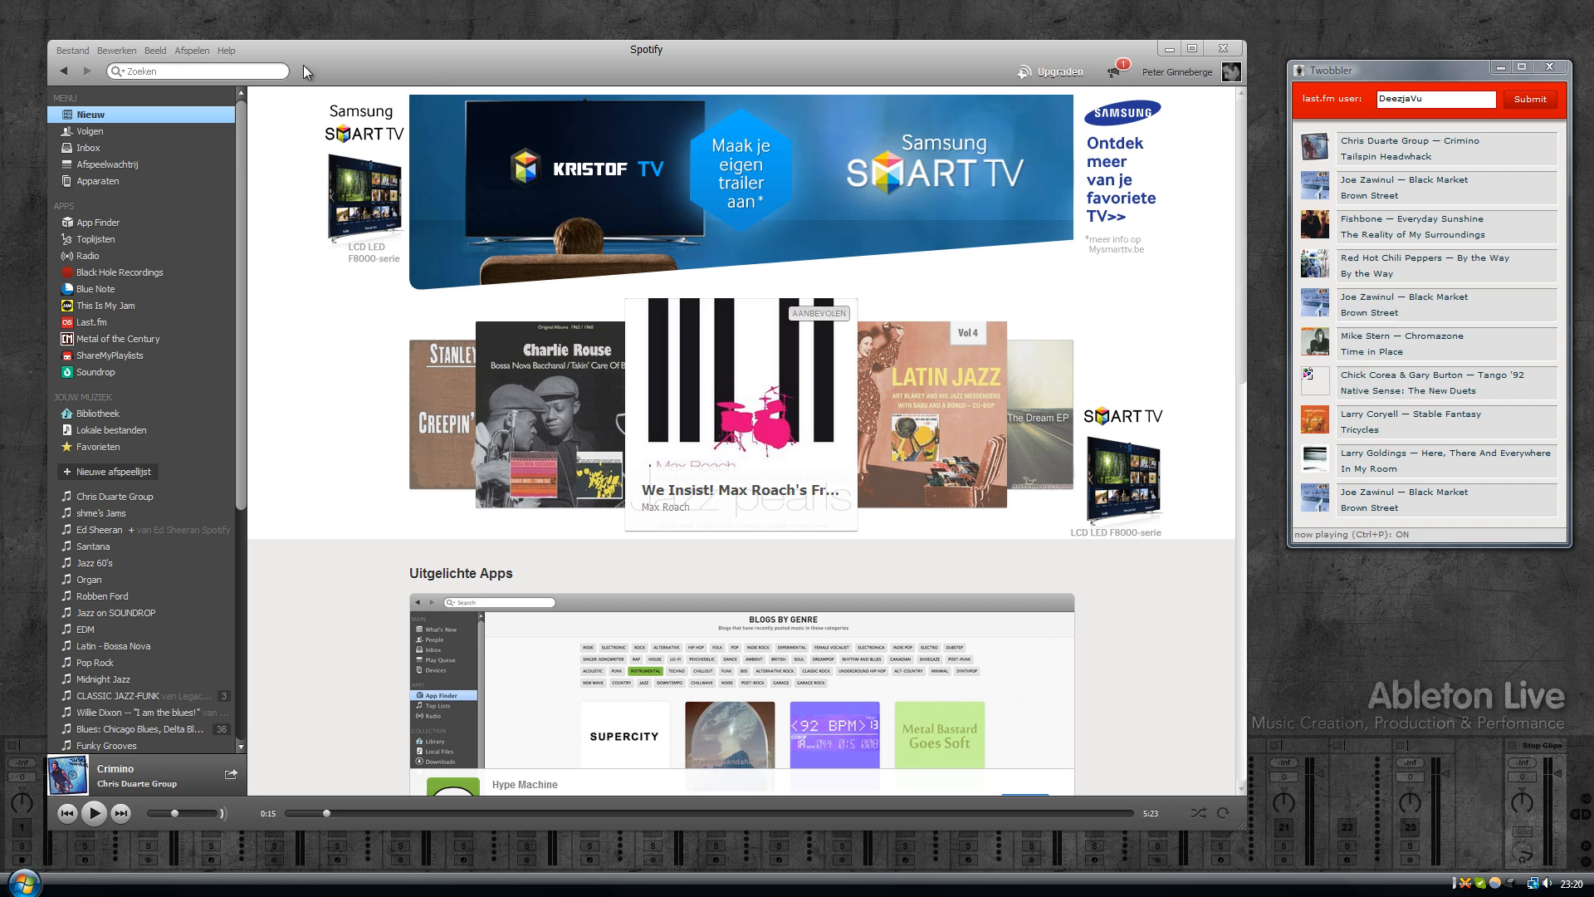
Step: Open the Last.fm app from Spotify's App Finder to see the profile's recommendations
click(101, 220)
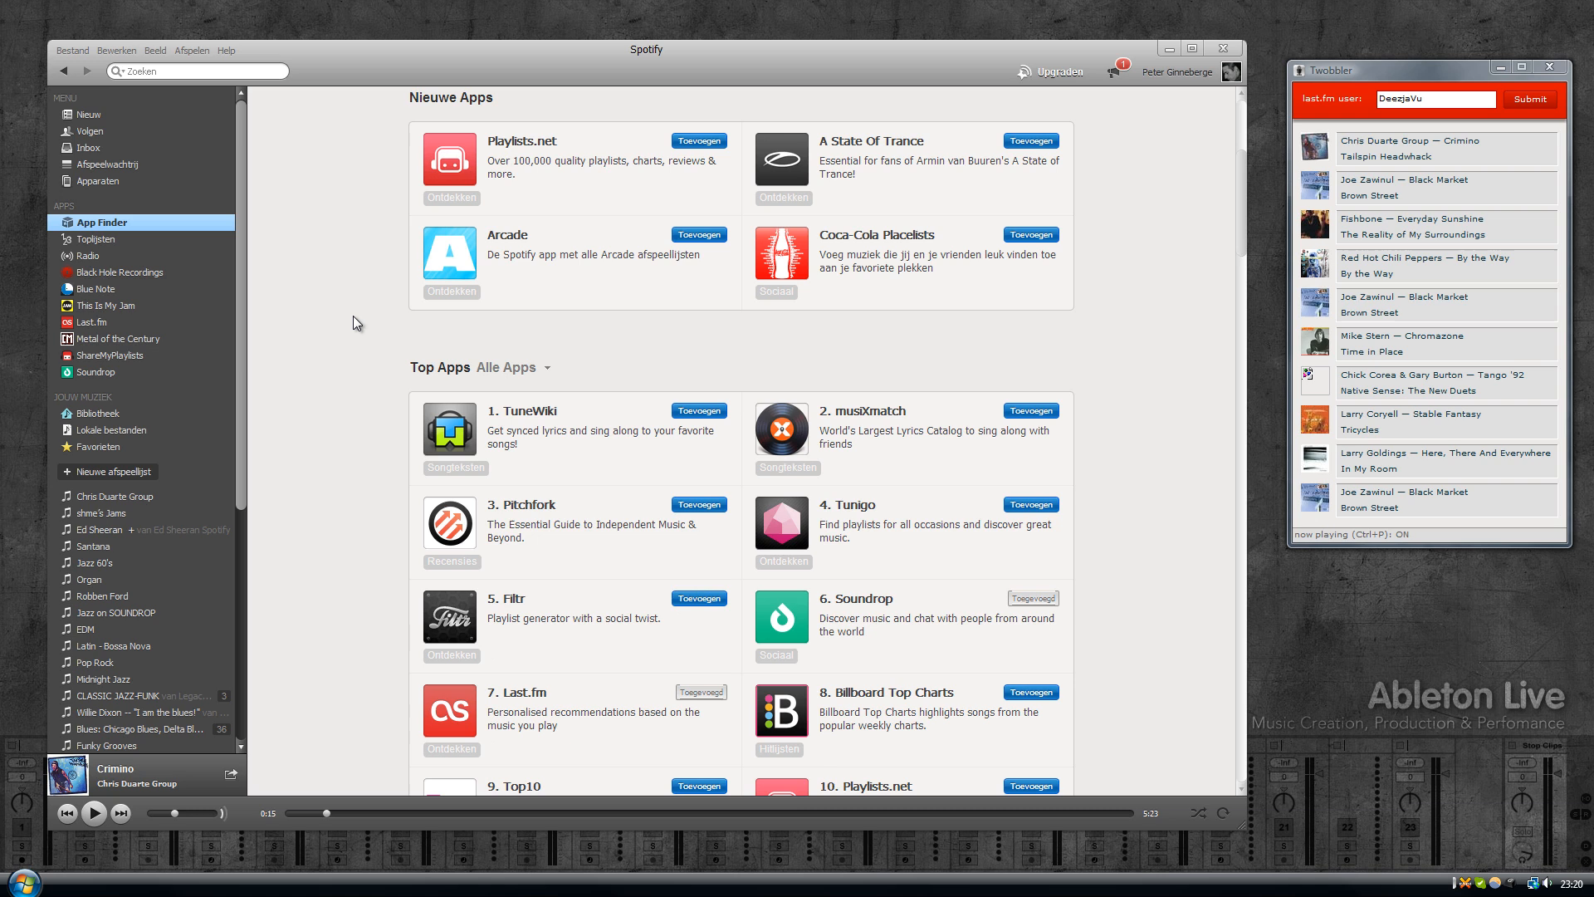
scroll(down, 3)
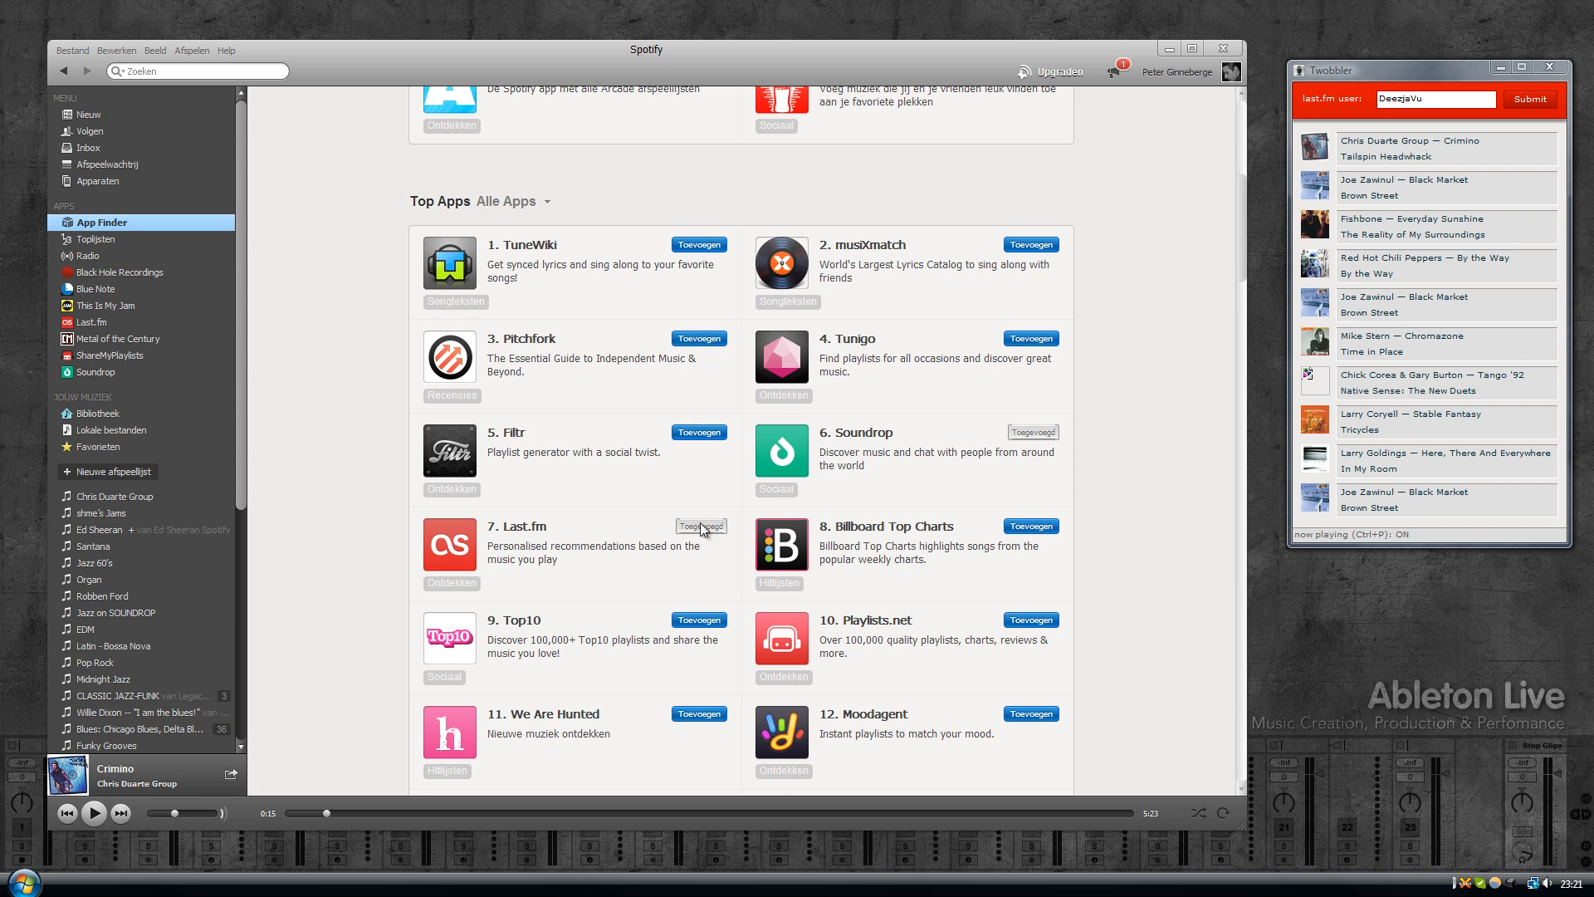
click(92, 322)
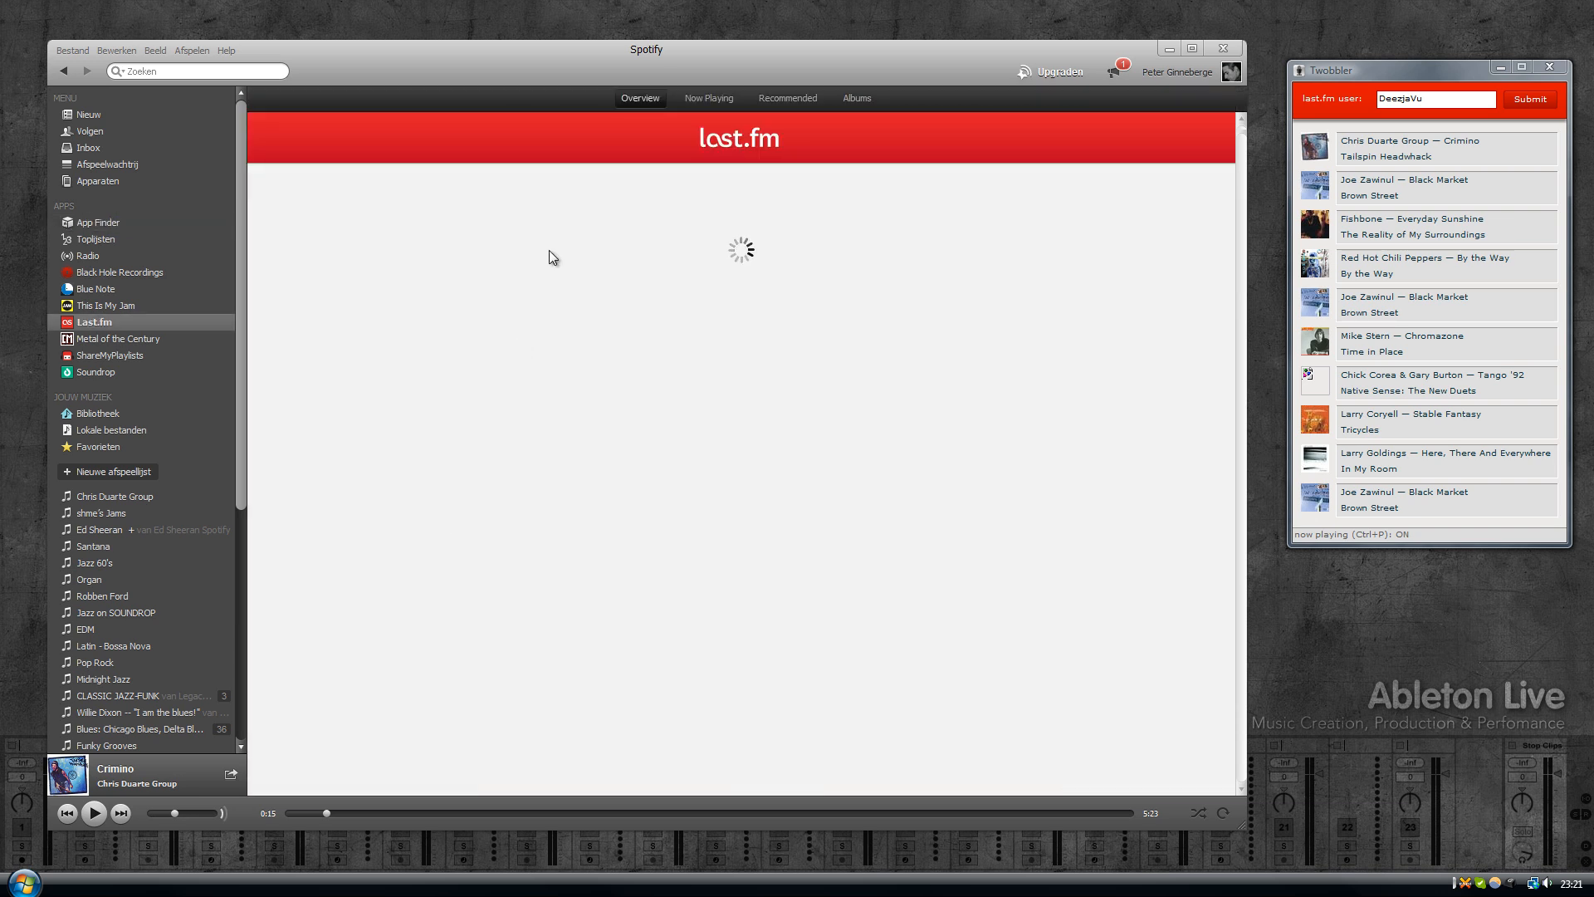
mouse_move(713, 146)
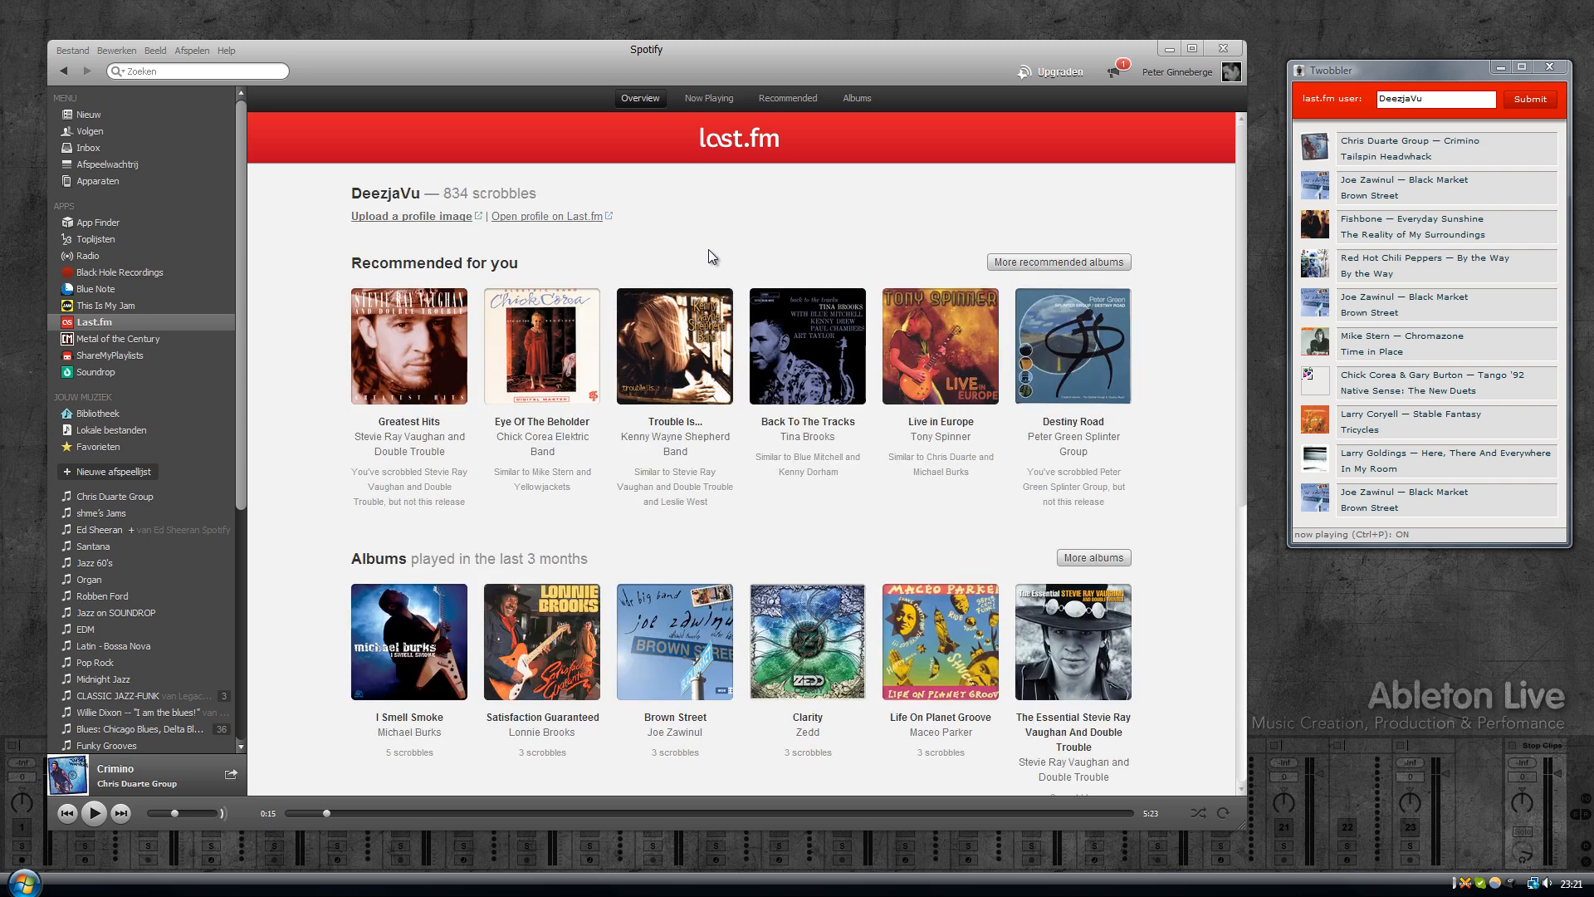
mouse_move(751, 233)
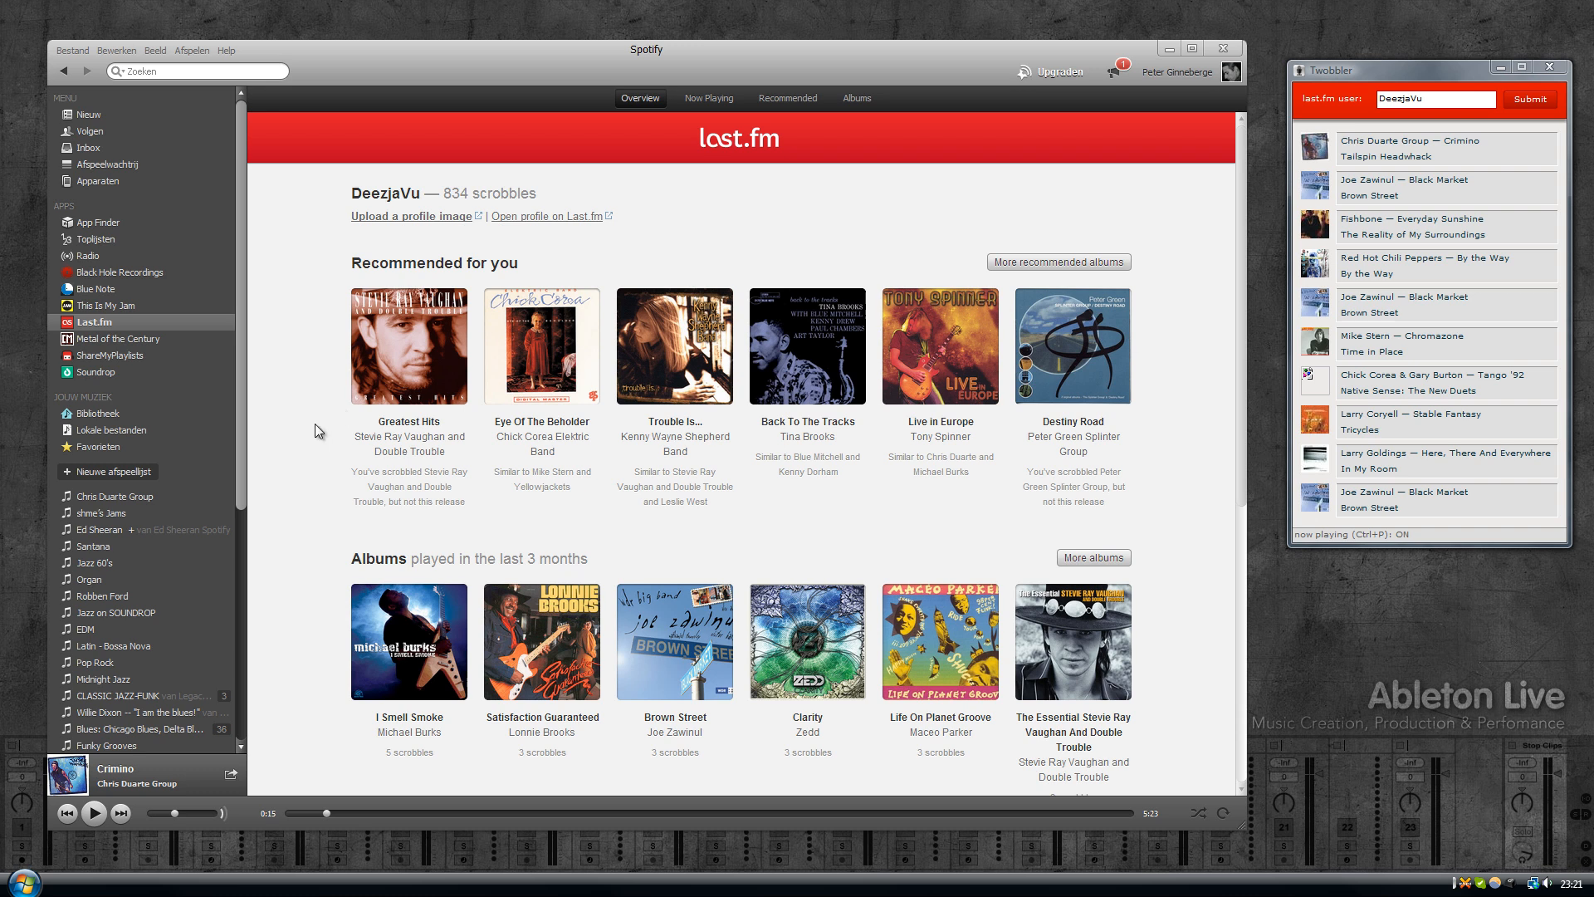
mouse_move(763, 233)
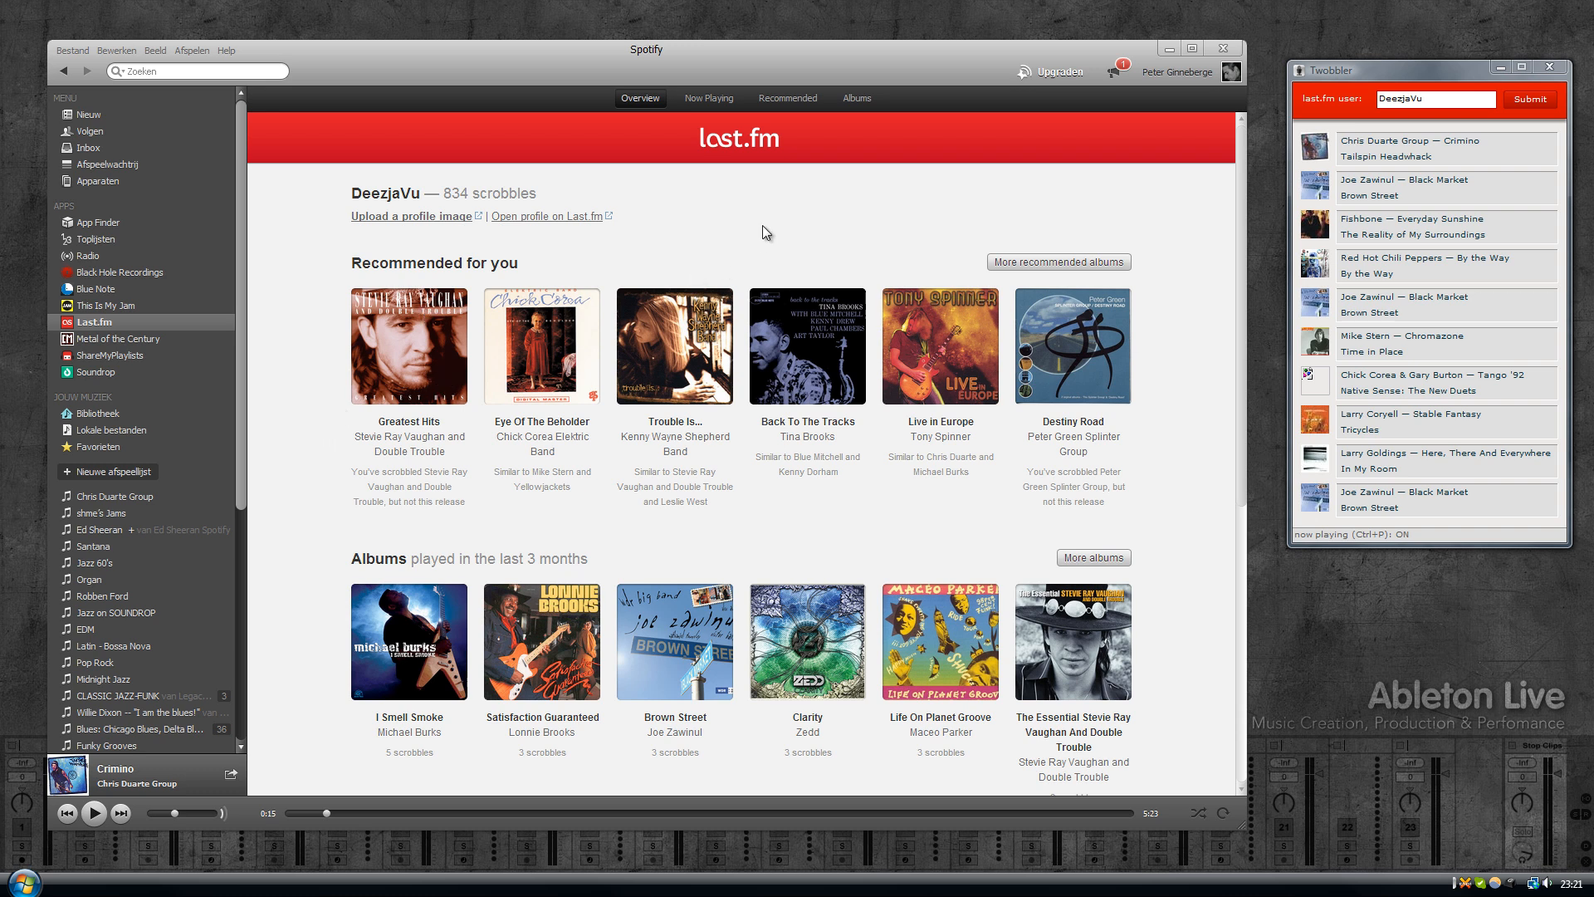
mouse_move(732, 236)
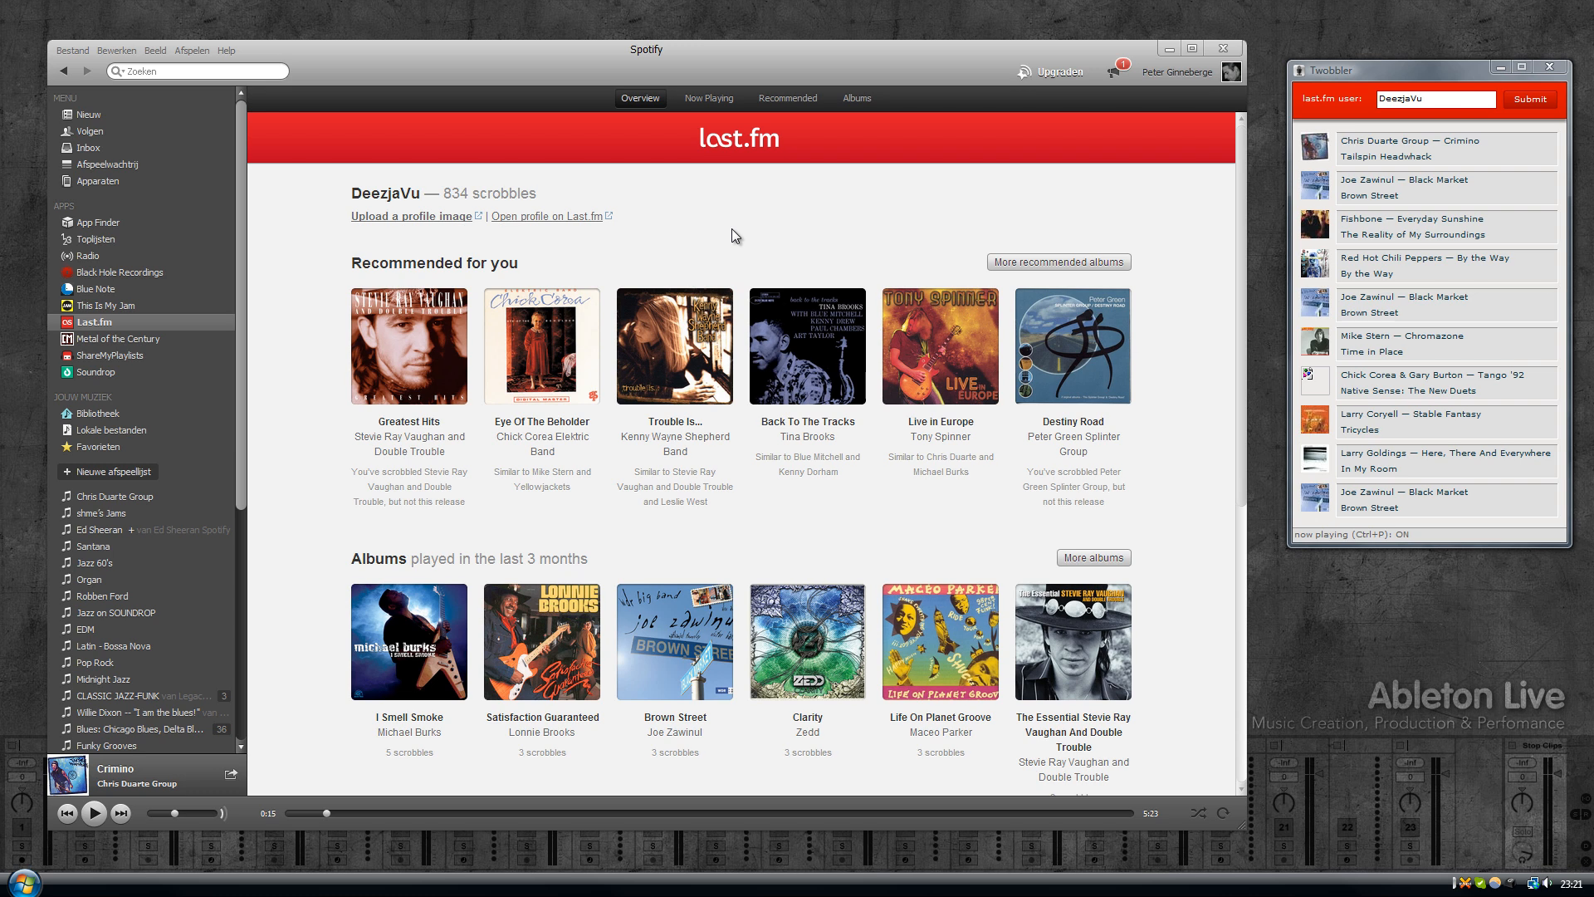
Step: Play Texas Flood from the recommended Stevie Ray Vaughan Greatest Hits album
click(409, 345)
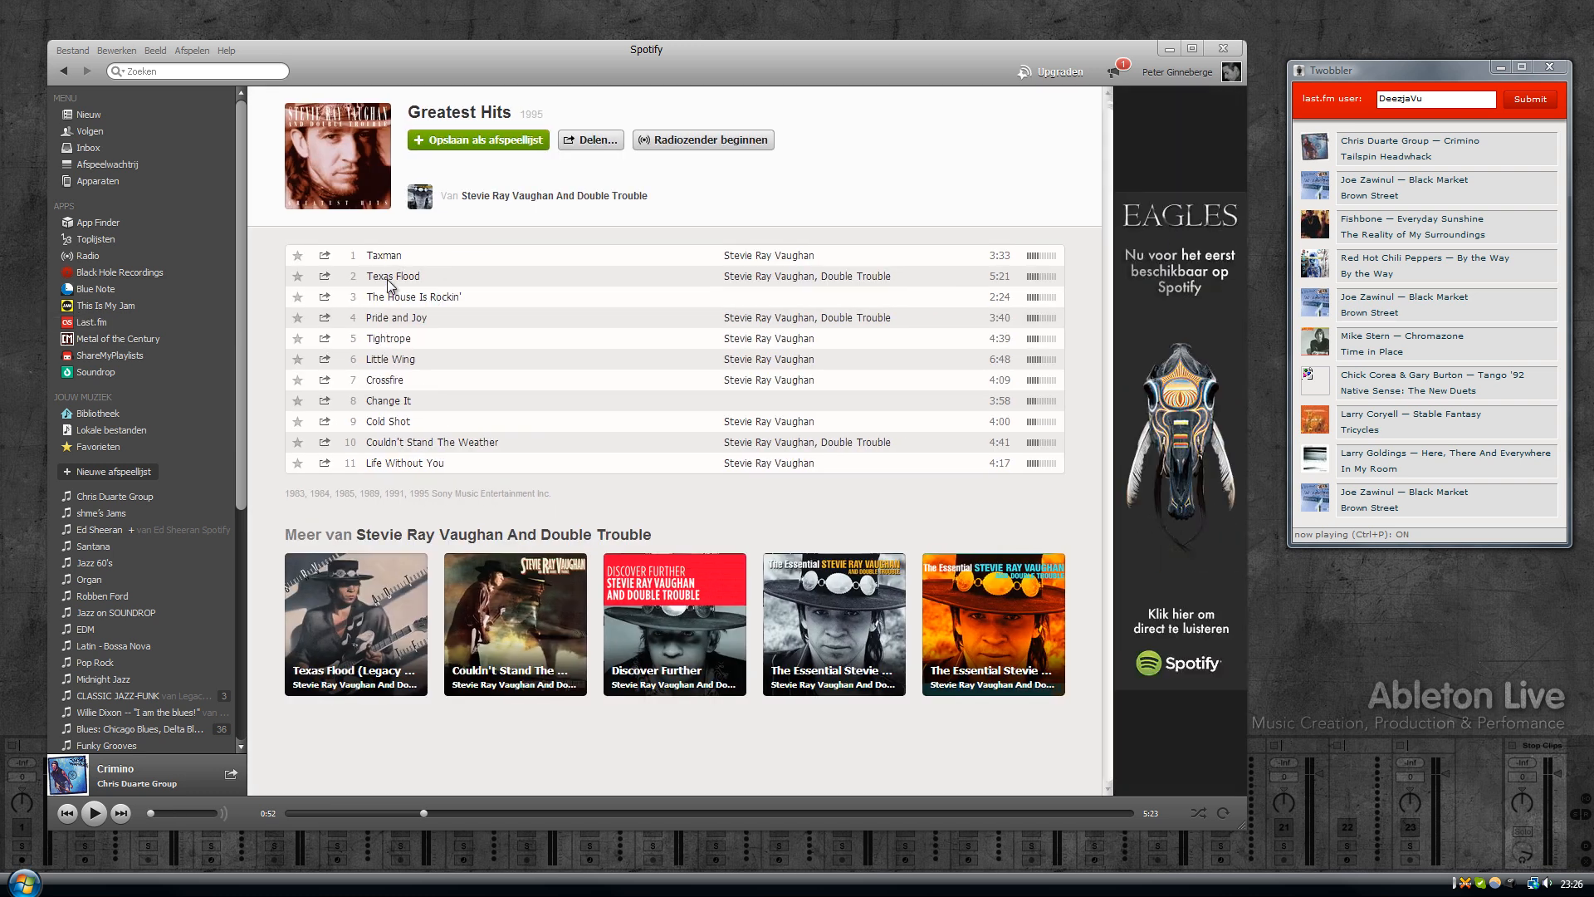
double_click(392, 276)
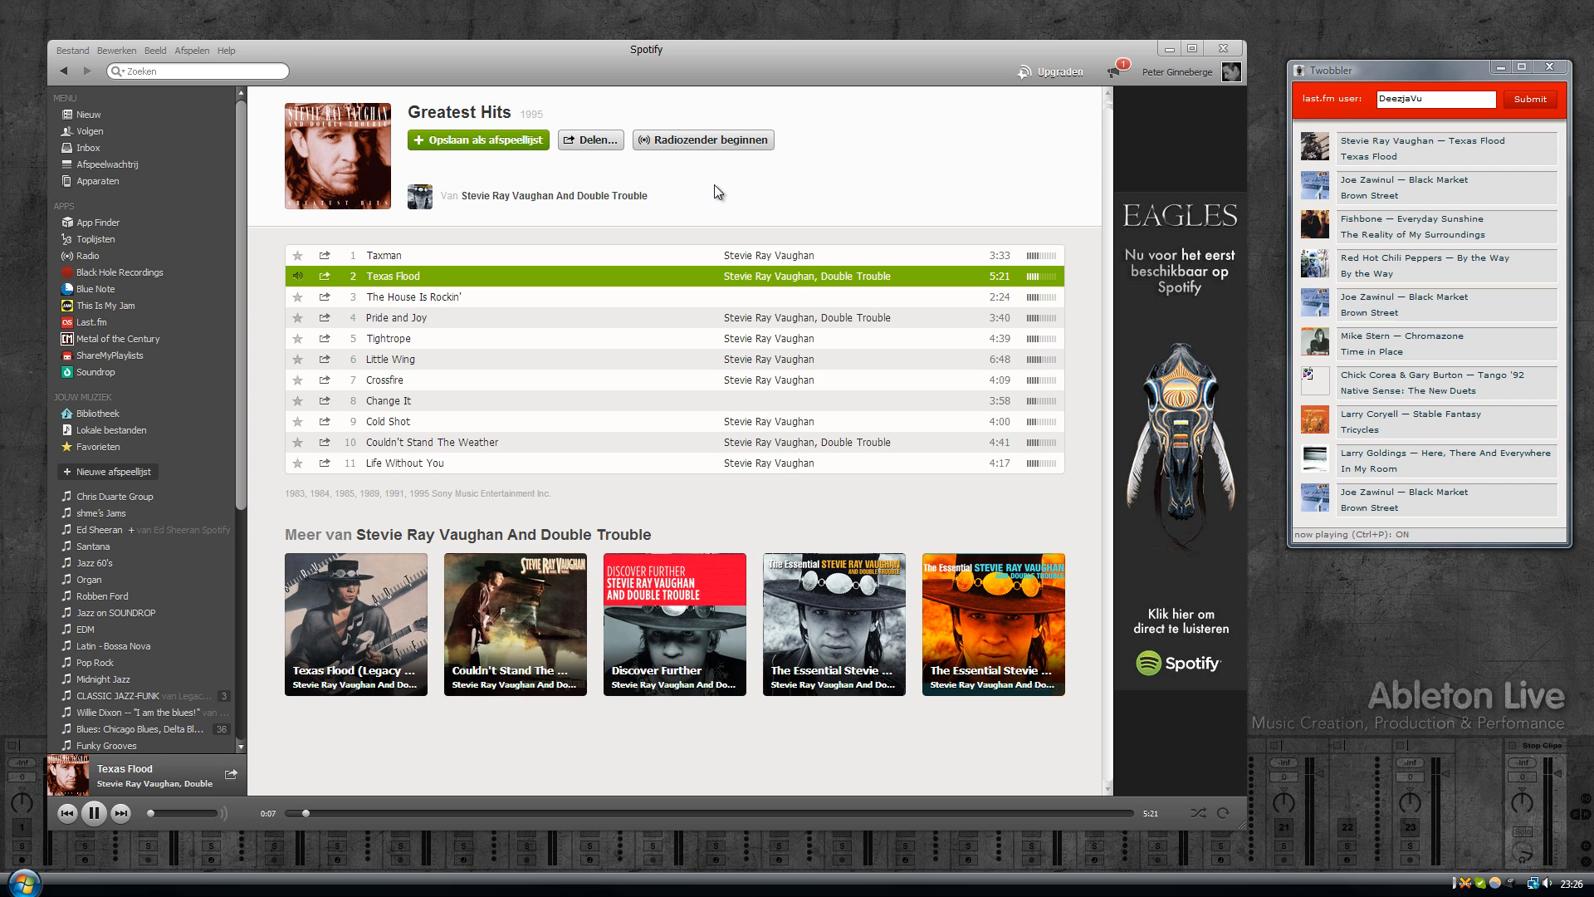
mouse_move(1360, 156)
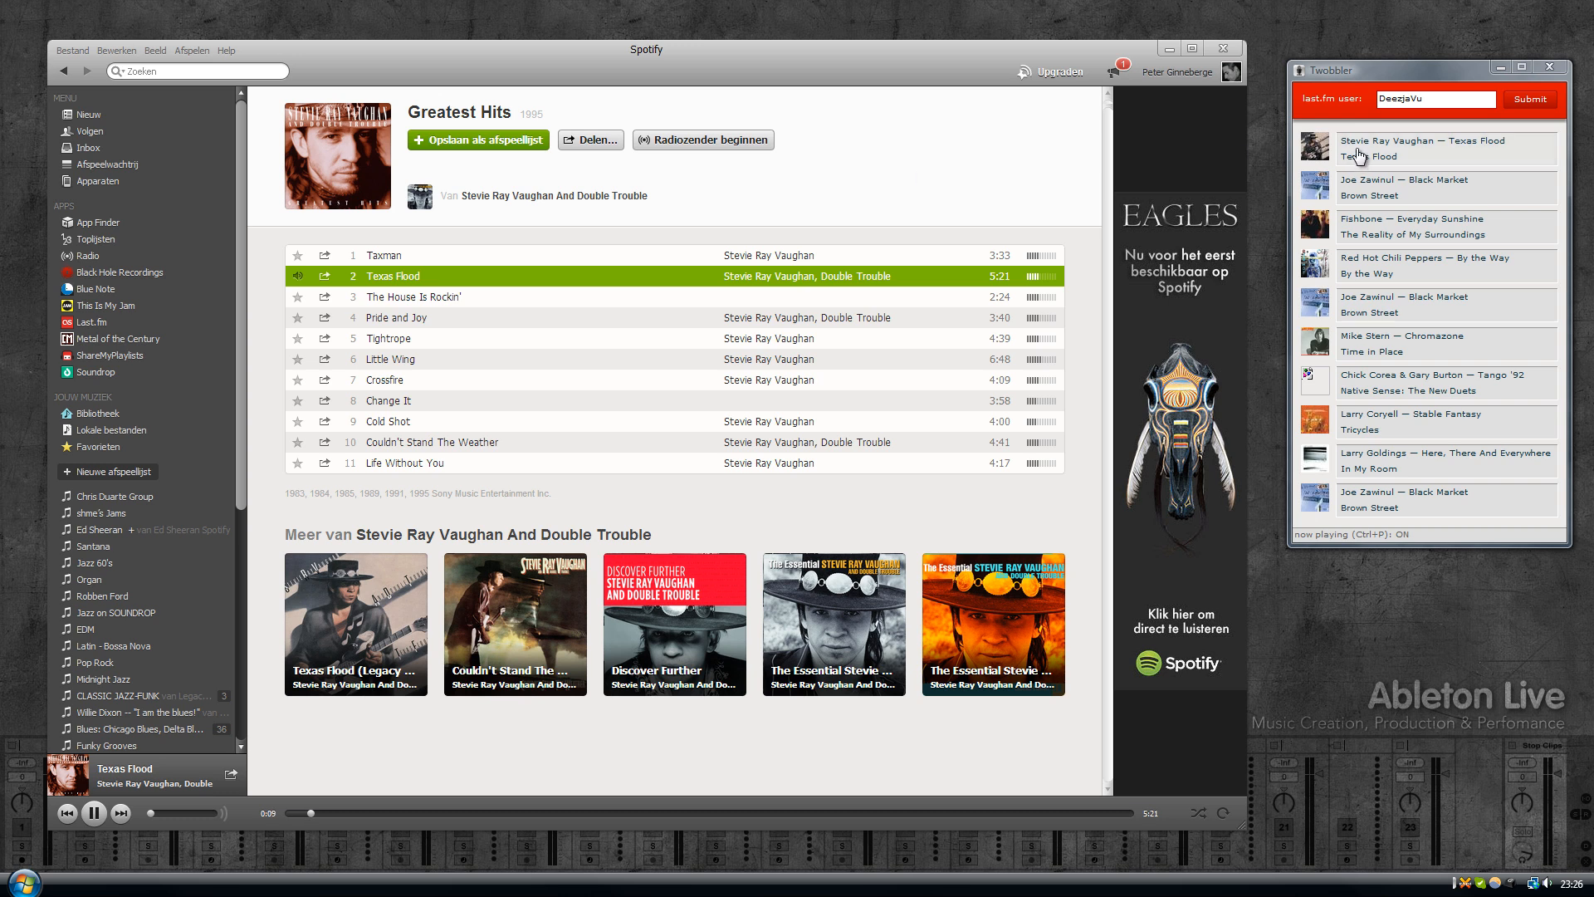
mouse_move(1399, 161)
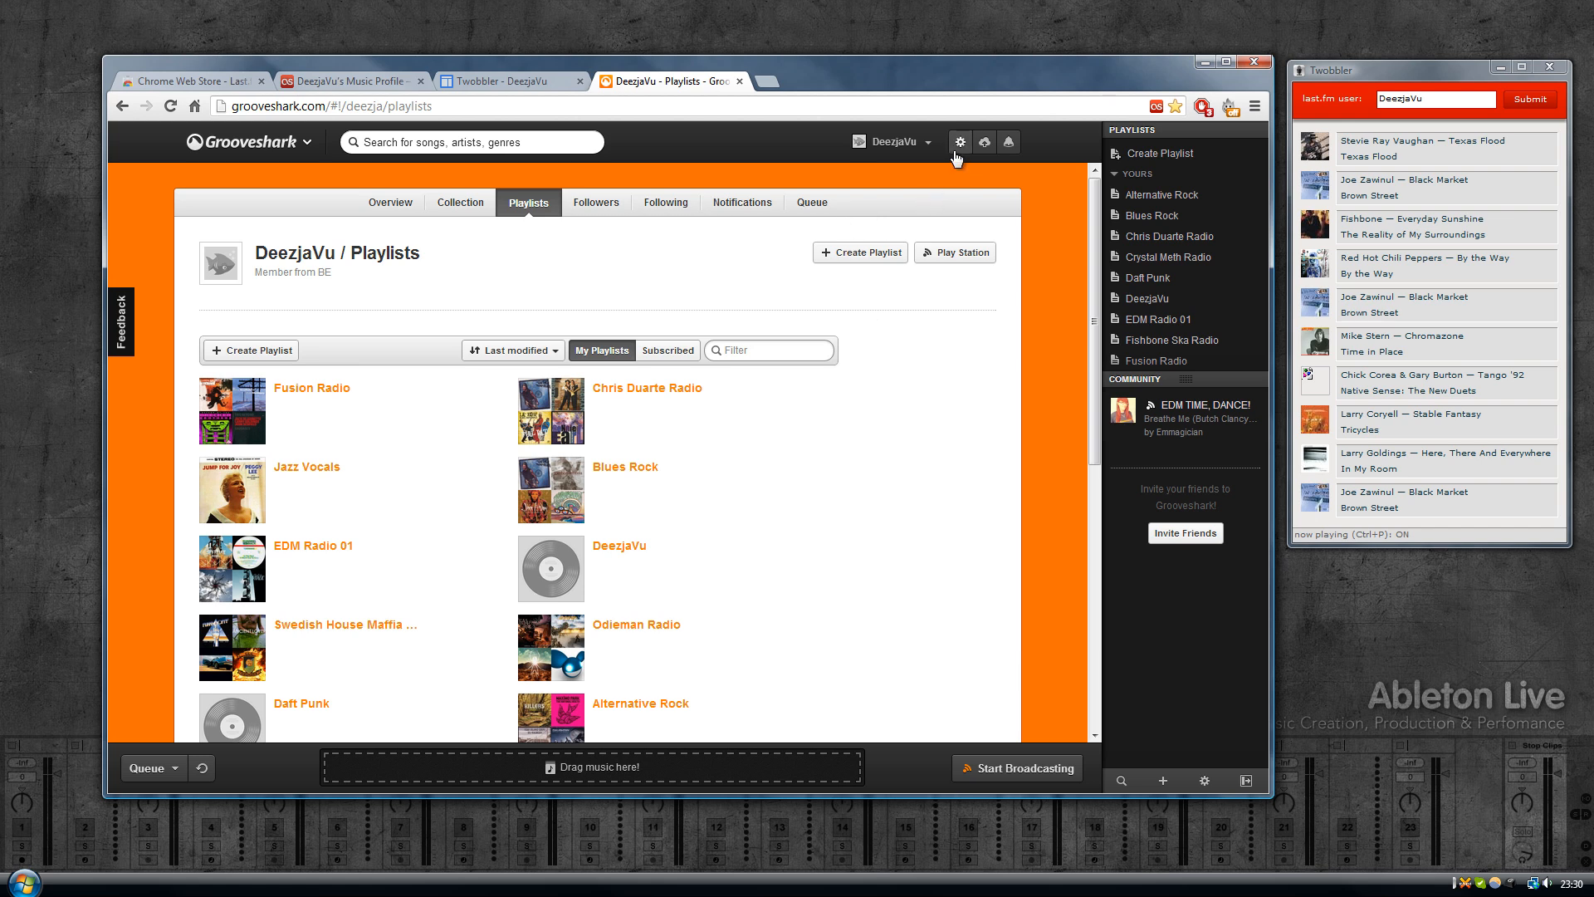
Step: Go to Grooveshark's Settings and show the Connect Services page with Last.fm authorized as DeezjaVu
click(958, 141)
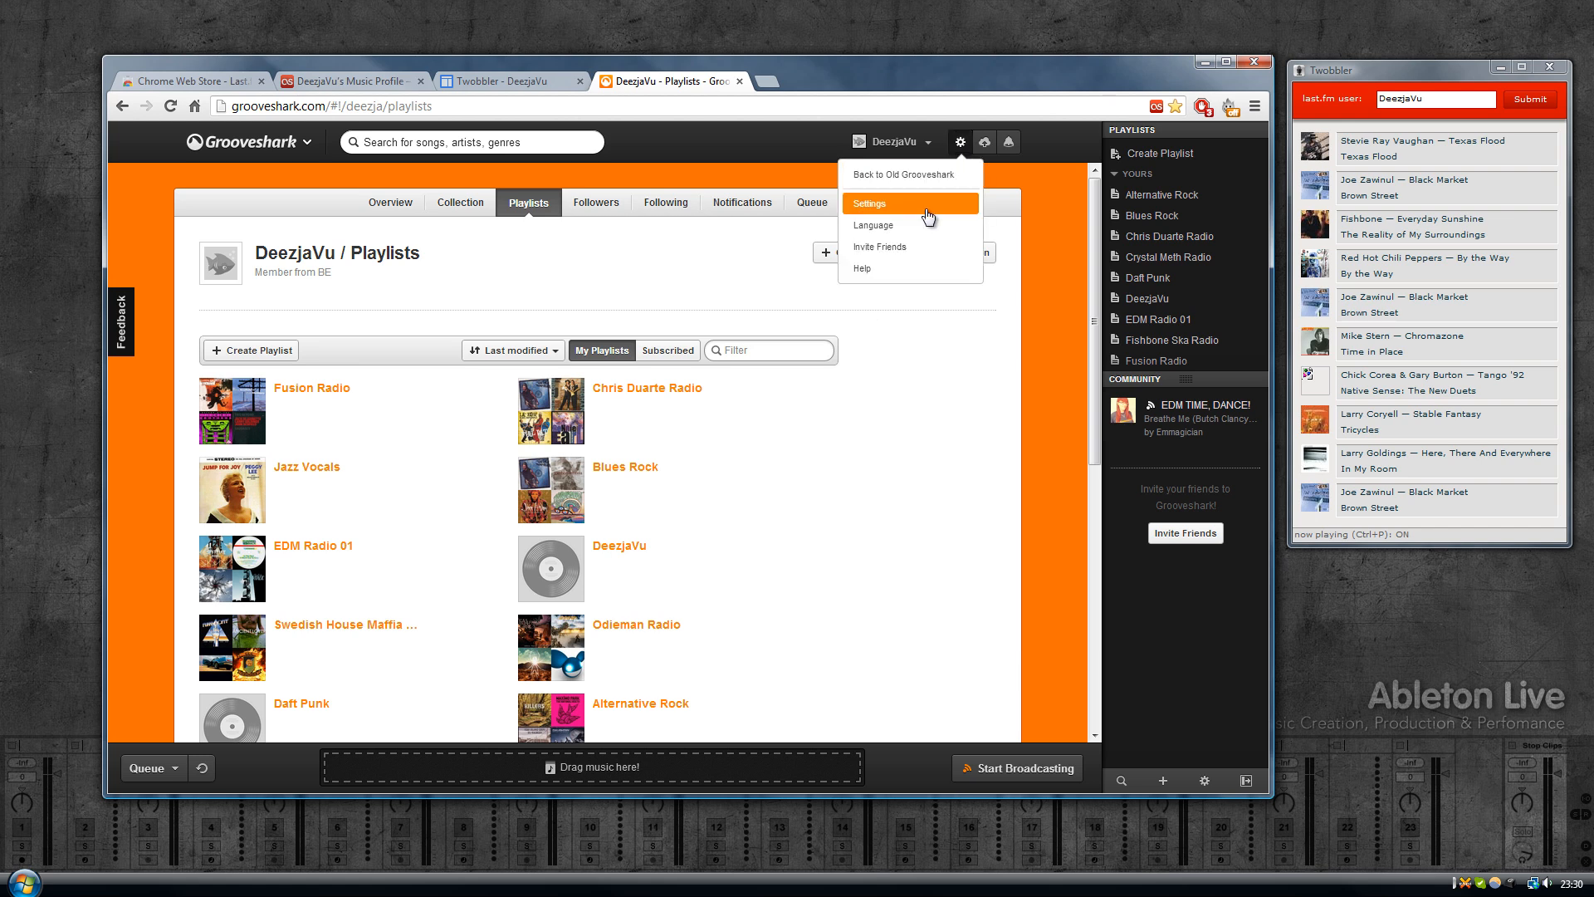
click(868, 202)
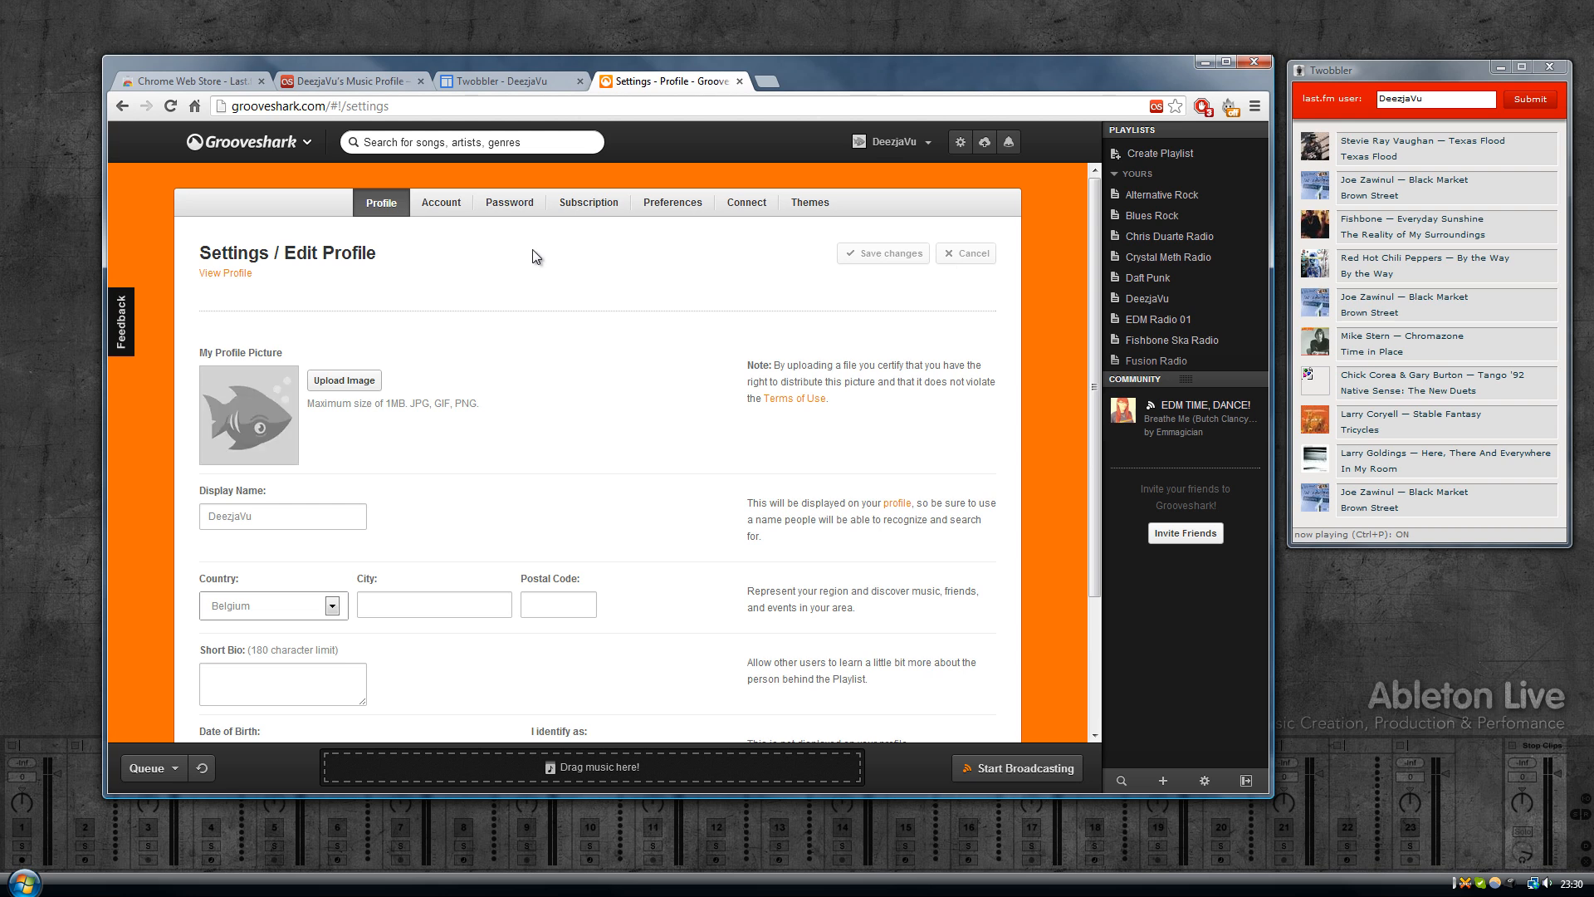
mouse_move(672, 203)
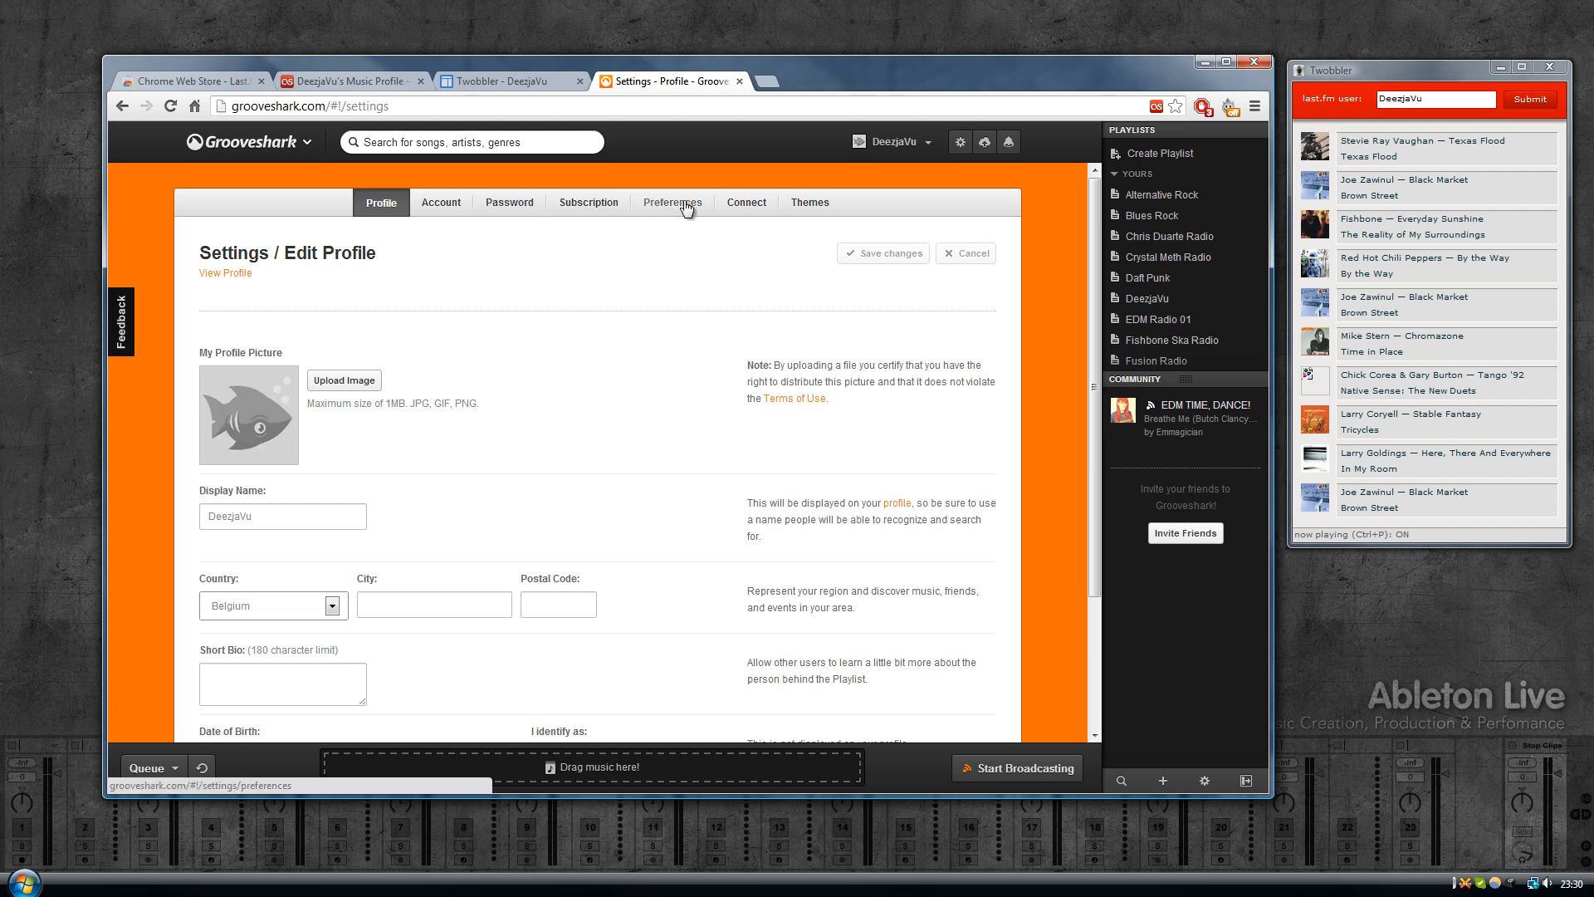
click(745, 202)
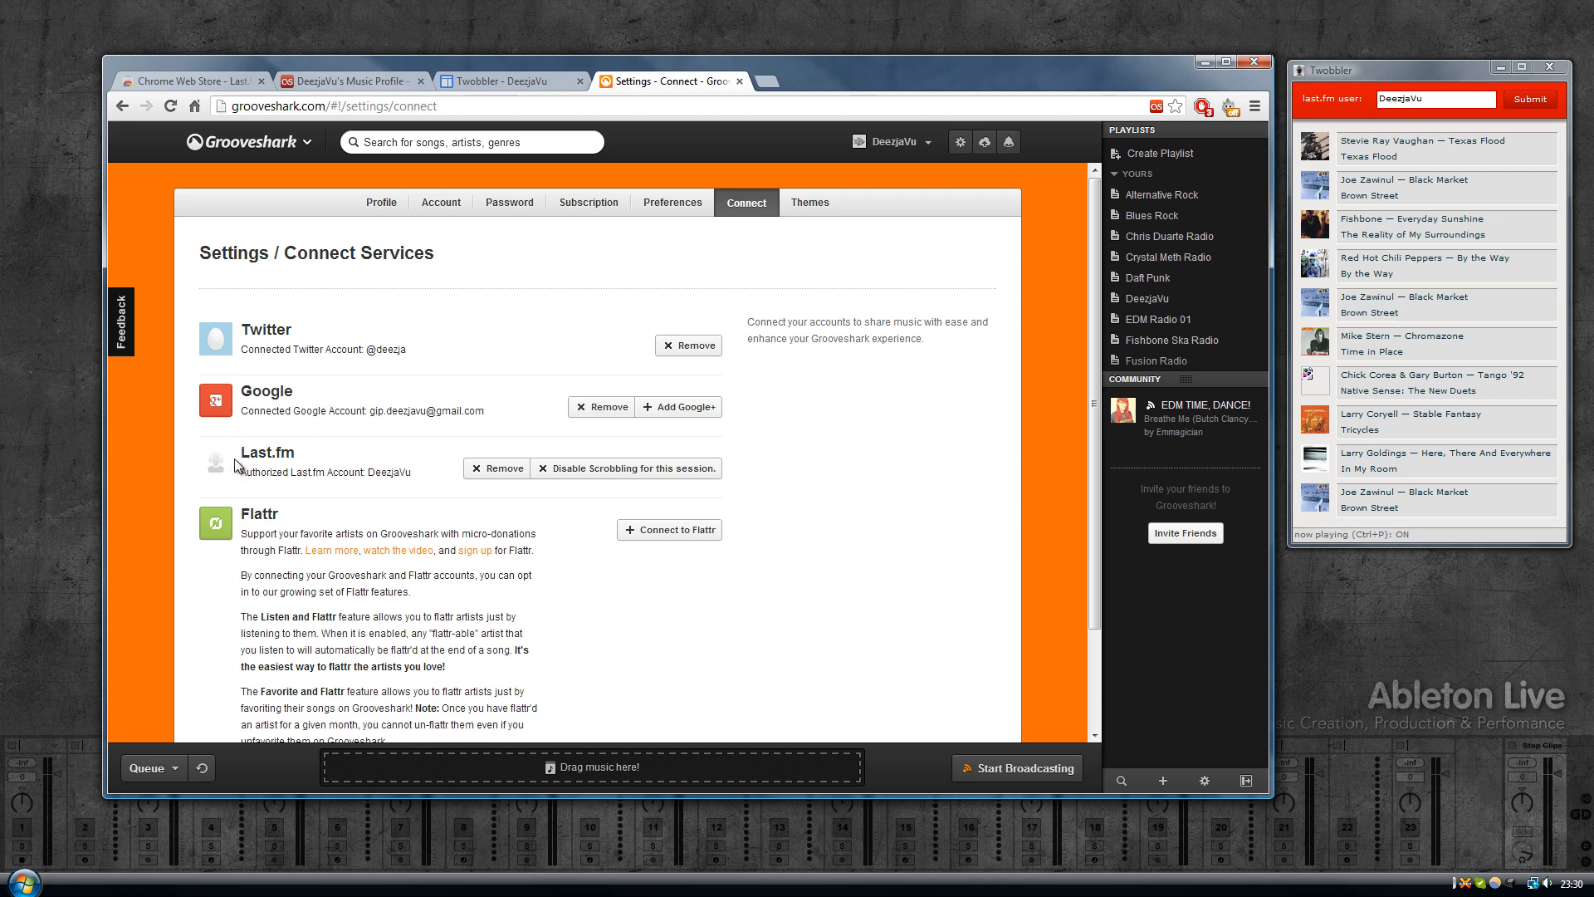
mouse_move(626, 438)
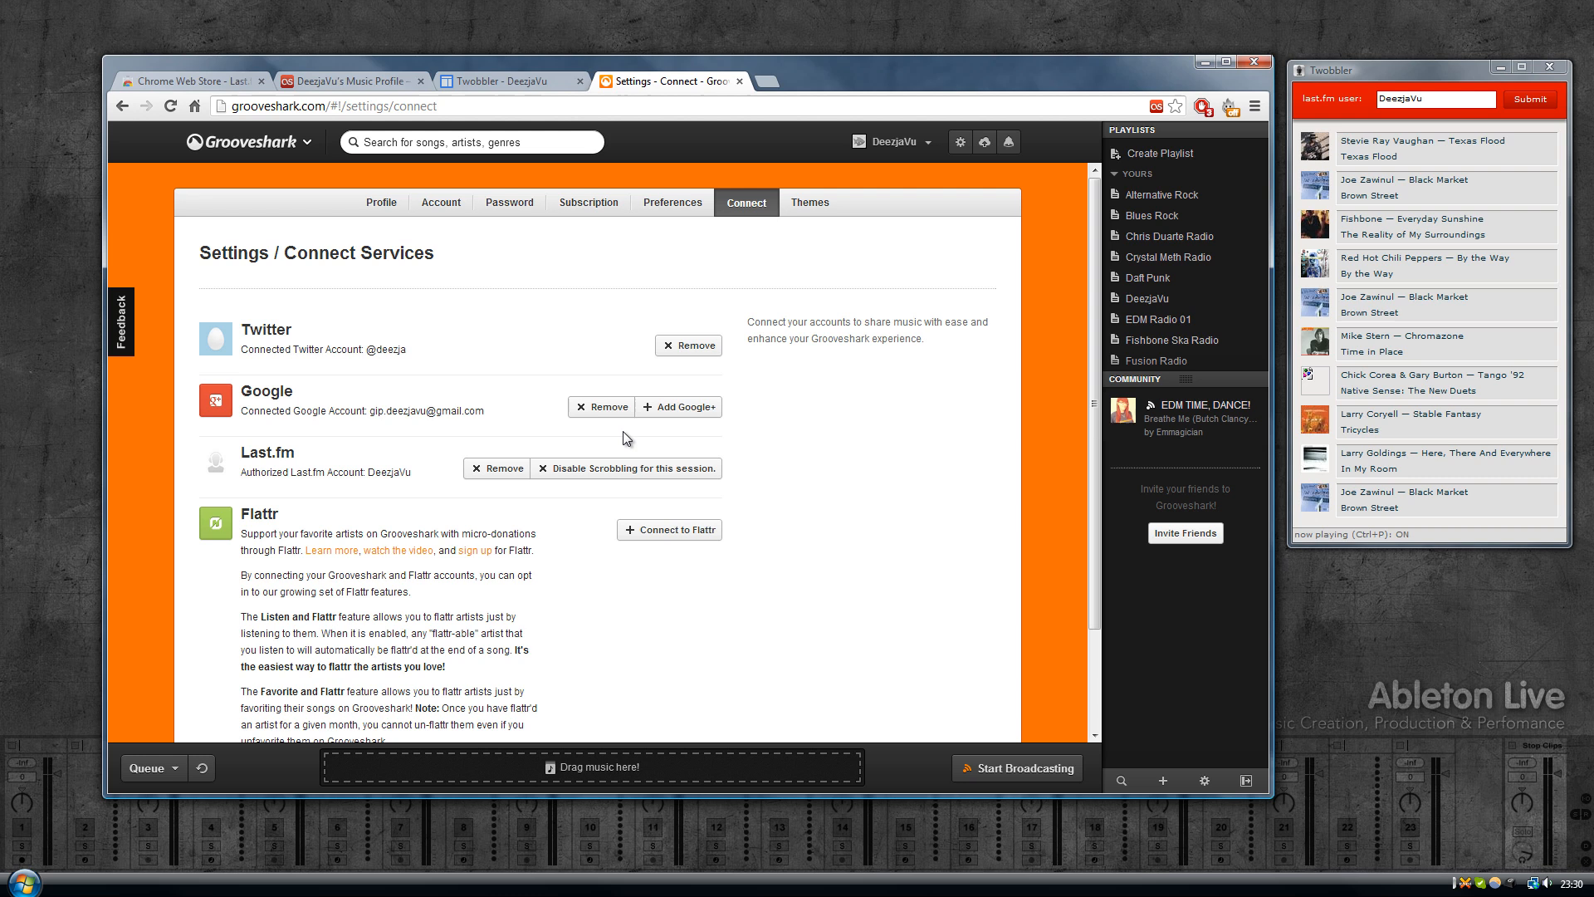
mouse_move(406, 465)
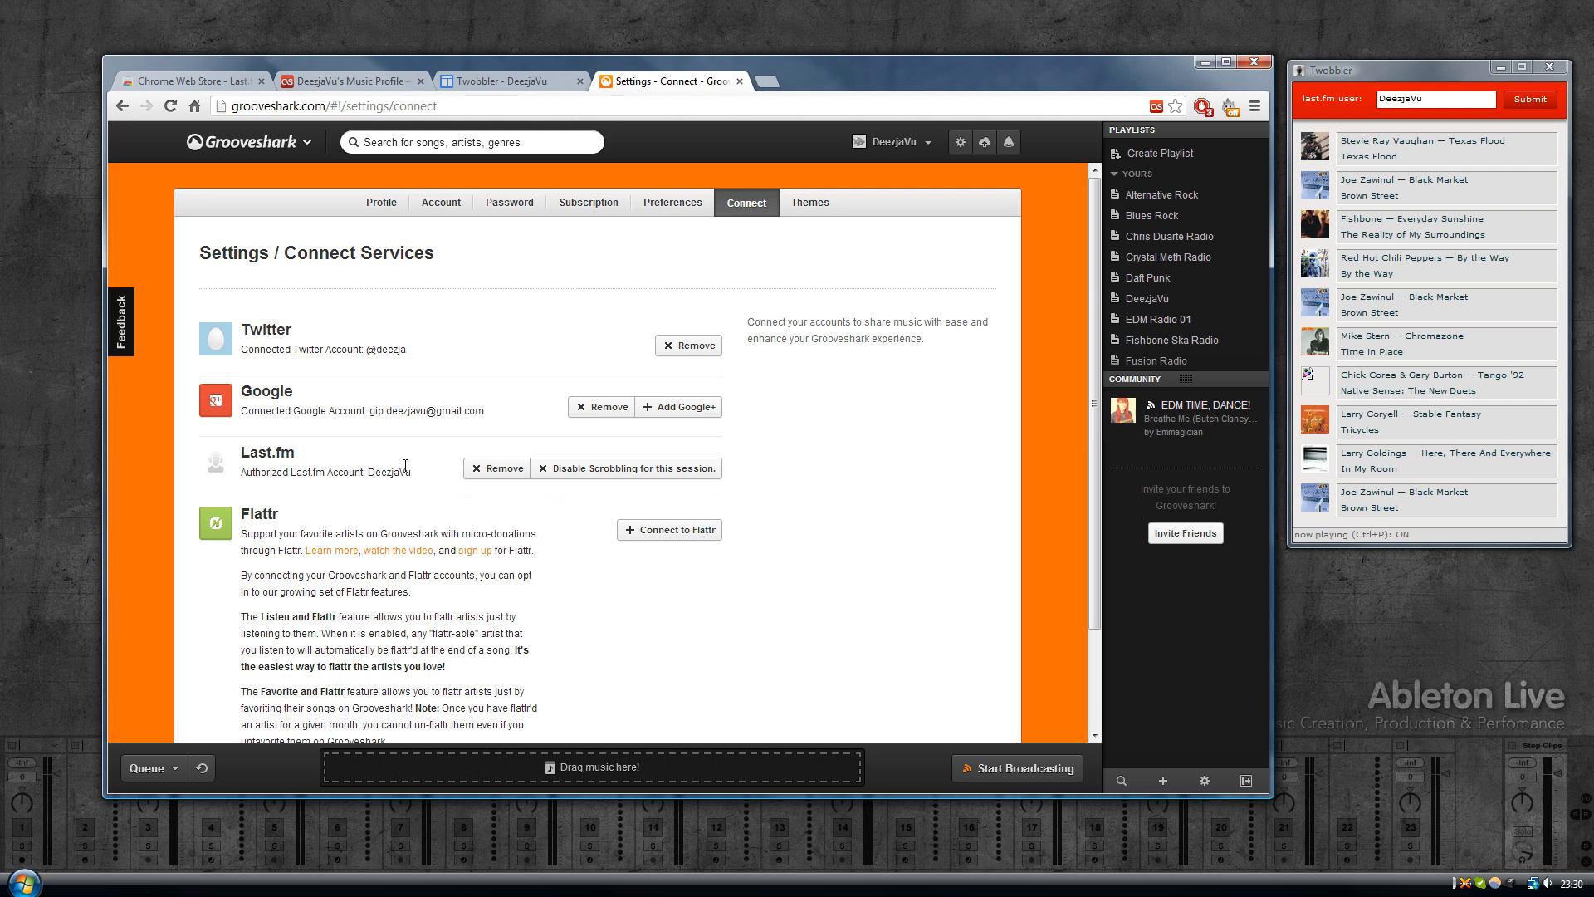
mouse_move(423, 475)
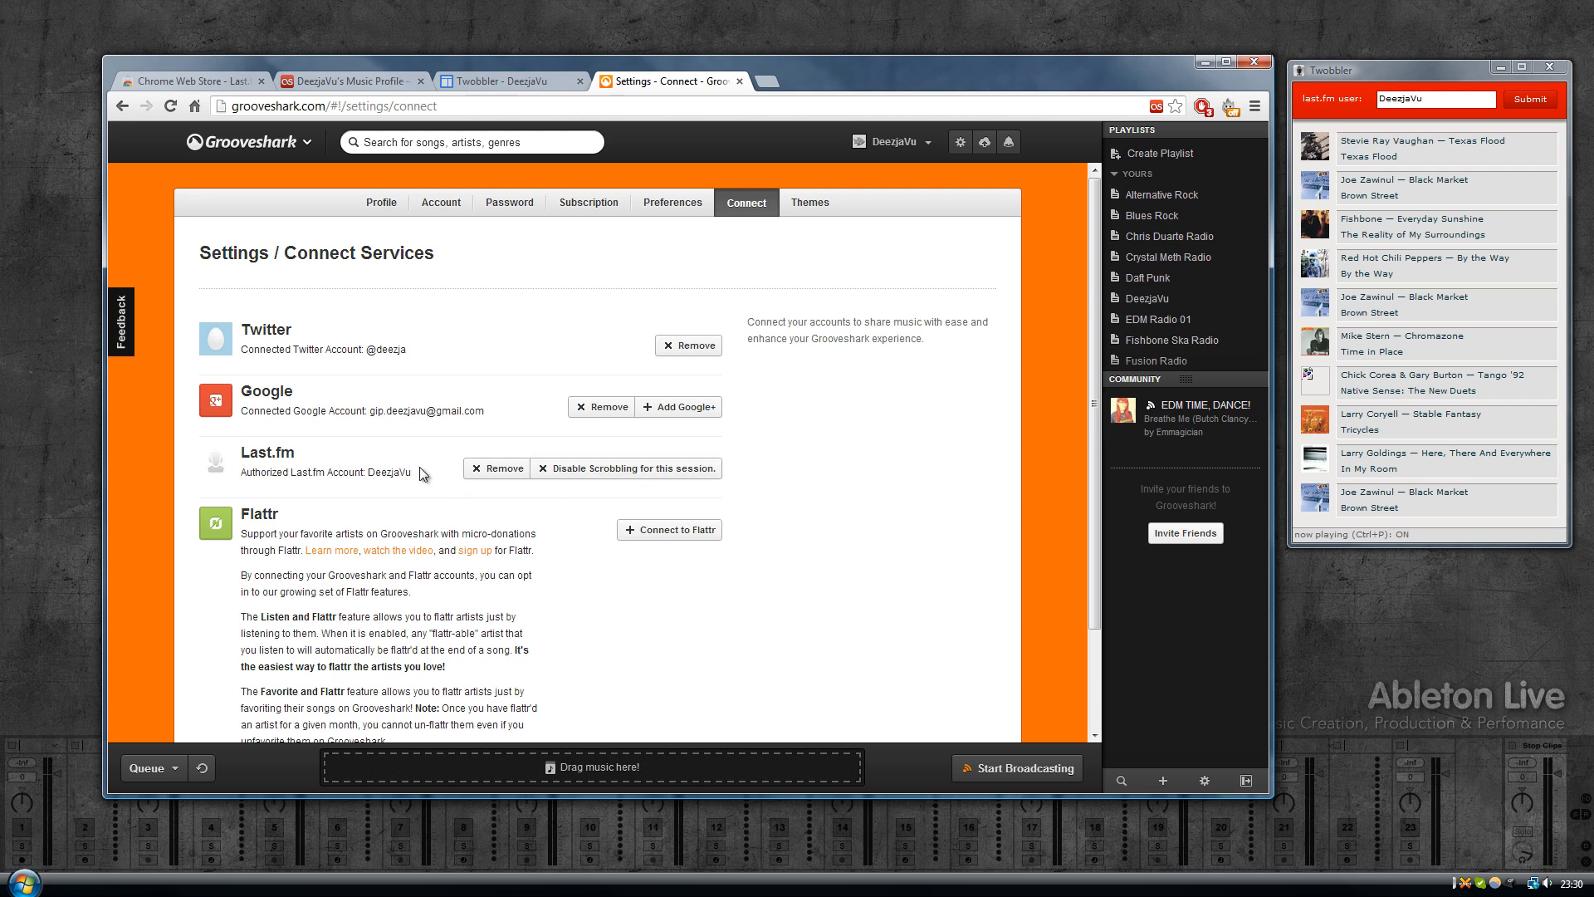
mouse_move(431, 478)
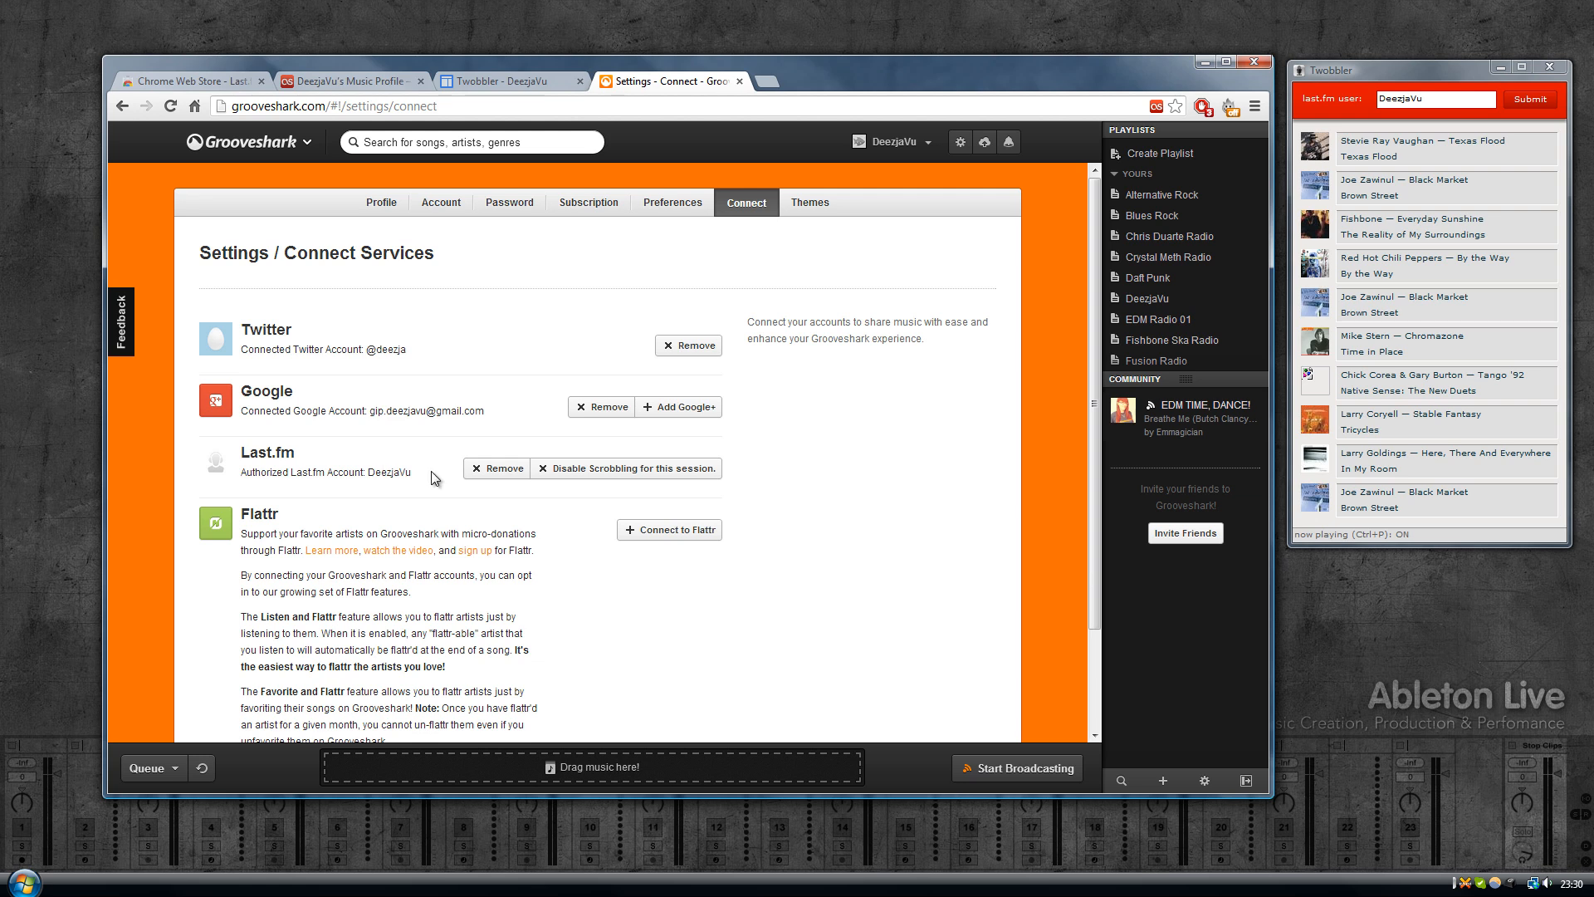
mouse_move(570, 212)
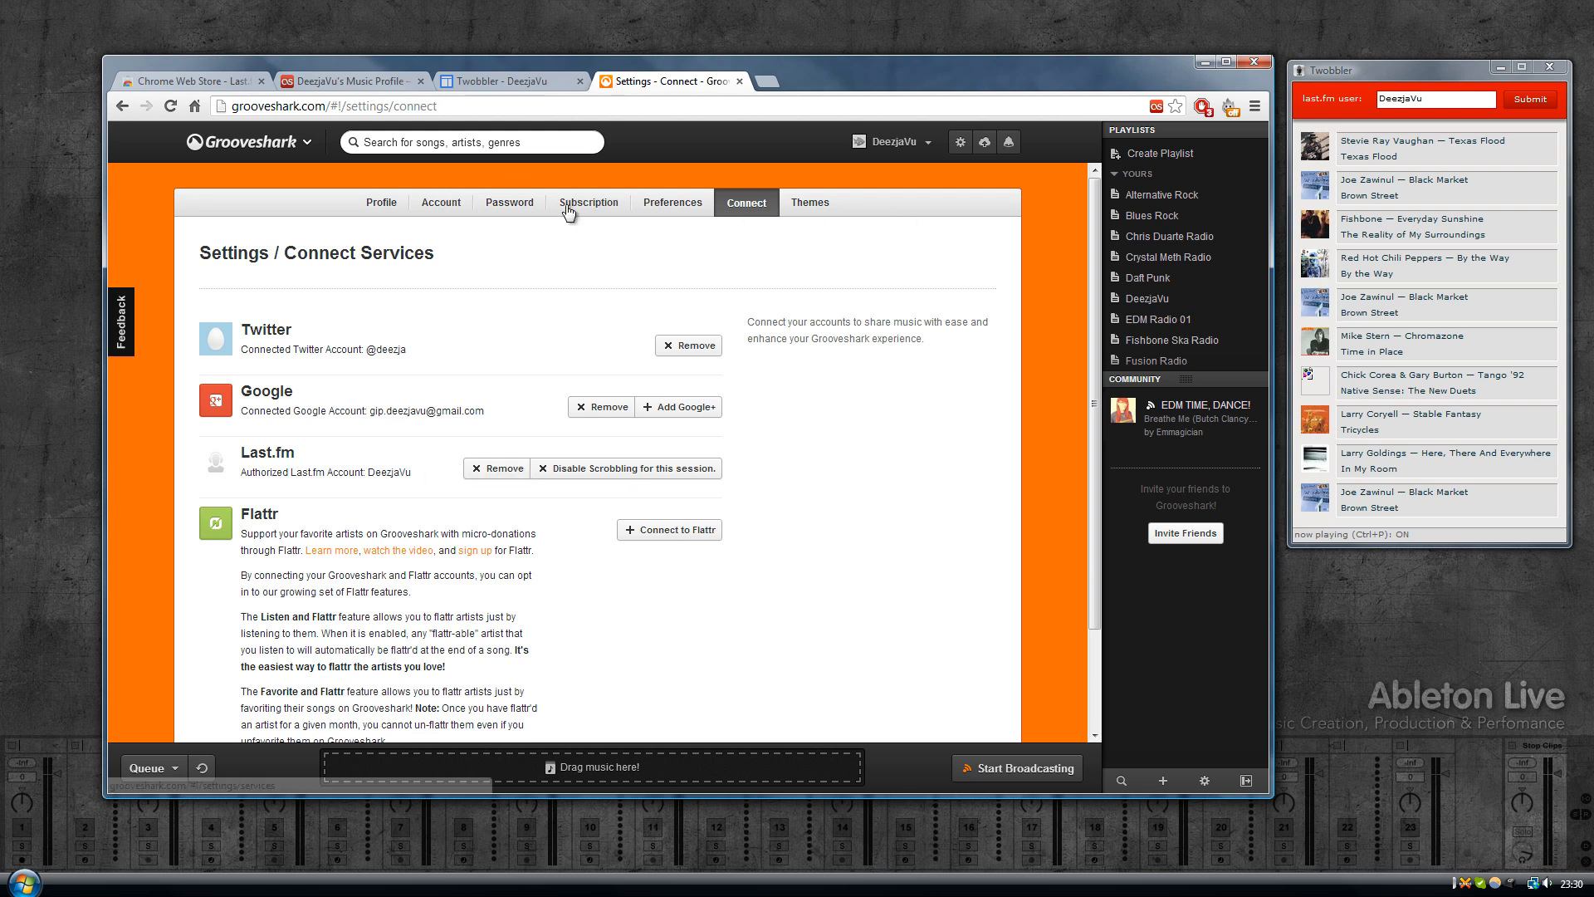
mouse_move(1158, 289)
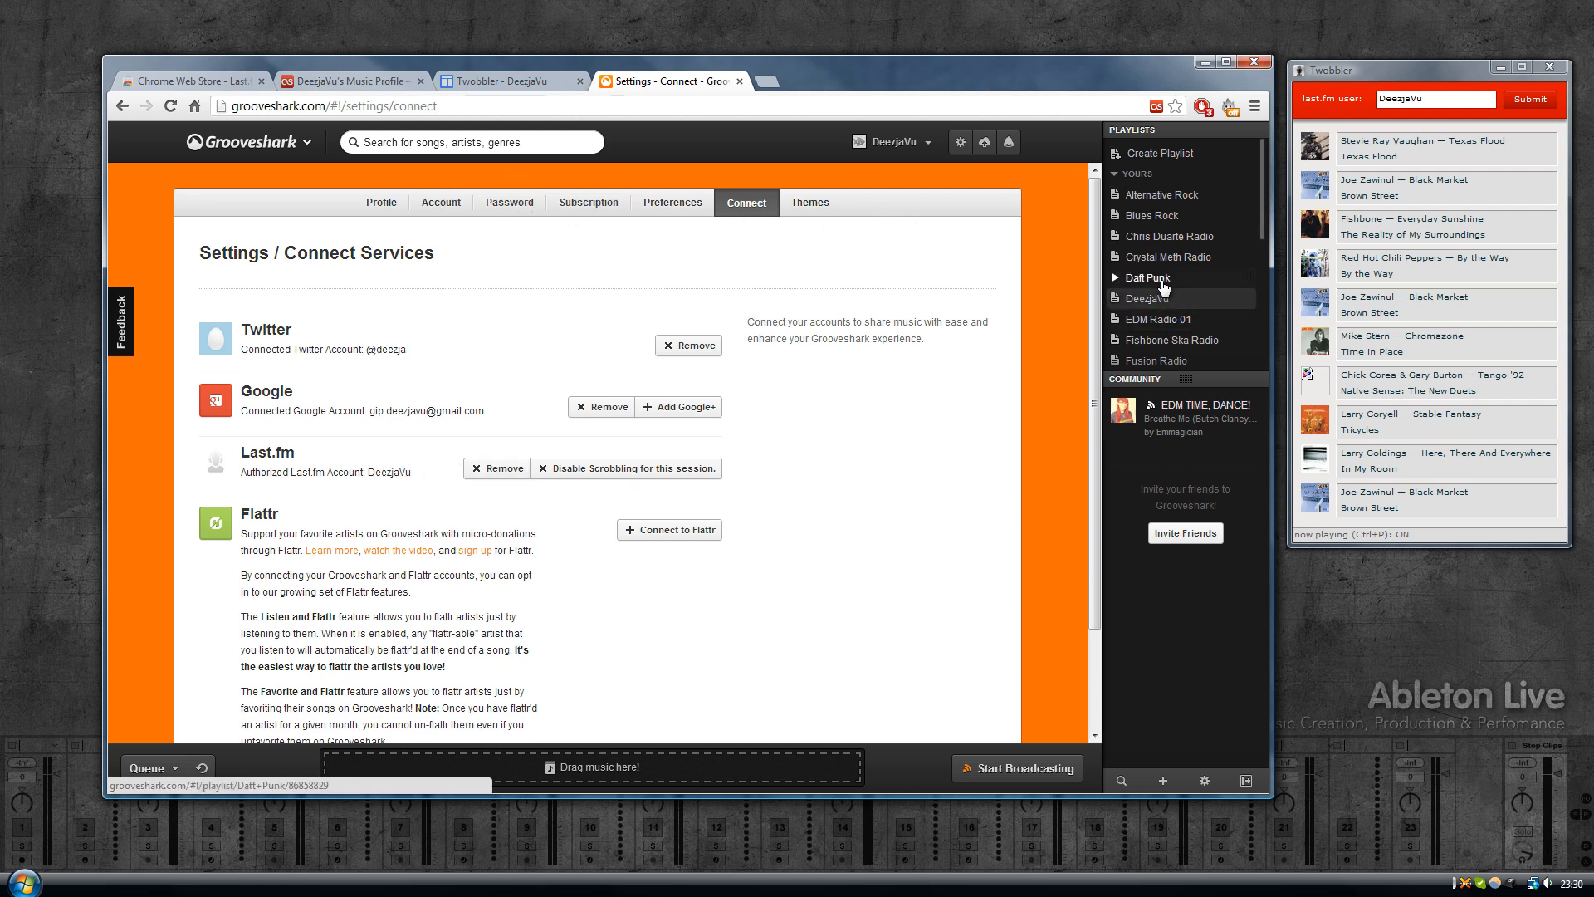
Step: Play Give life back to musique from the Daft Punk playlist, then head to the Chrome Web Store
click(1147, 277)
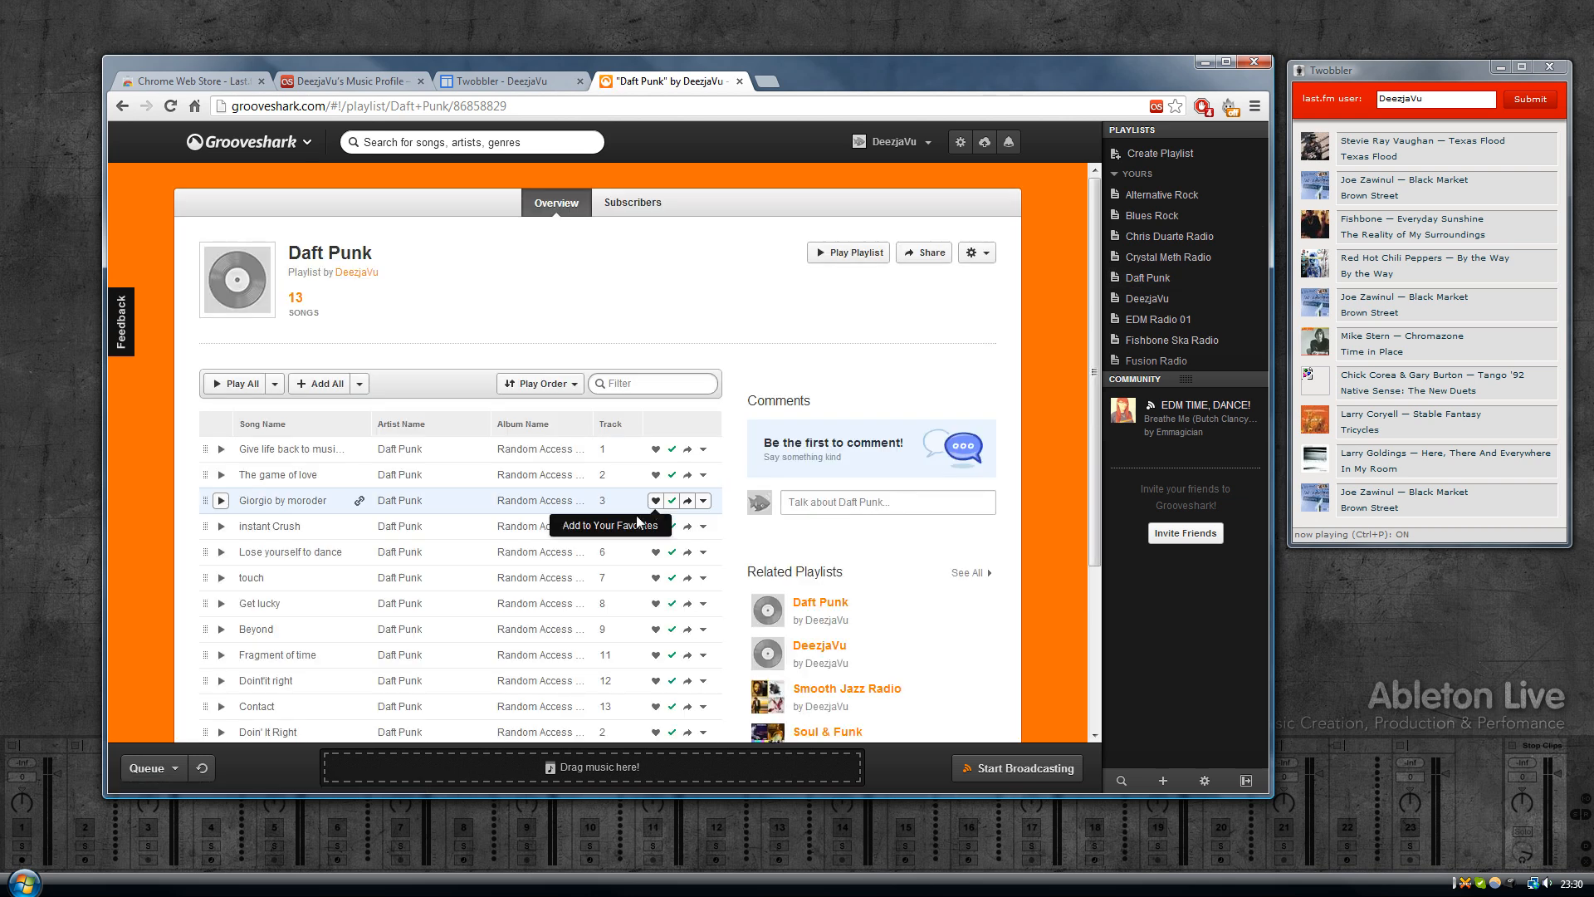
click(287, 449)
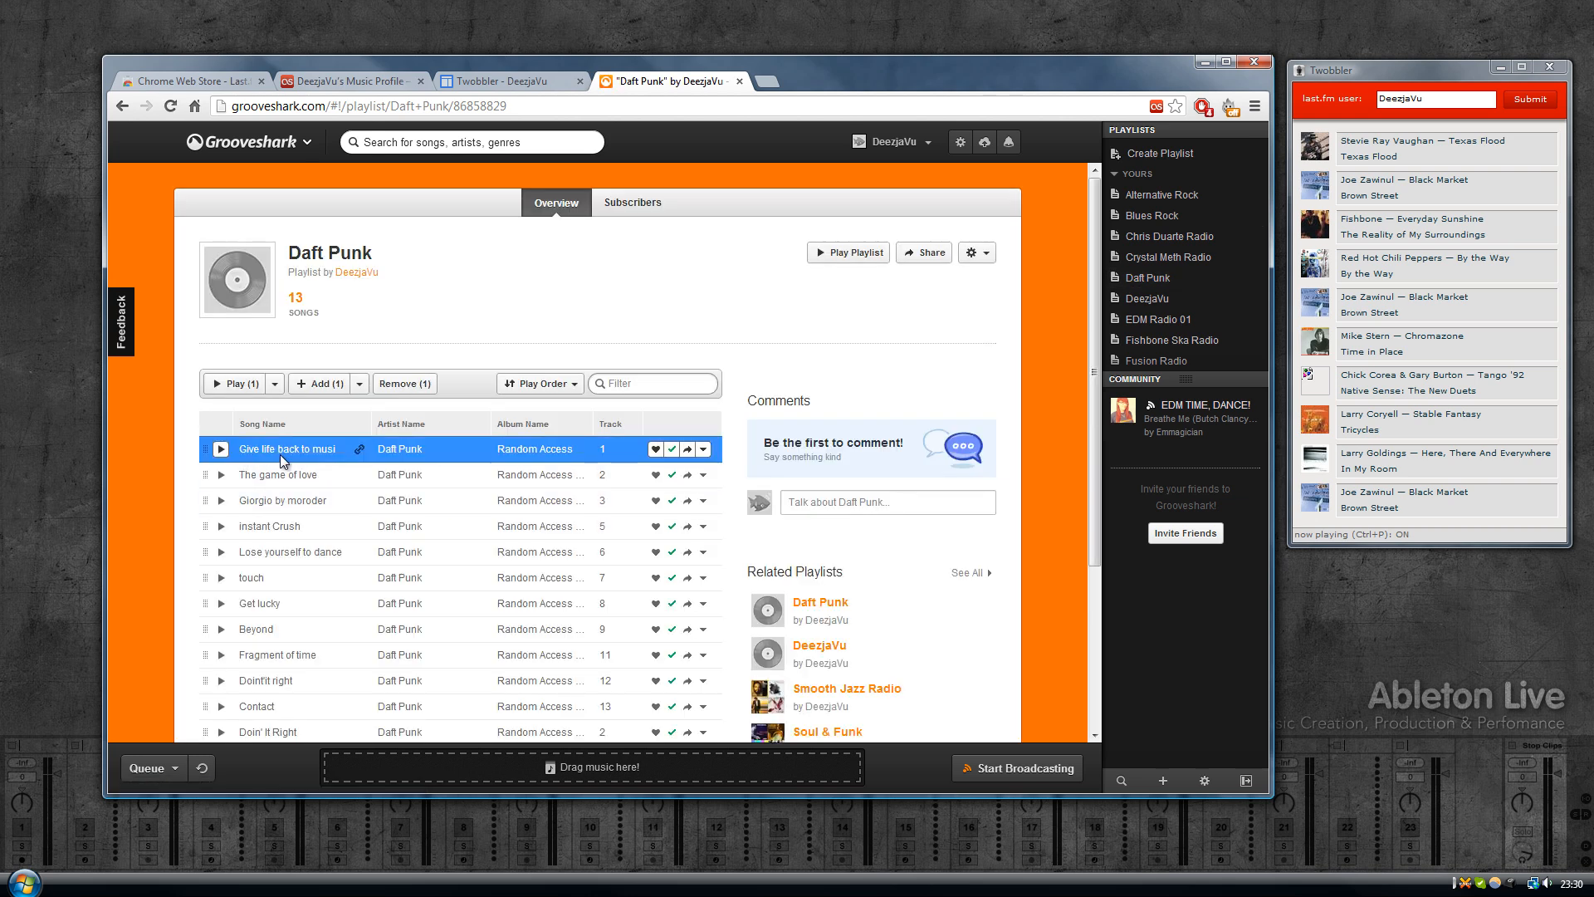
click(220, 449)
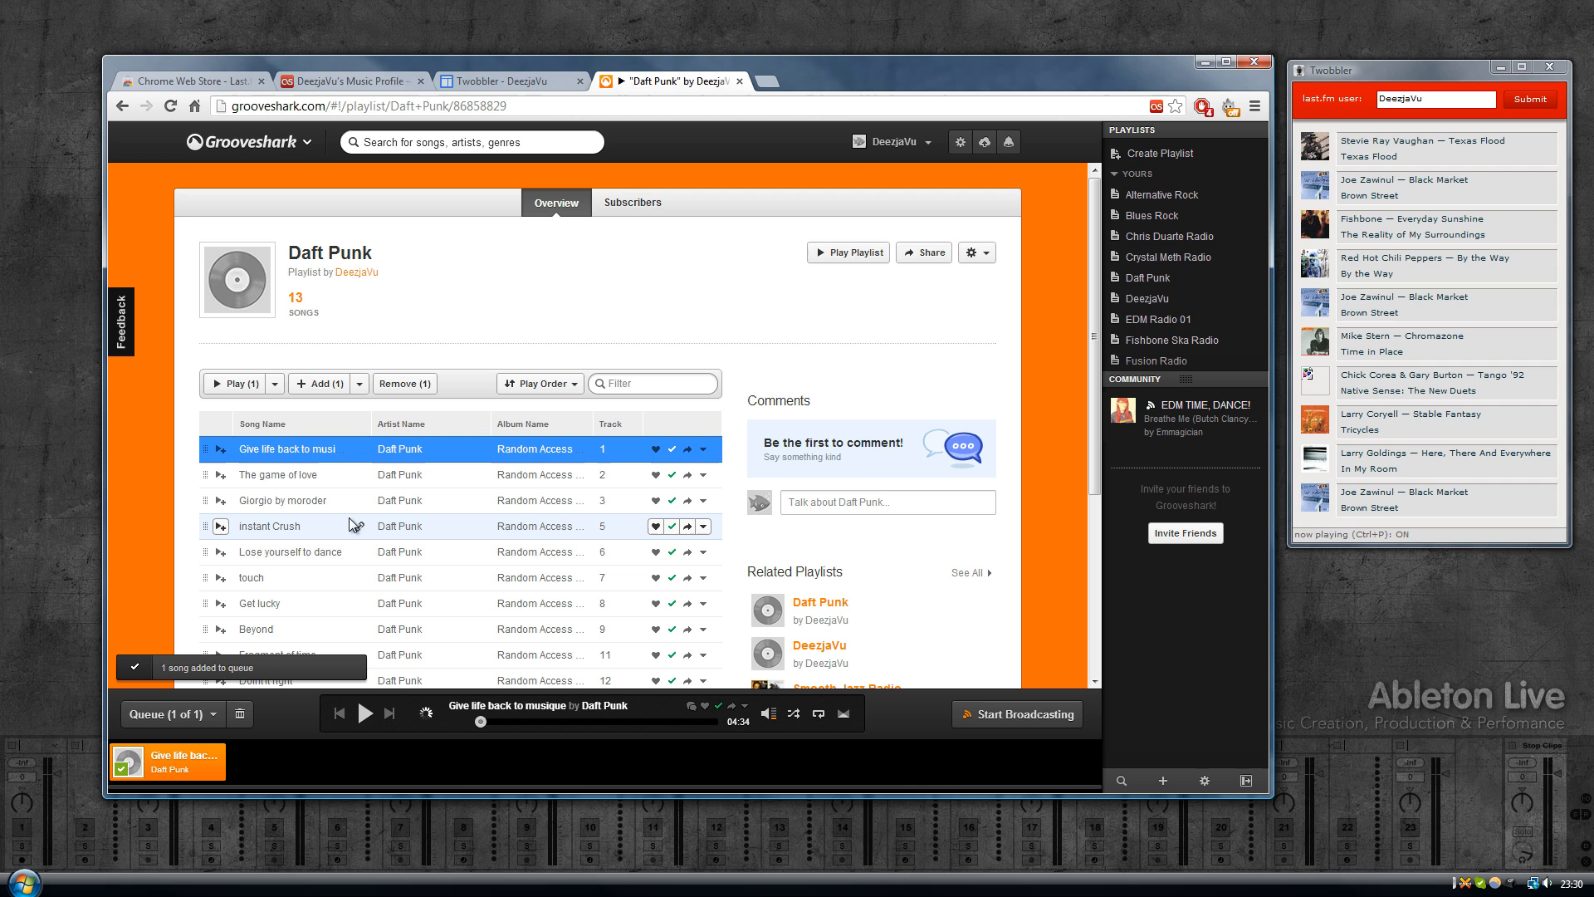
click(364, 712)
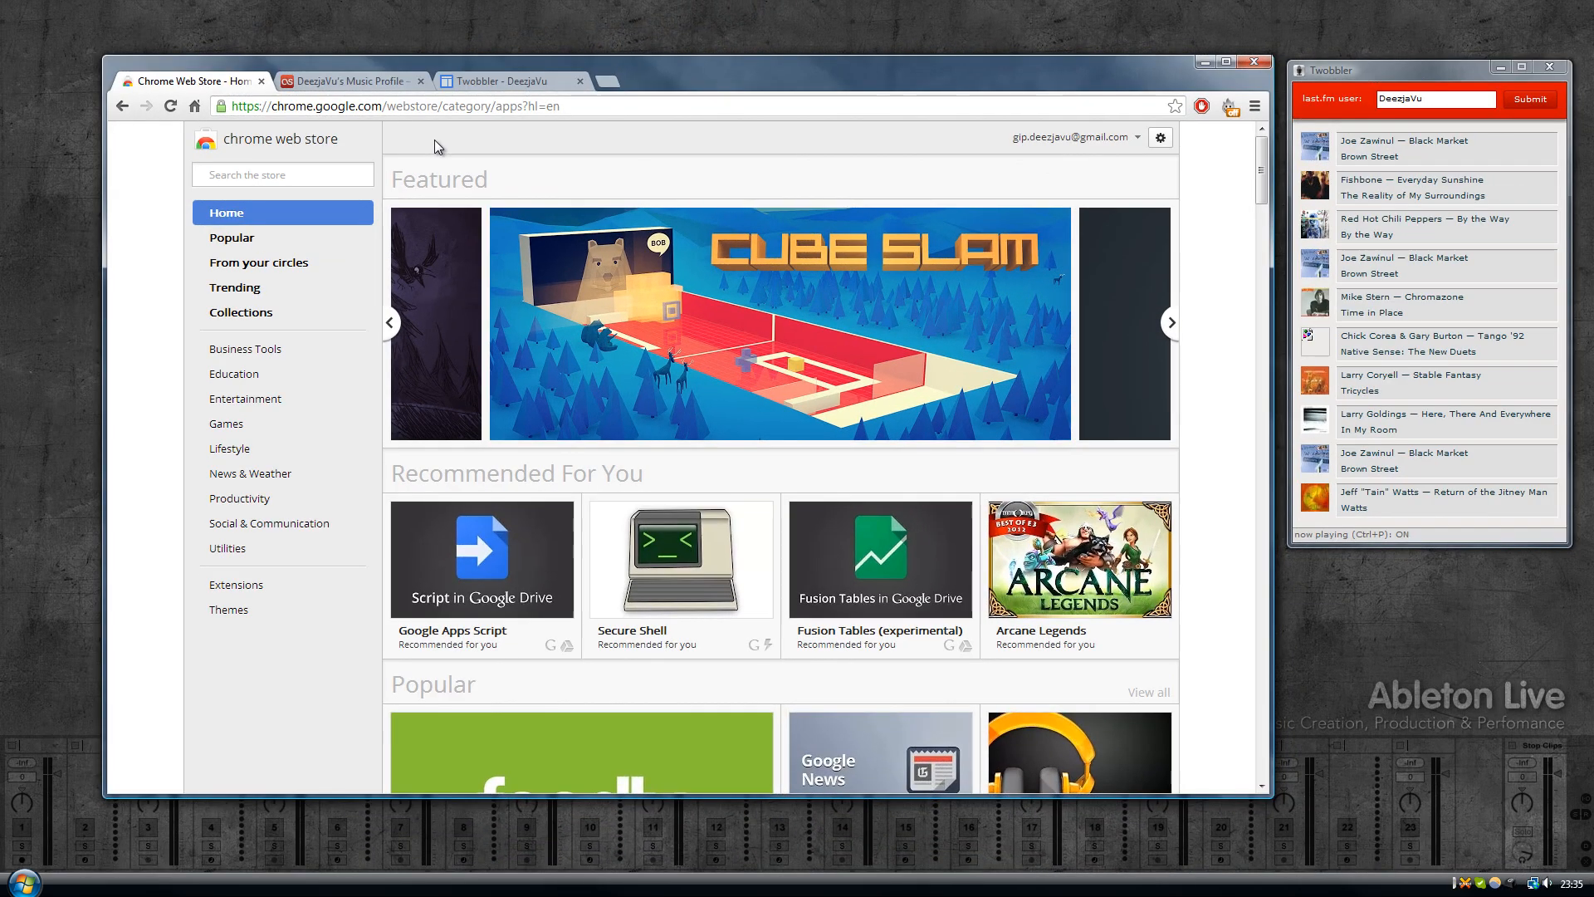
click(1171, 322)
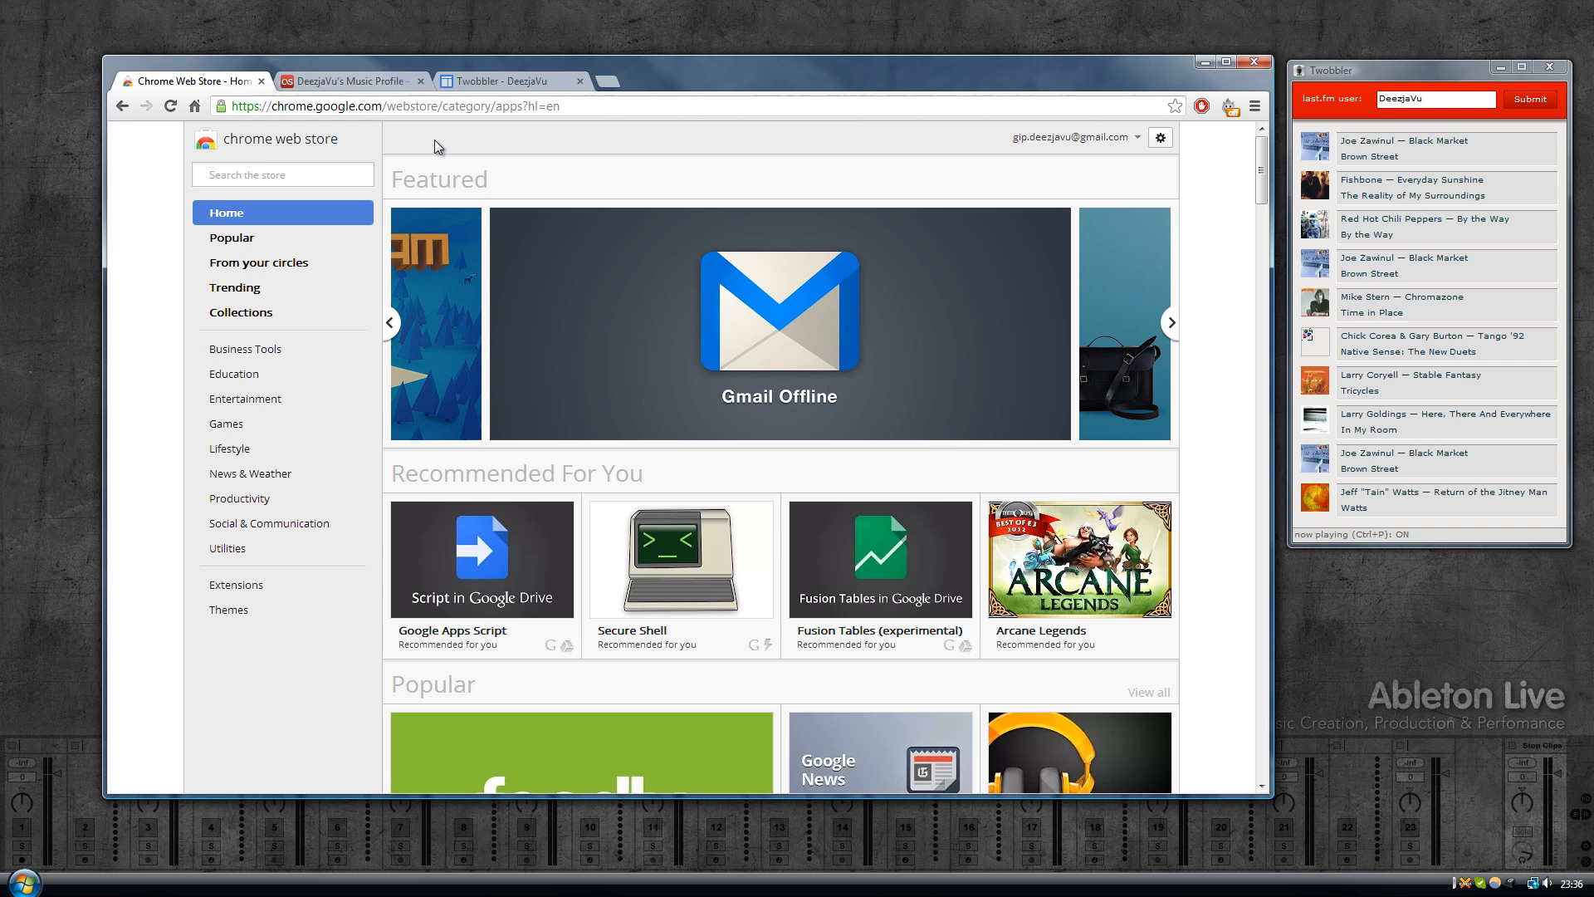
click(1171, 322)
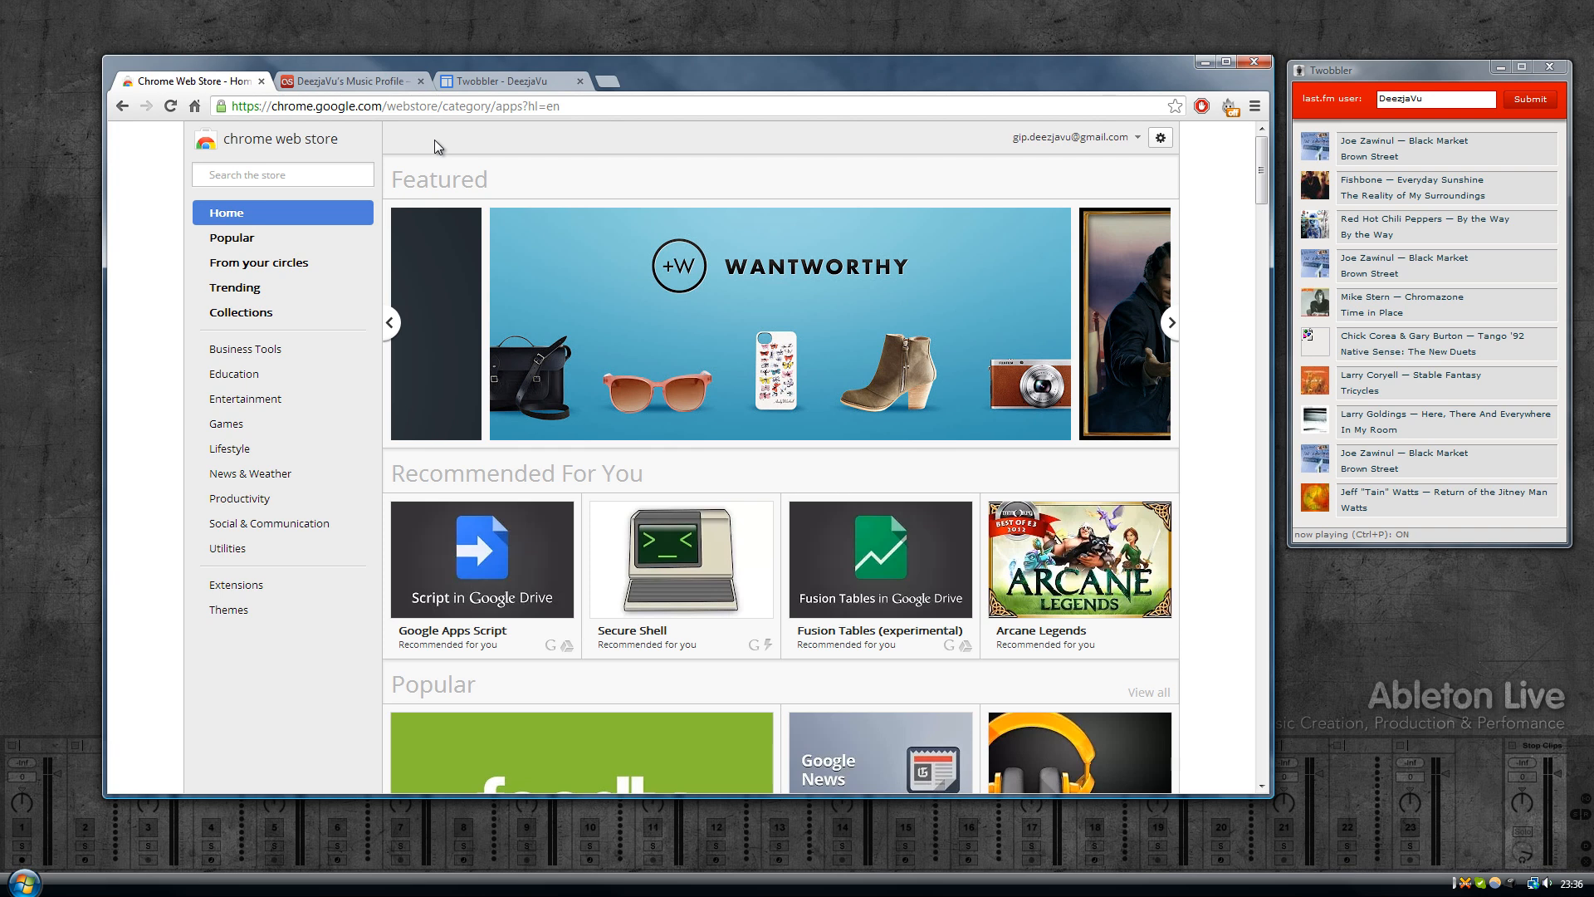
click(1171, 323)
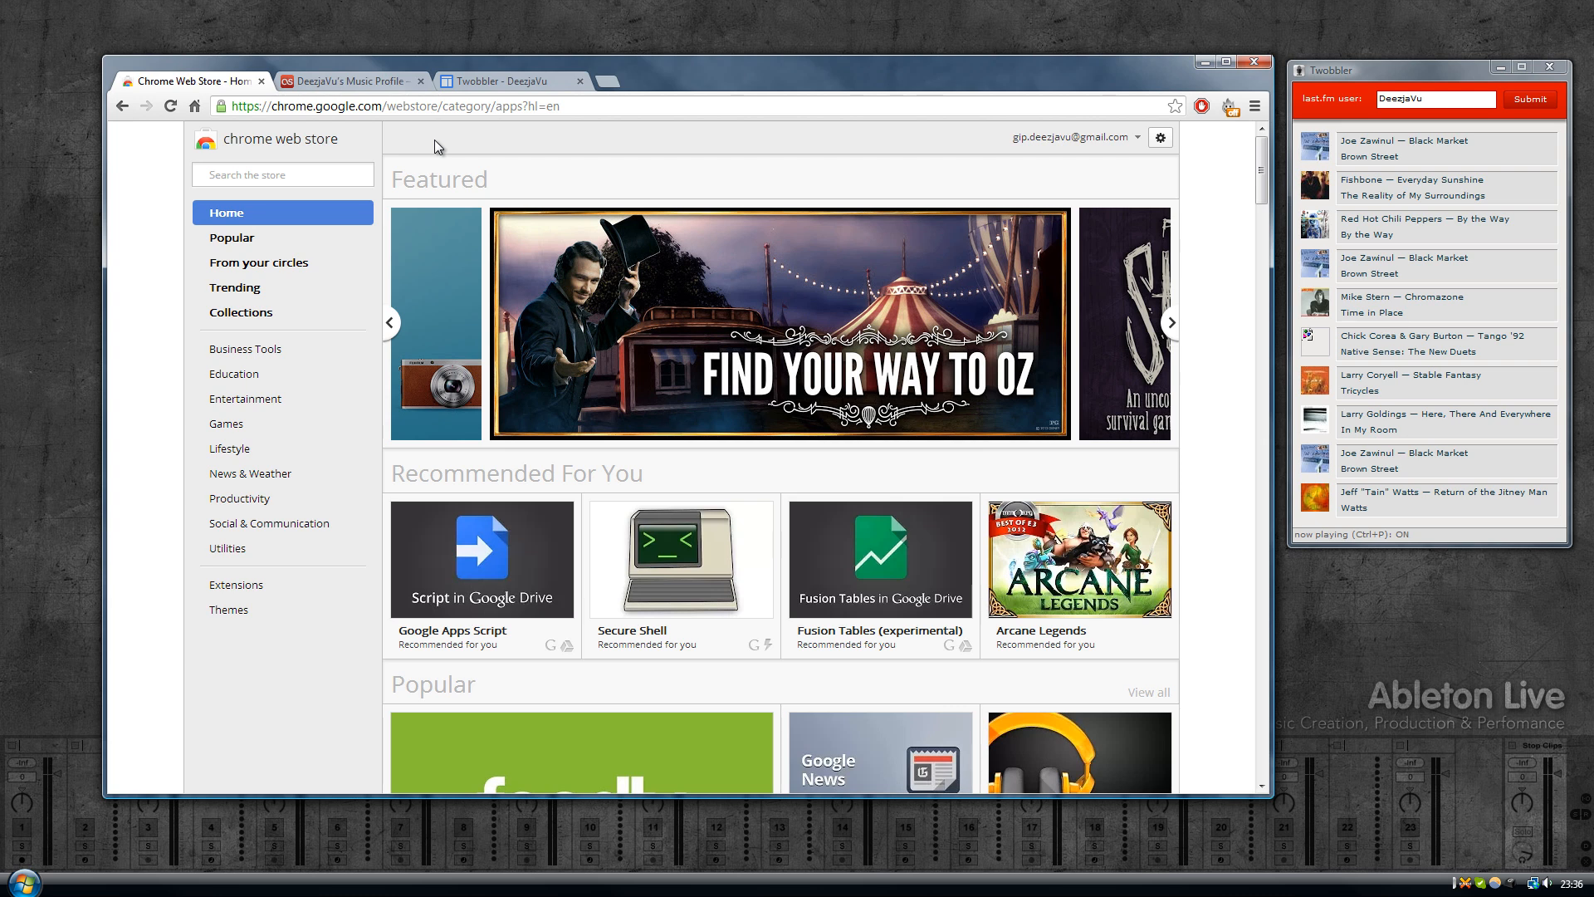
click(1171, 322)
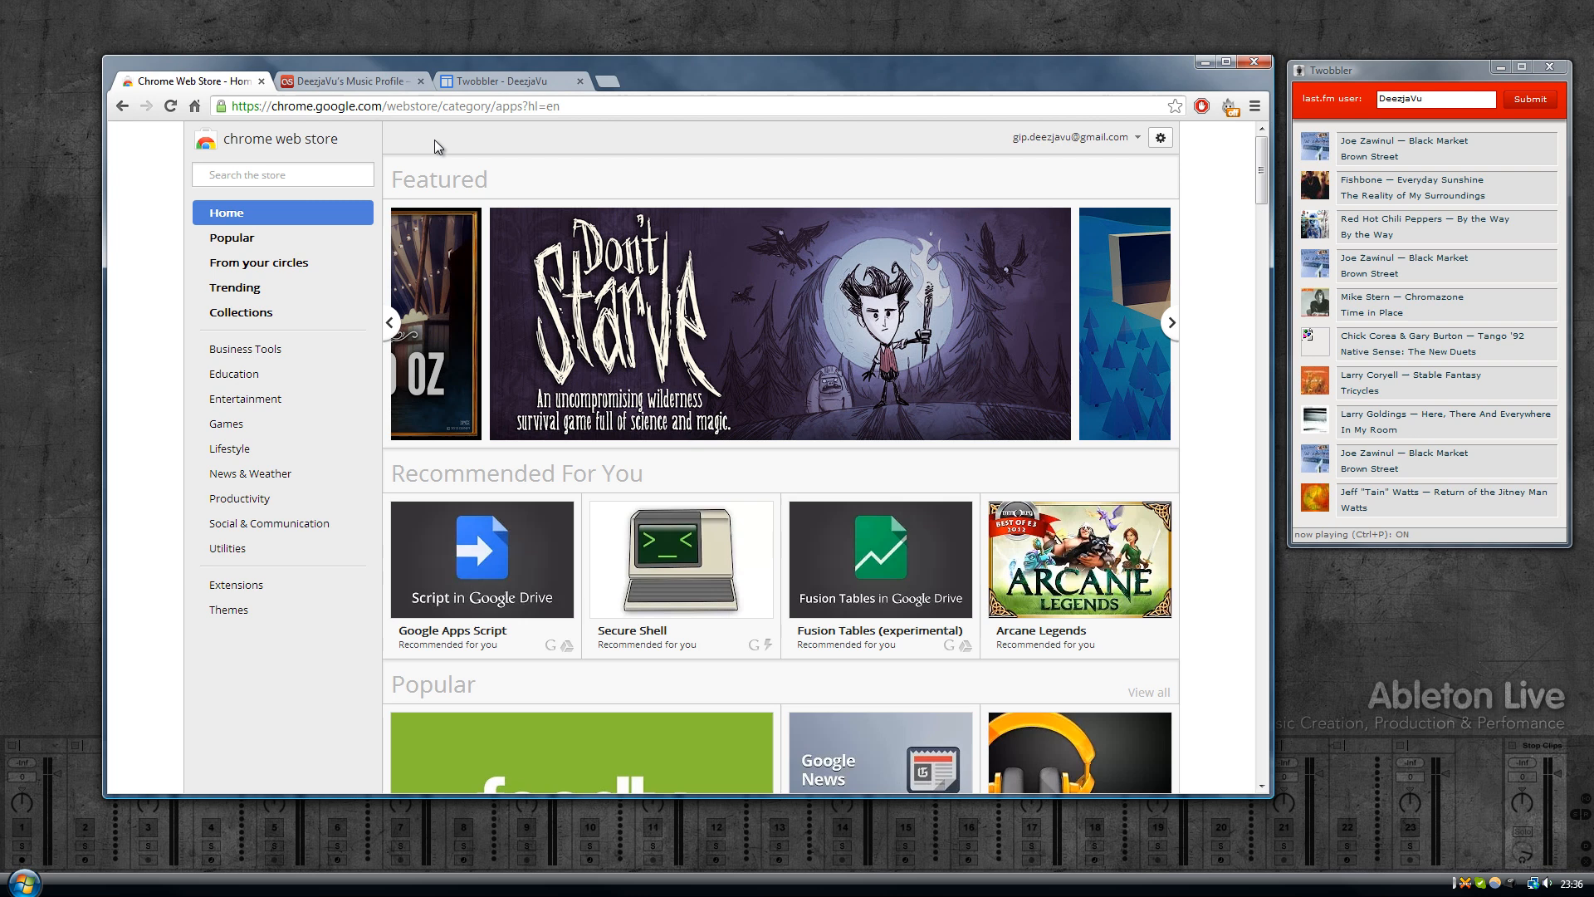
click(1170, 322)
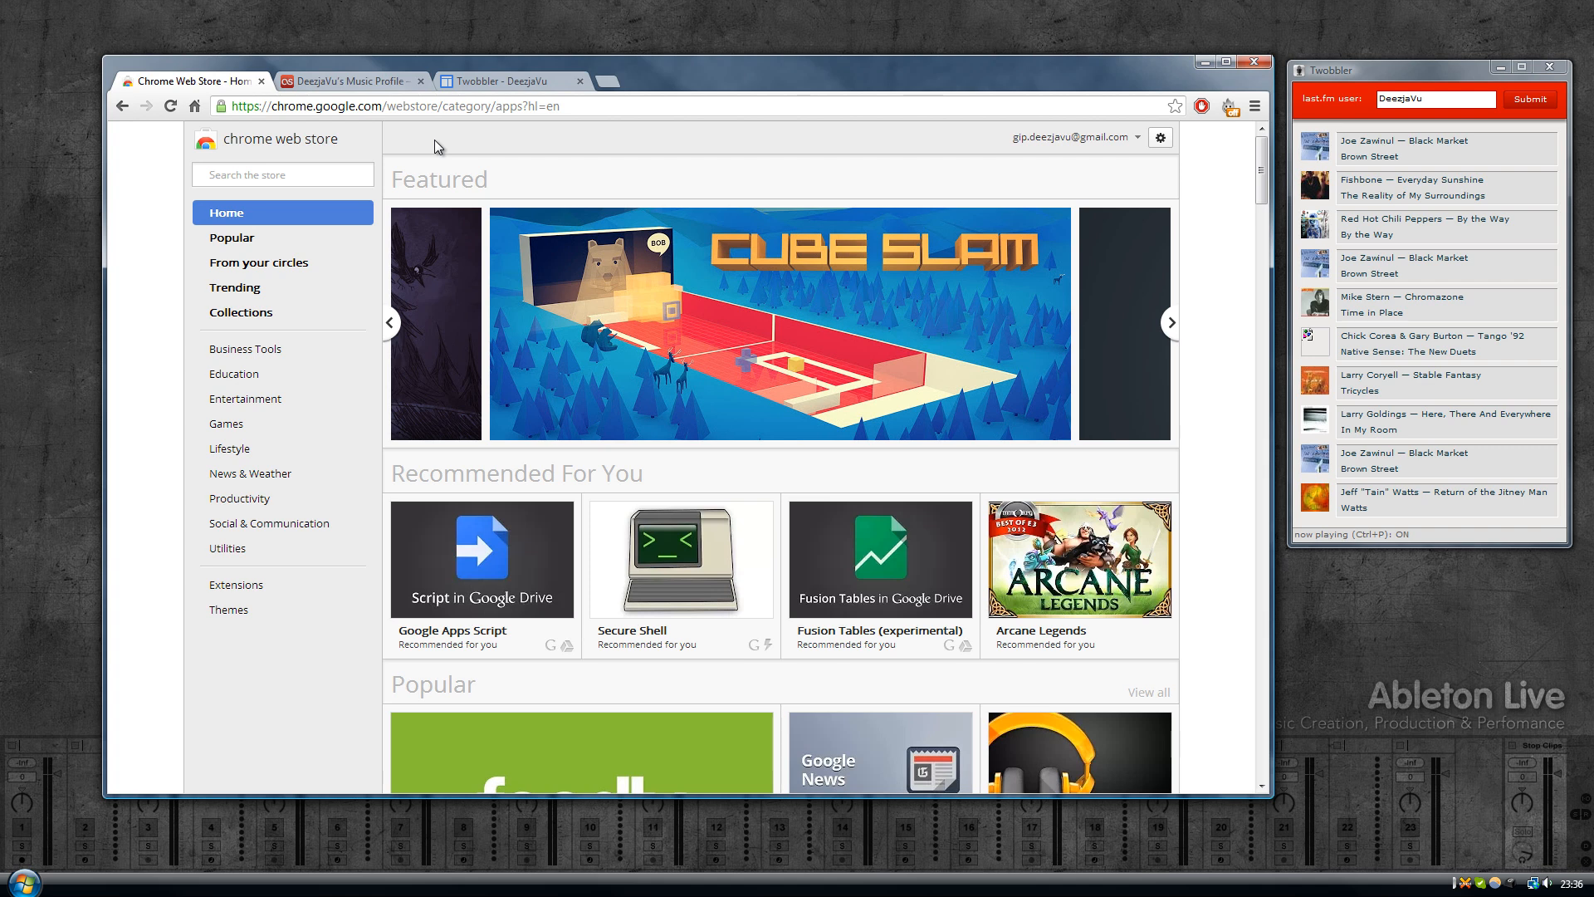
click(1170, 322)
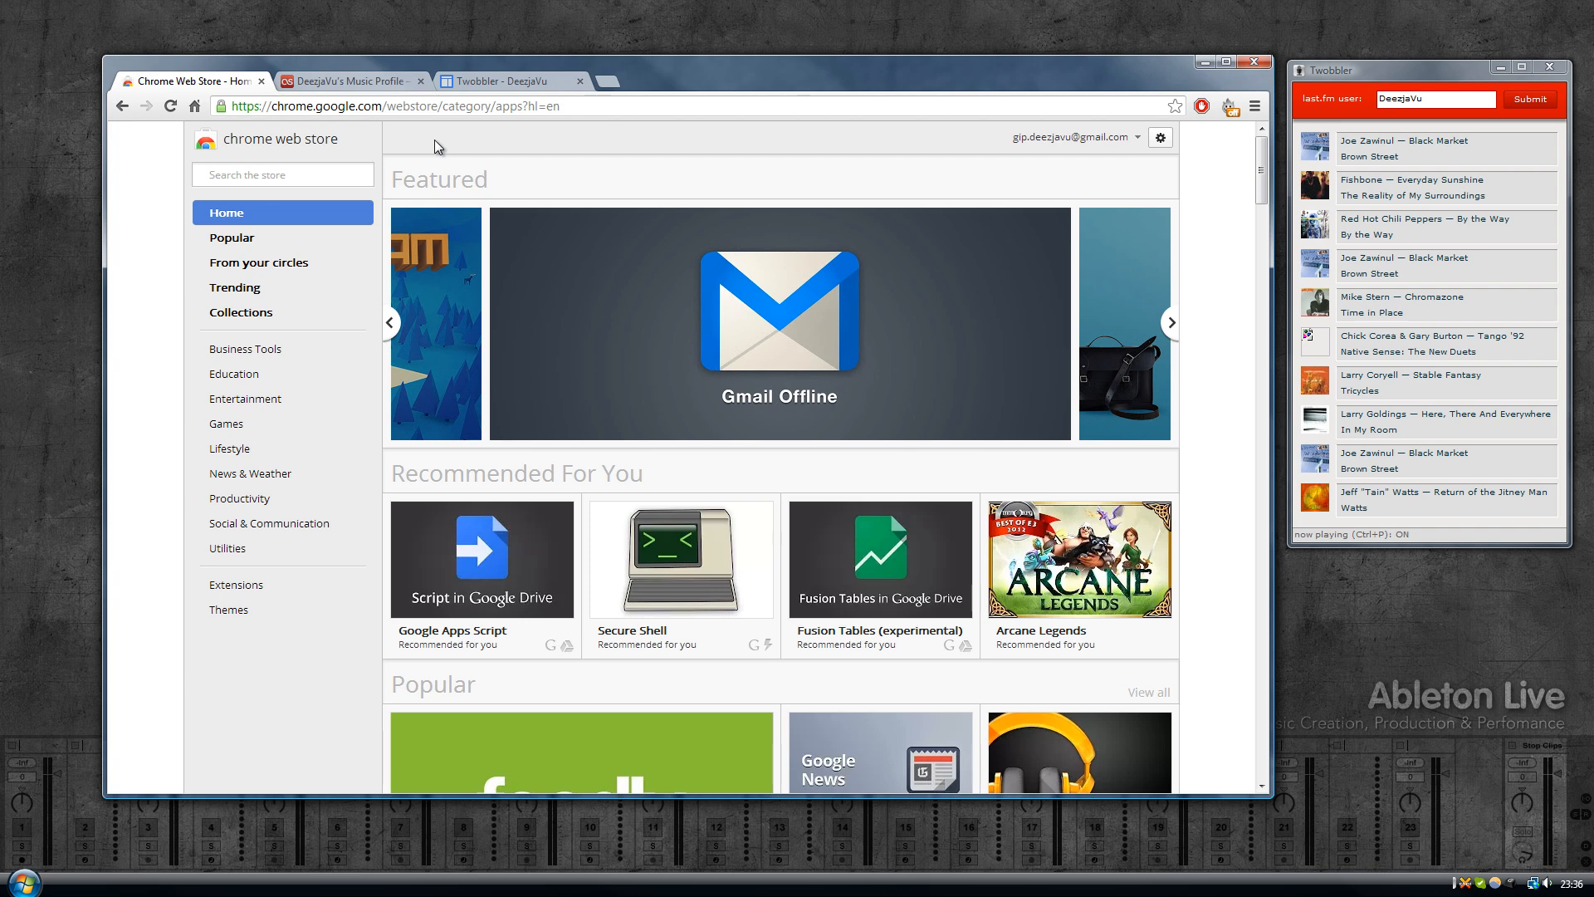
click(1170, 322)
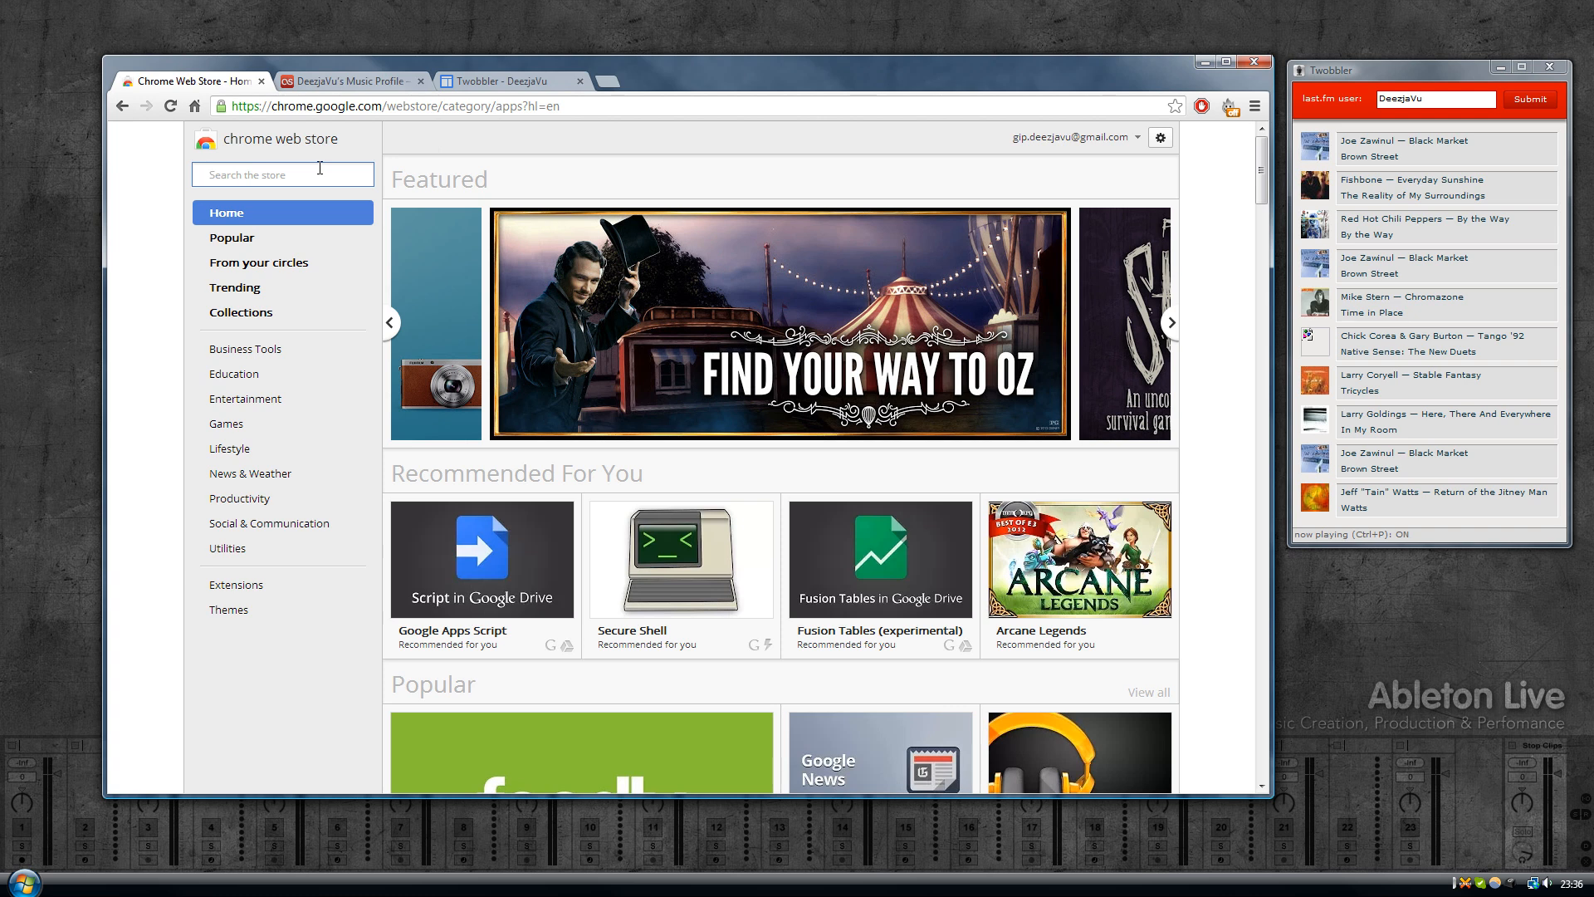
Step: Search the store for 'last fm', check Last.fm Scrobbler is already added, and return to results
text(last fm)
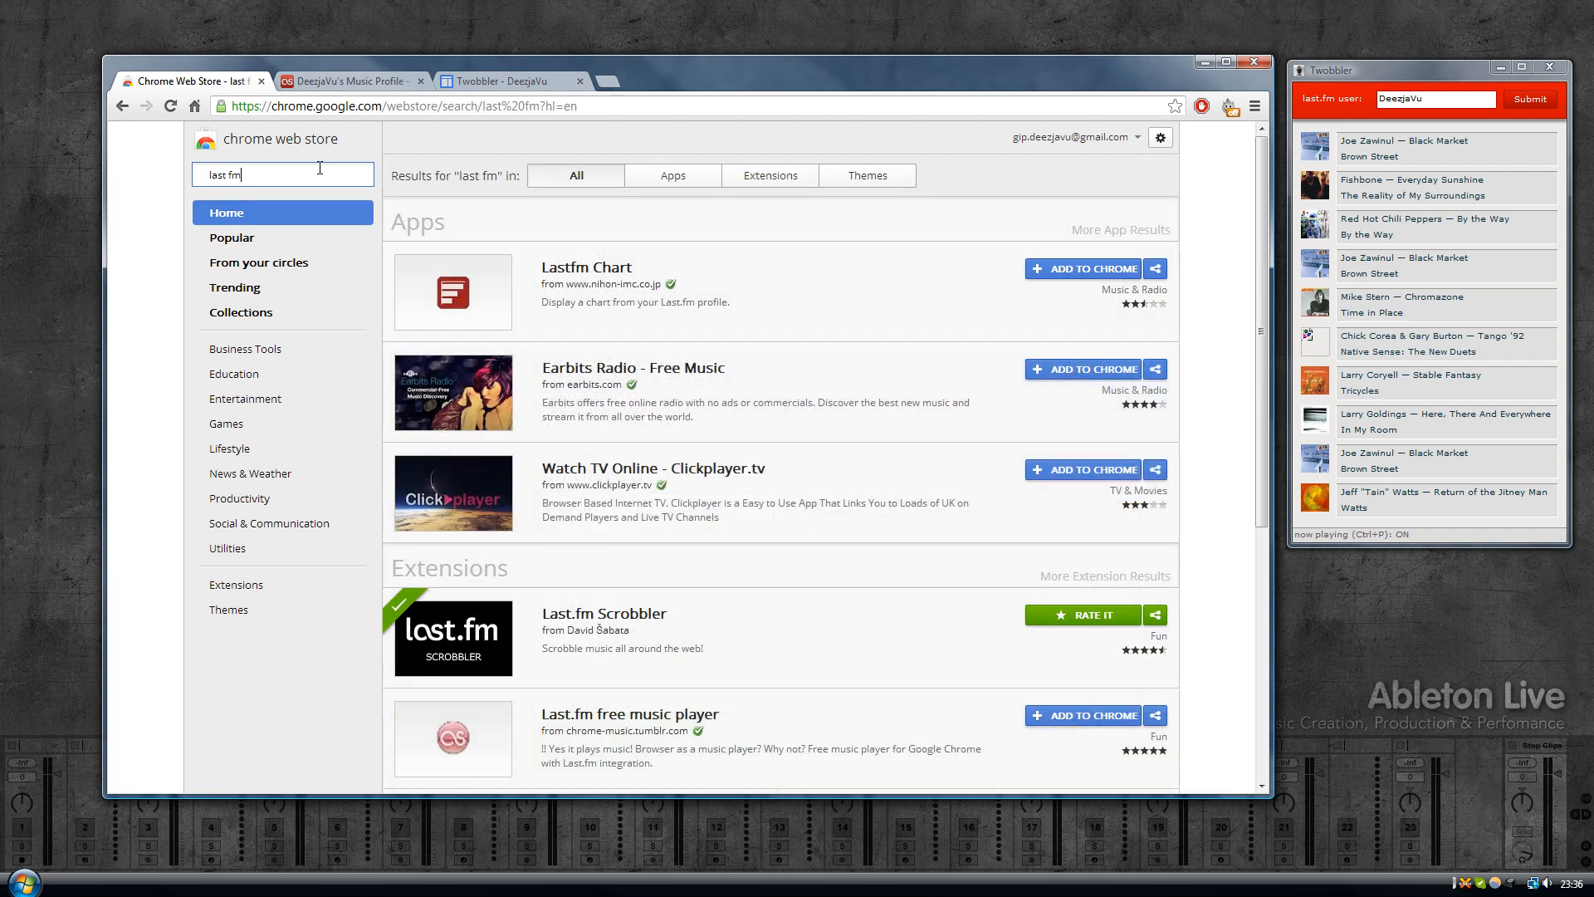
mouse_move(554, 476)
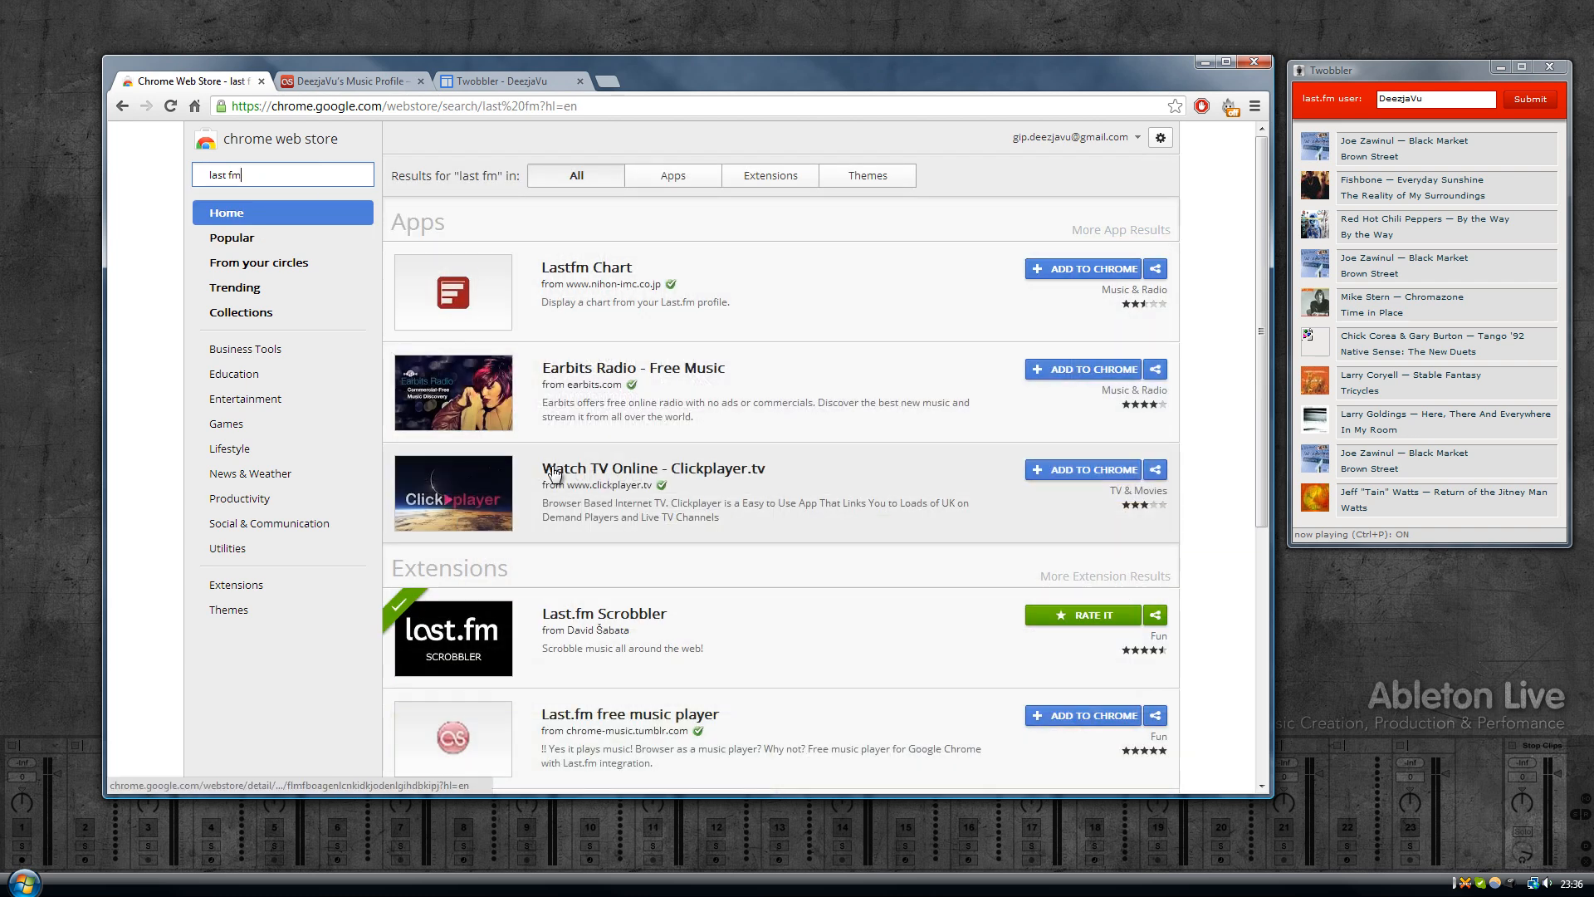
mouse_move(583, 619)
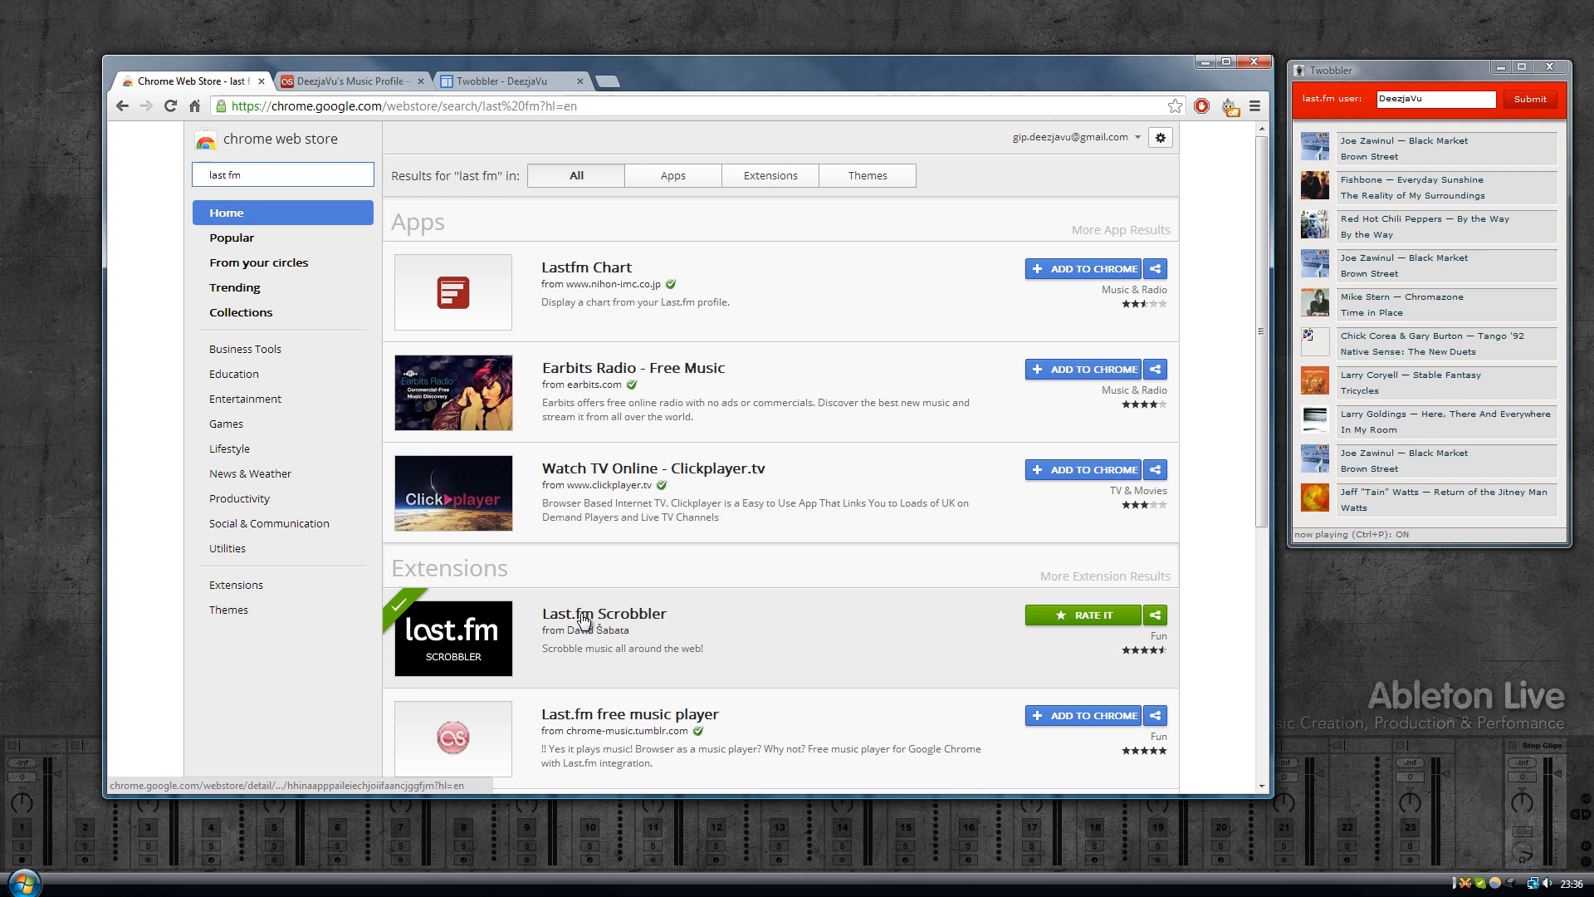
click(601, 613)
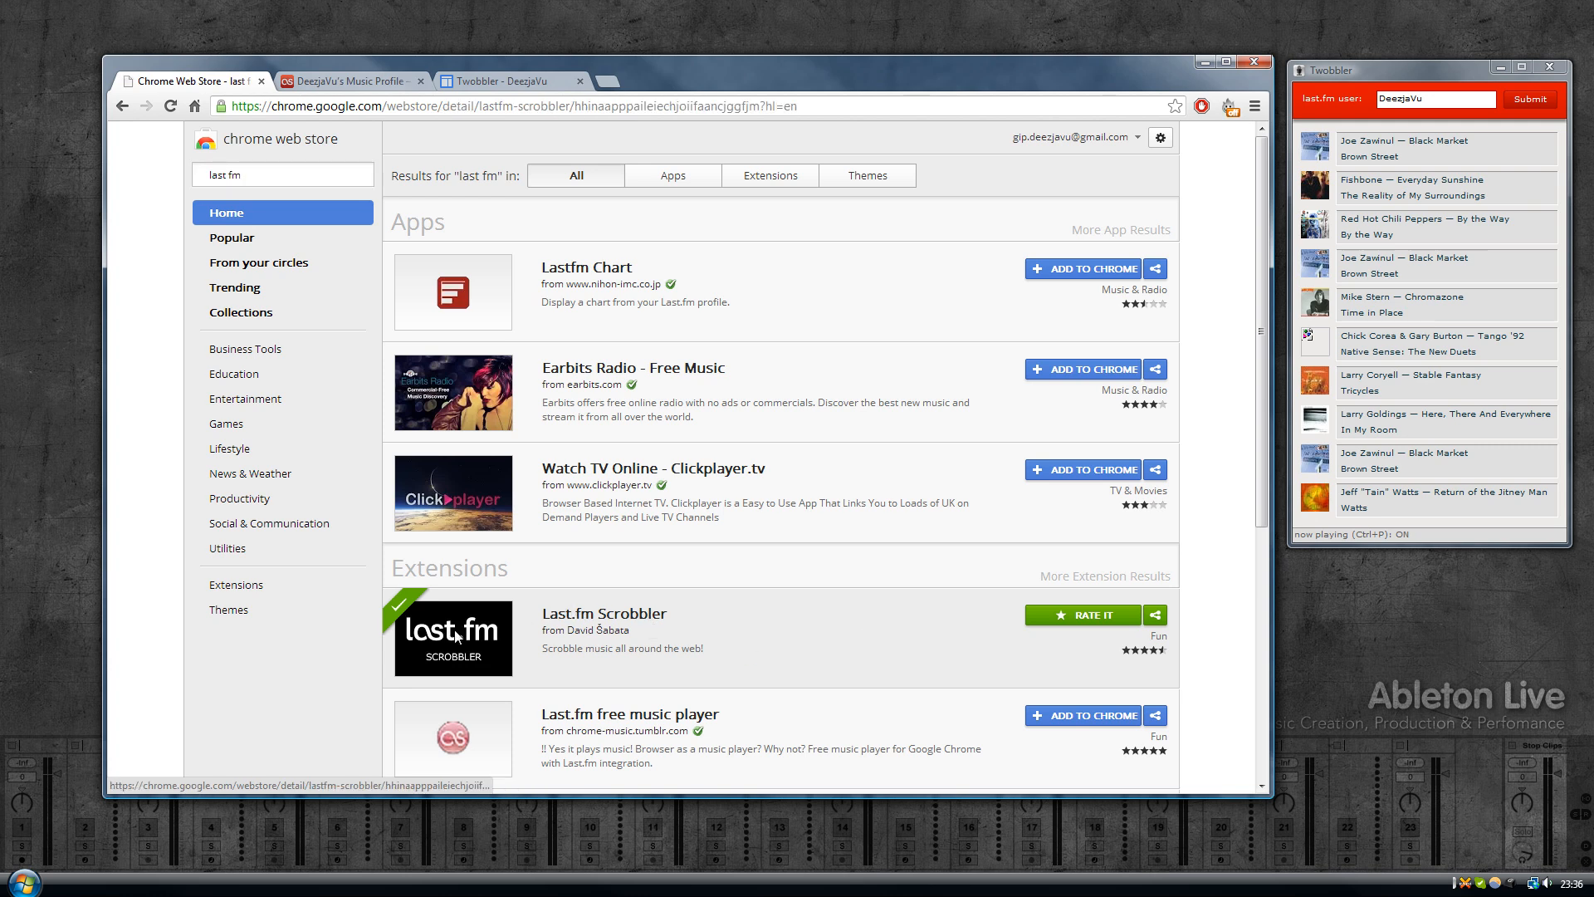
click(452, 638)
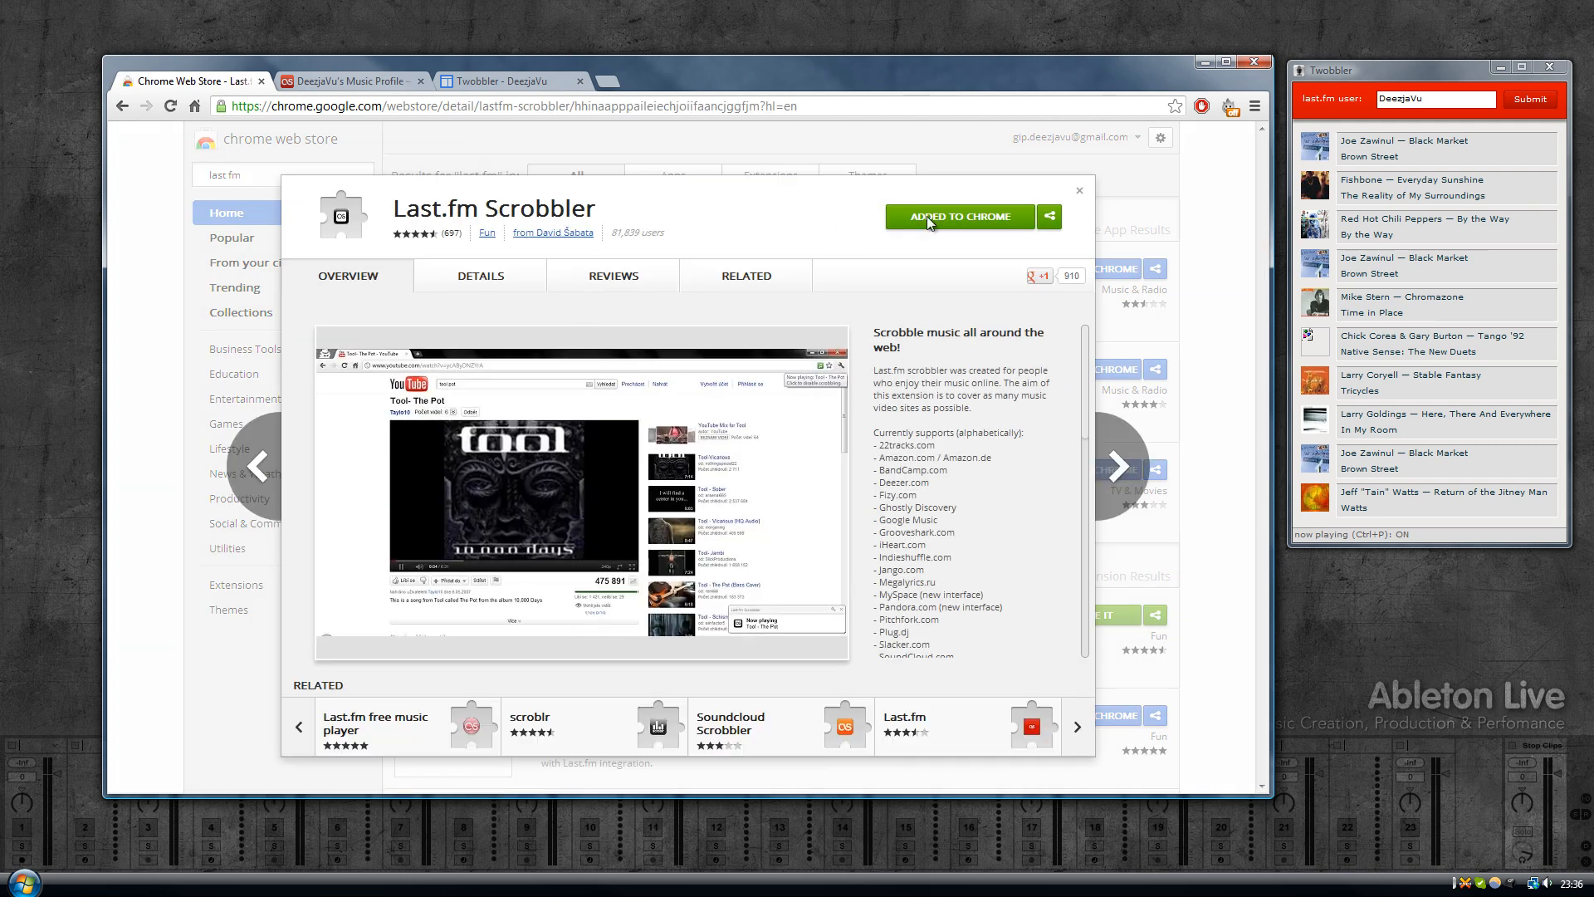
mouse_move(879, 226)
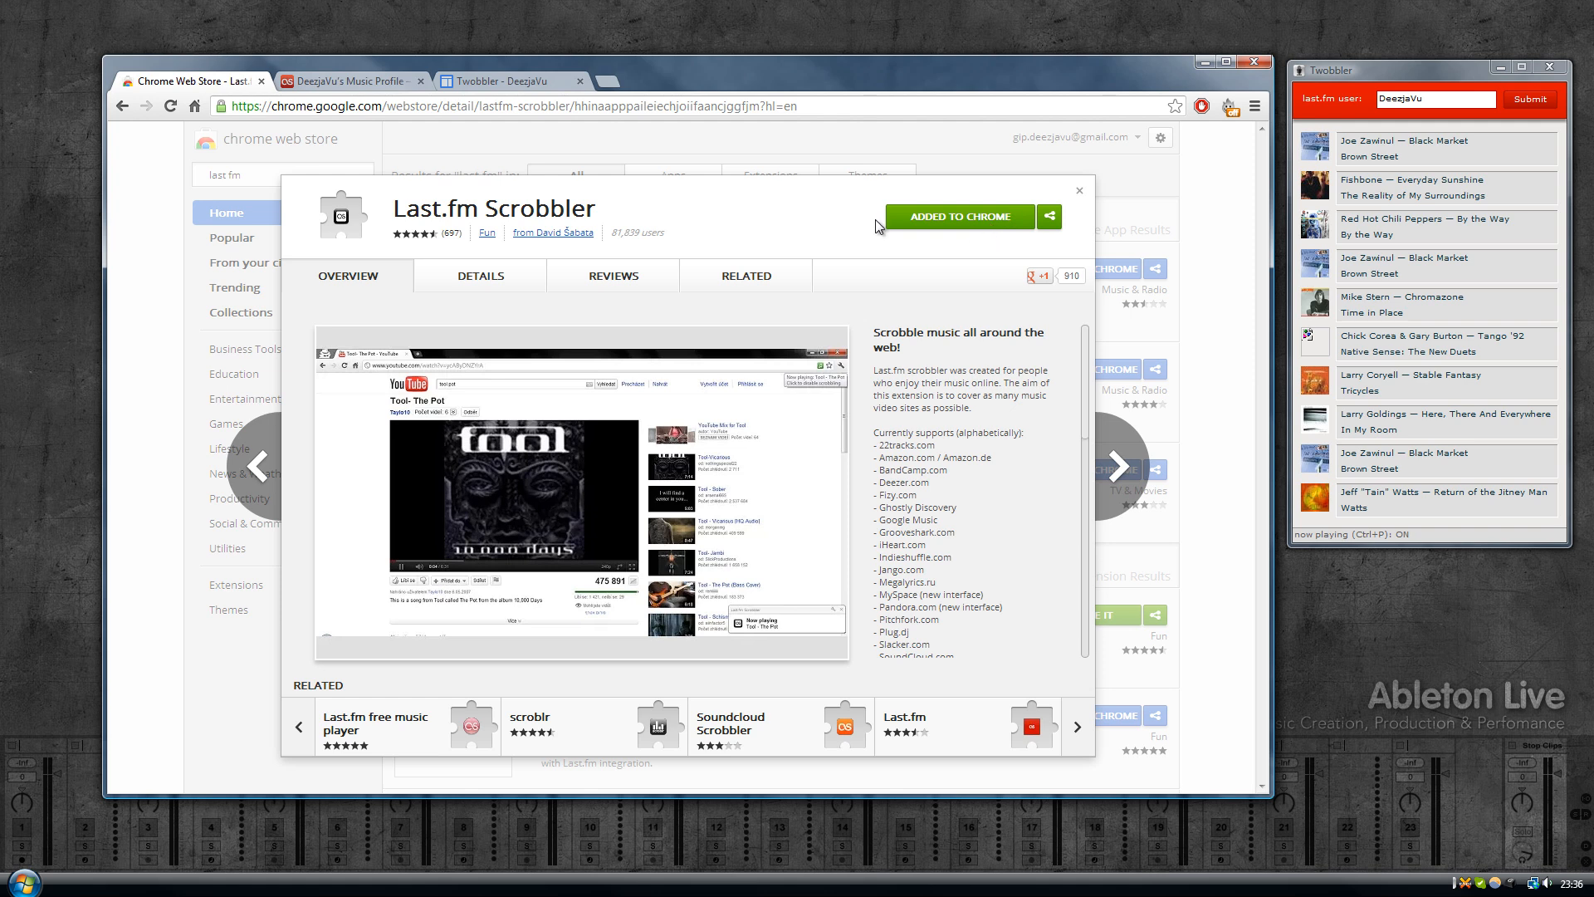
click(1077, 190)
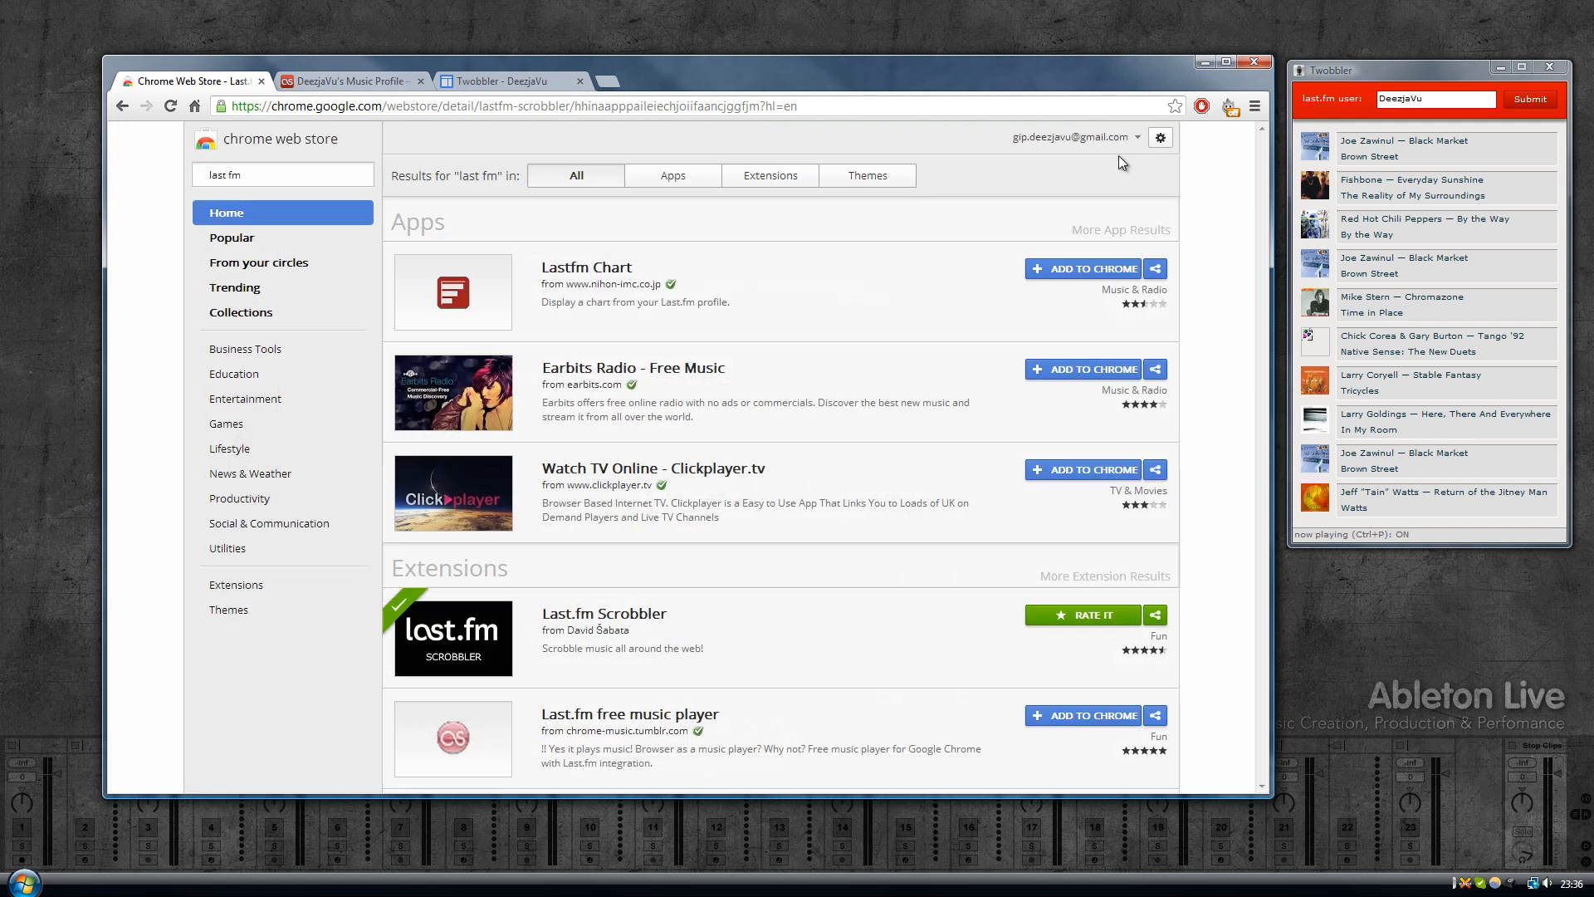
click(1255, 106)
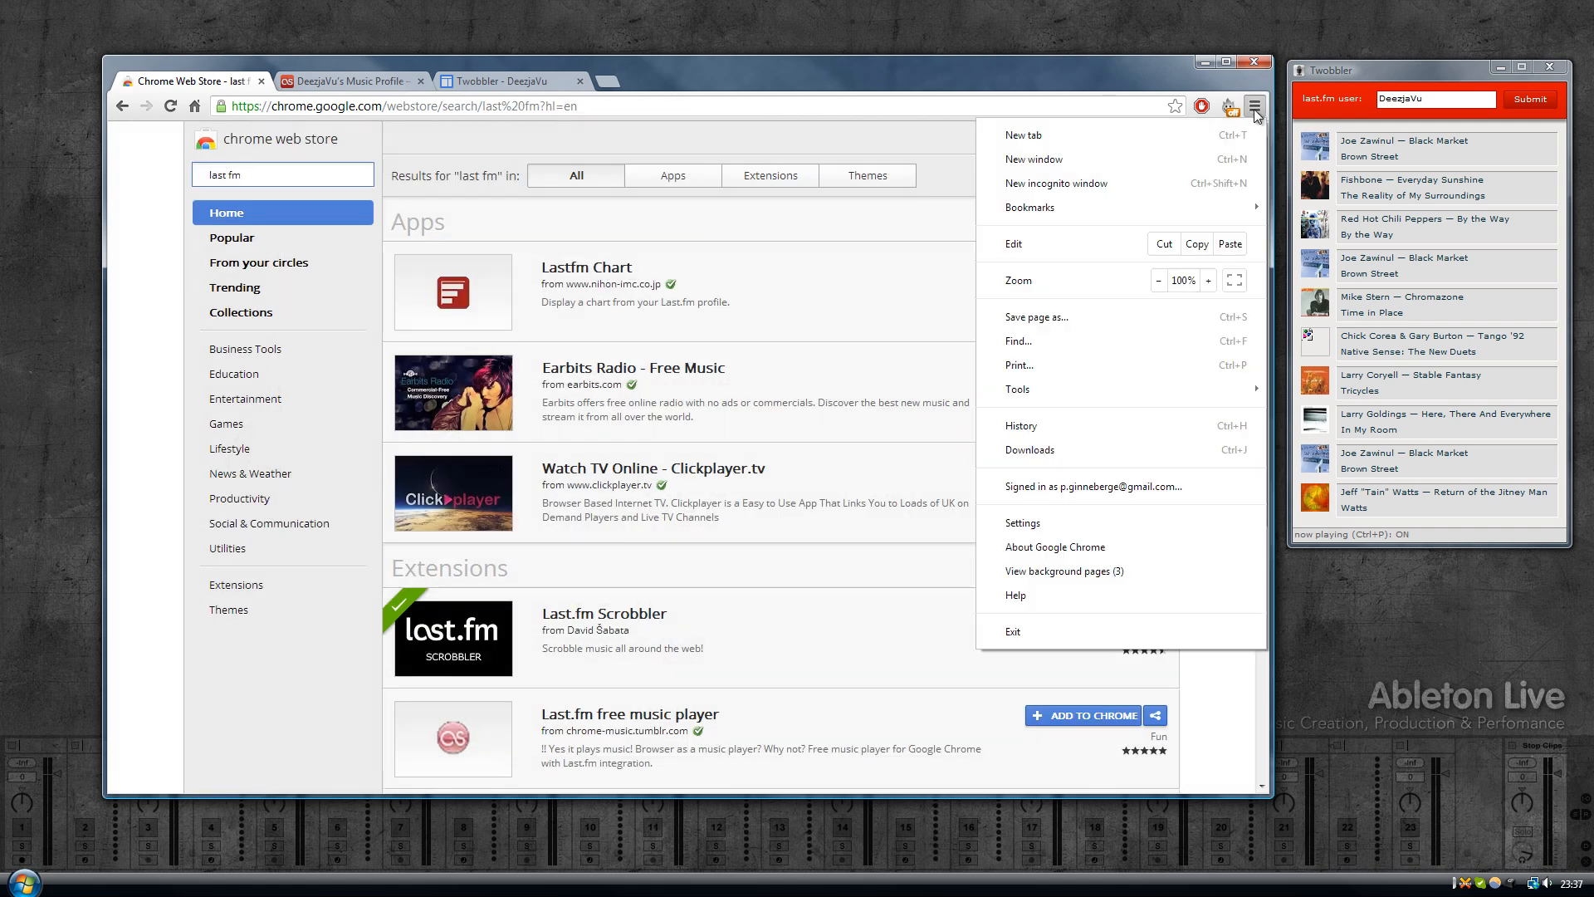
Step: Show Chrome's installed extensions list and open the Last.fm Scrobbler options page
click(1021, 521)
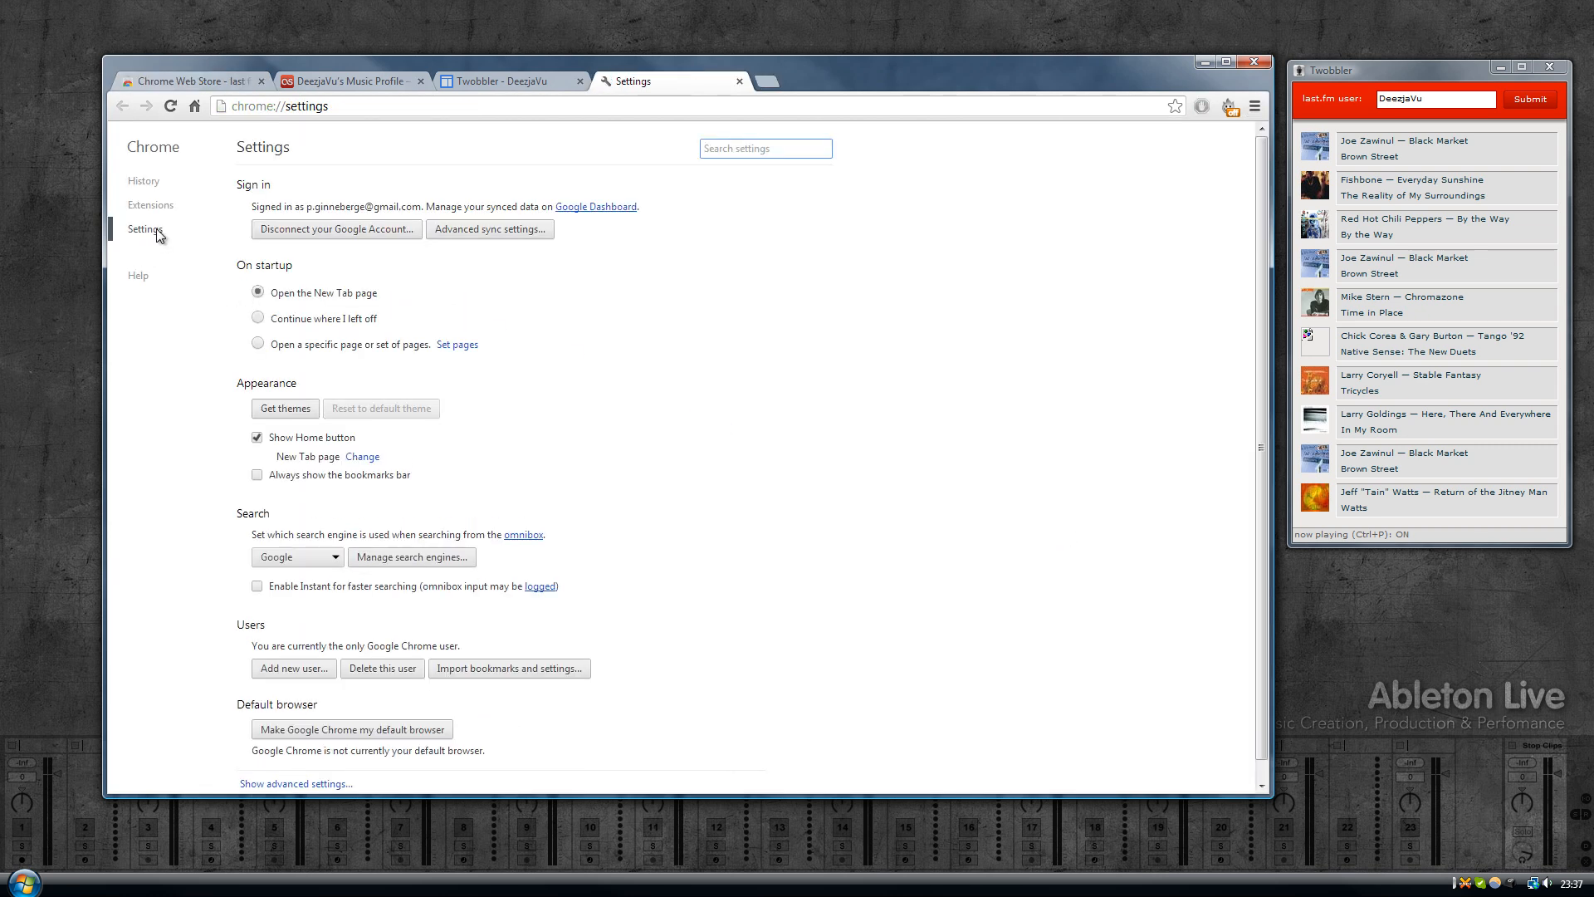
click(151, 204)
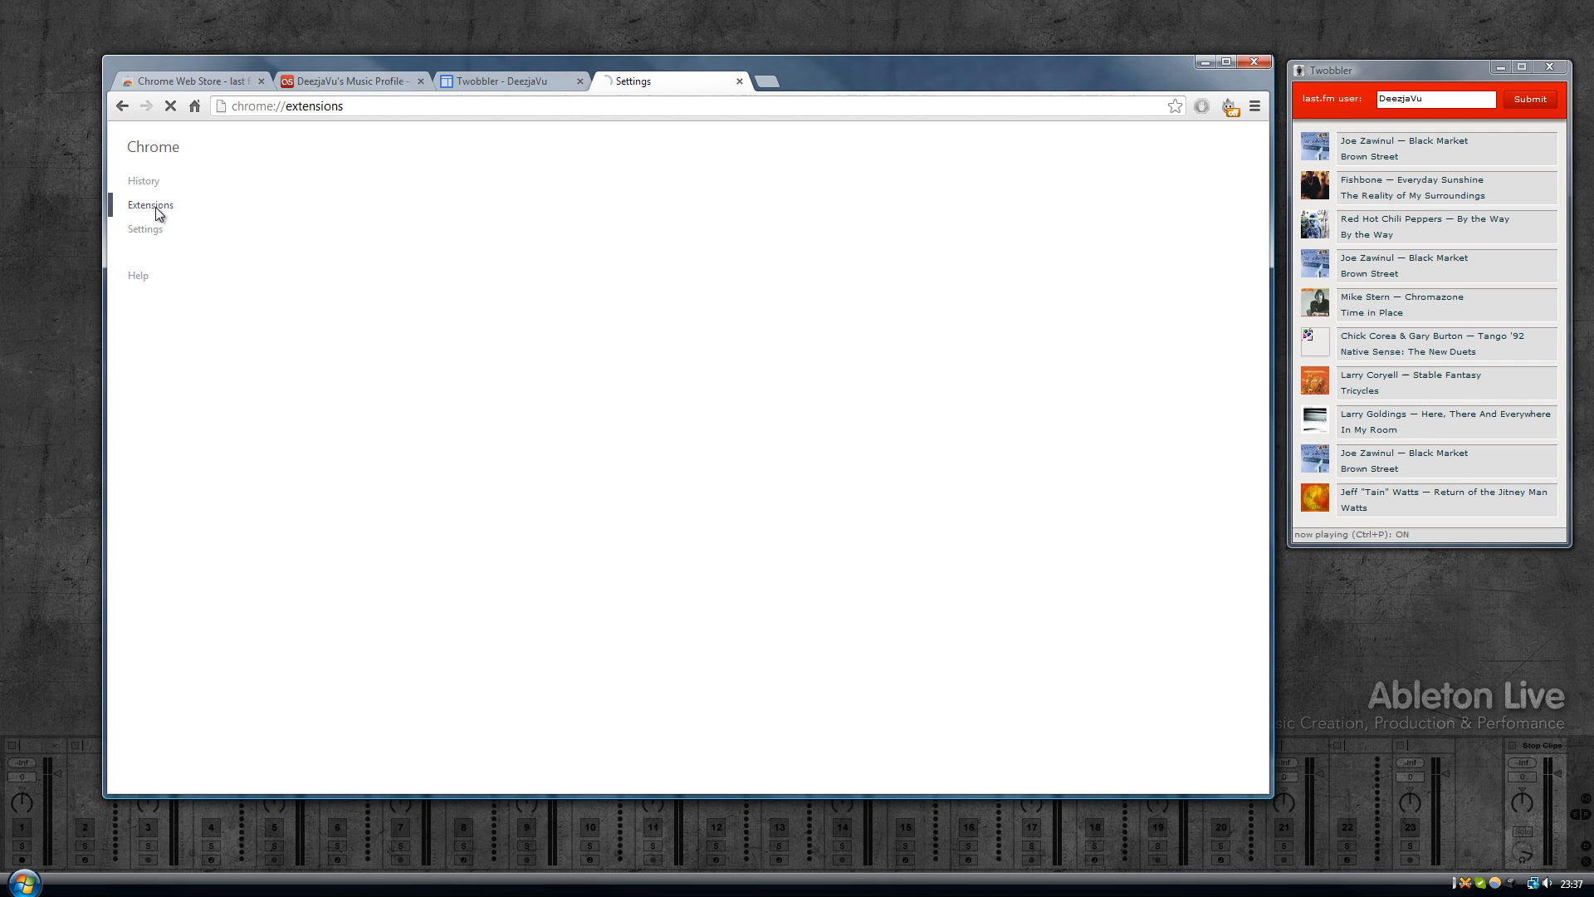
click(149, 205)
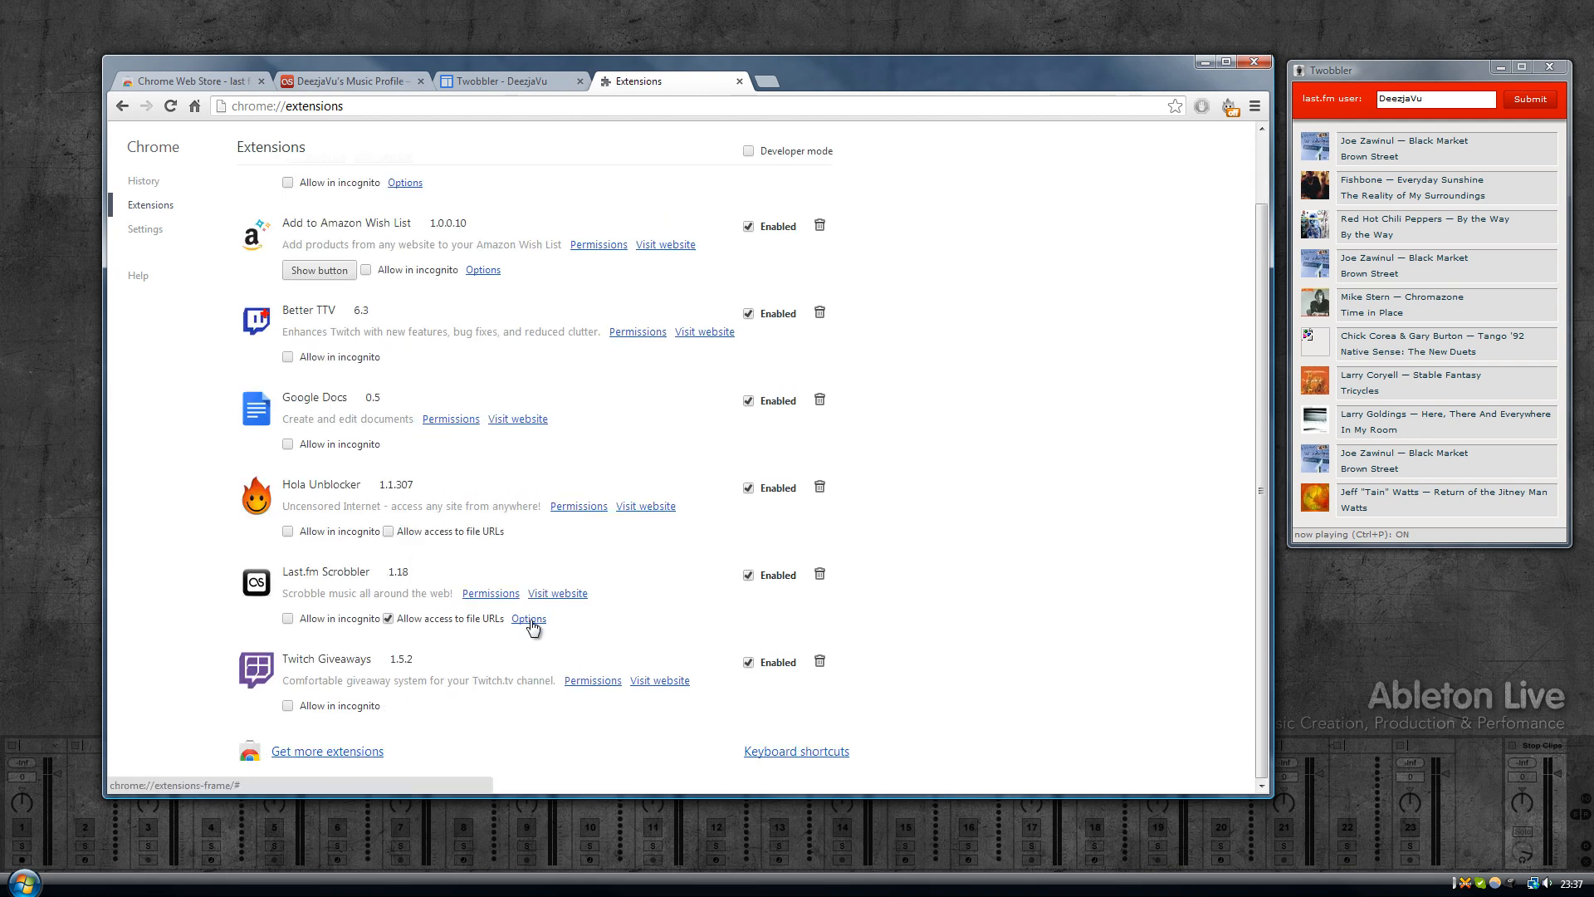
click(528, 618)
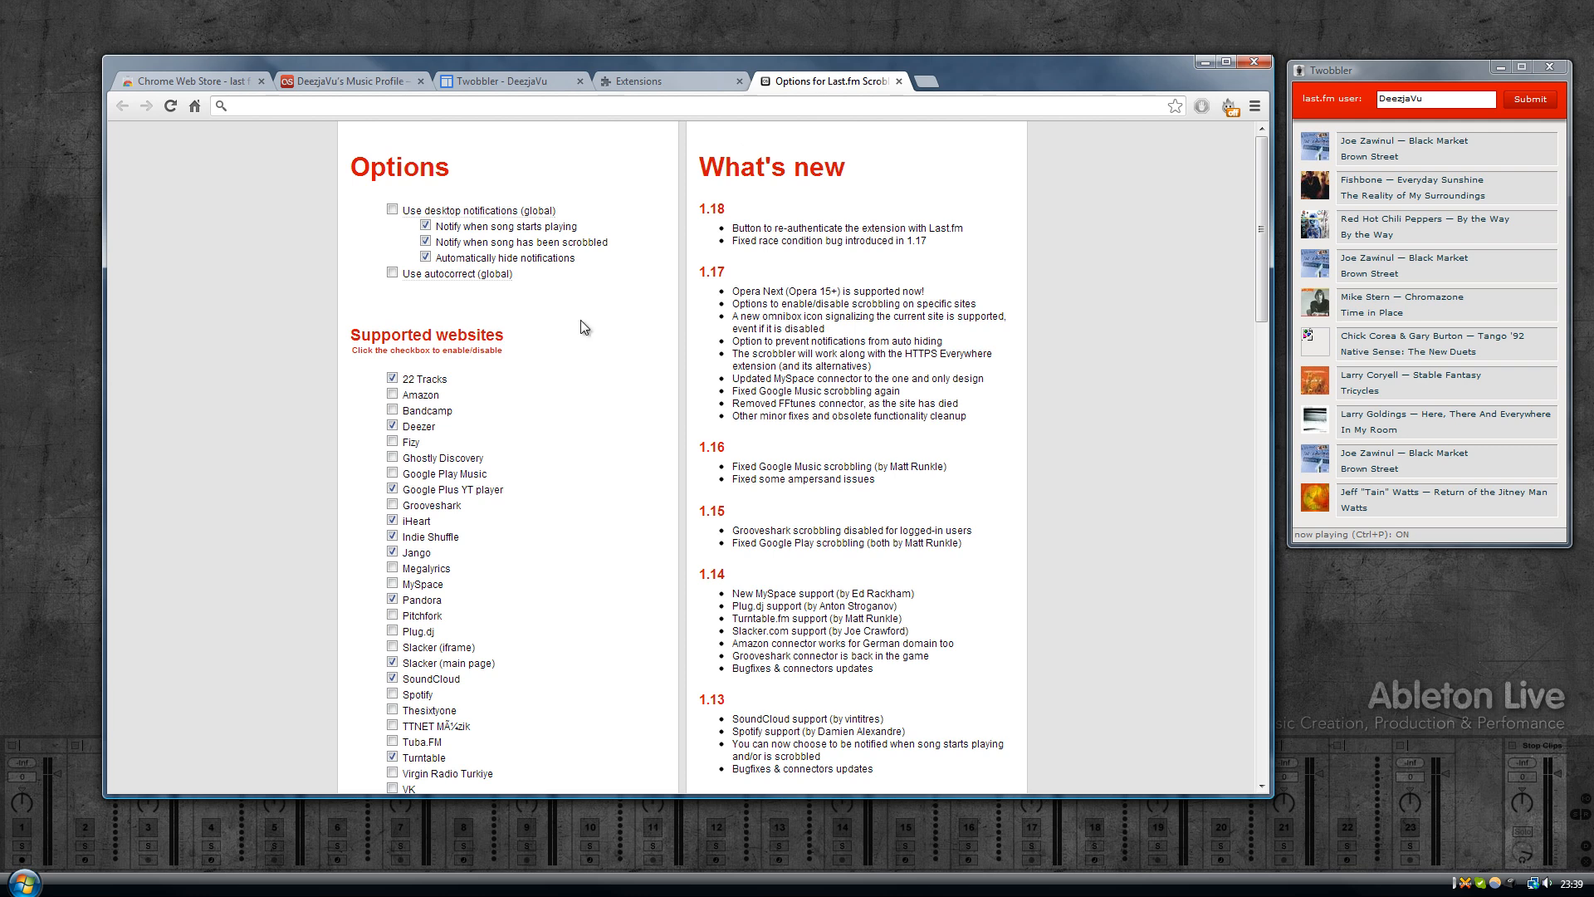
click(392, 210)
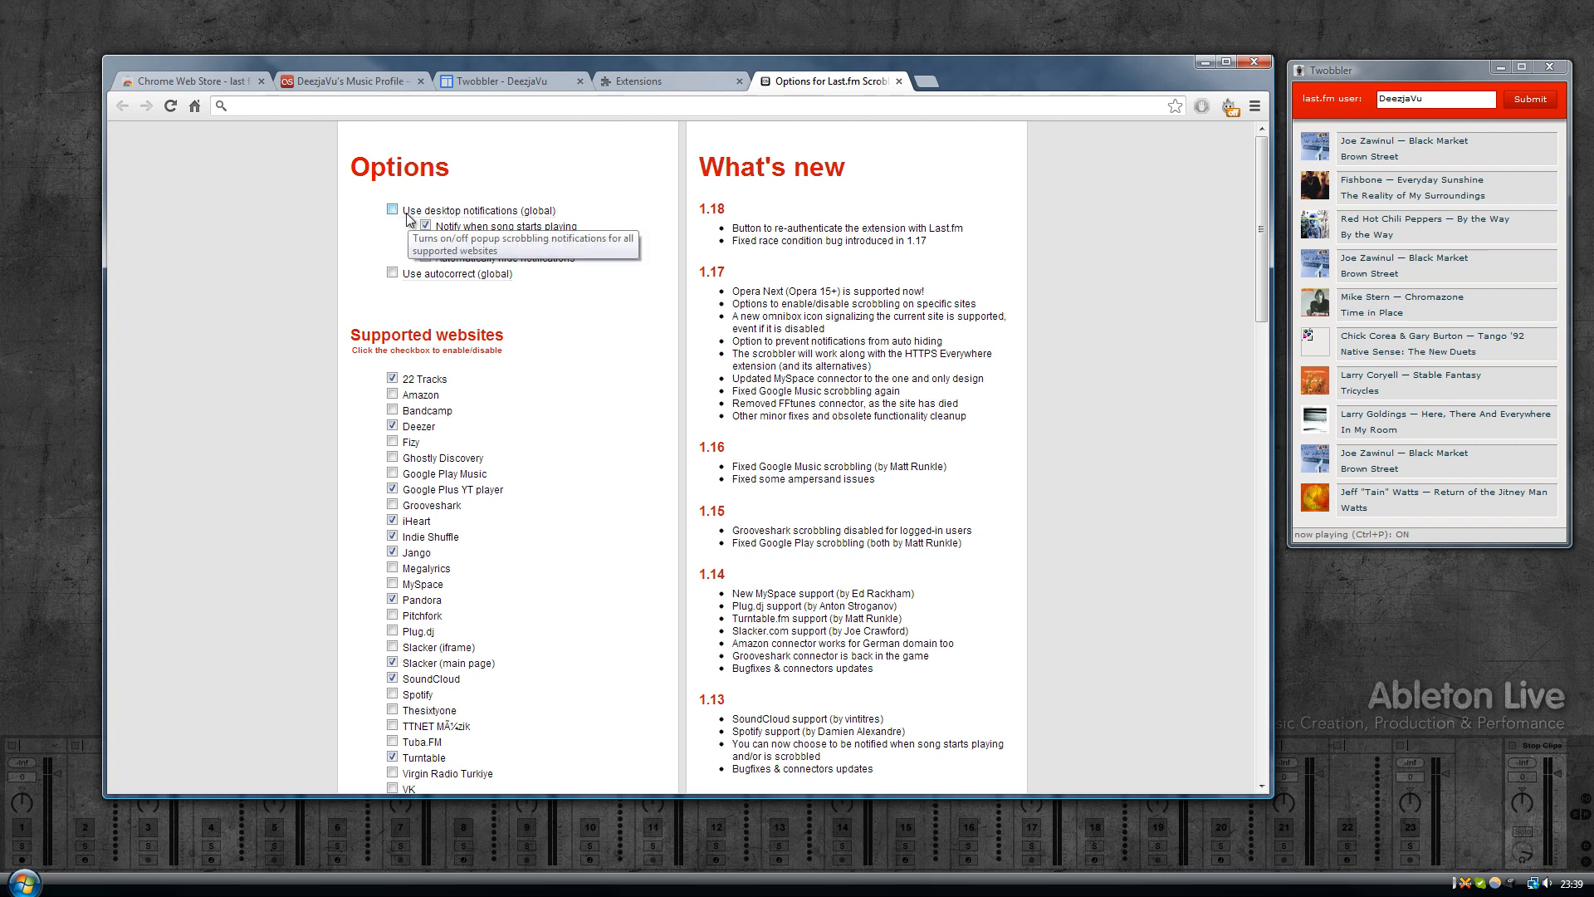
mouse_move(571, 289)
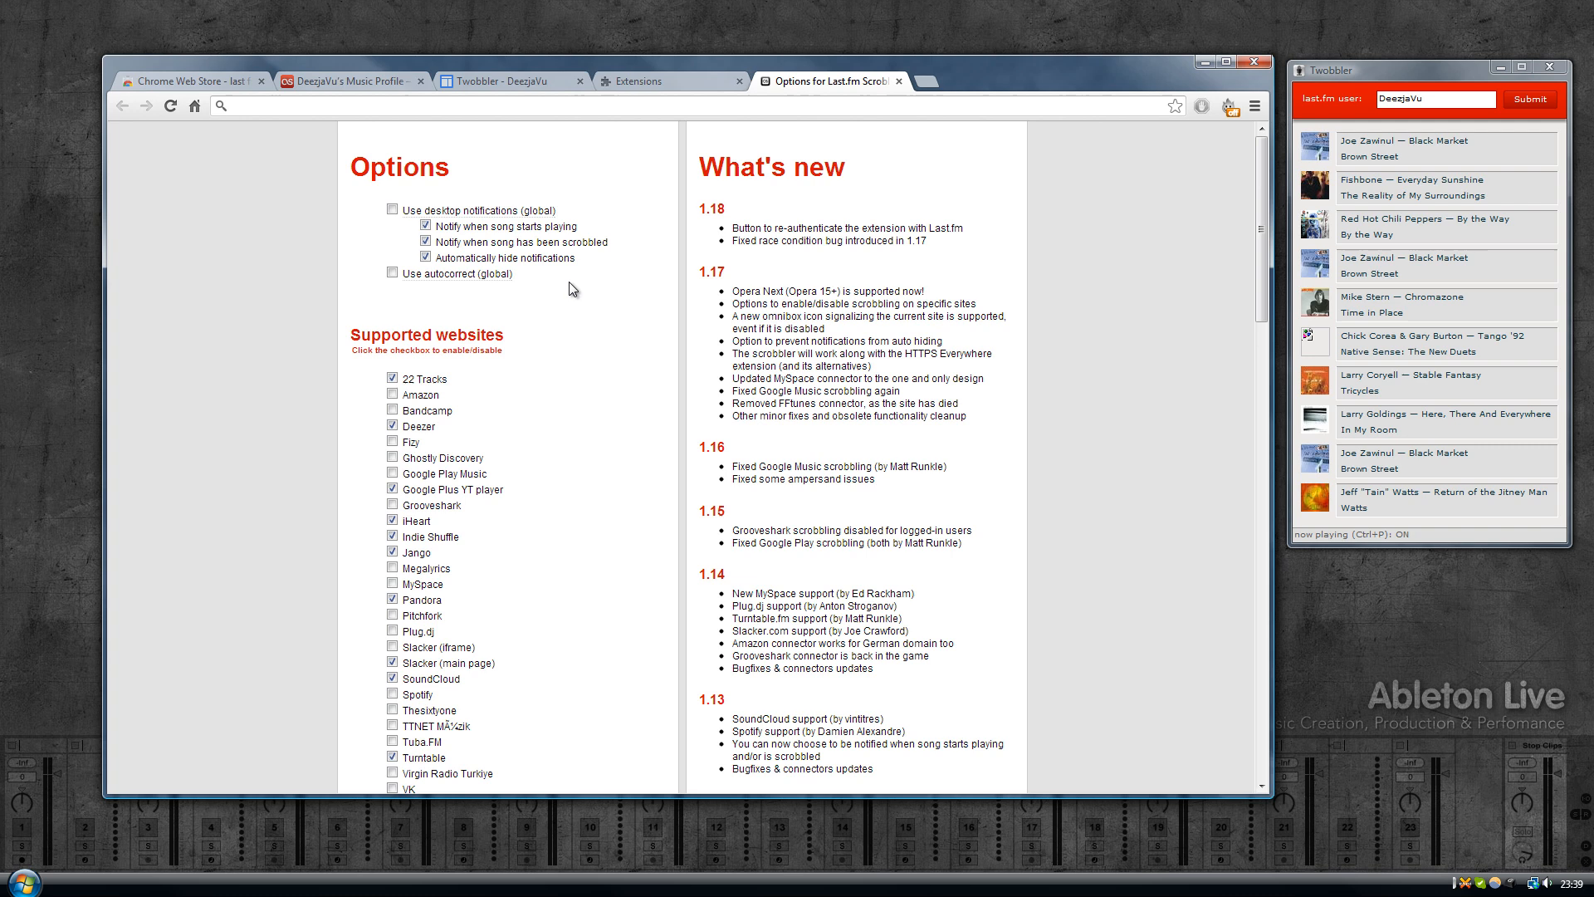
mouse_move(541, 329)
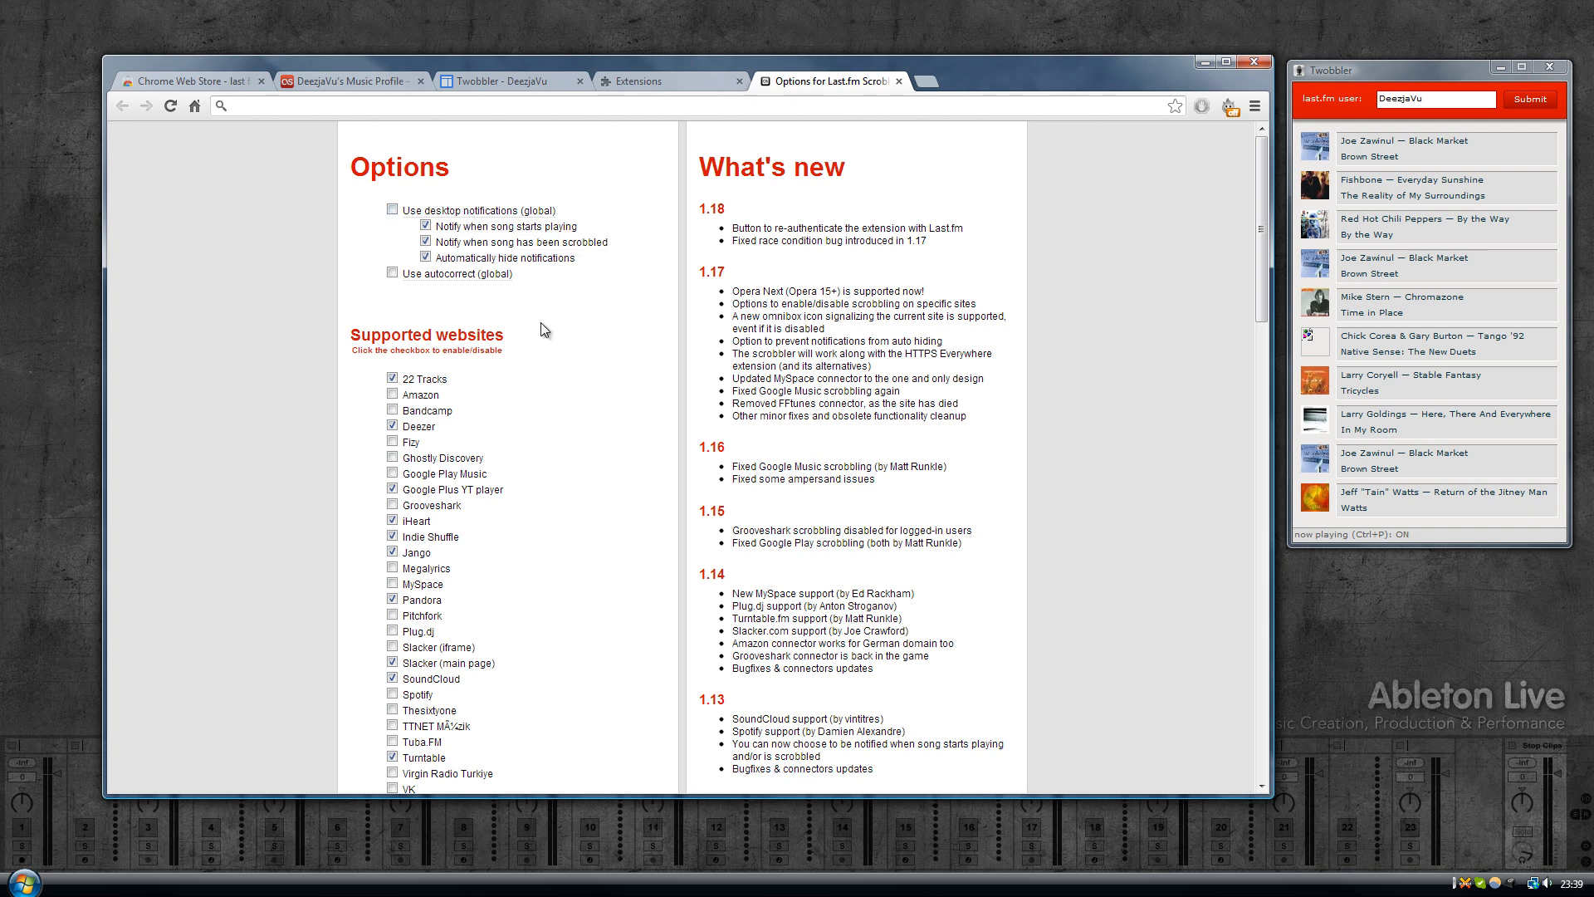
mouse_move(488, 217)
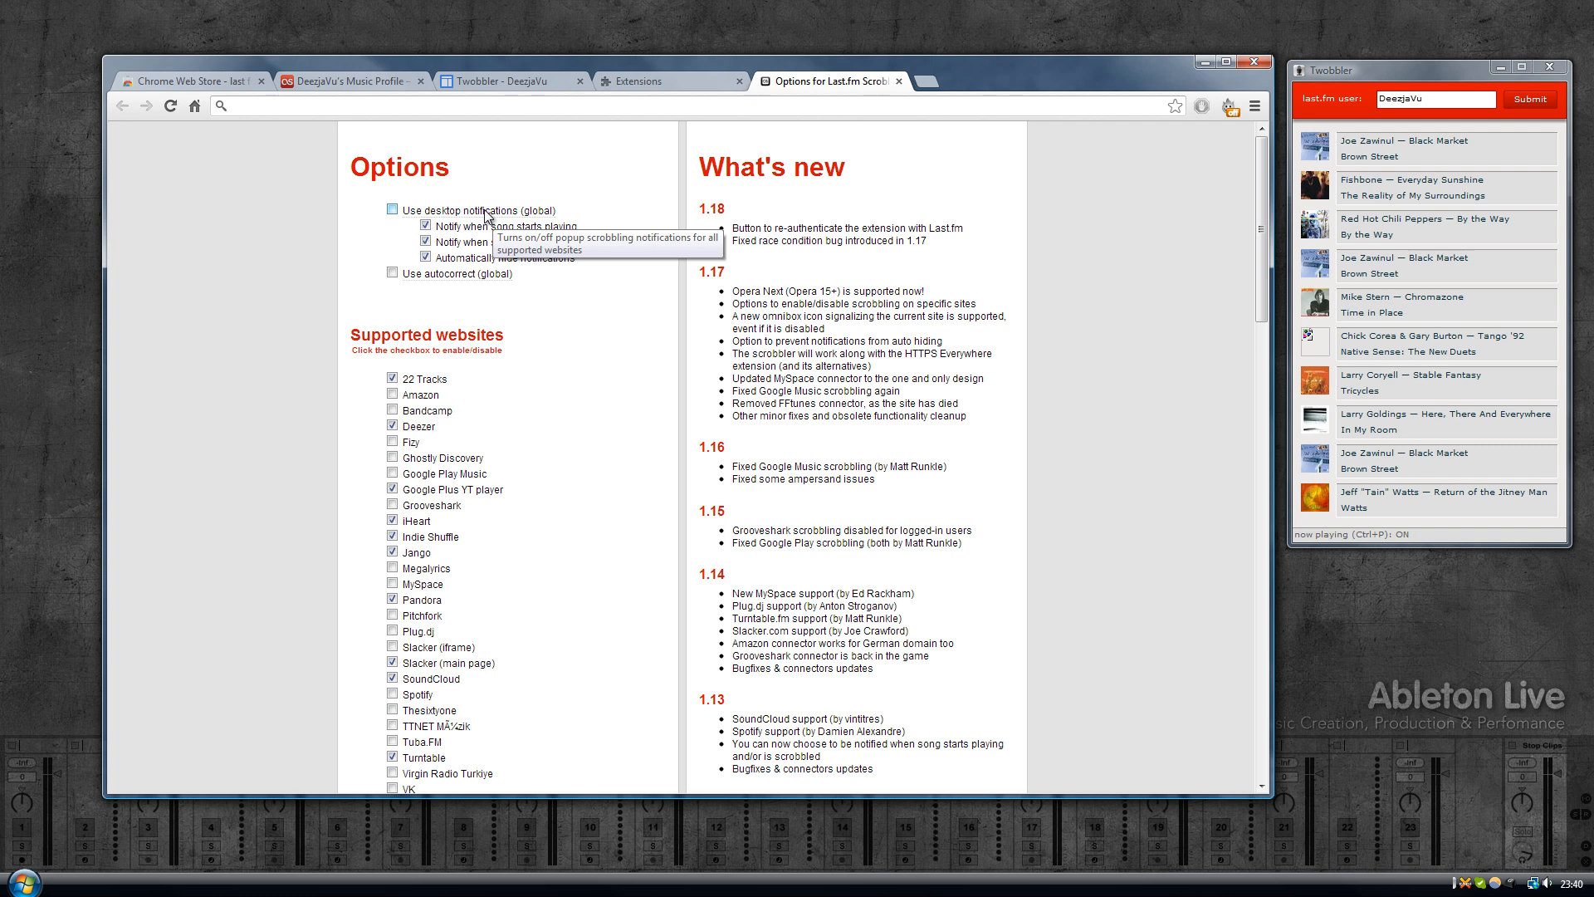
mouse_move(500, 206)
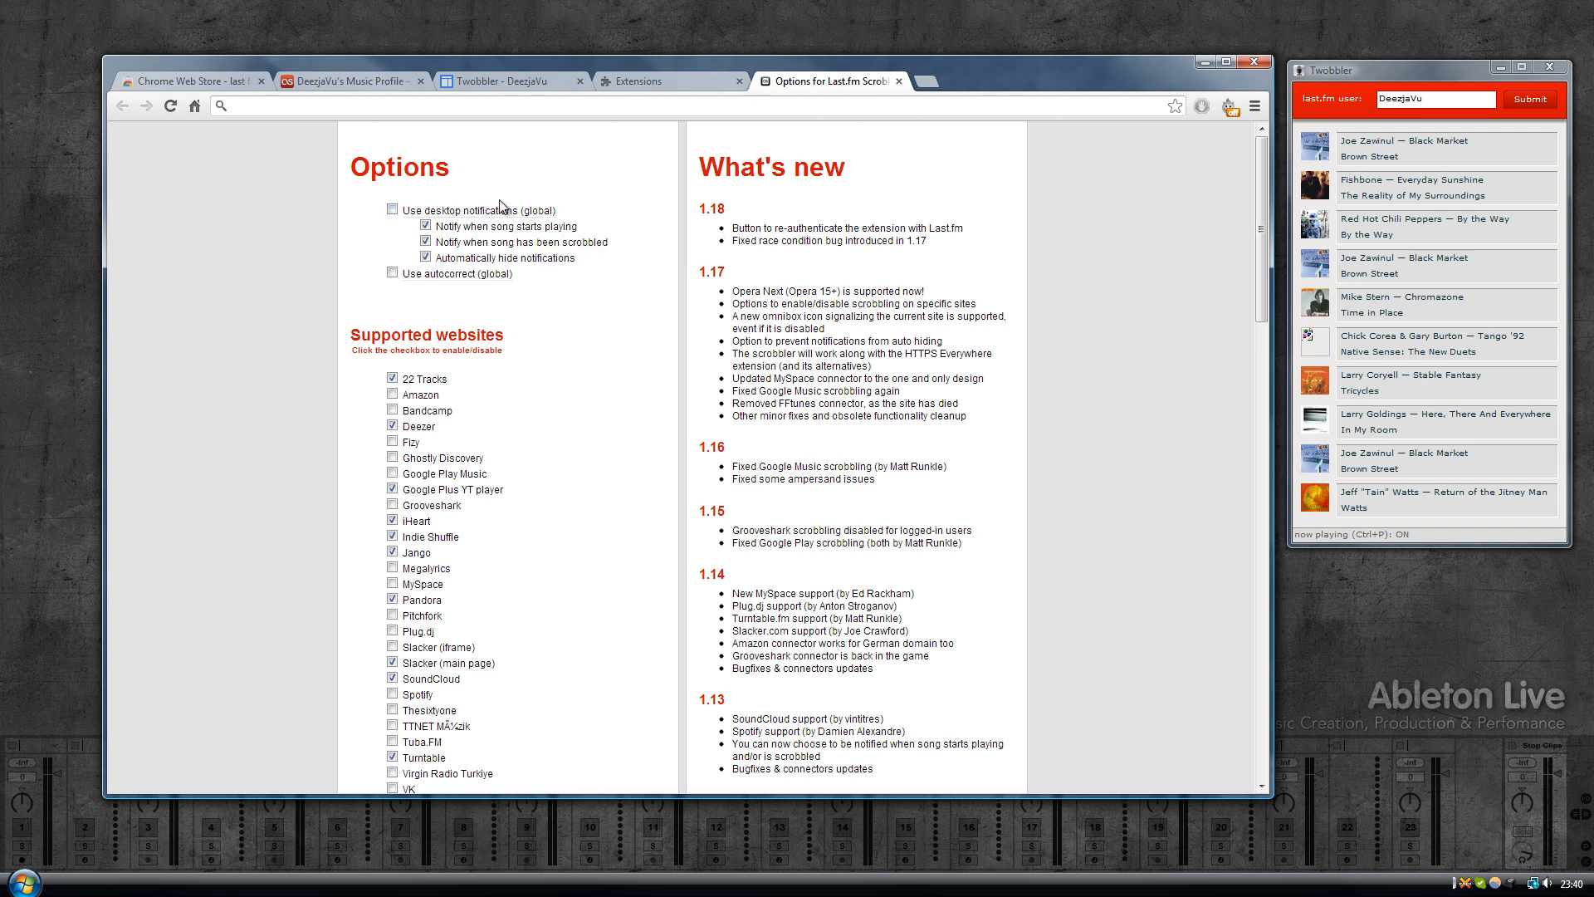
mouse_move(568, 305)
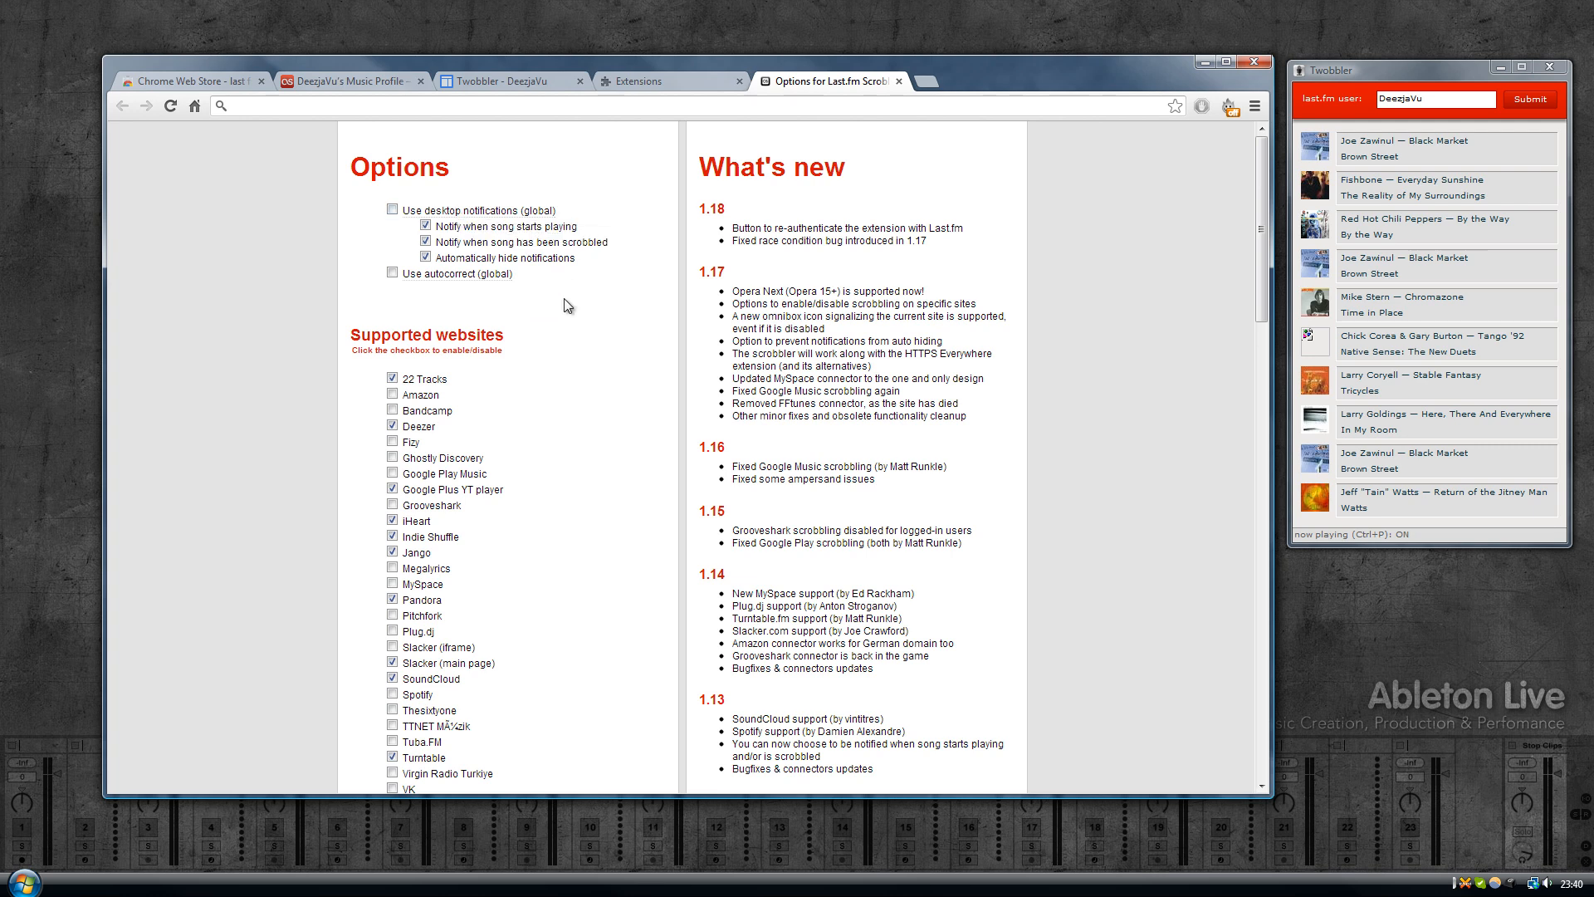
scroll(down, 3)
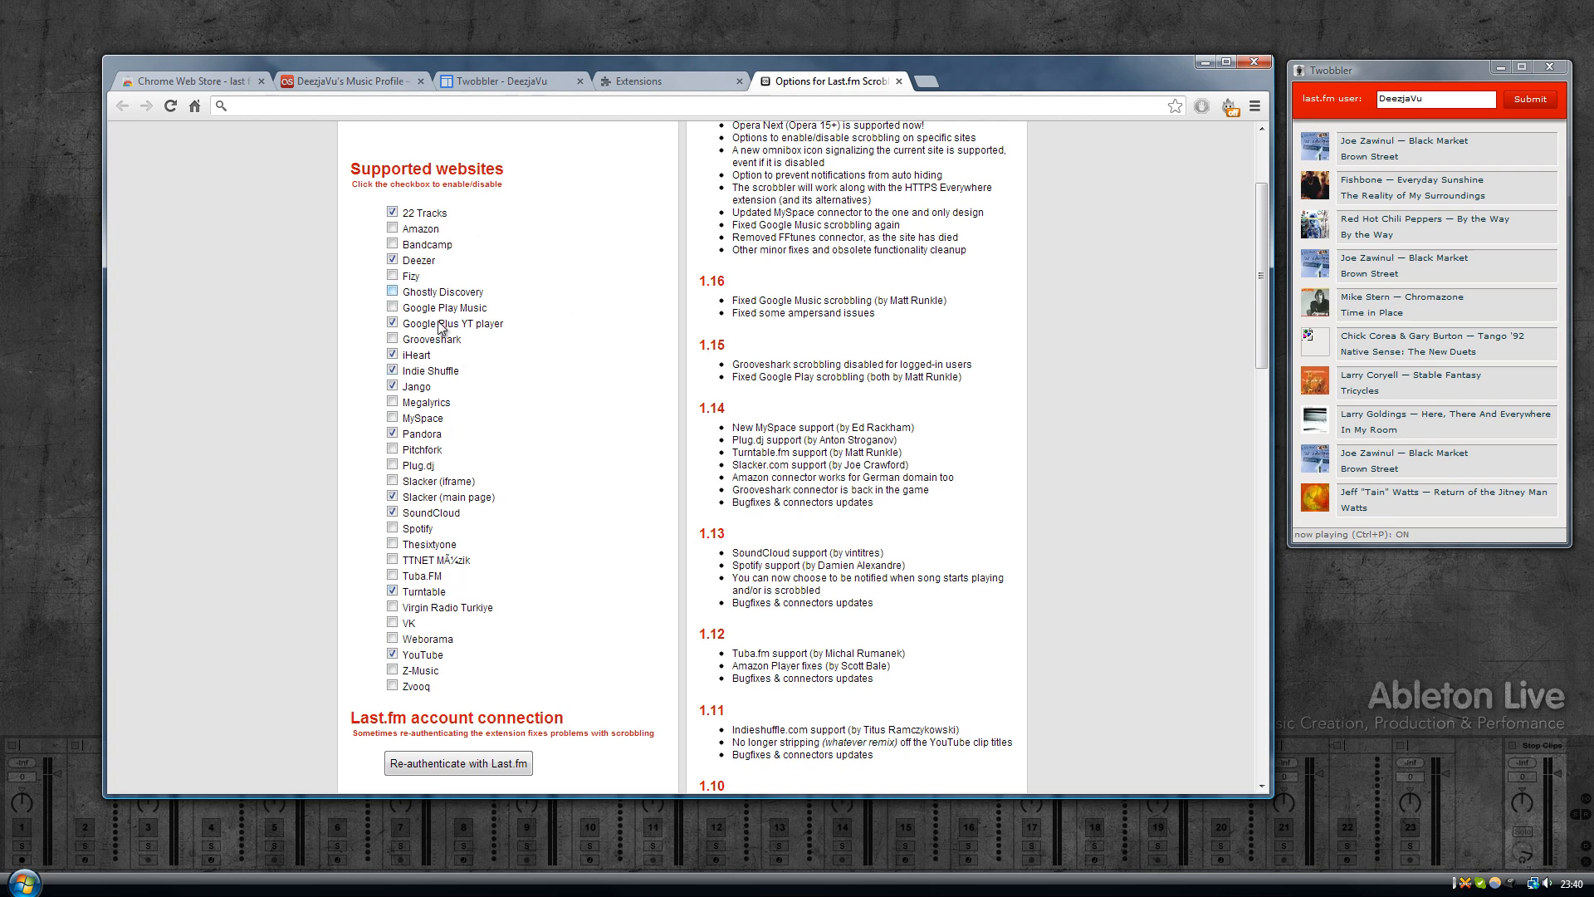
click(391, 338)
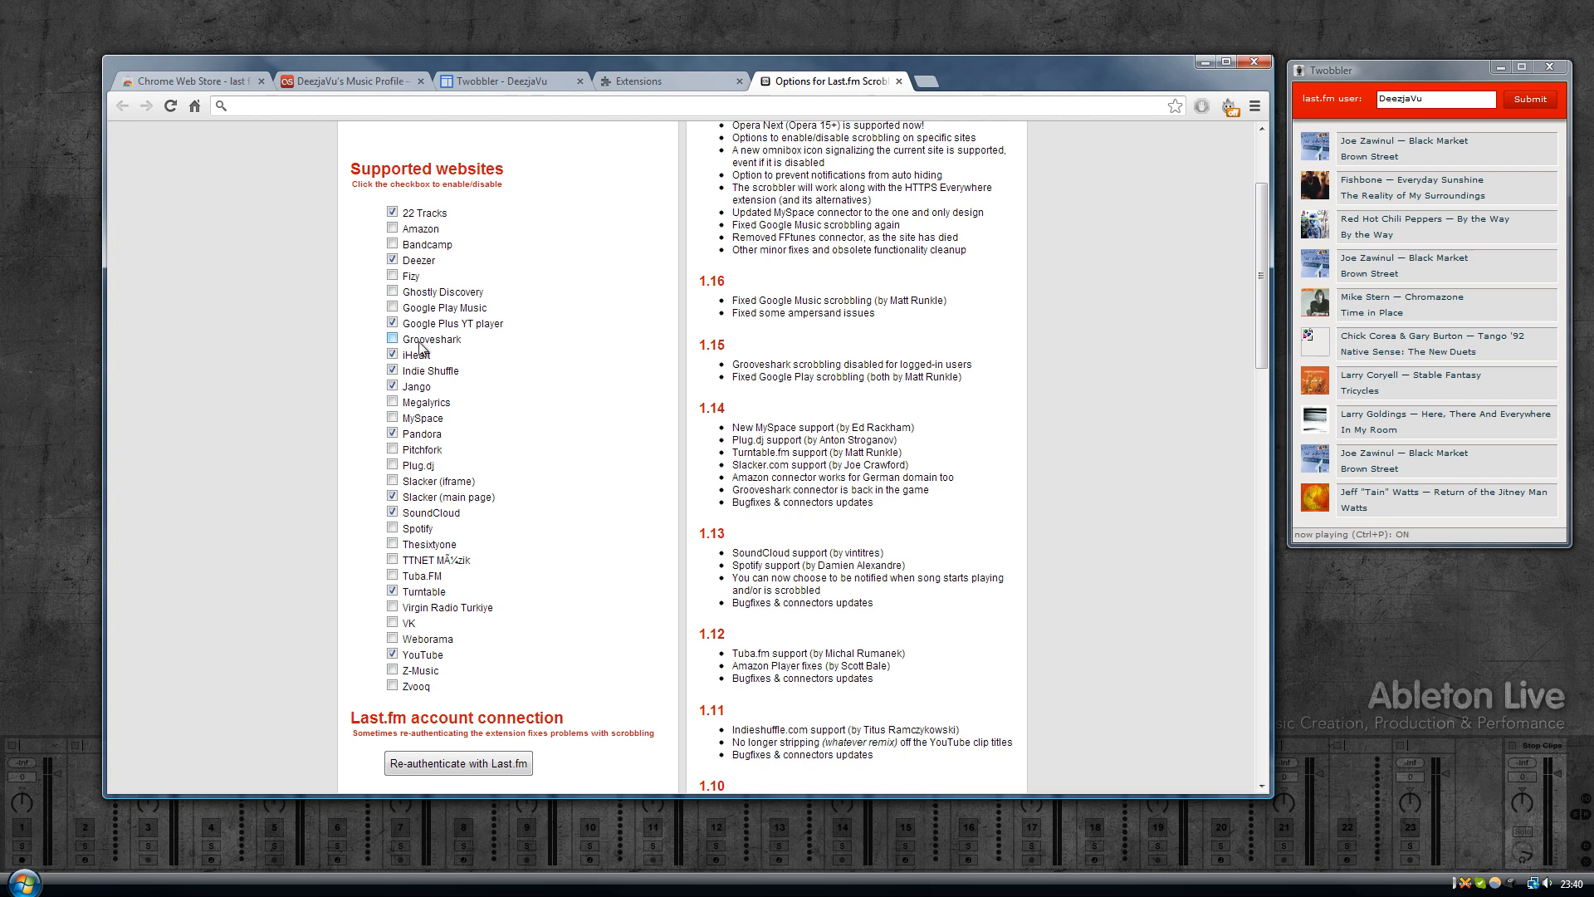
mouse_move(422, 348)
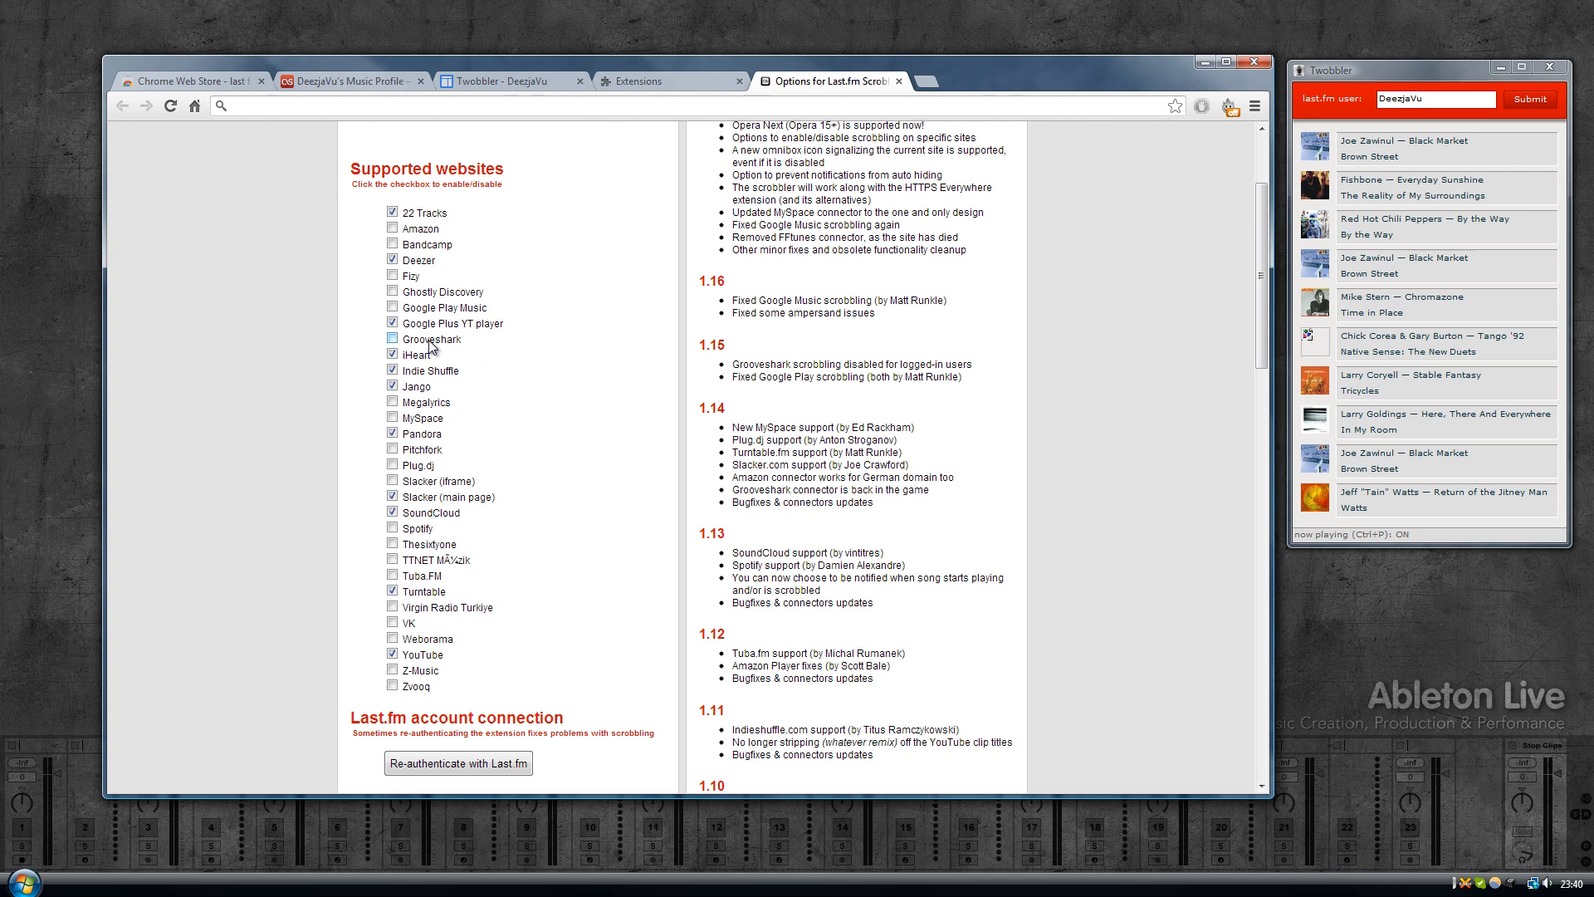
click(392, 339)
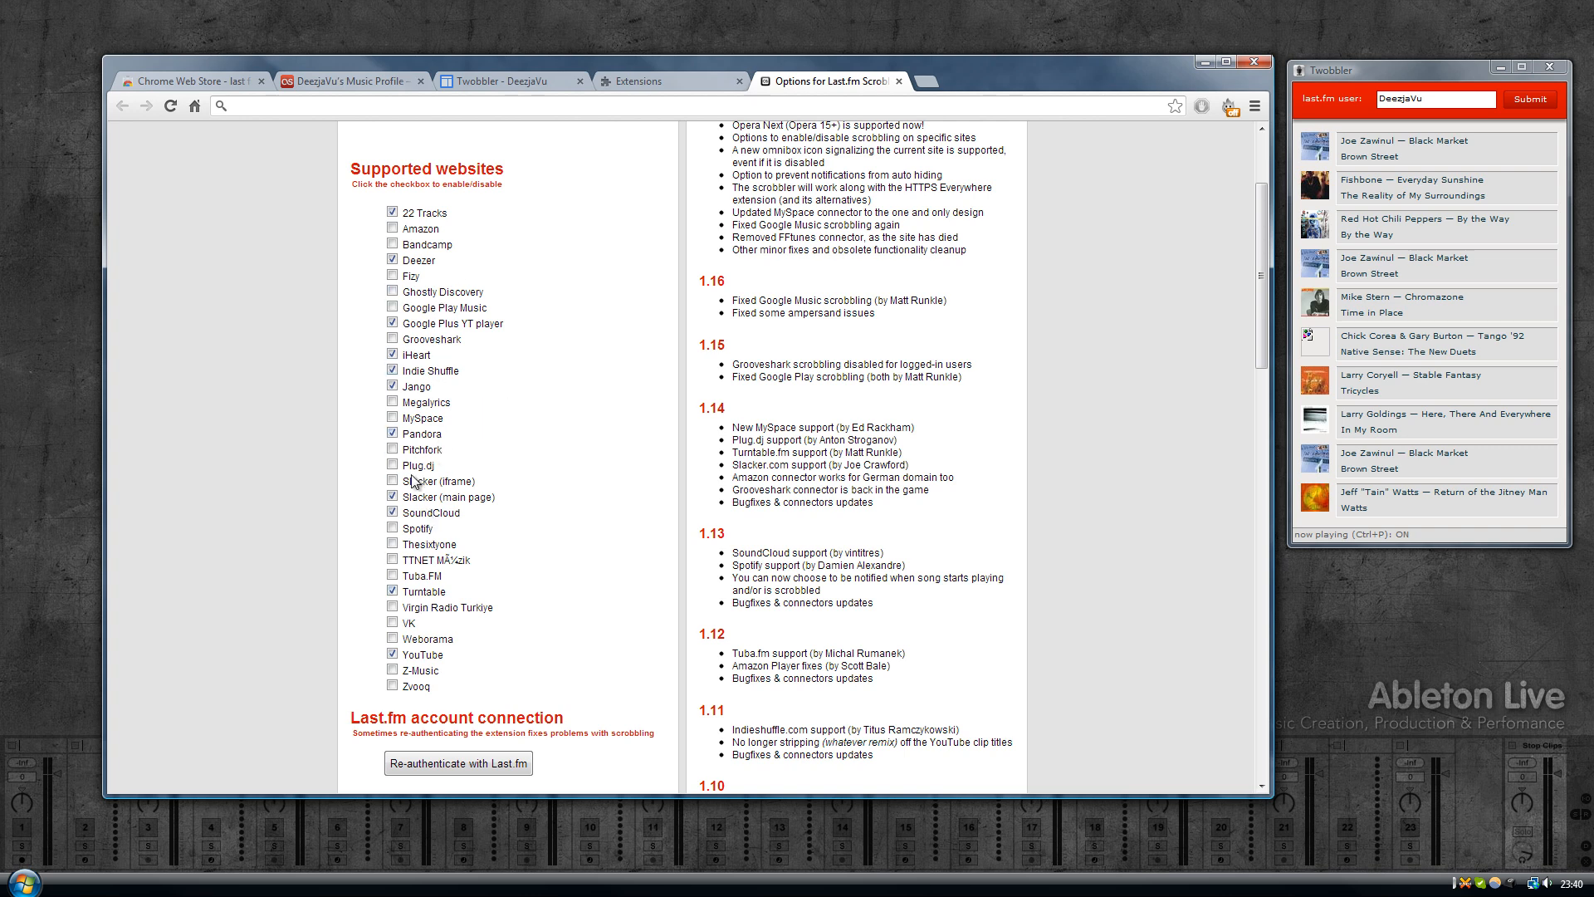
mouse_move(528, 458)
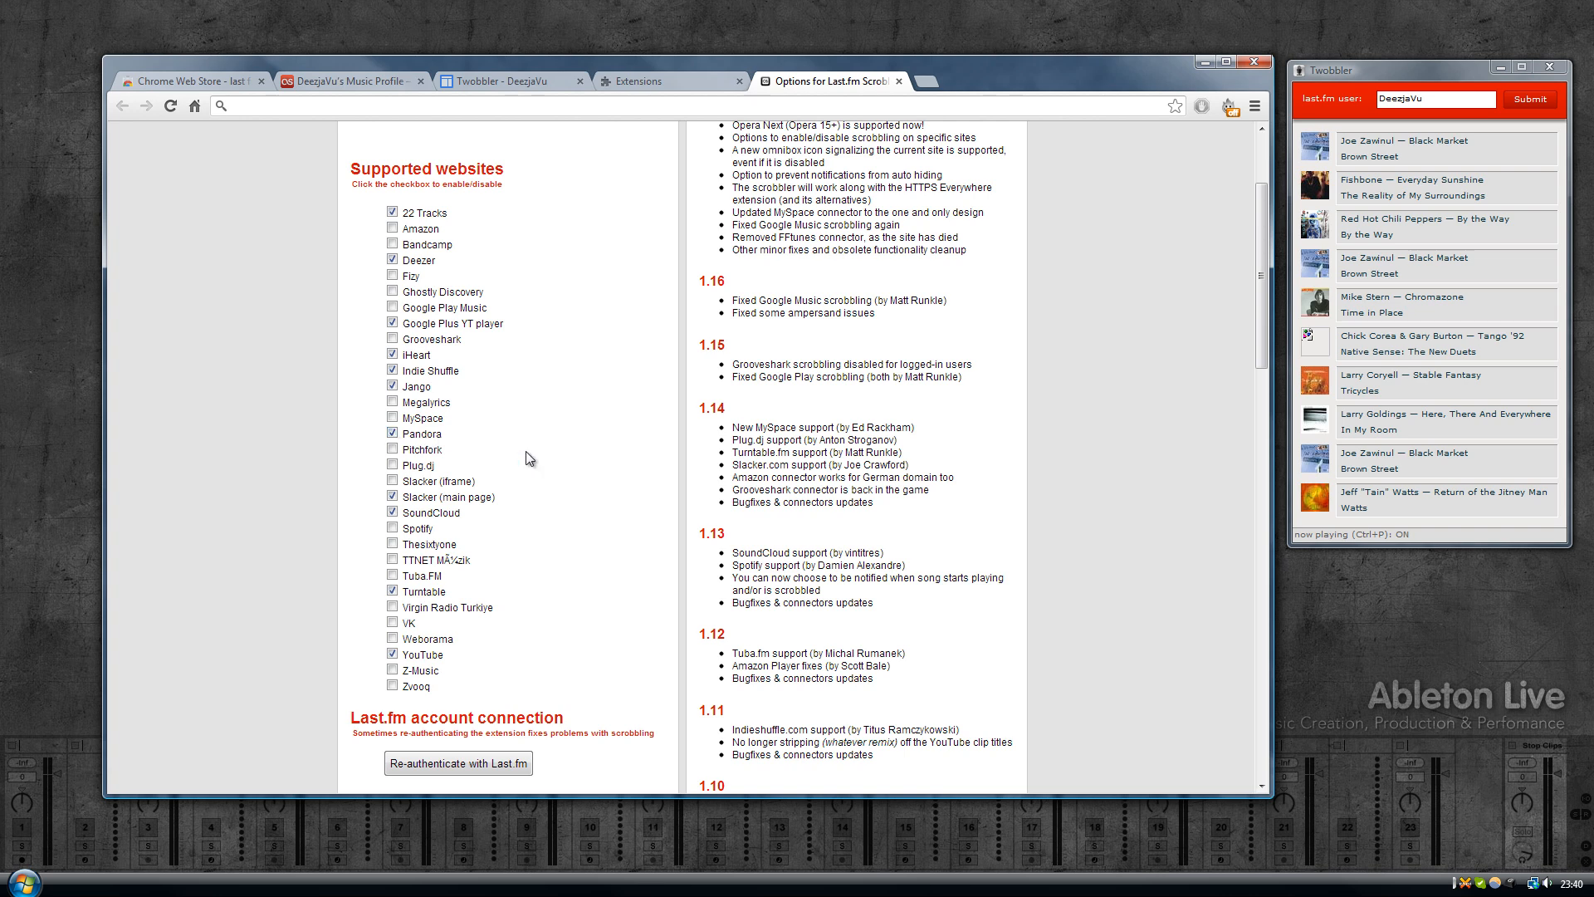
scroll(down, 3)
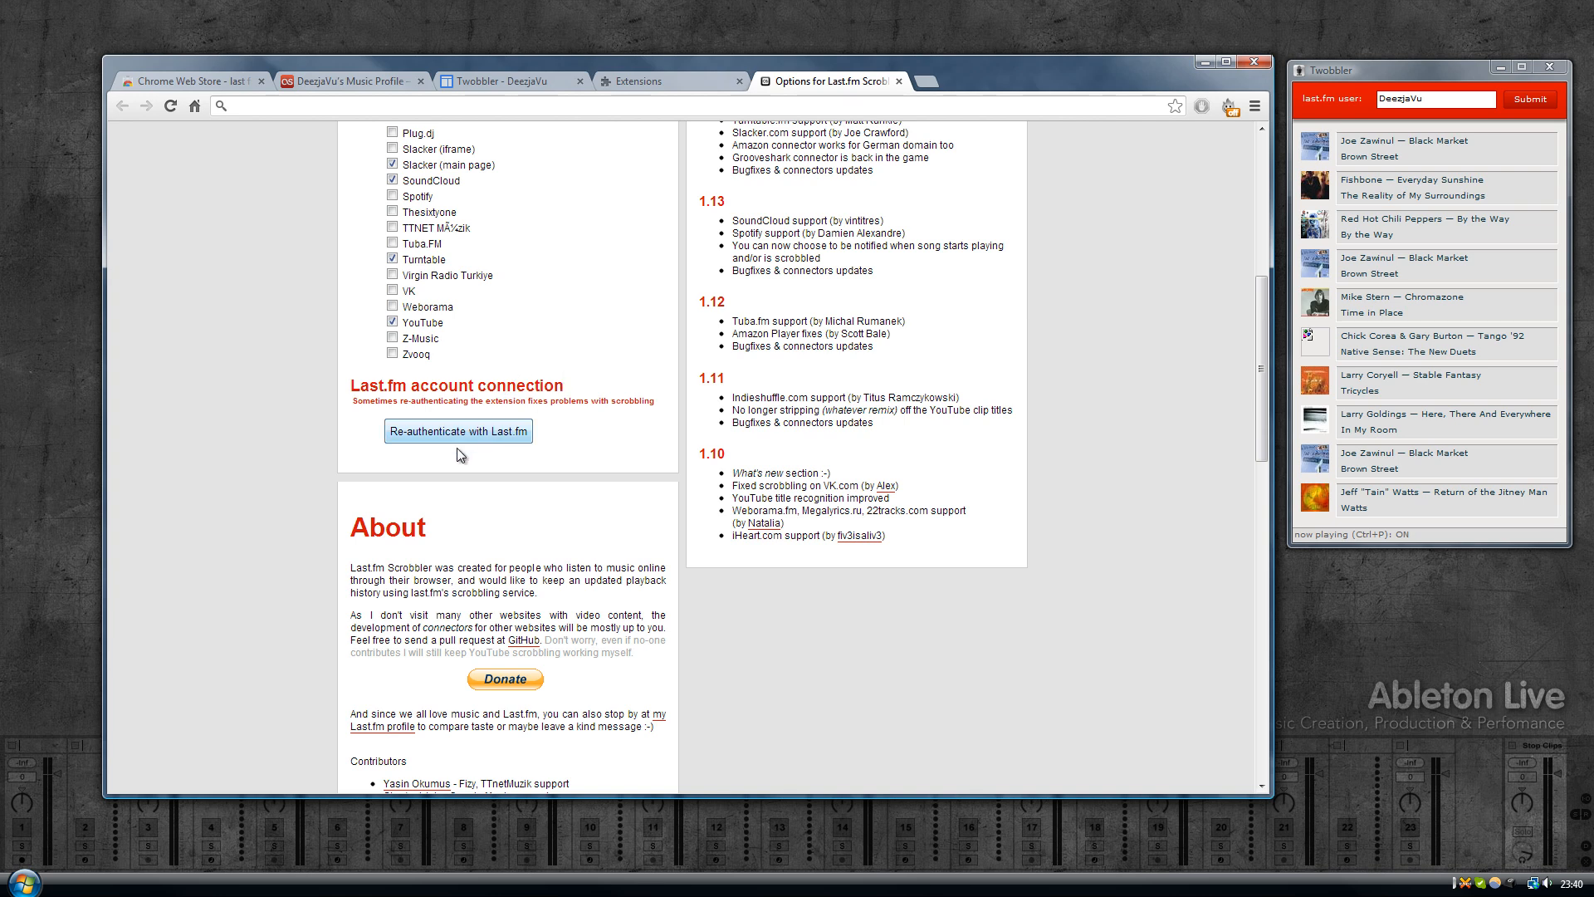
mouse_move(469, 445)
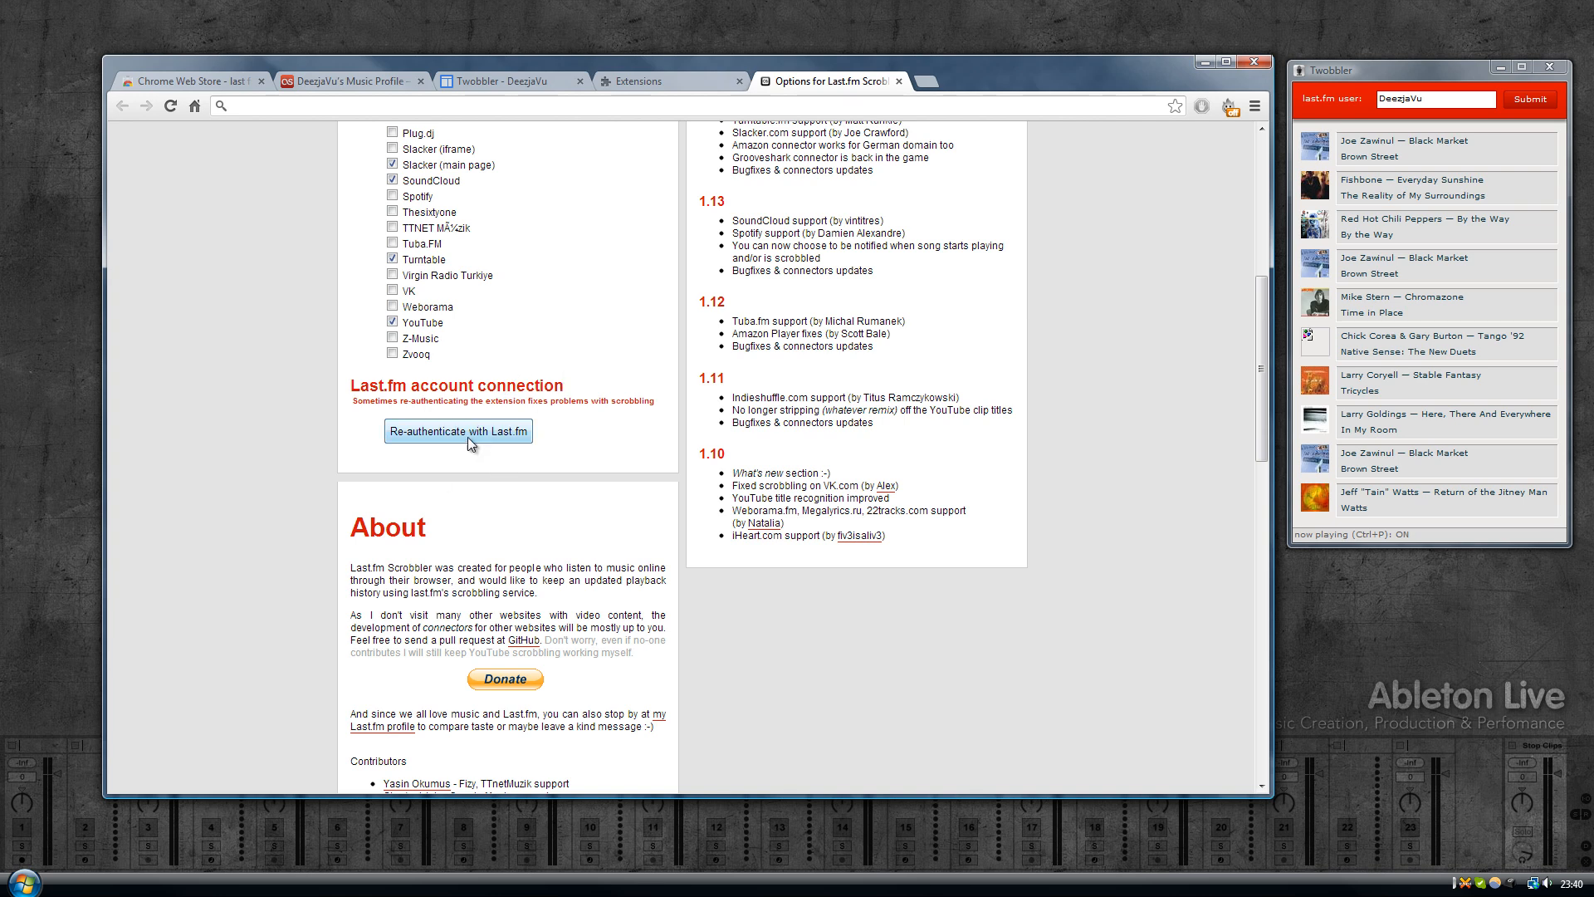
mouse_move(453, 448)
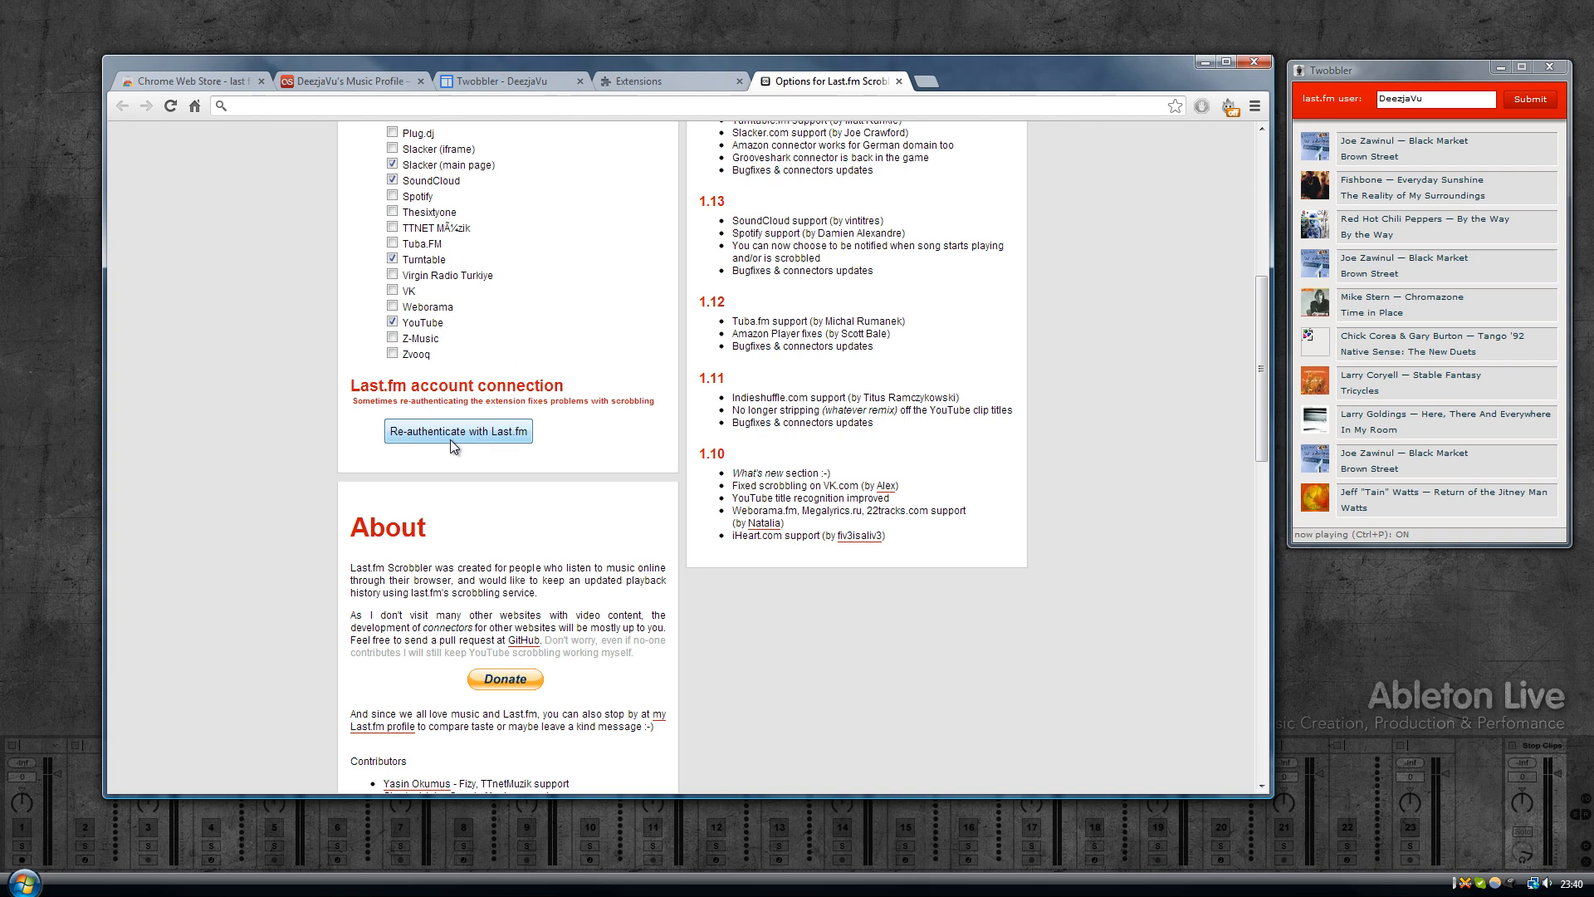
mouse_move(533, 441)
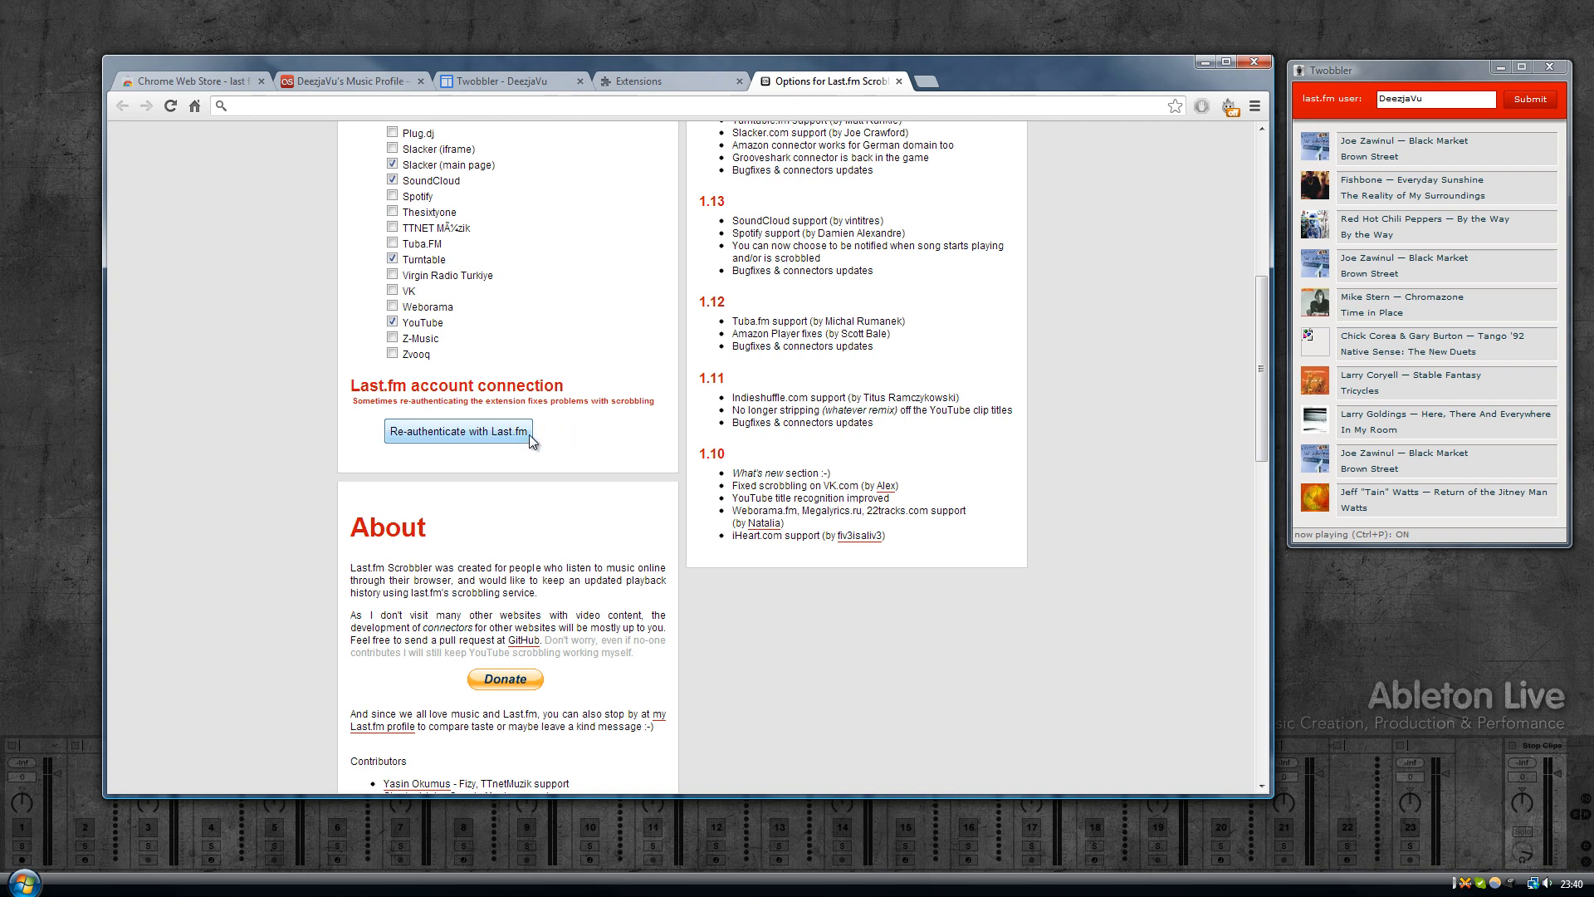
mouse_move(502, 442)
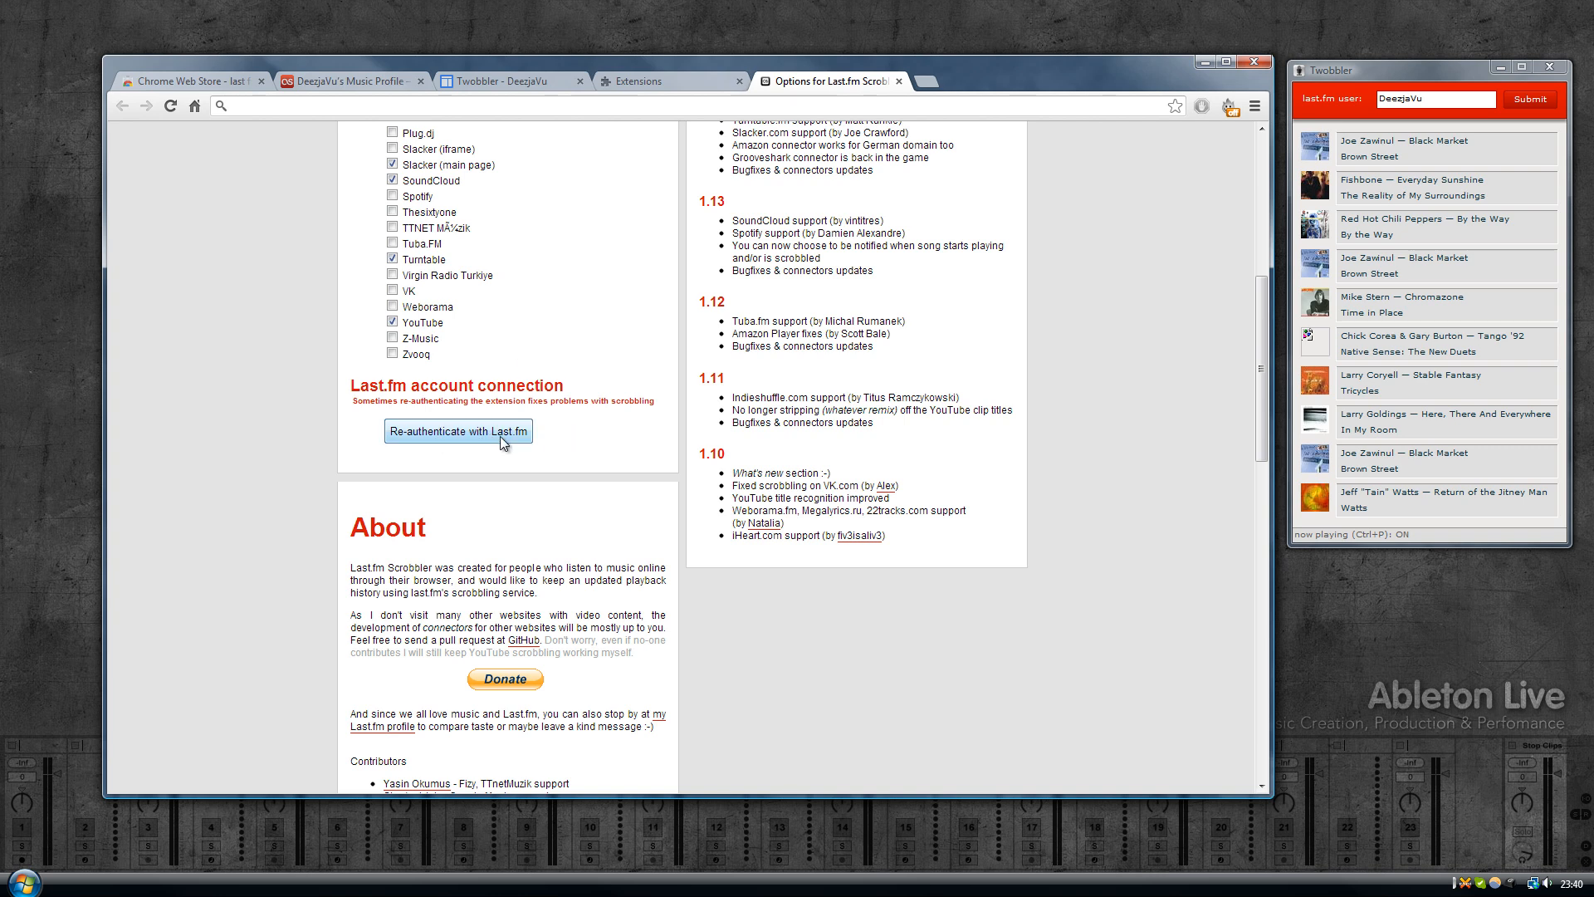
mouse_move(573, 433)
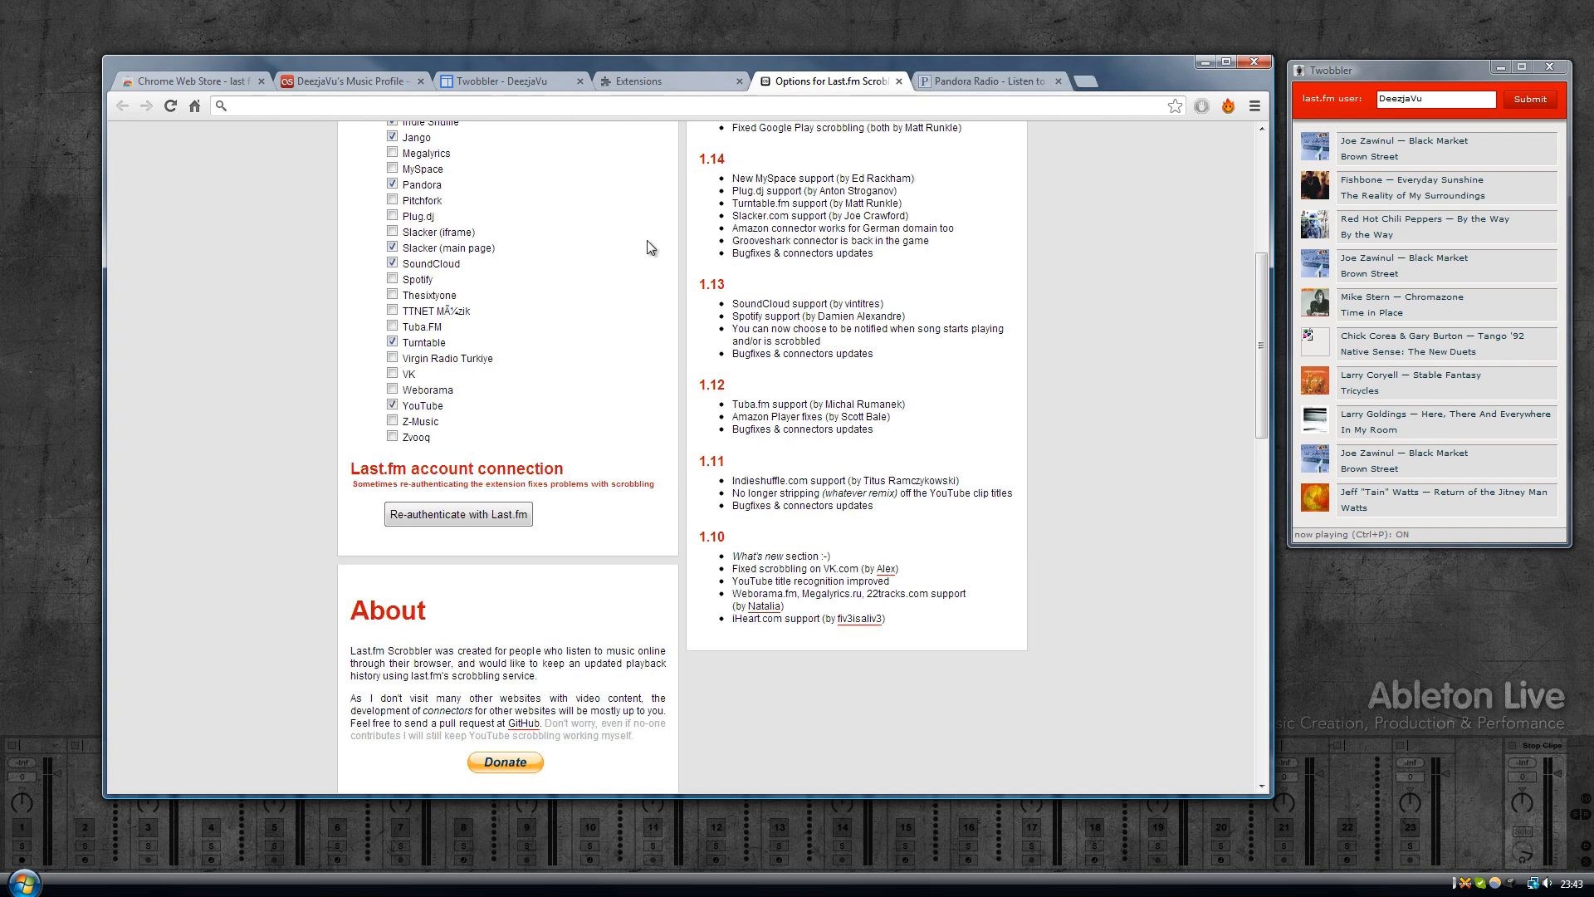
Step: Leave the Scrobbler options and switch to the Pandora Radio tab
scroll(up, 3)
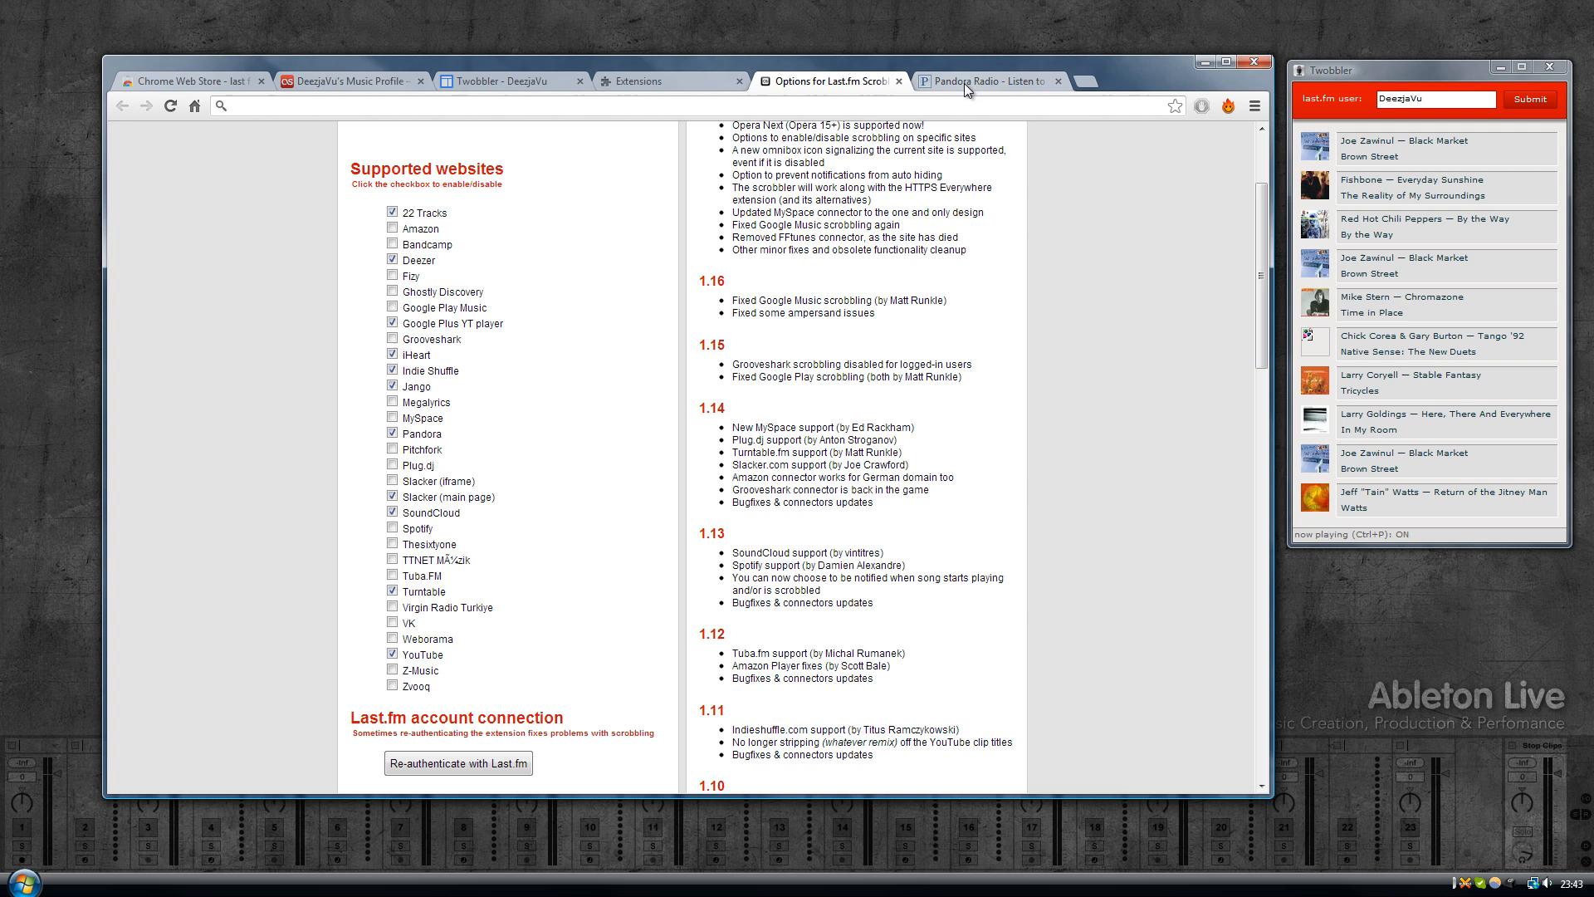
click(986, 81)
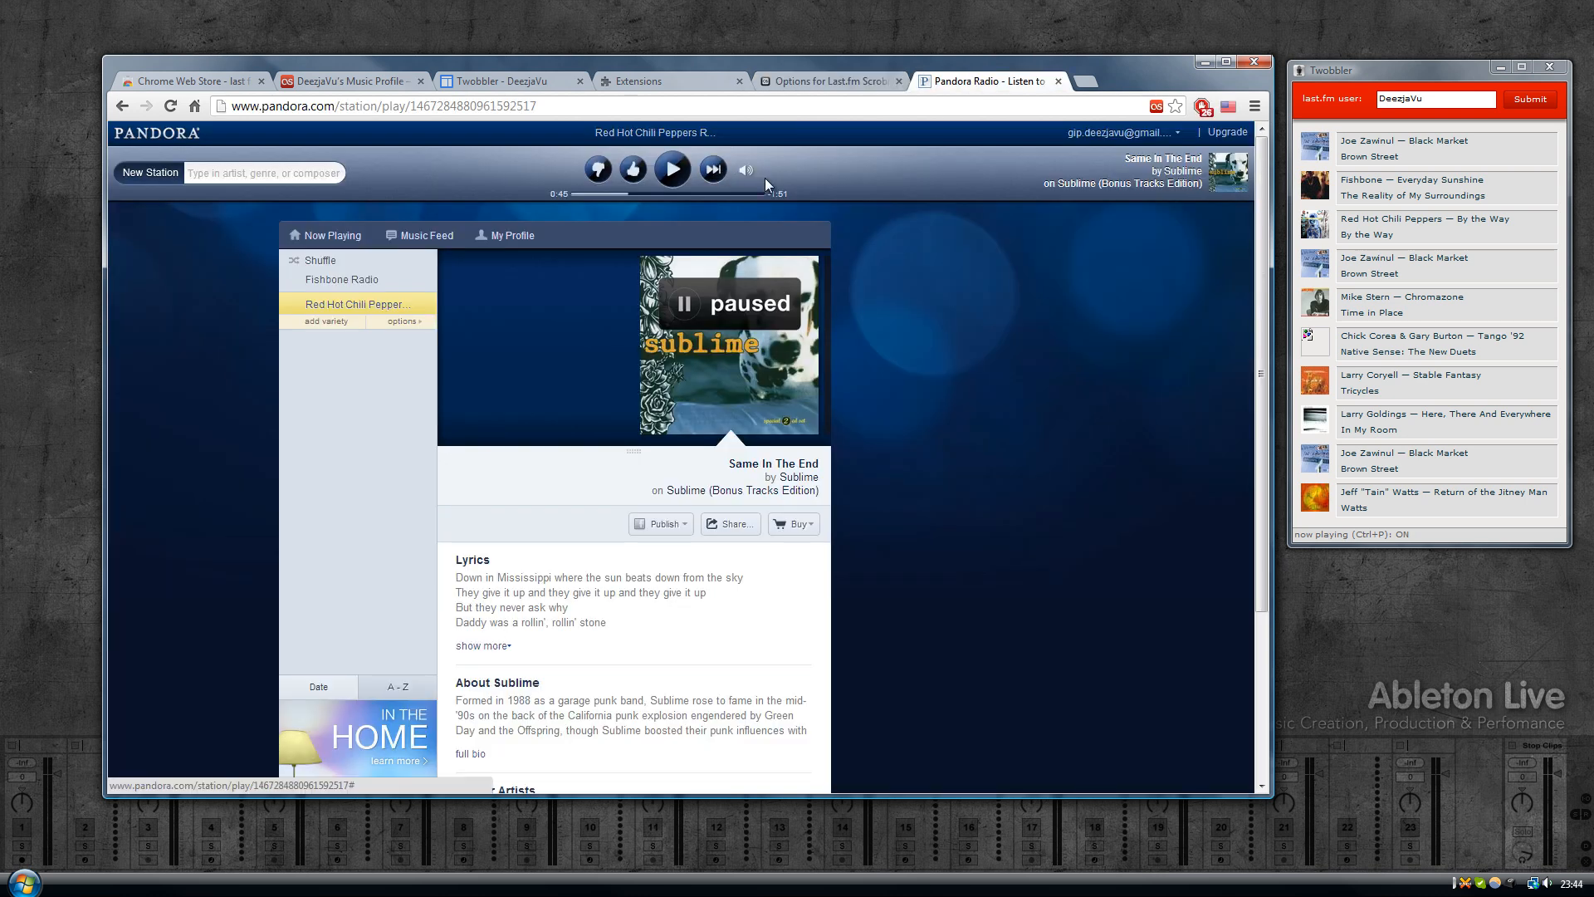
mouse_move(956, 176)
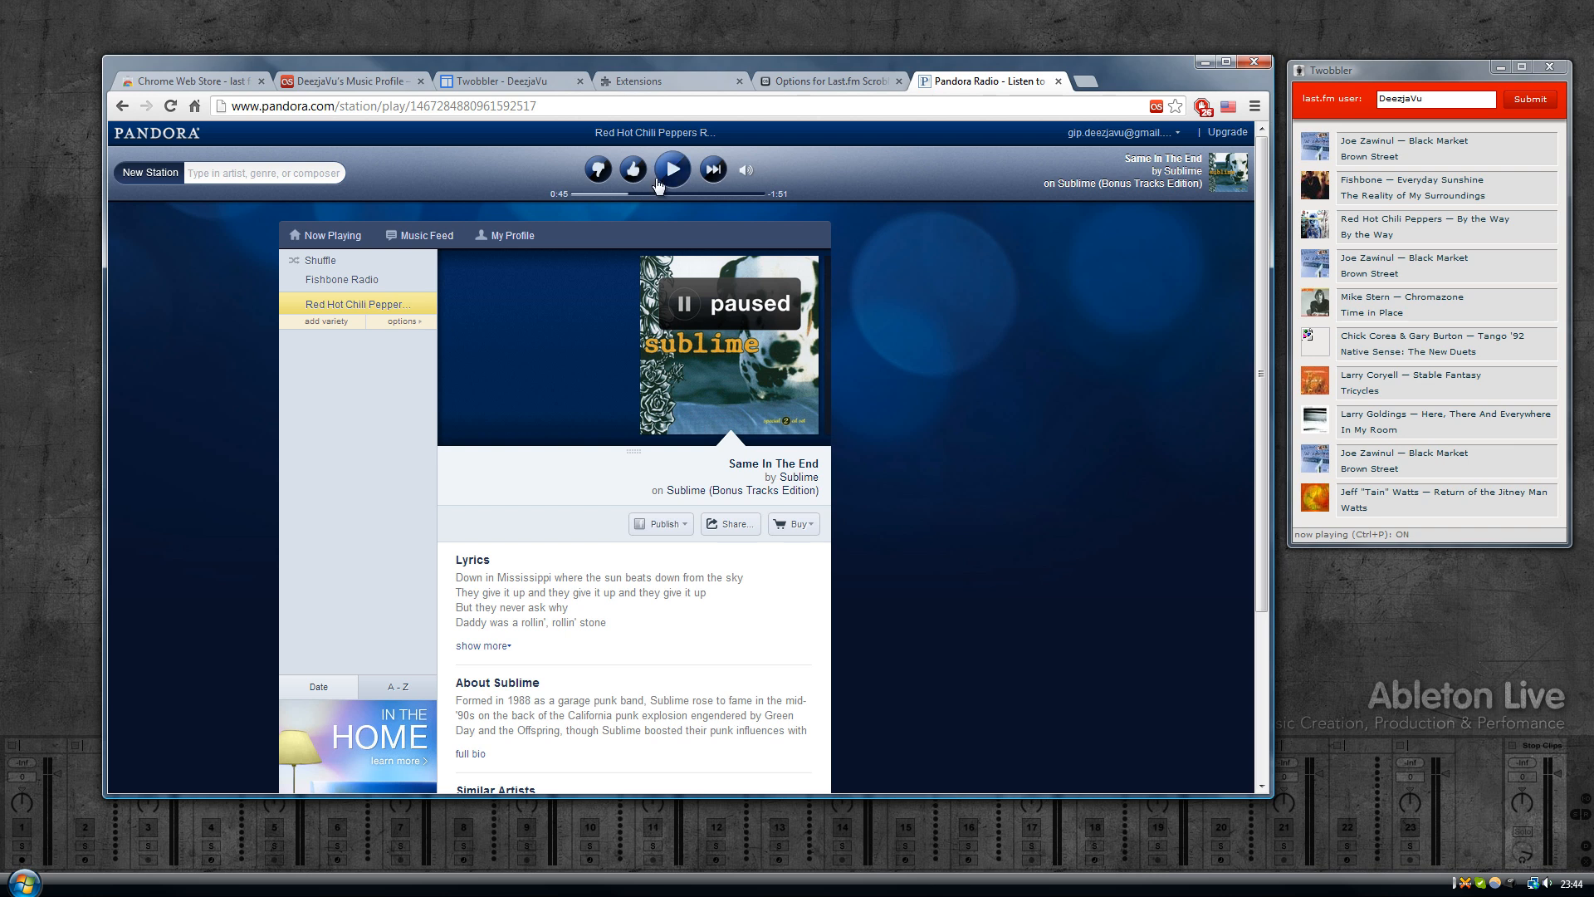
mouse_move(352, 333)
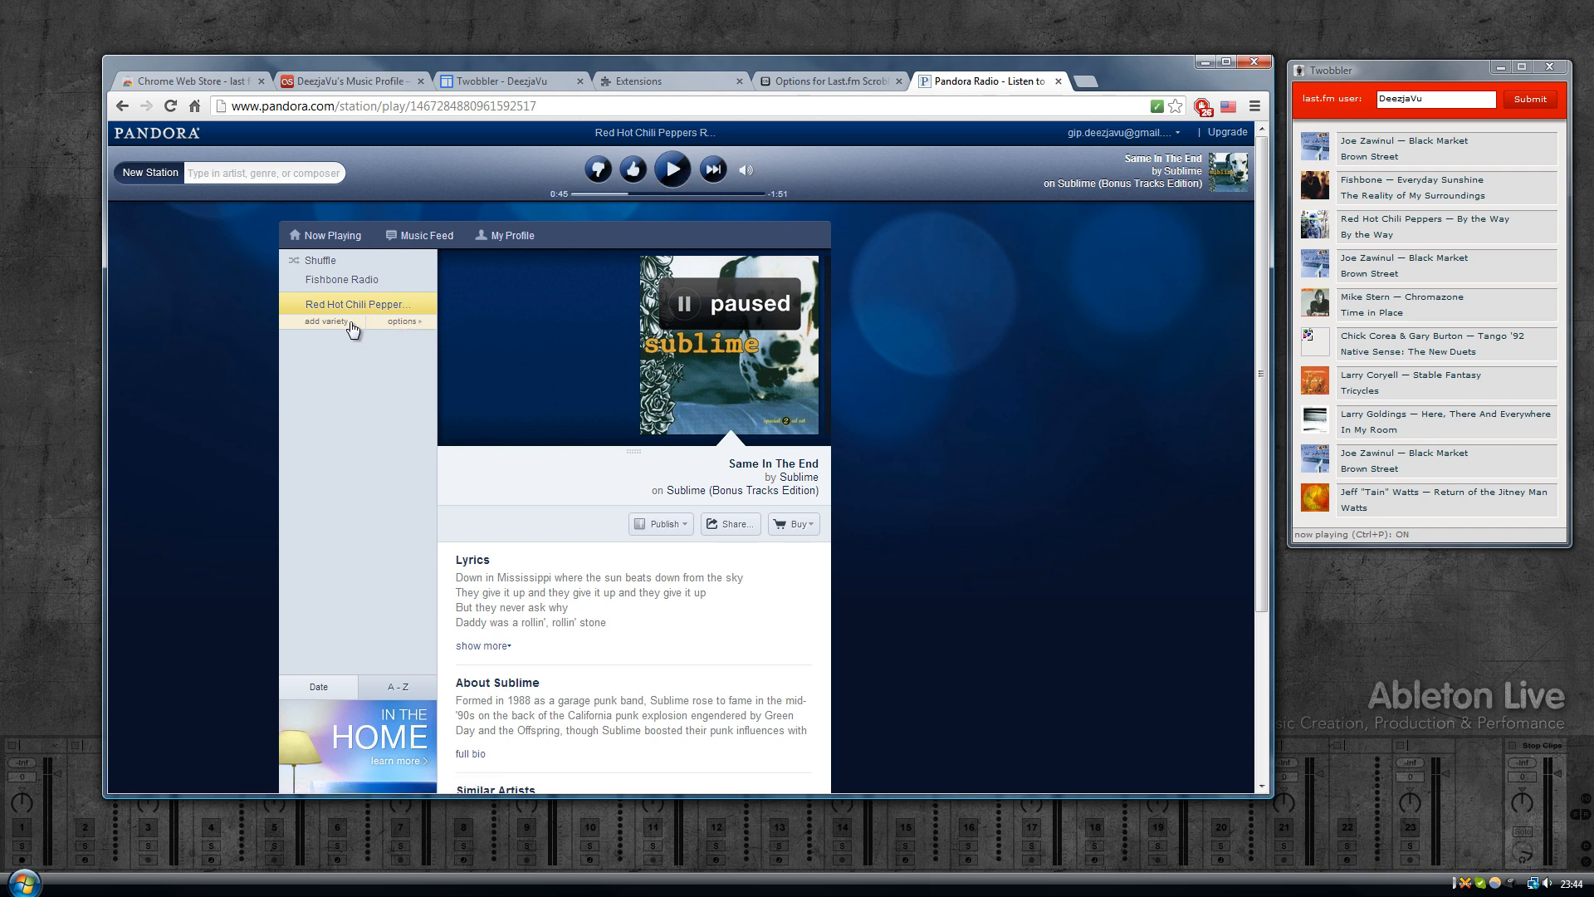
Step: Start the Fishbone Radio station so Keasbey Nights begins playing
click(342, 284)
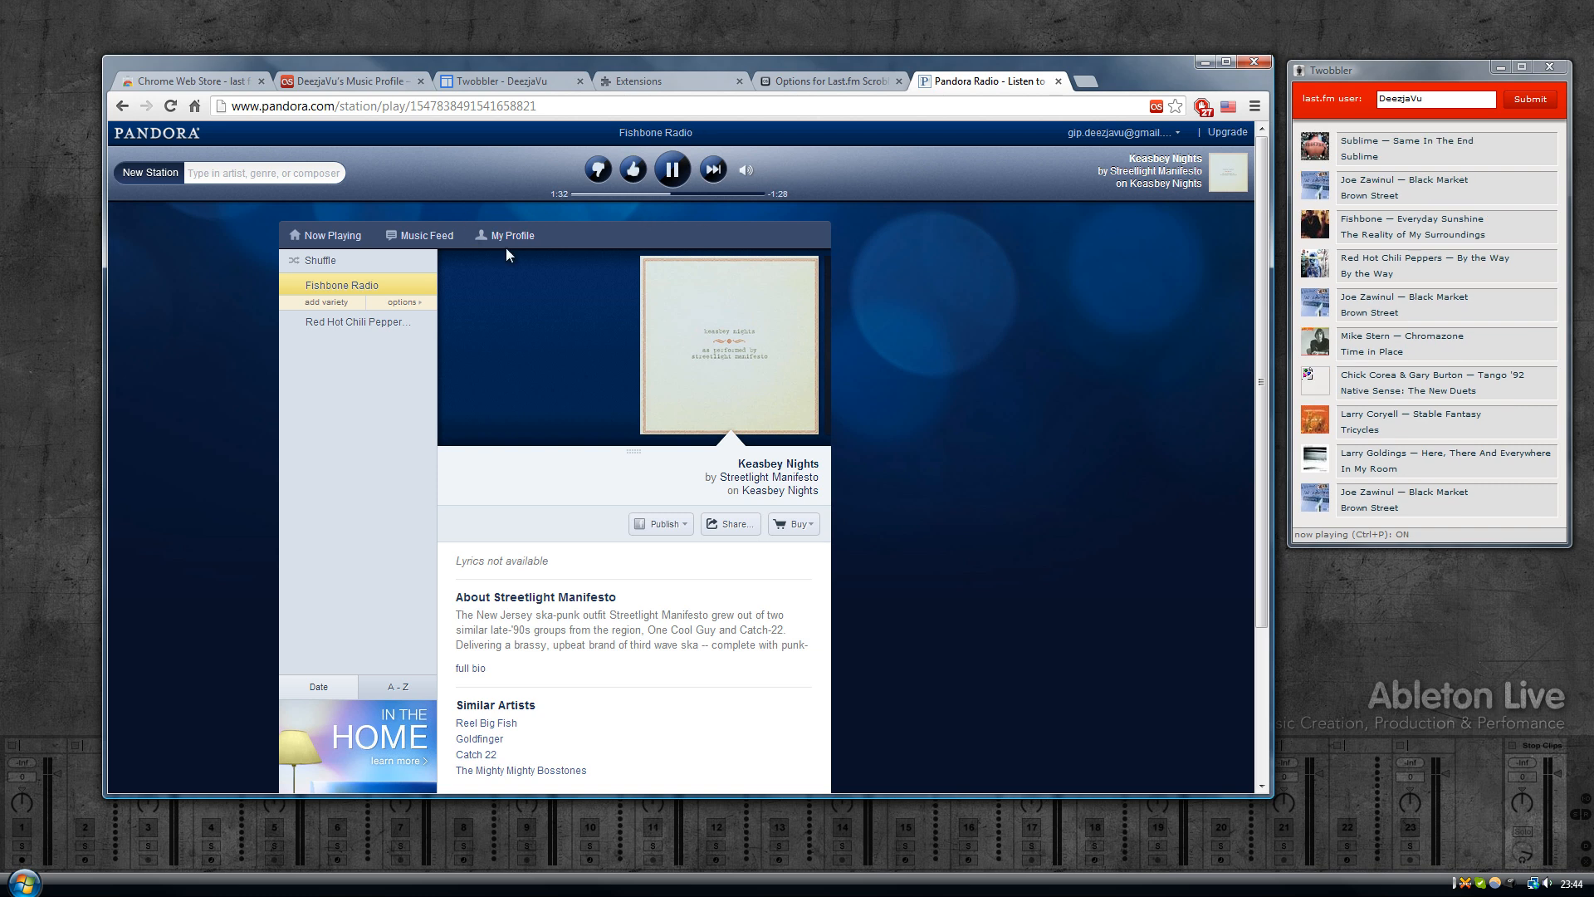
mouse_move(861, 252)
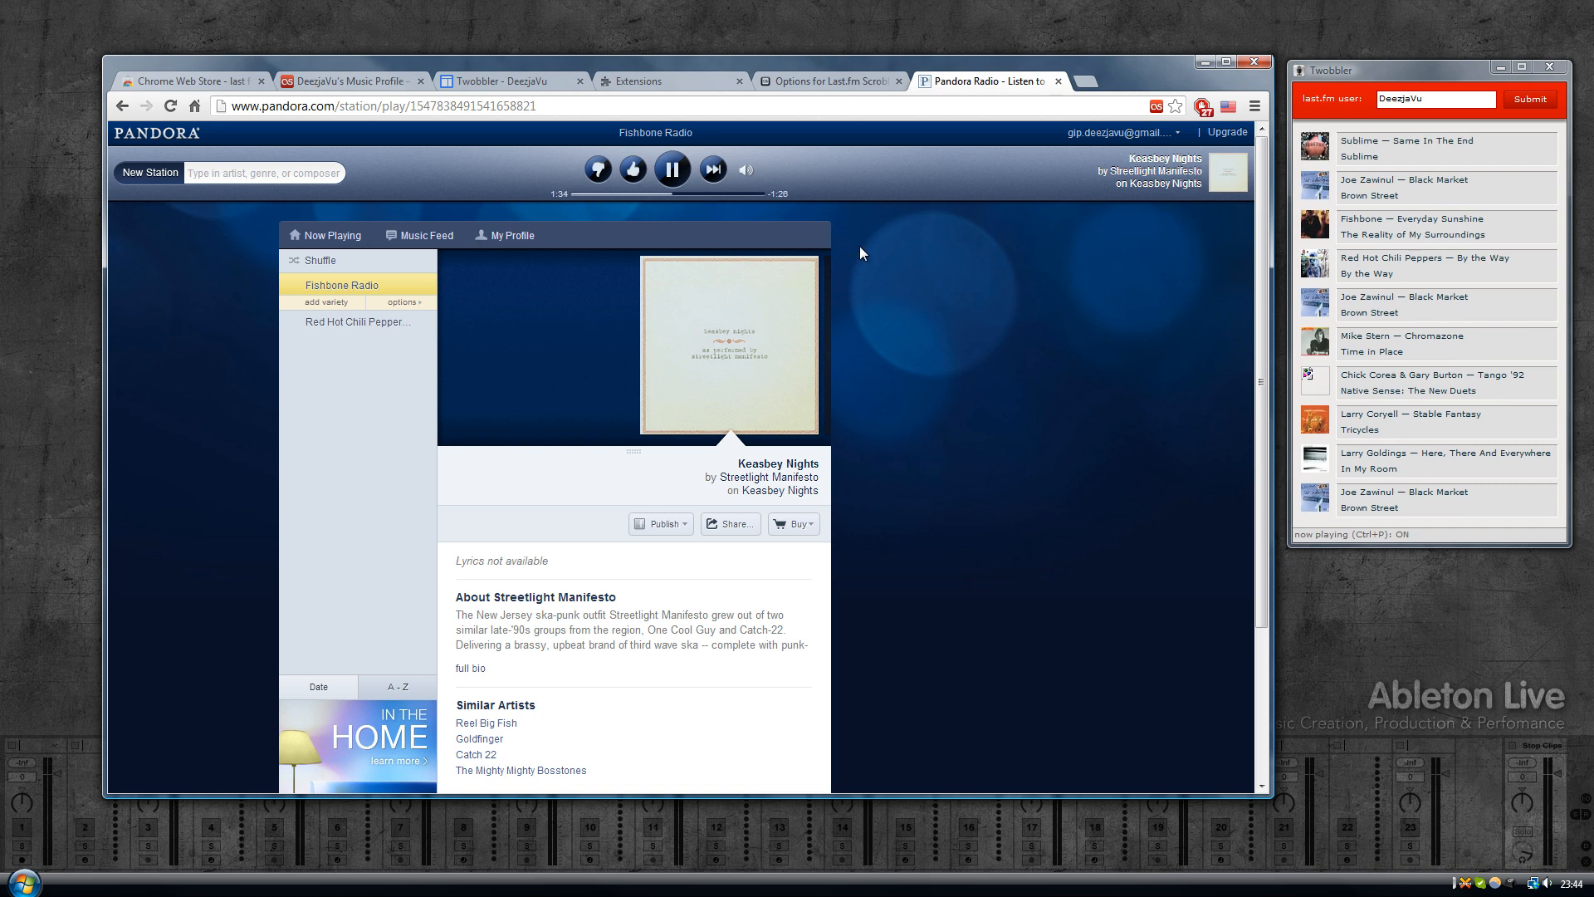
mouse_move(958, 253)
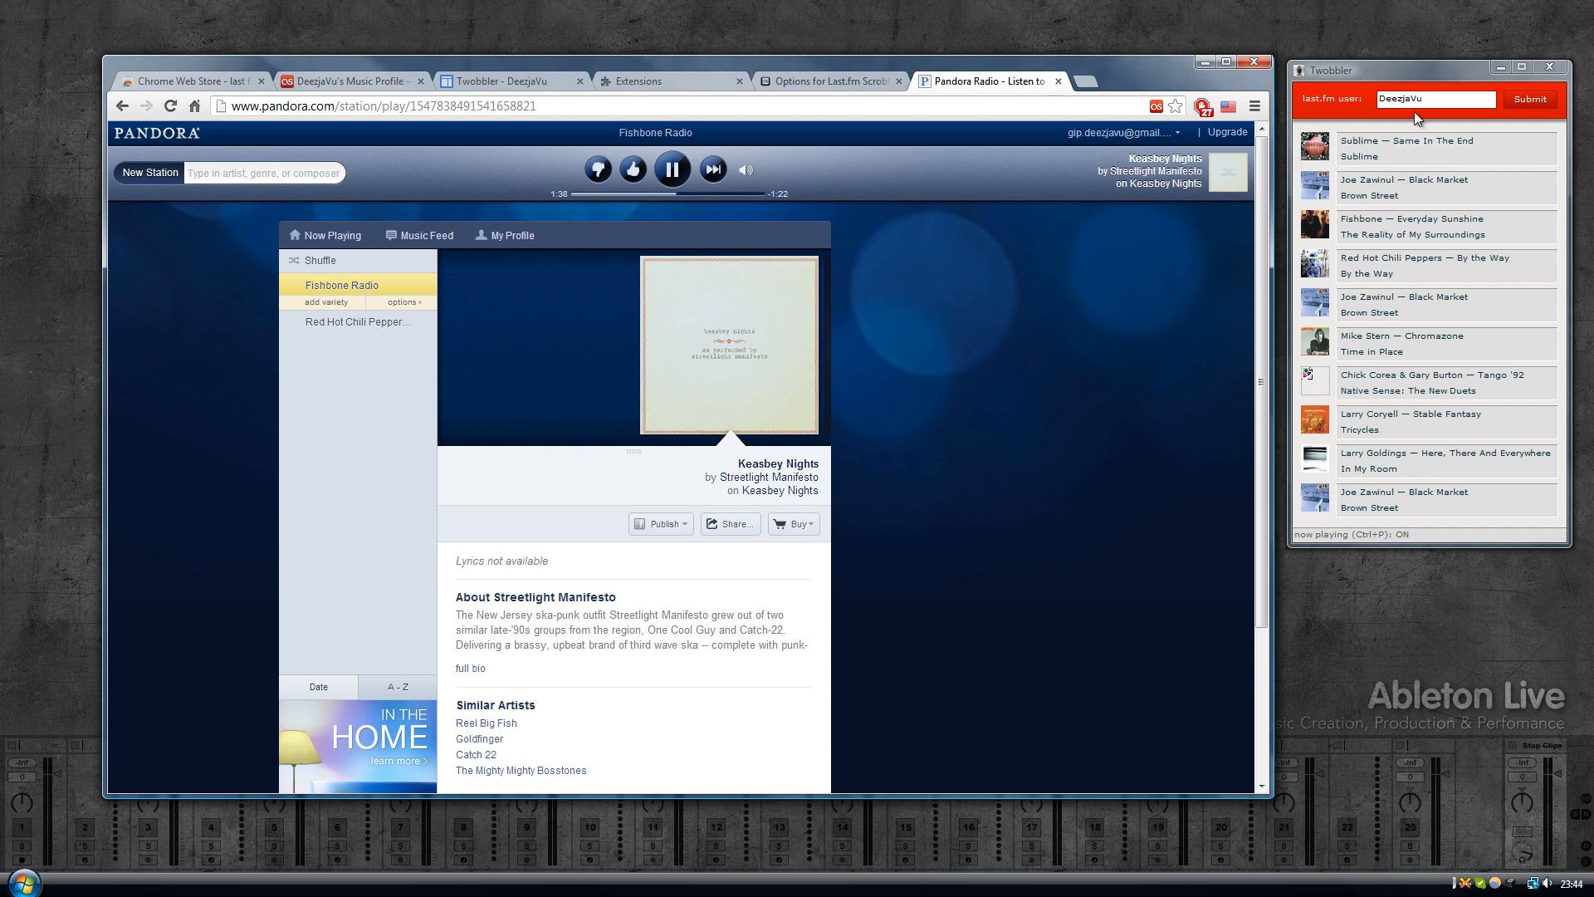
mouse_move(1183, 241)
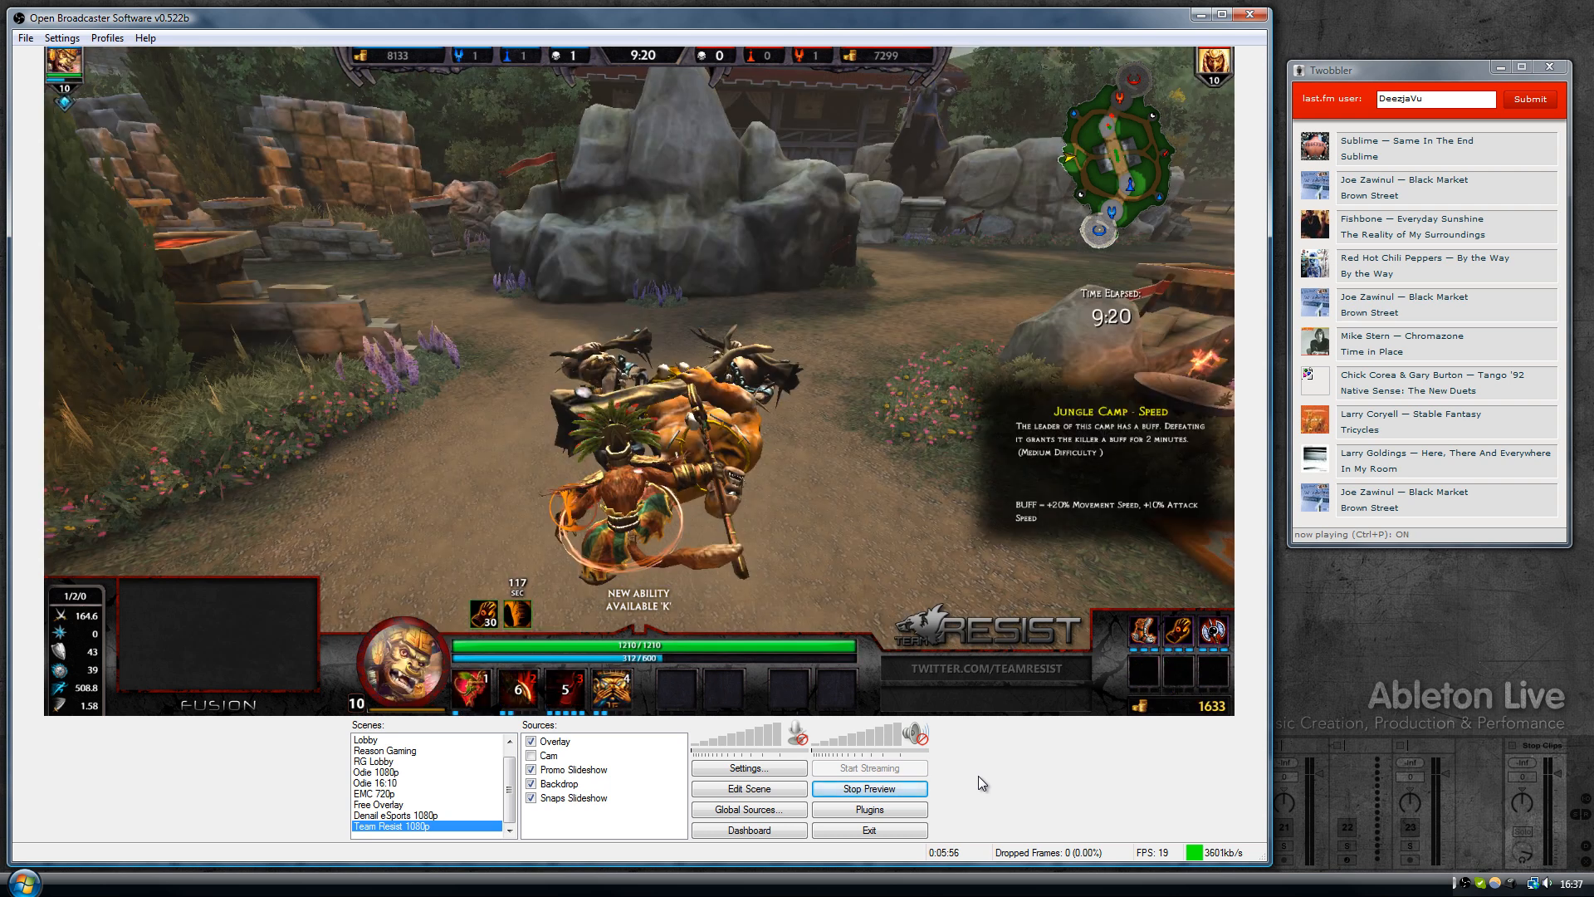
mouse_move(1259, 826)
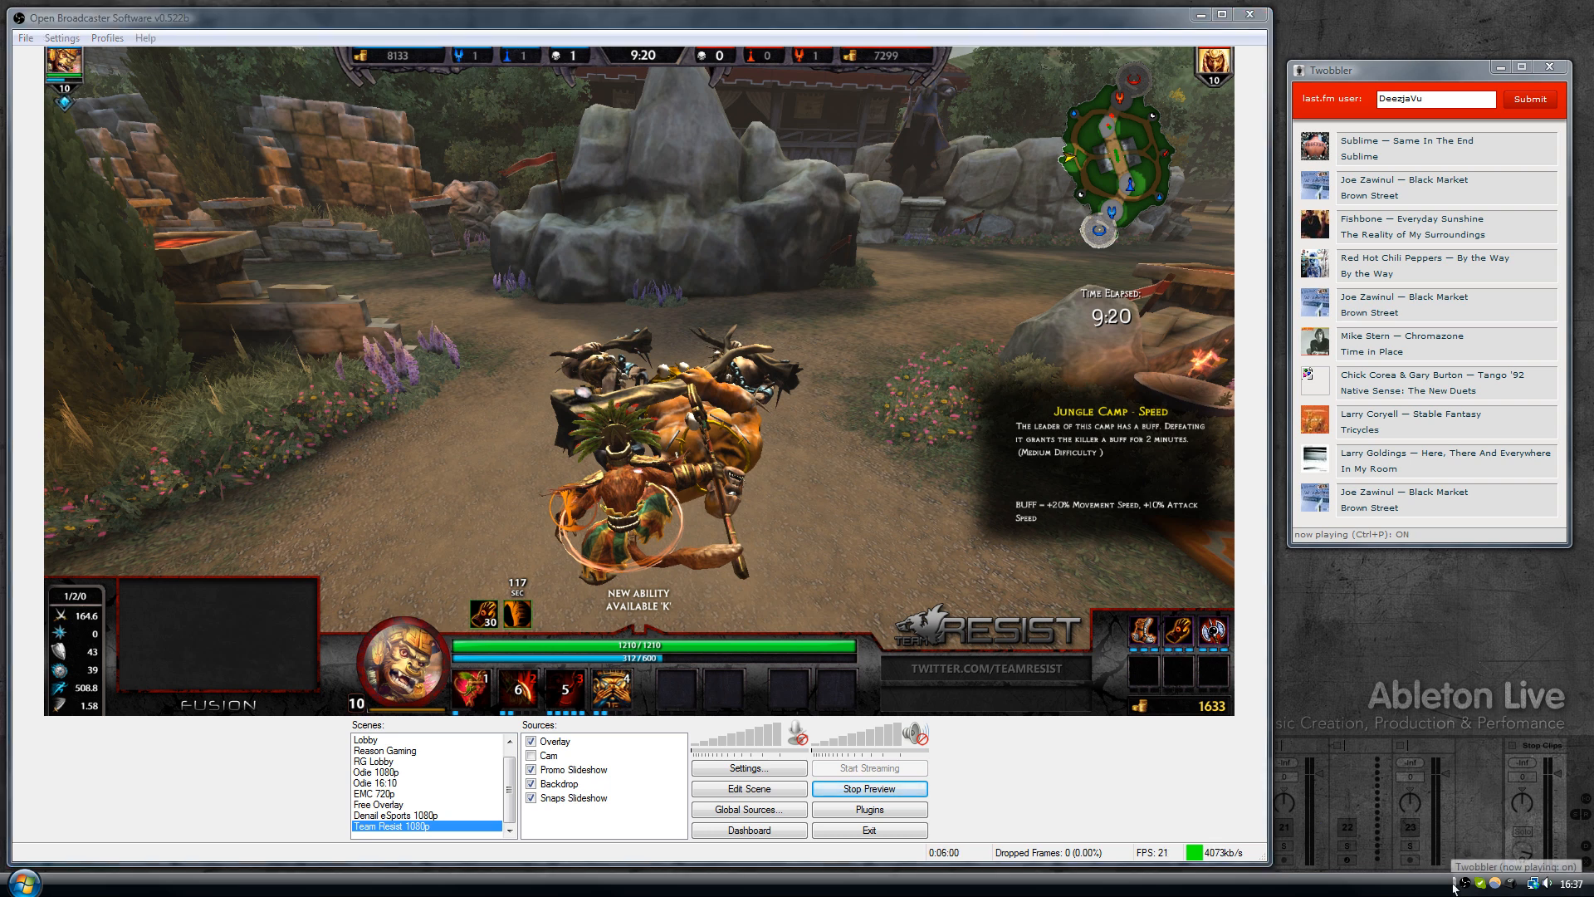
Step: From the Twobbler tray icon, show its output folder and select the nowplaying text file
right_click(1466, 882)
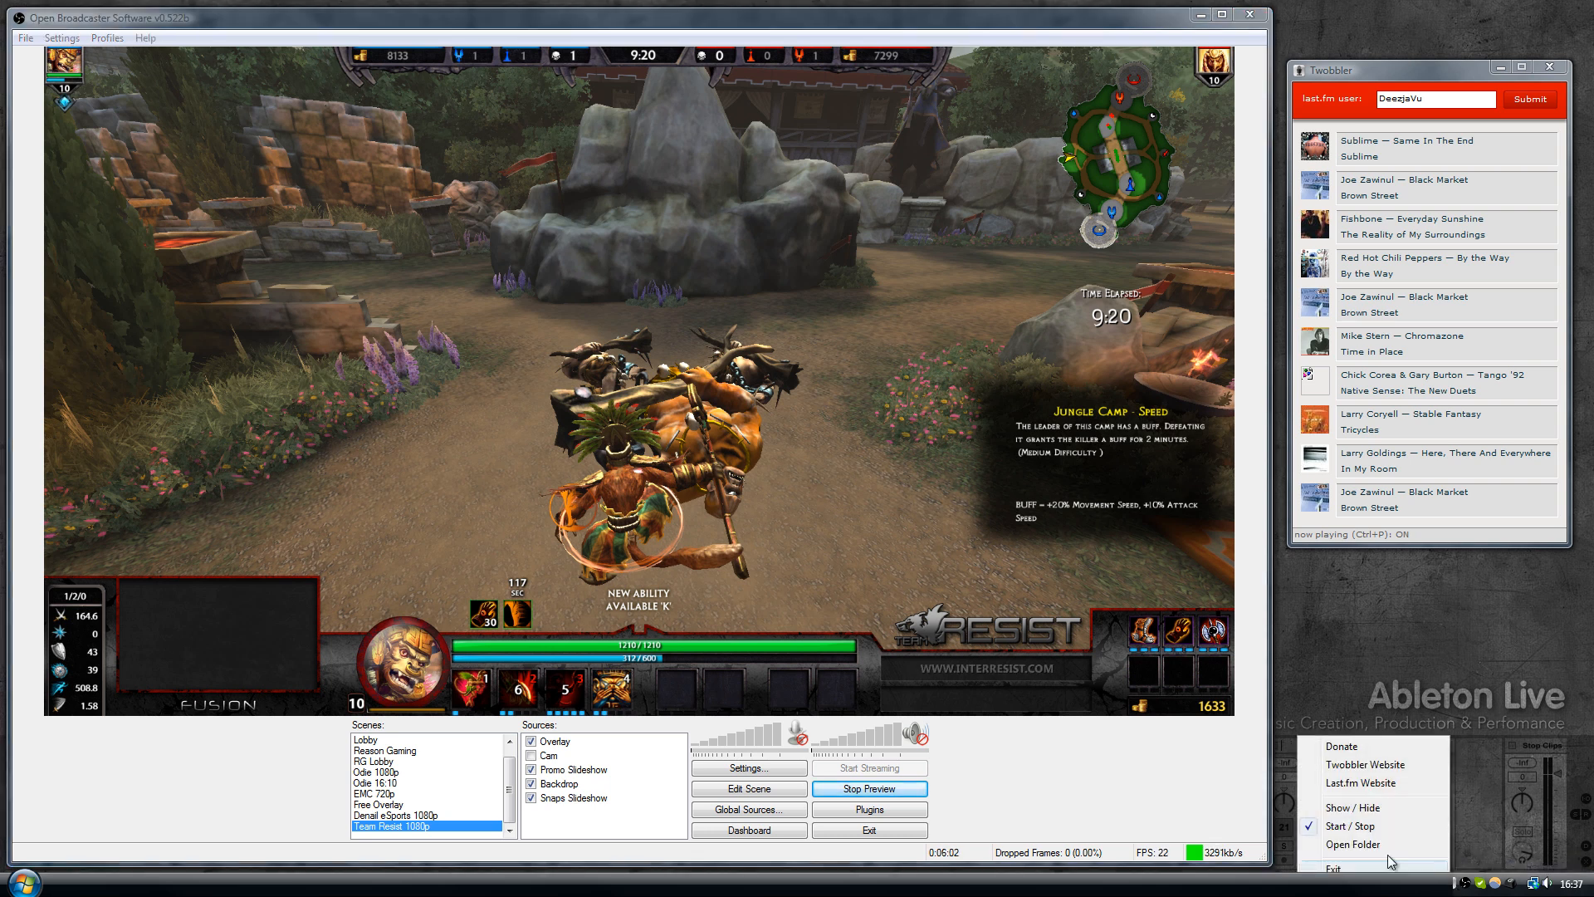
mouse_move(1351, 843)
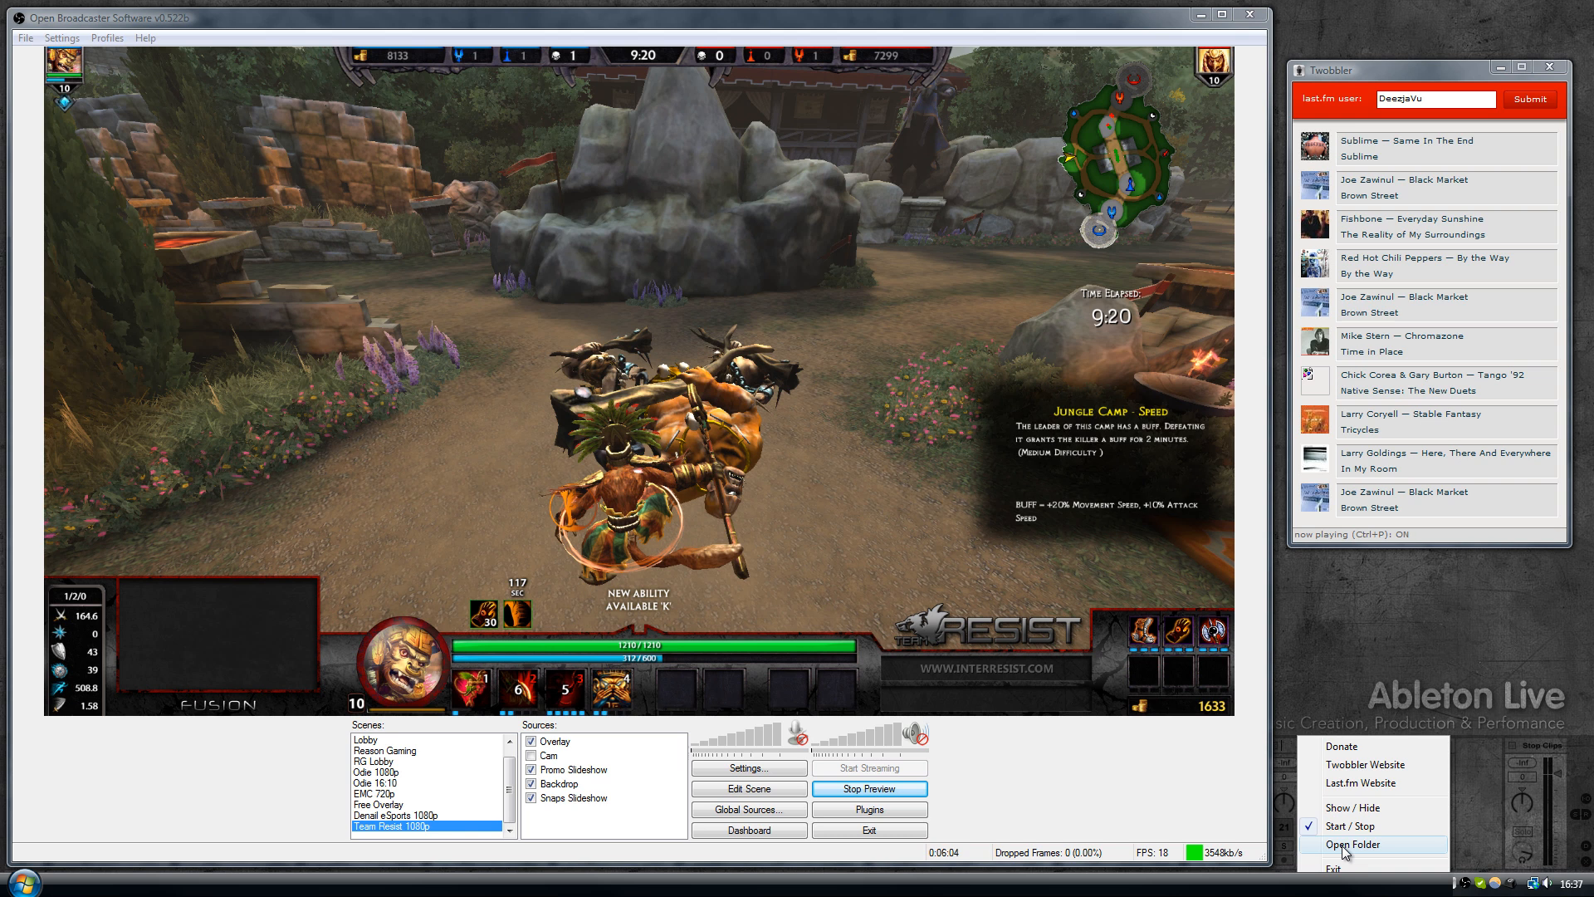
click(1351, 843)
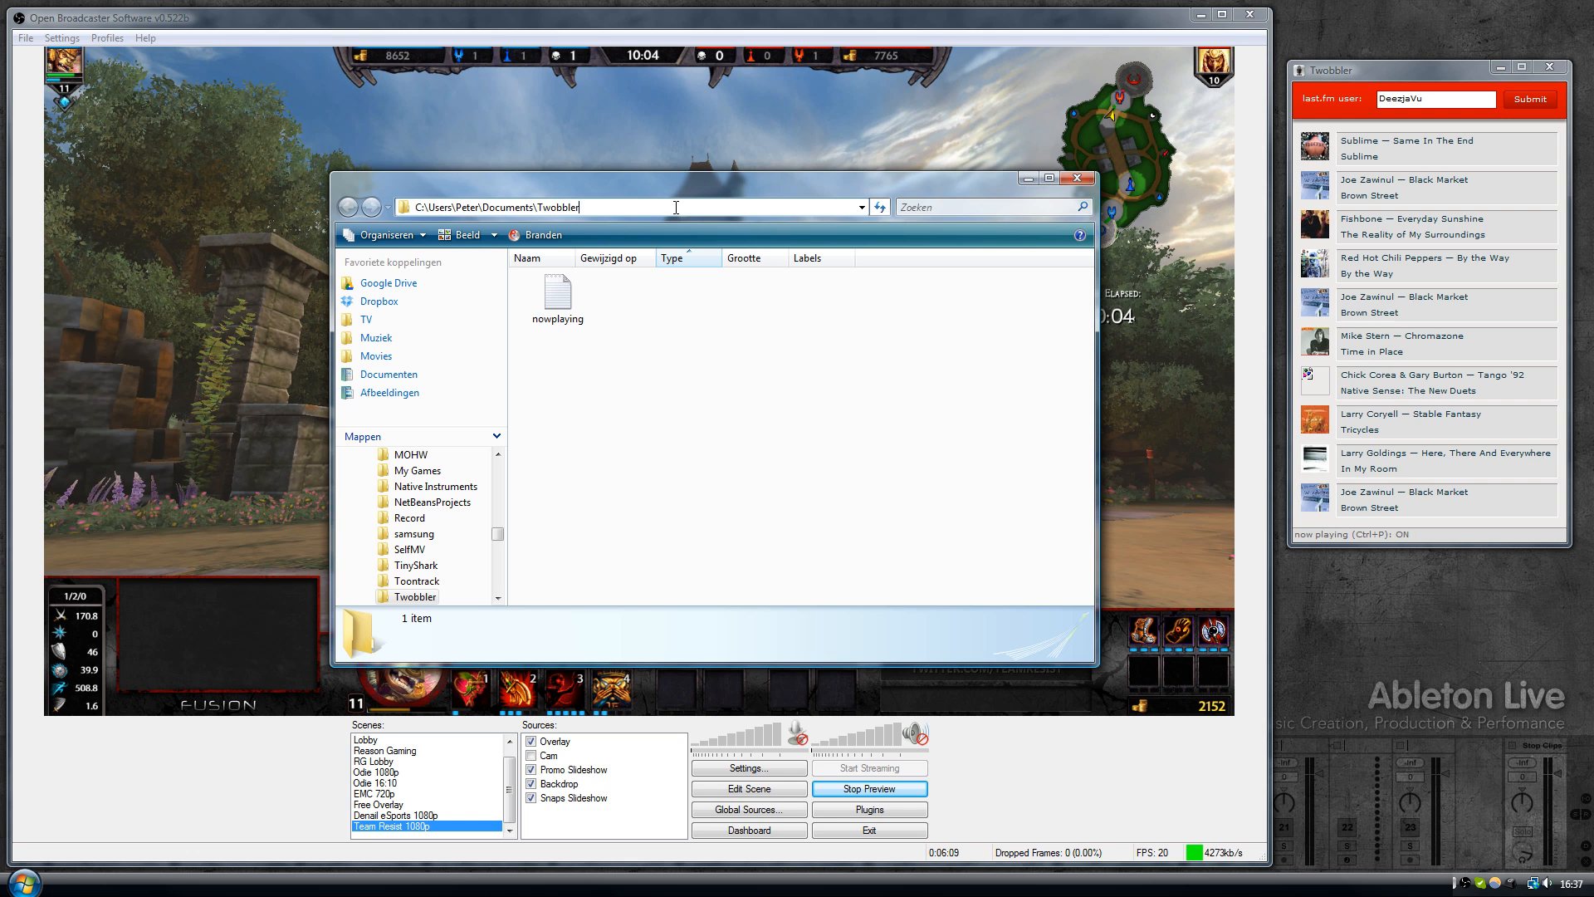
click(558, 296)
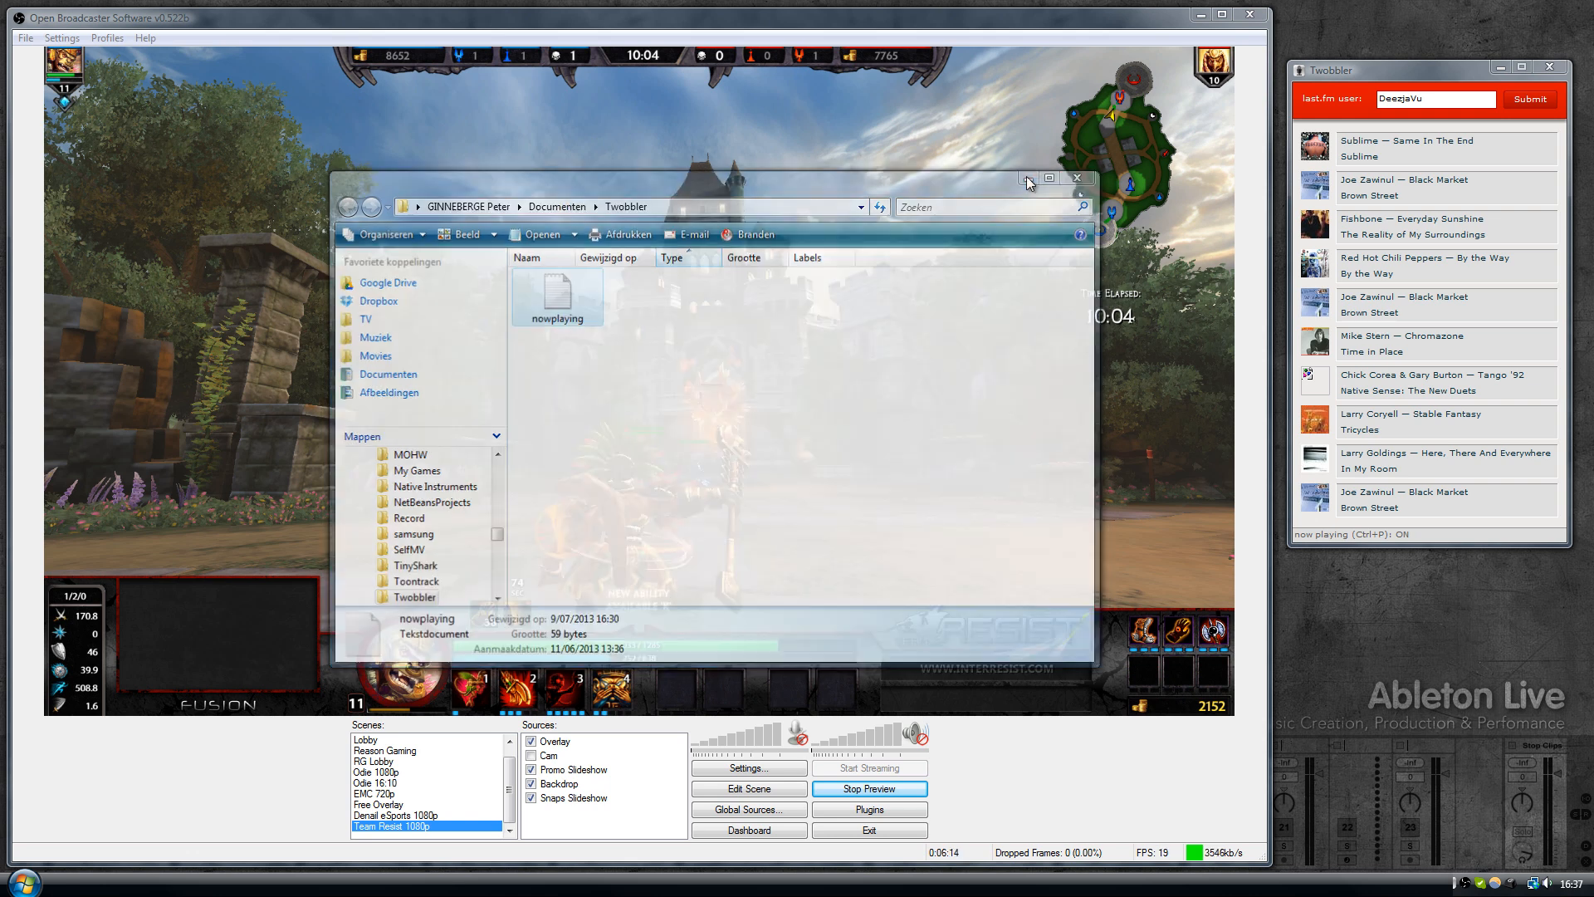
Step: Add a new text source to the scene named 'Twobbler'
click(1074, 177)
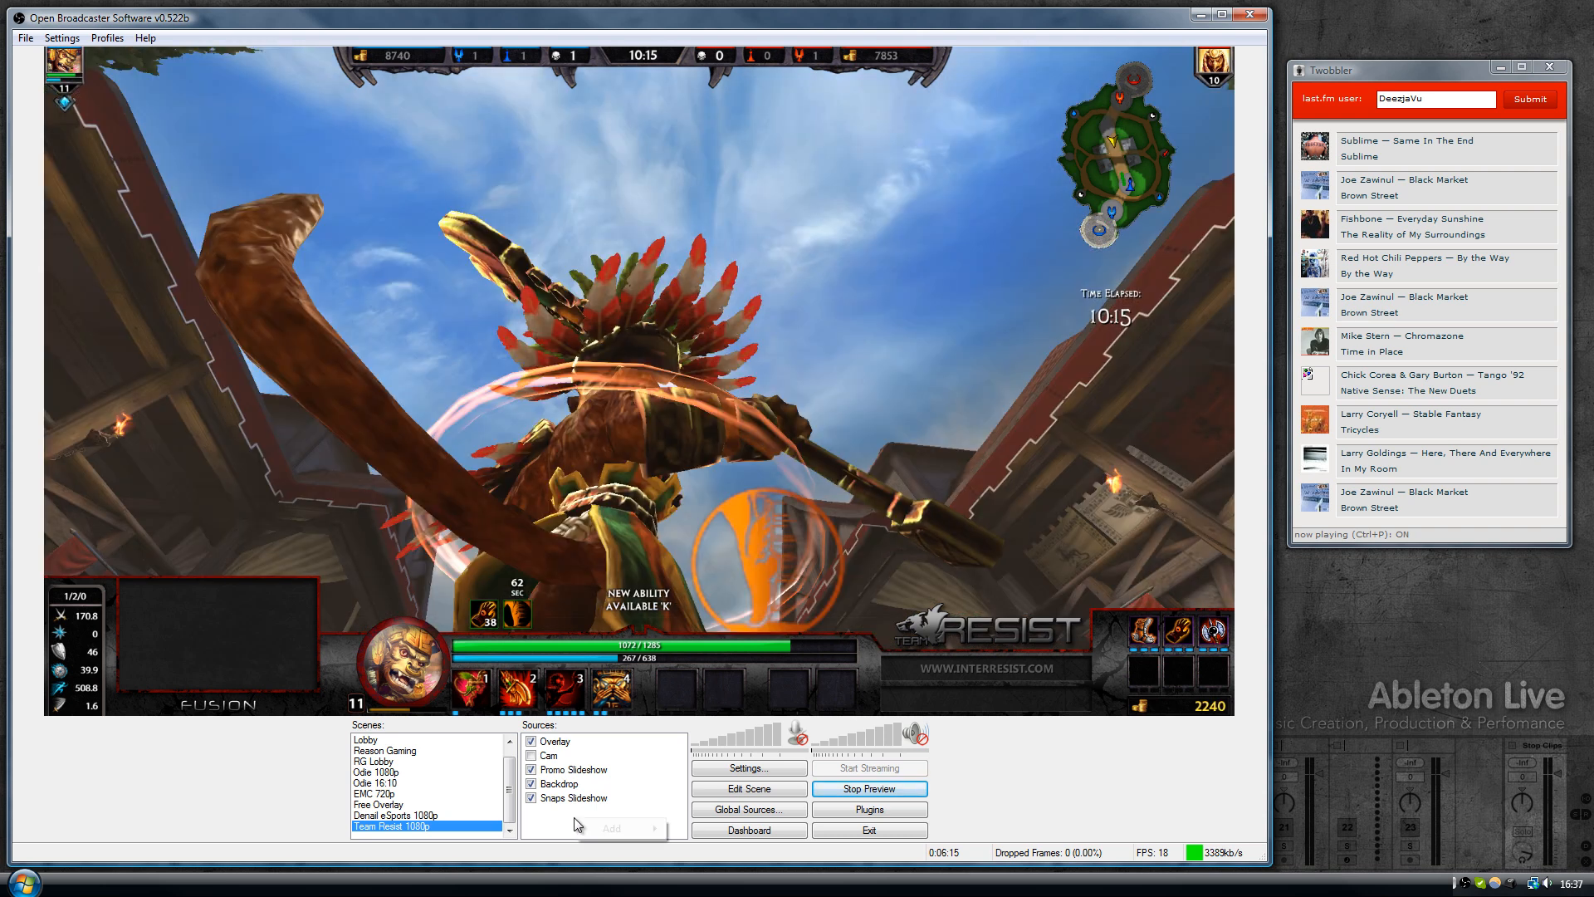
click(609, 826)
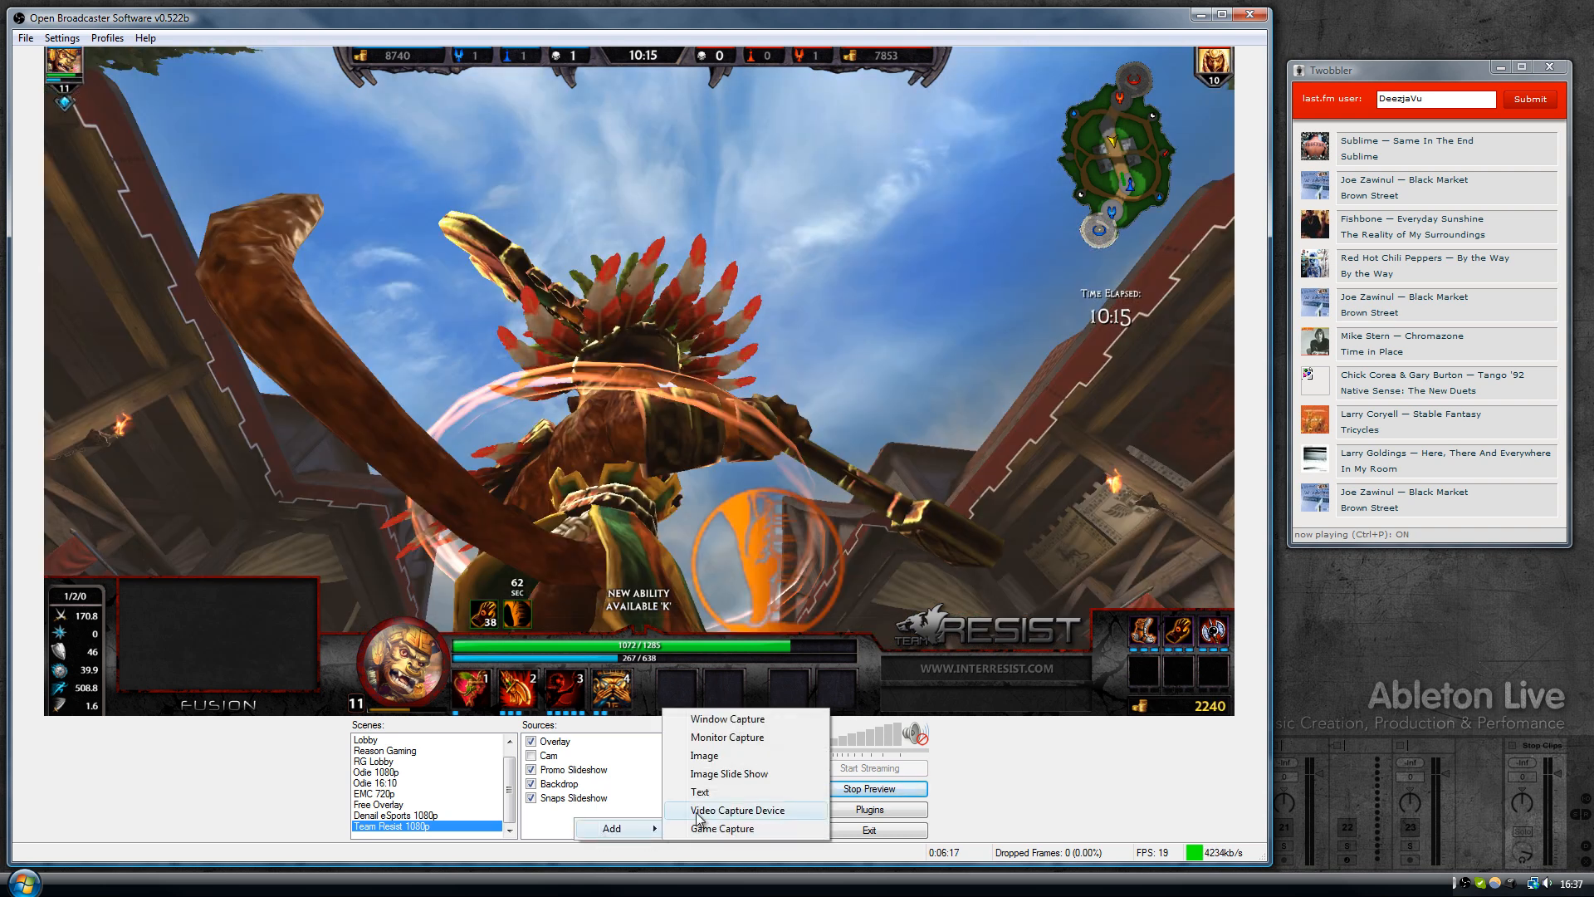
click(699, 790)
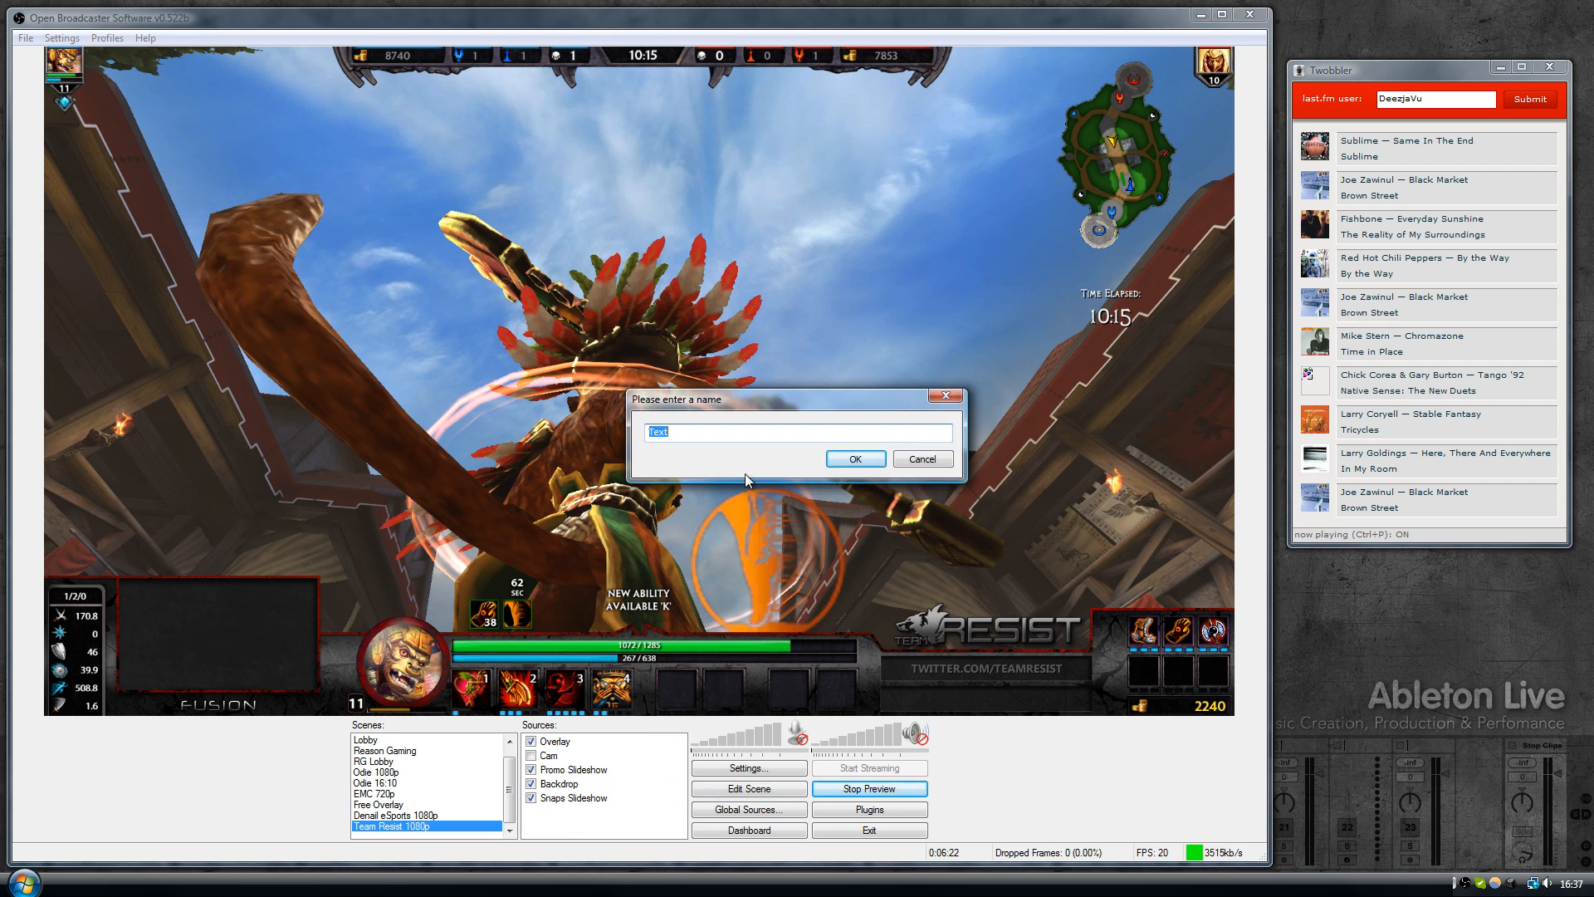
text(Twobbler)
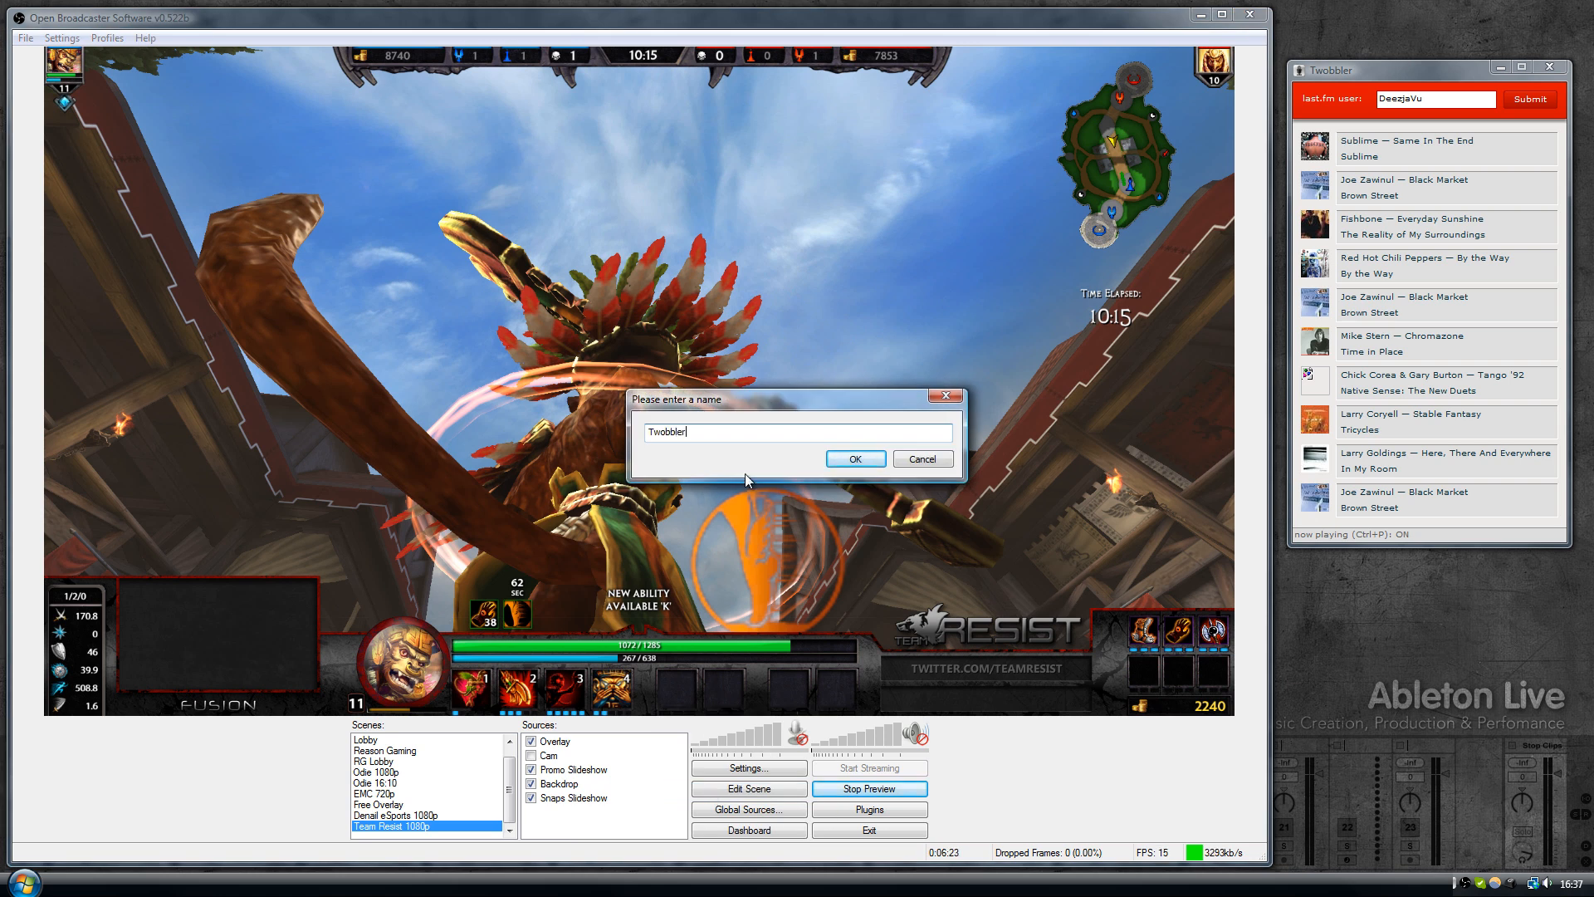
click(854, 458)
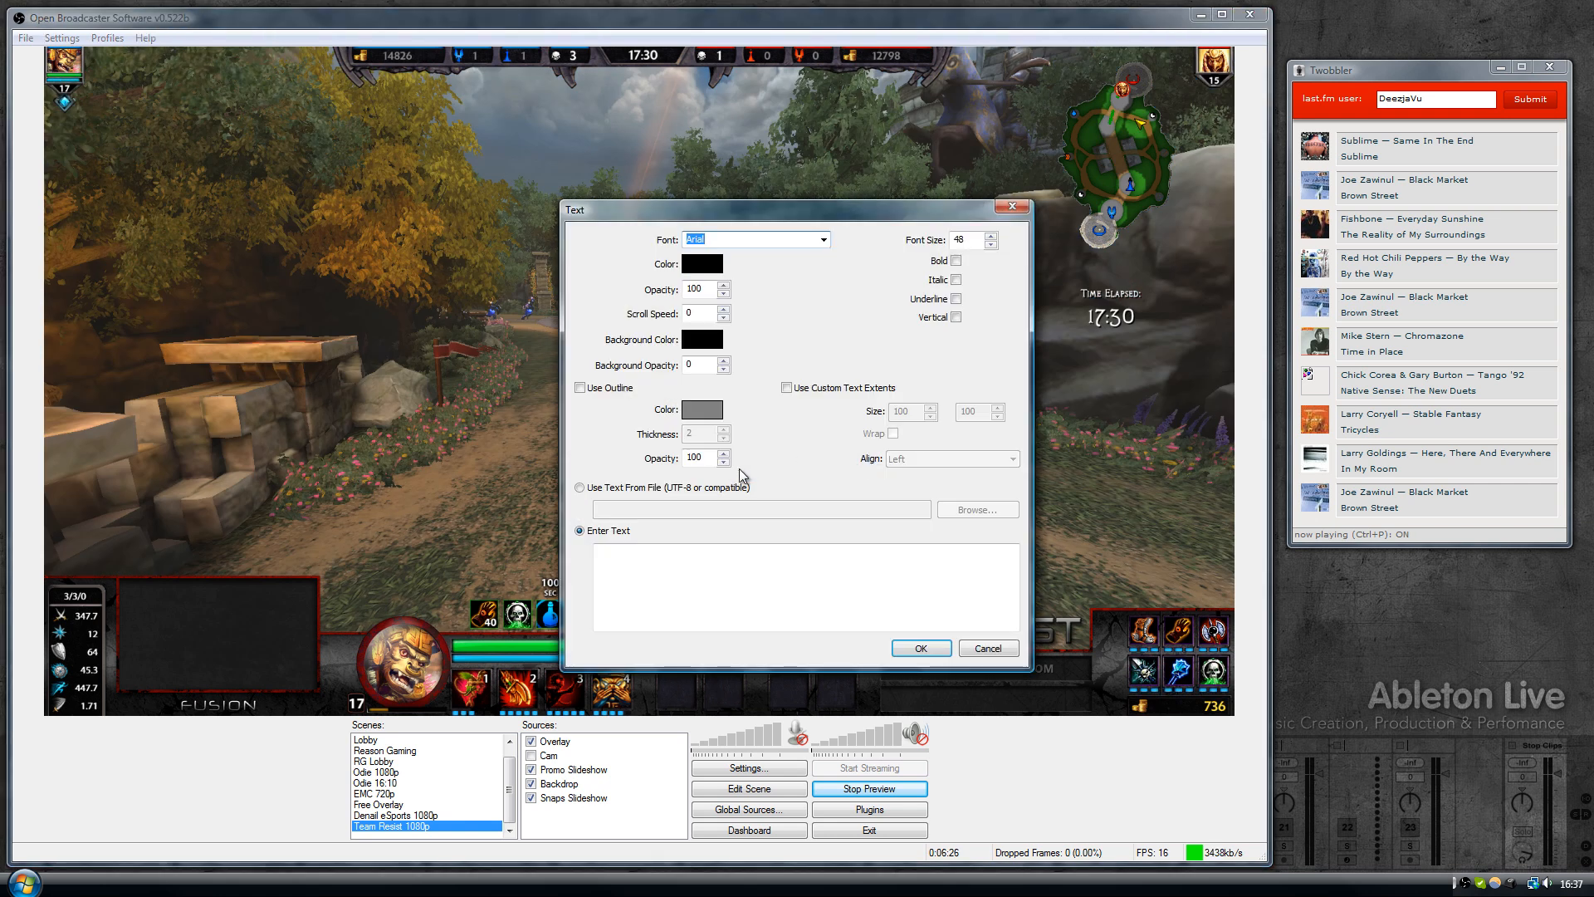
Step: Have the source read its text from Documents\Twobbler\nowplaying.txt
click(580, 487)
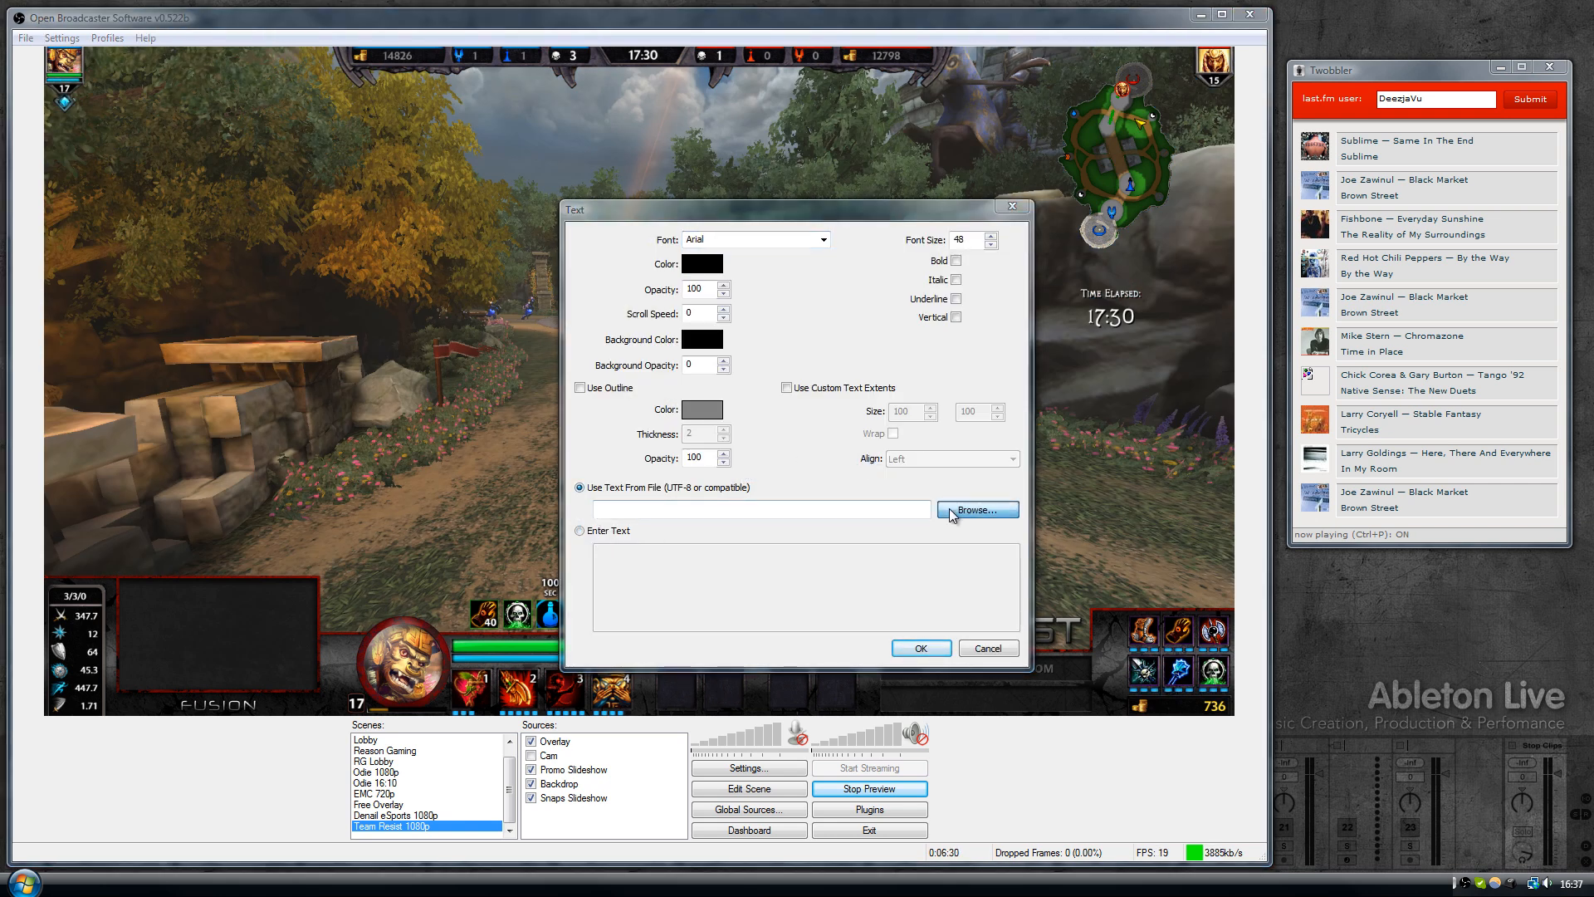
click(974, 510)
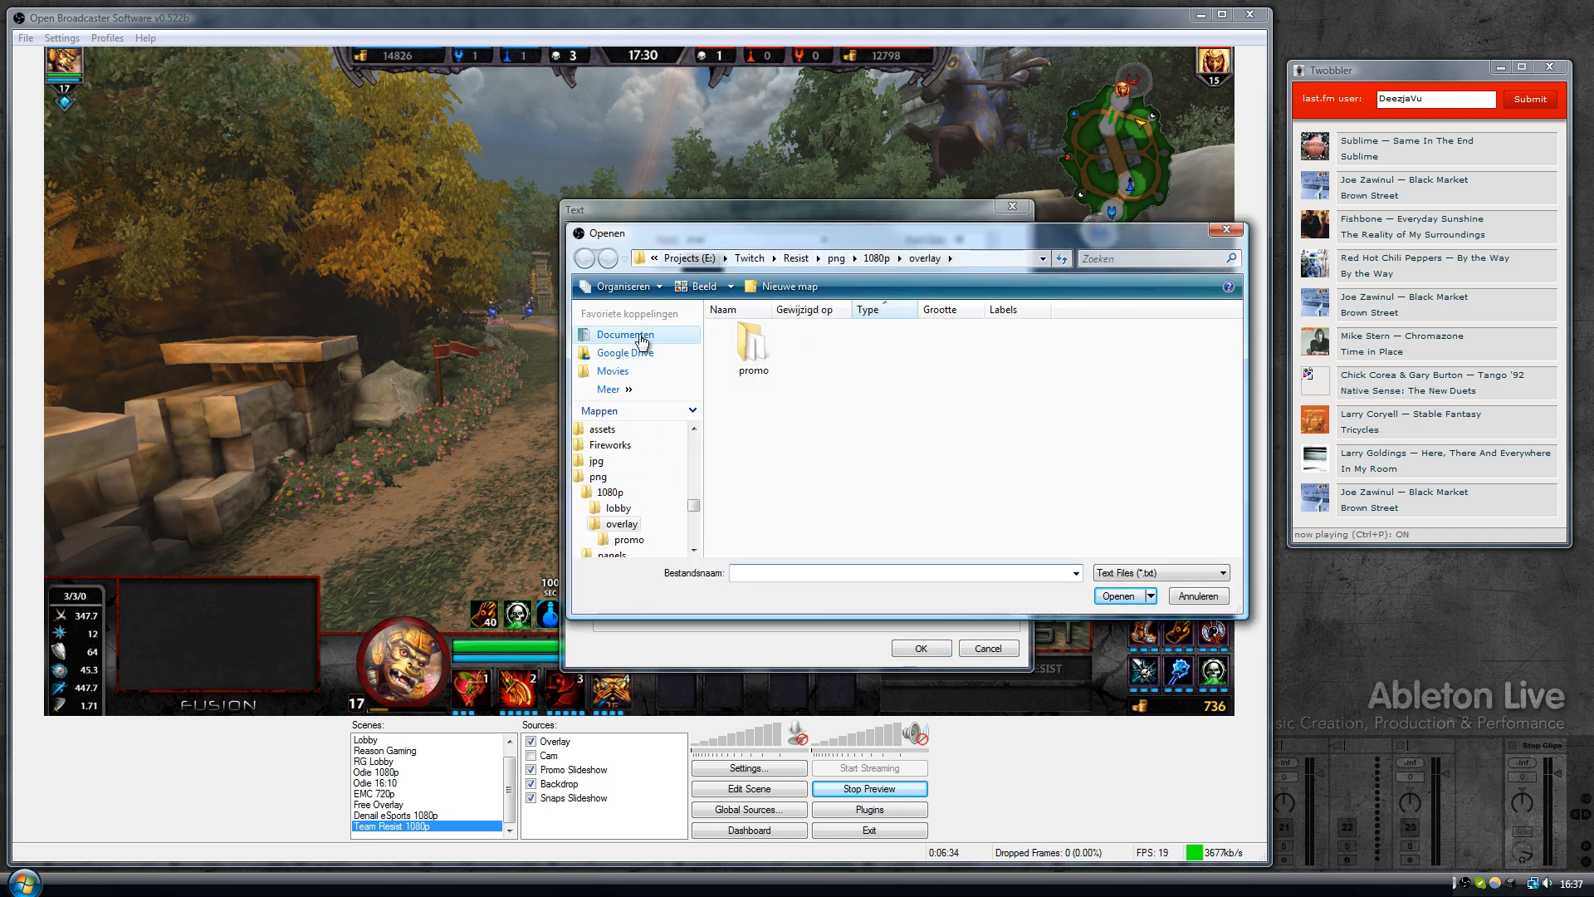
click(626, 334)
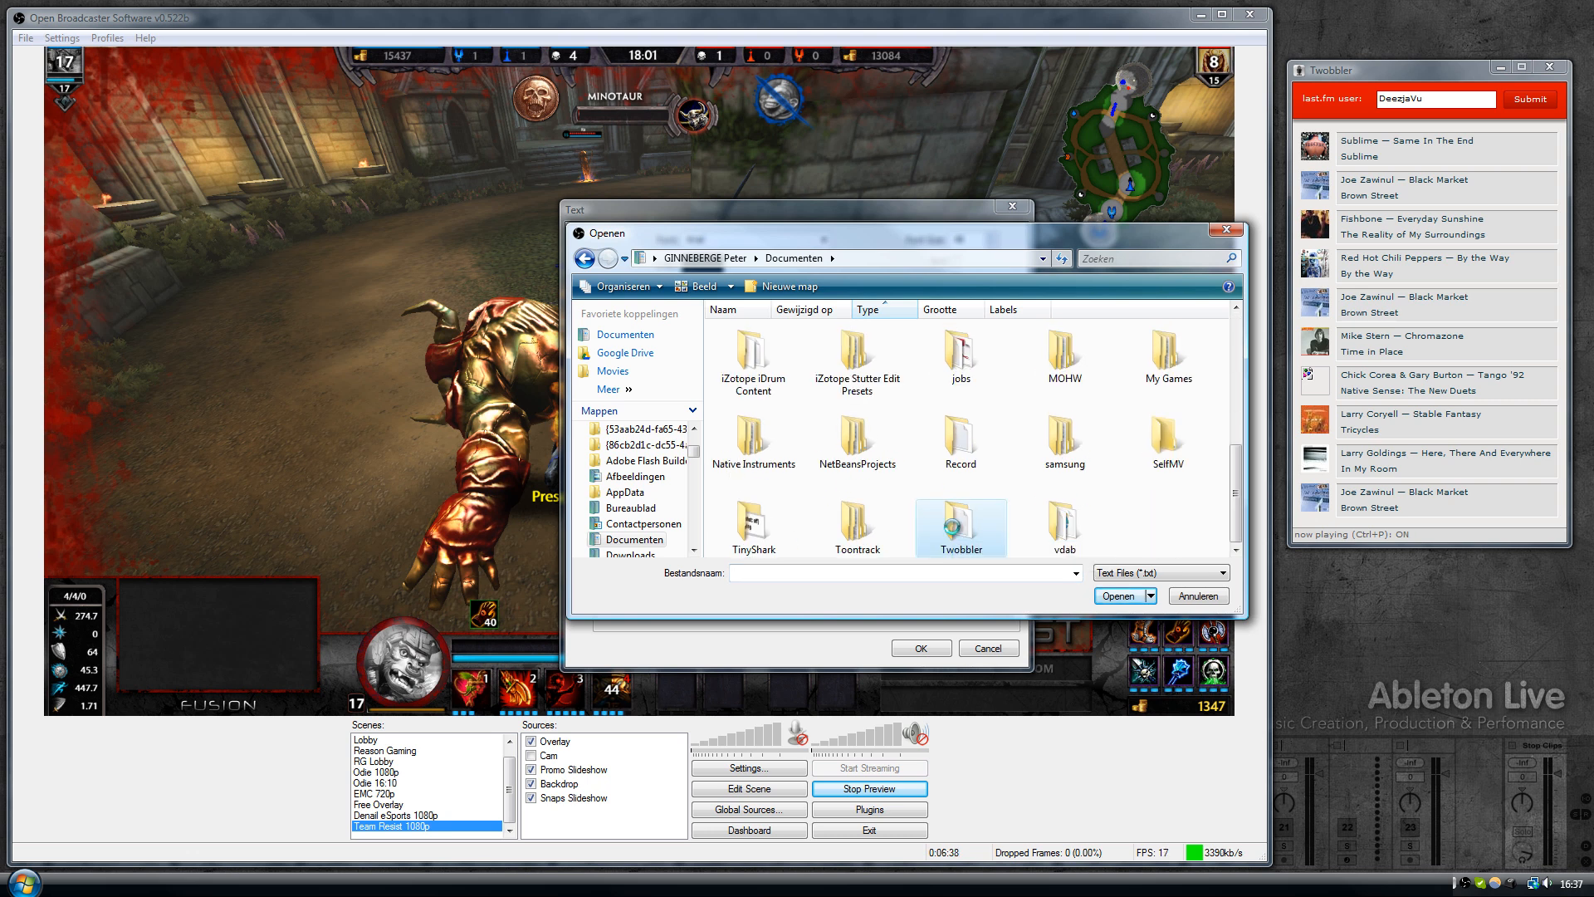
double_click(958, 521)
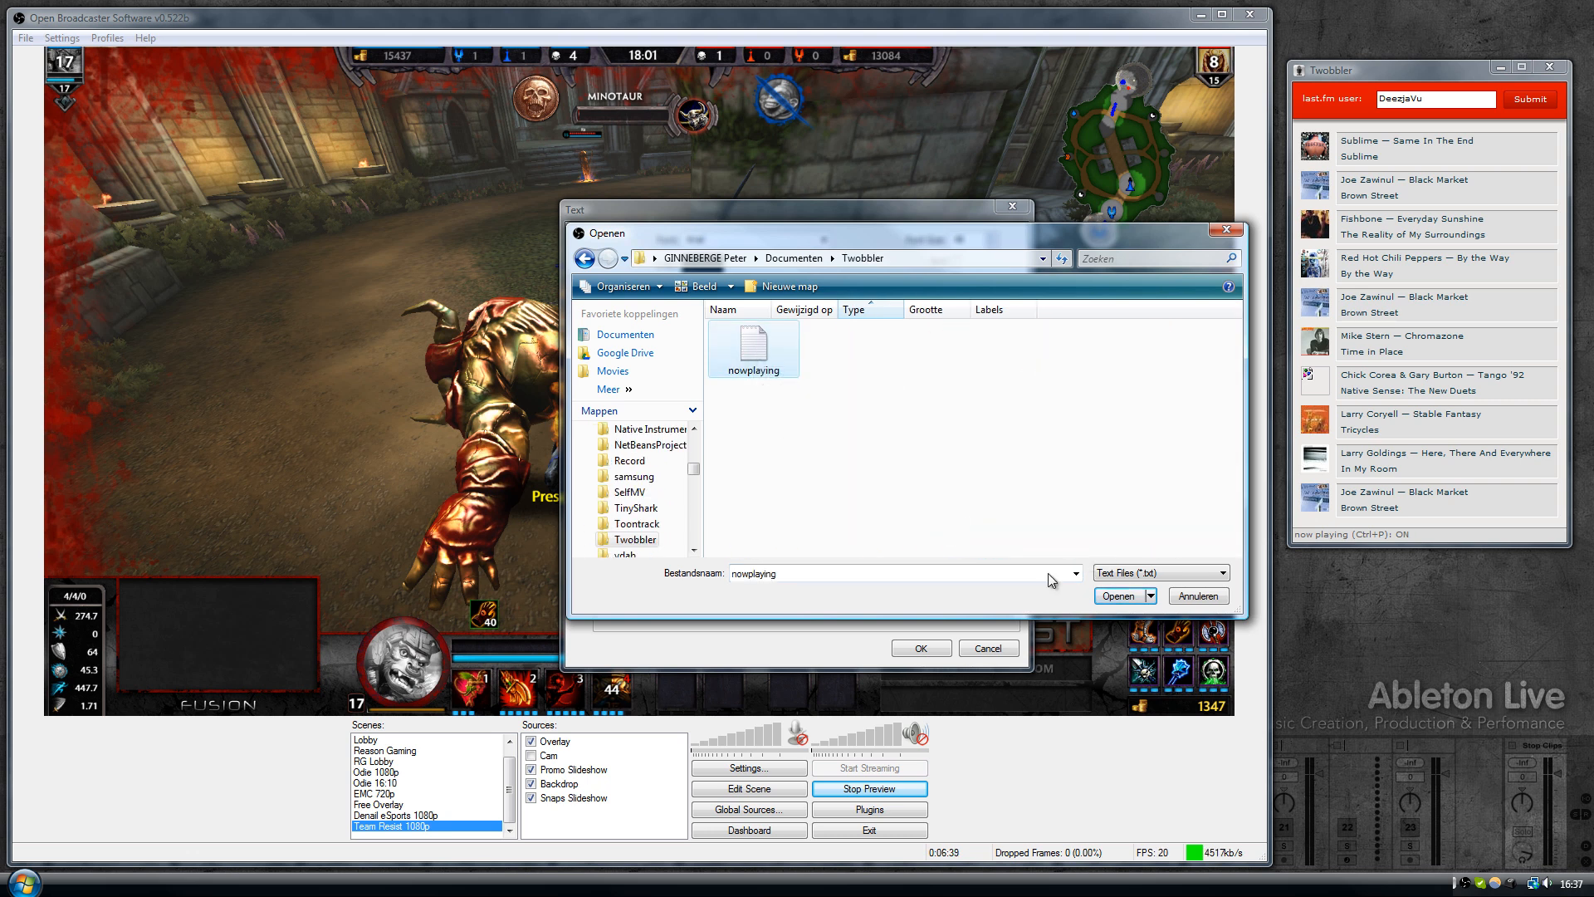
click(1119, 596)
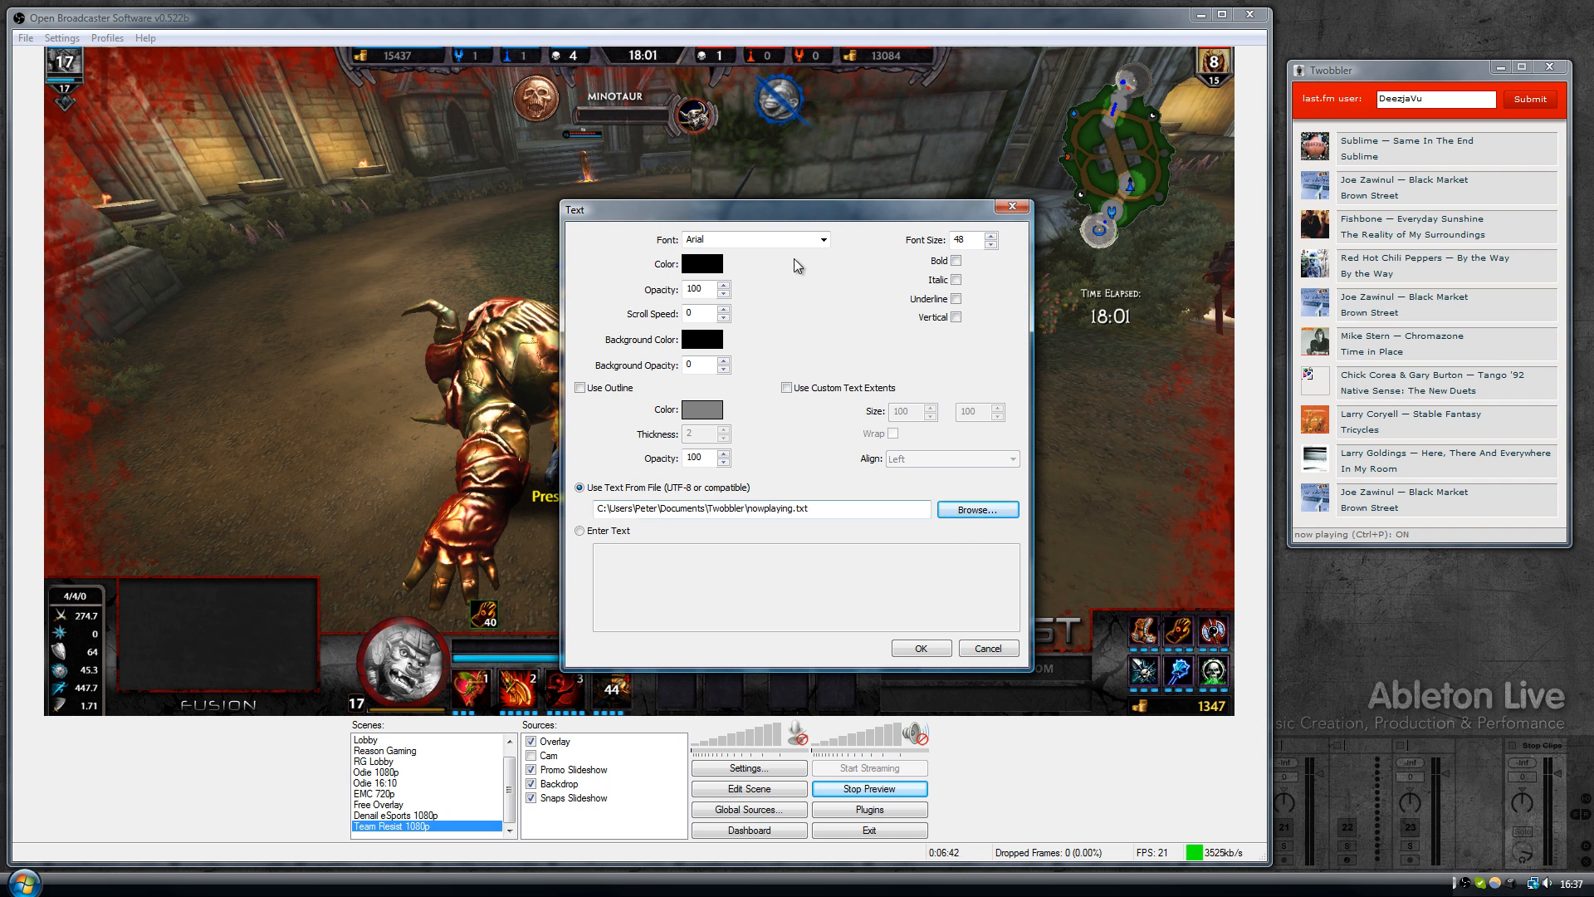
Step: Make the track text bold, adjust the font size and confirm the source settings
drag(713, 210, 681, 194)
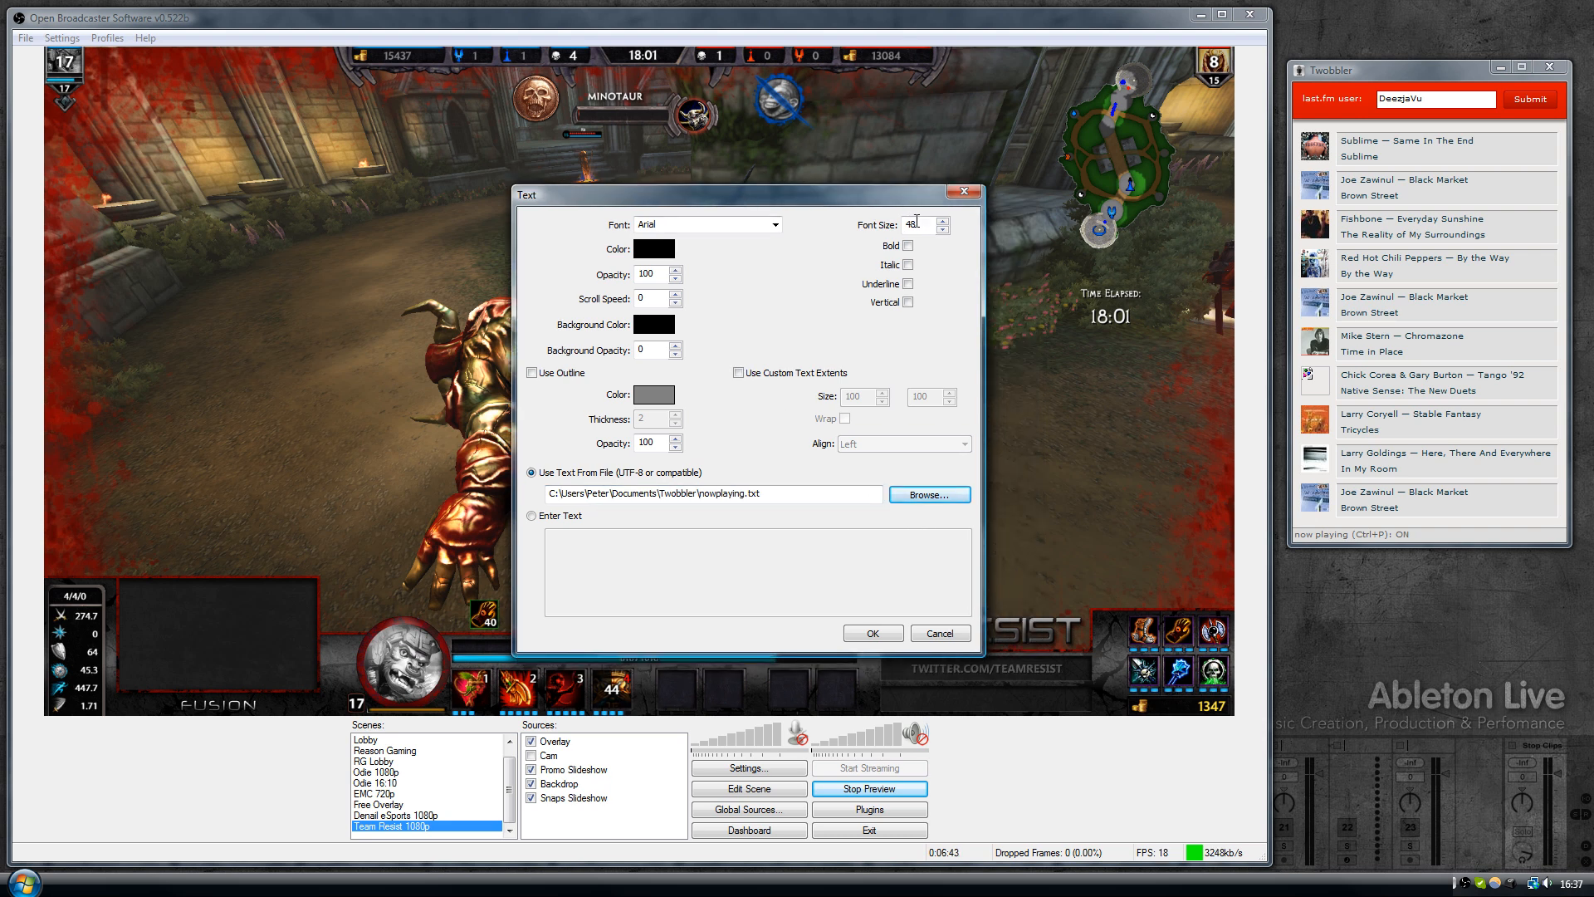
click(907, 246)
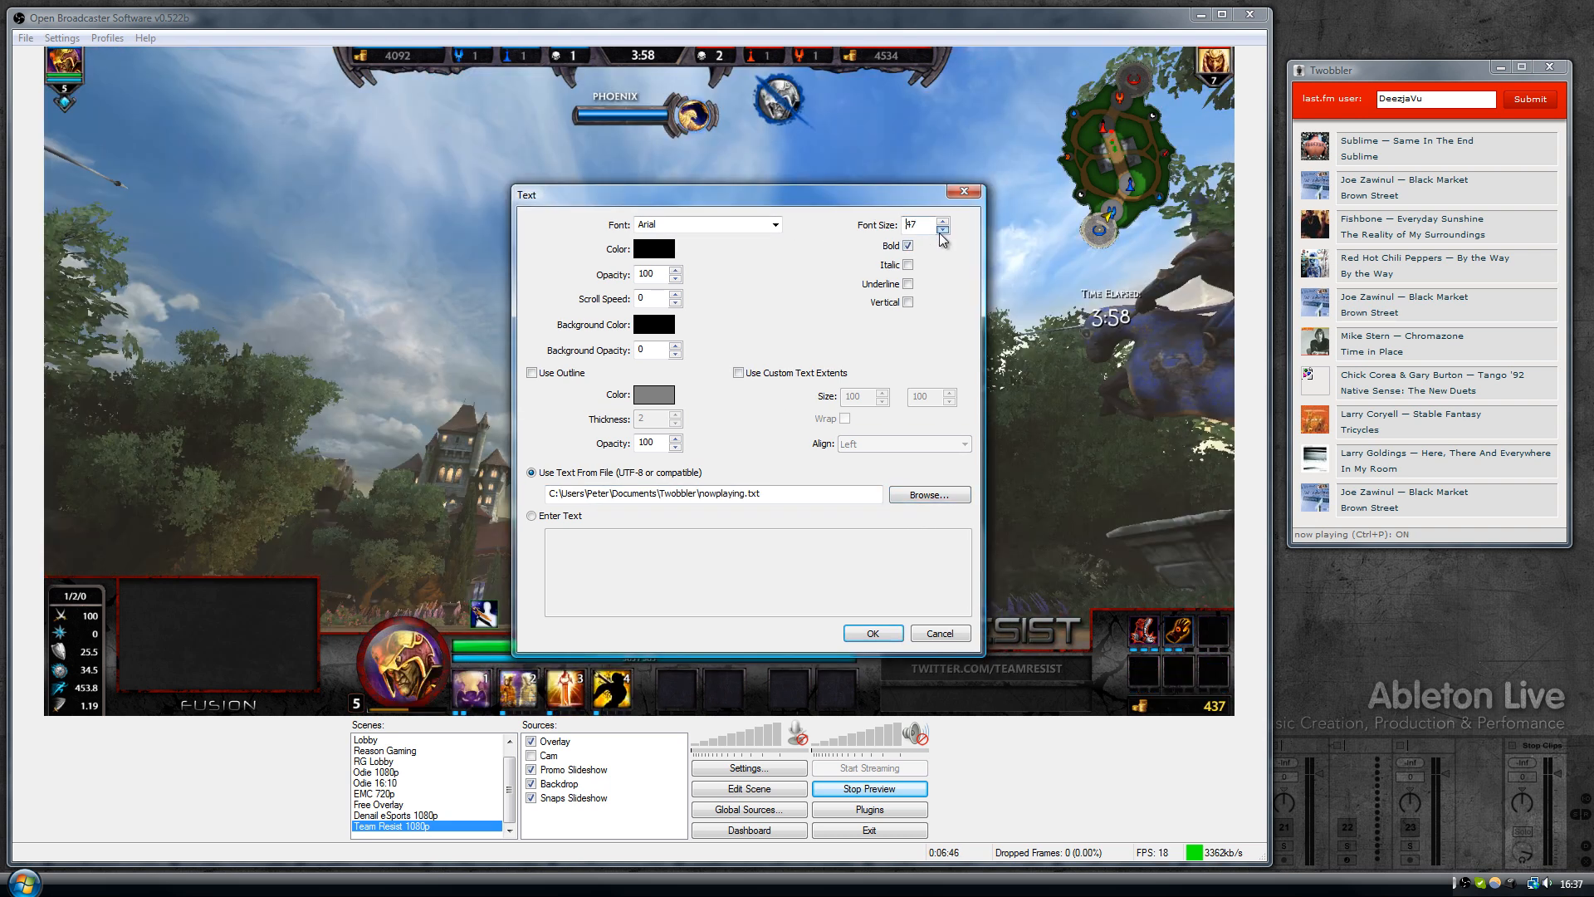
click(943, 229)
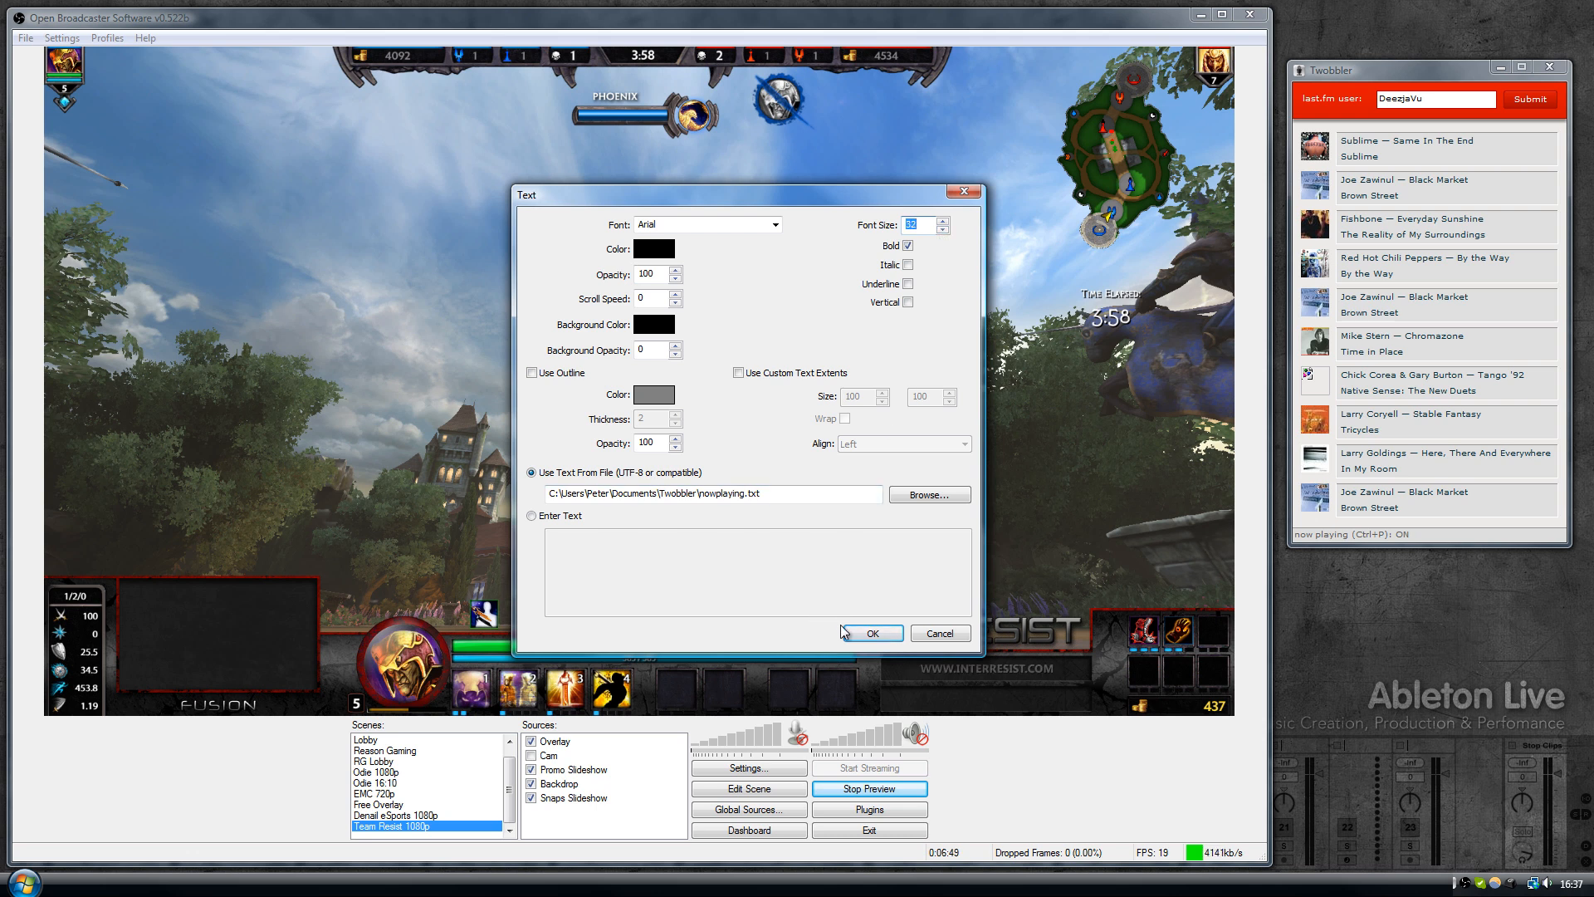
click(864, 632)
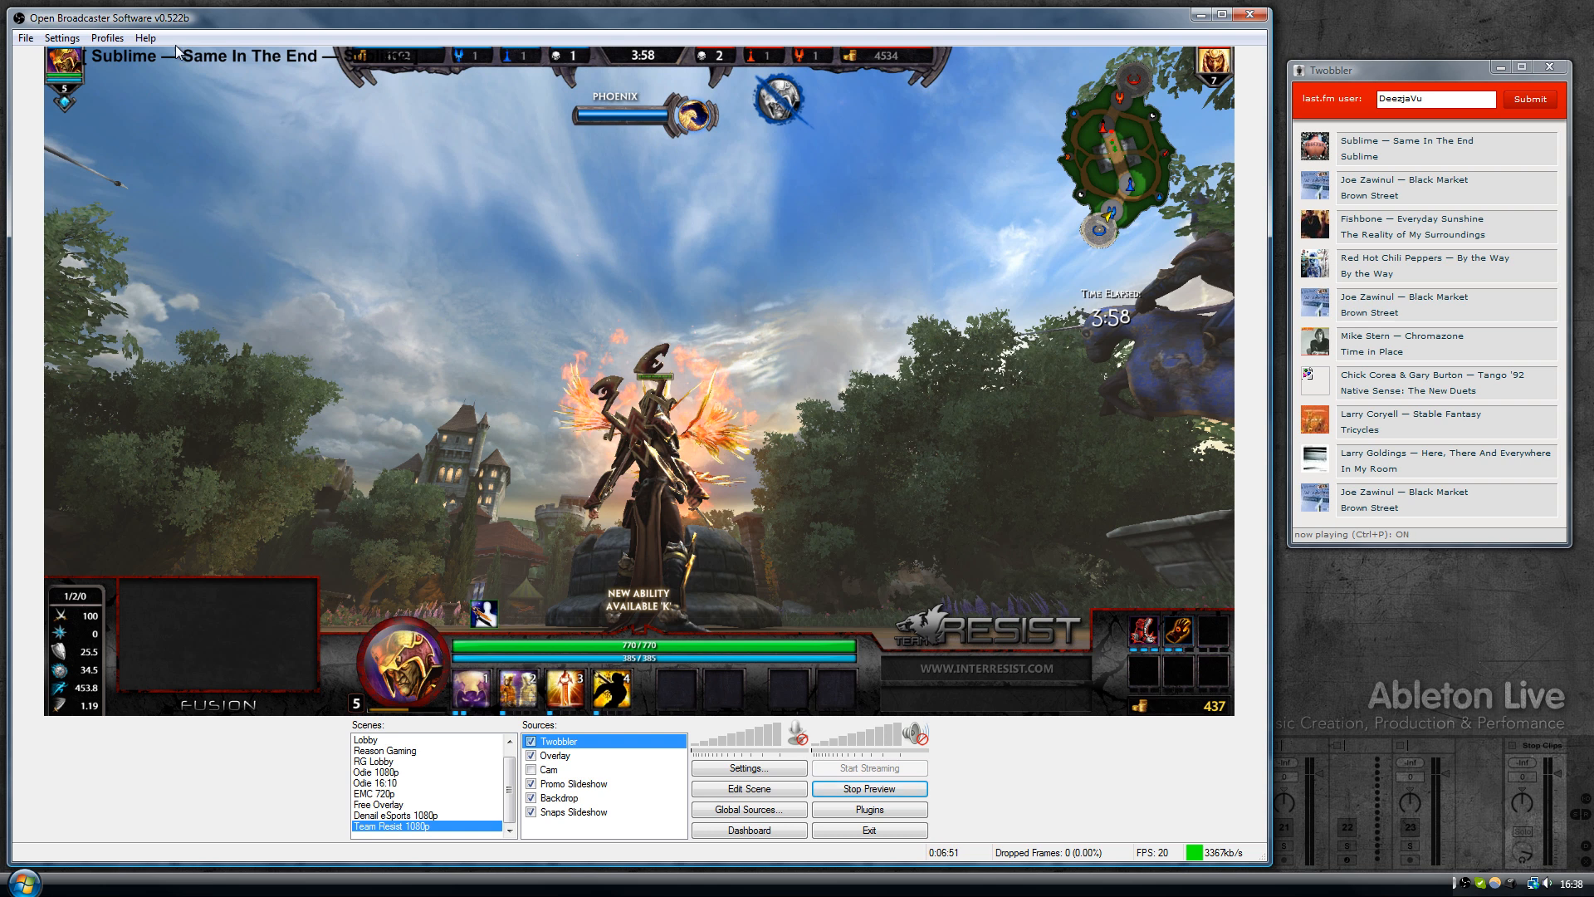
mouse_move(229, 135)
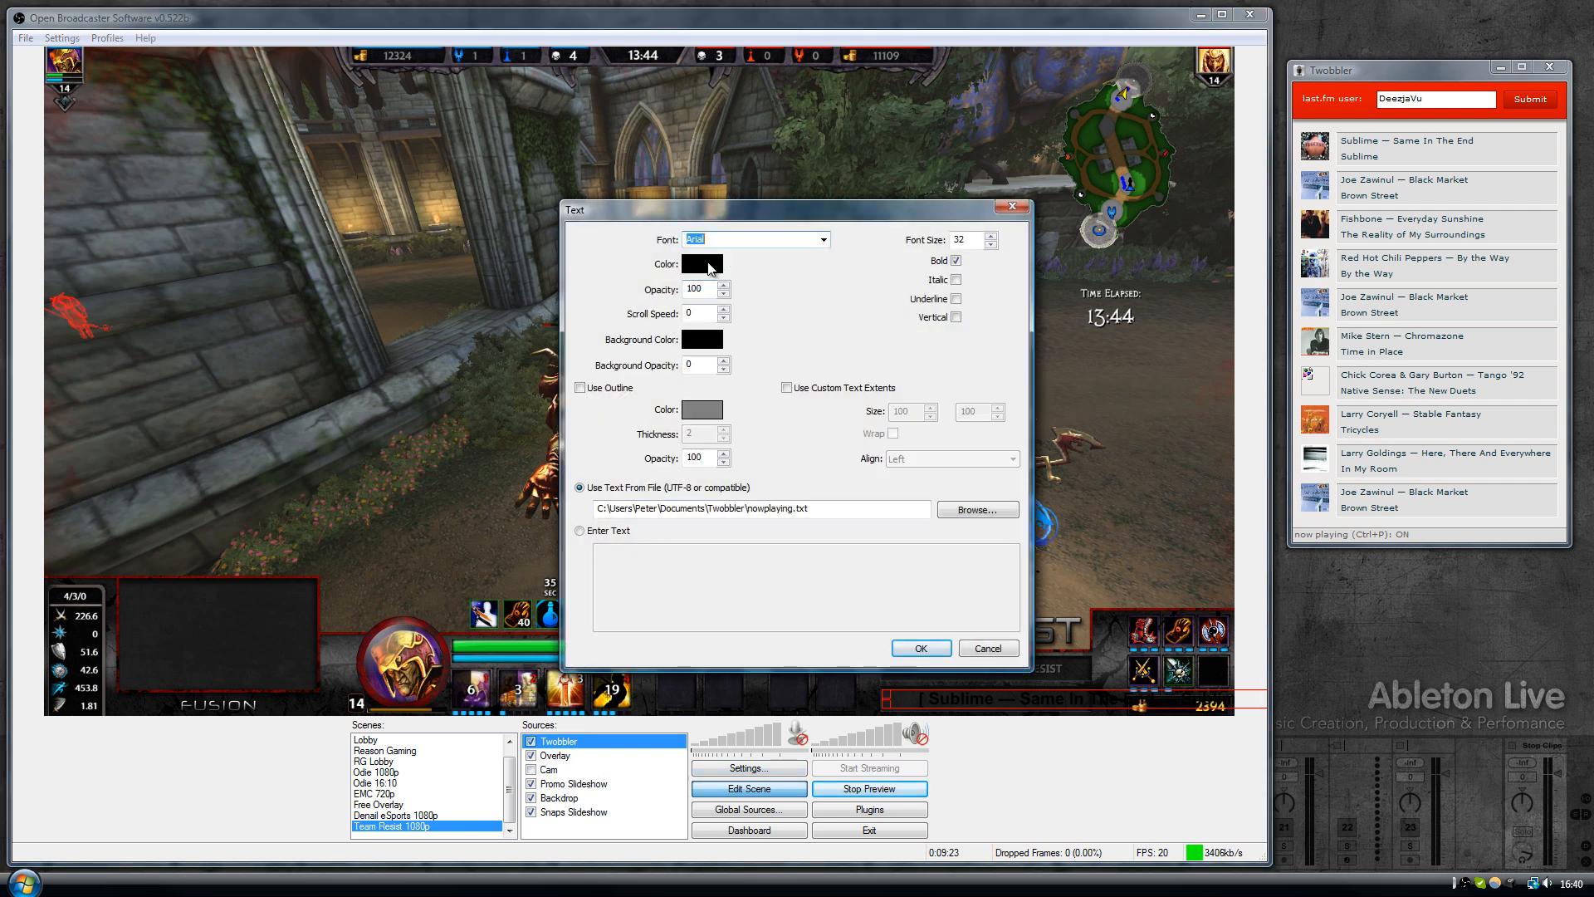
Step: Set the text colour to gray, scroll speed 20, and enable custom text extents
click(699, 264)
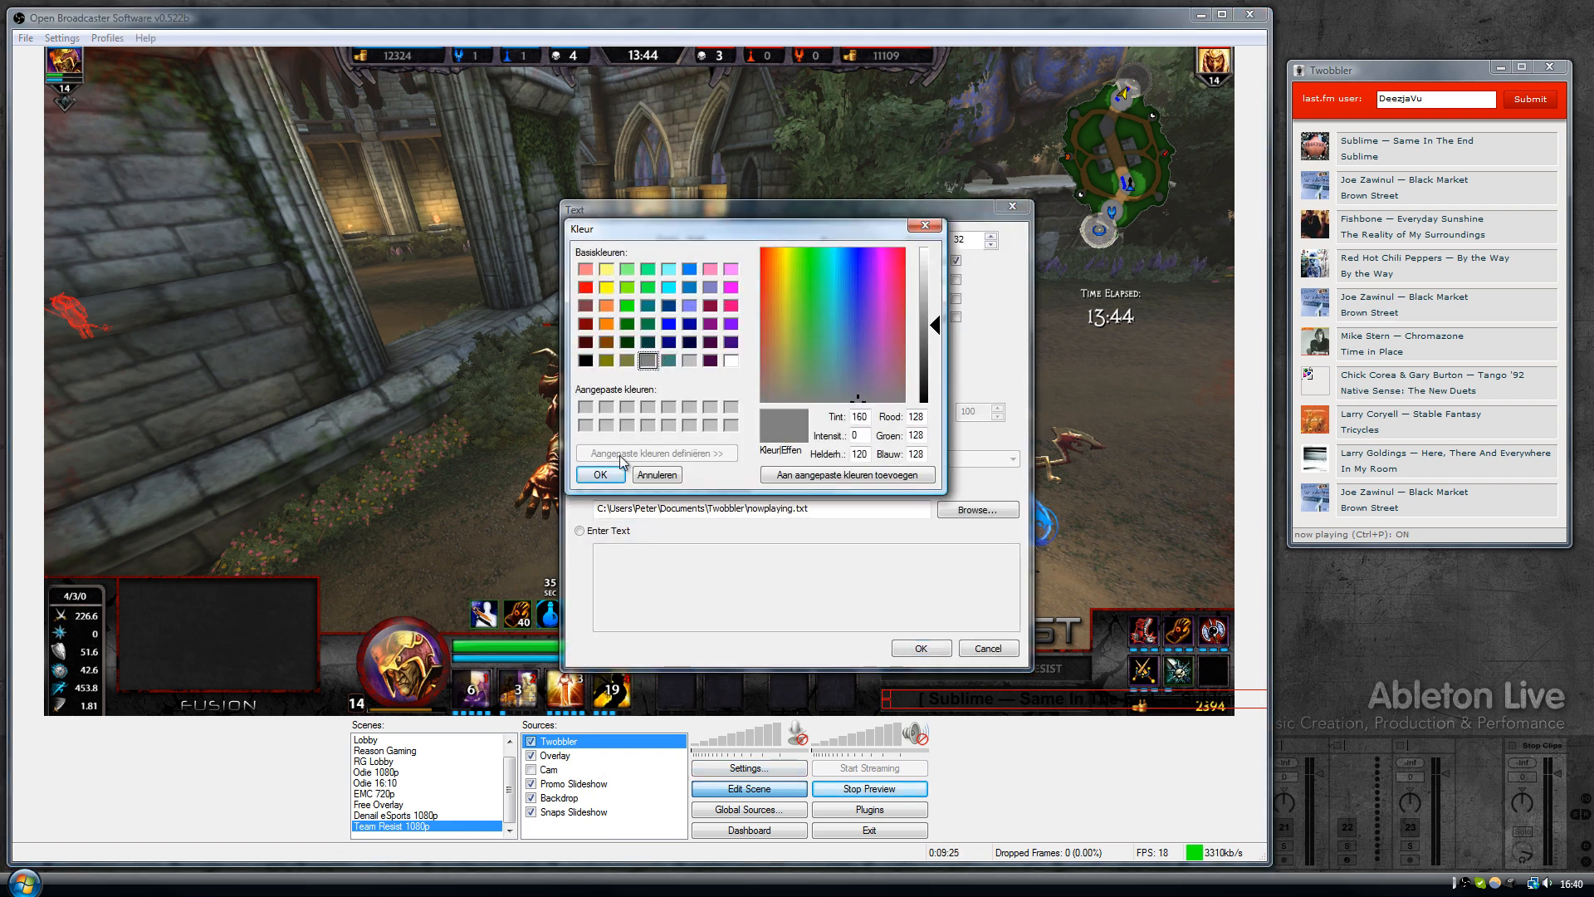
click(599, 473)
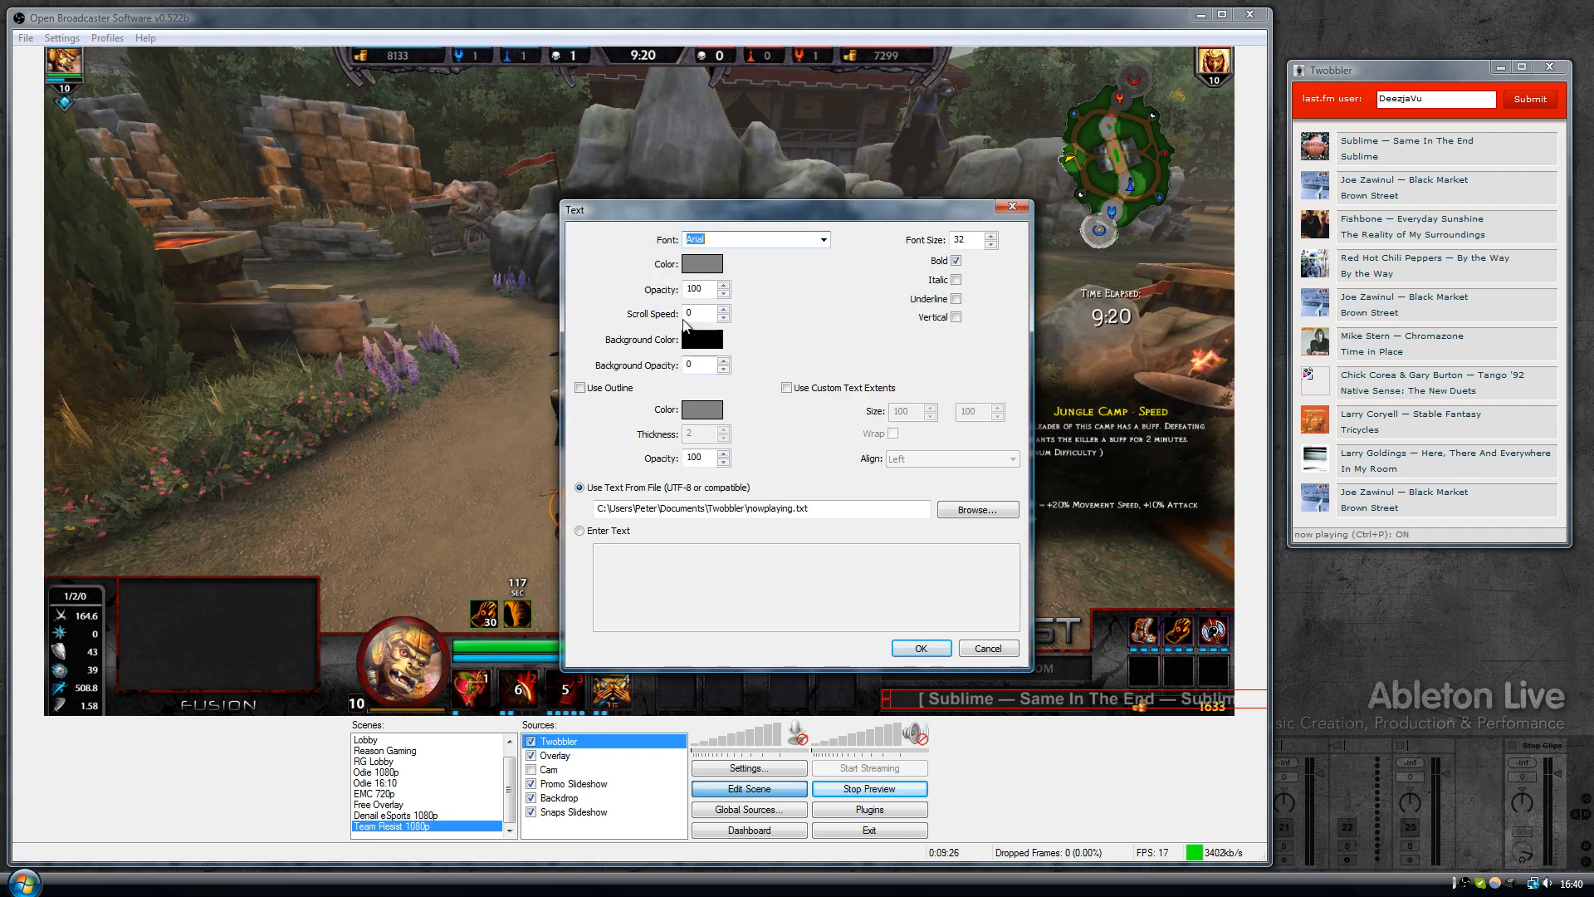
click(699, 314)
text(20)
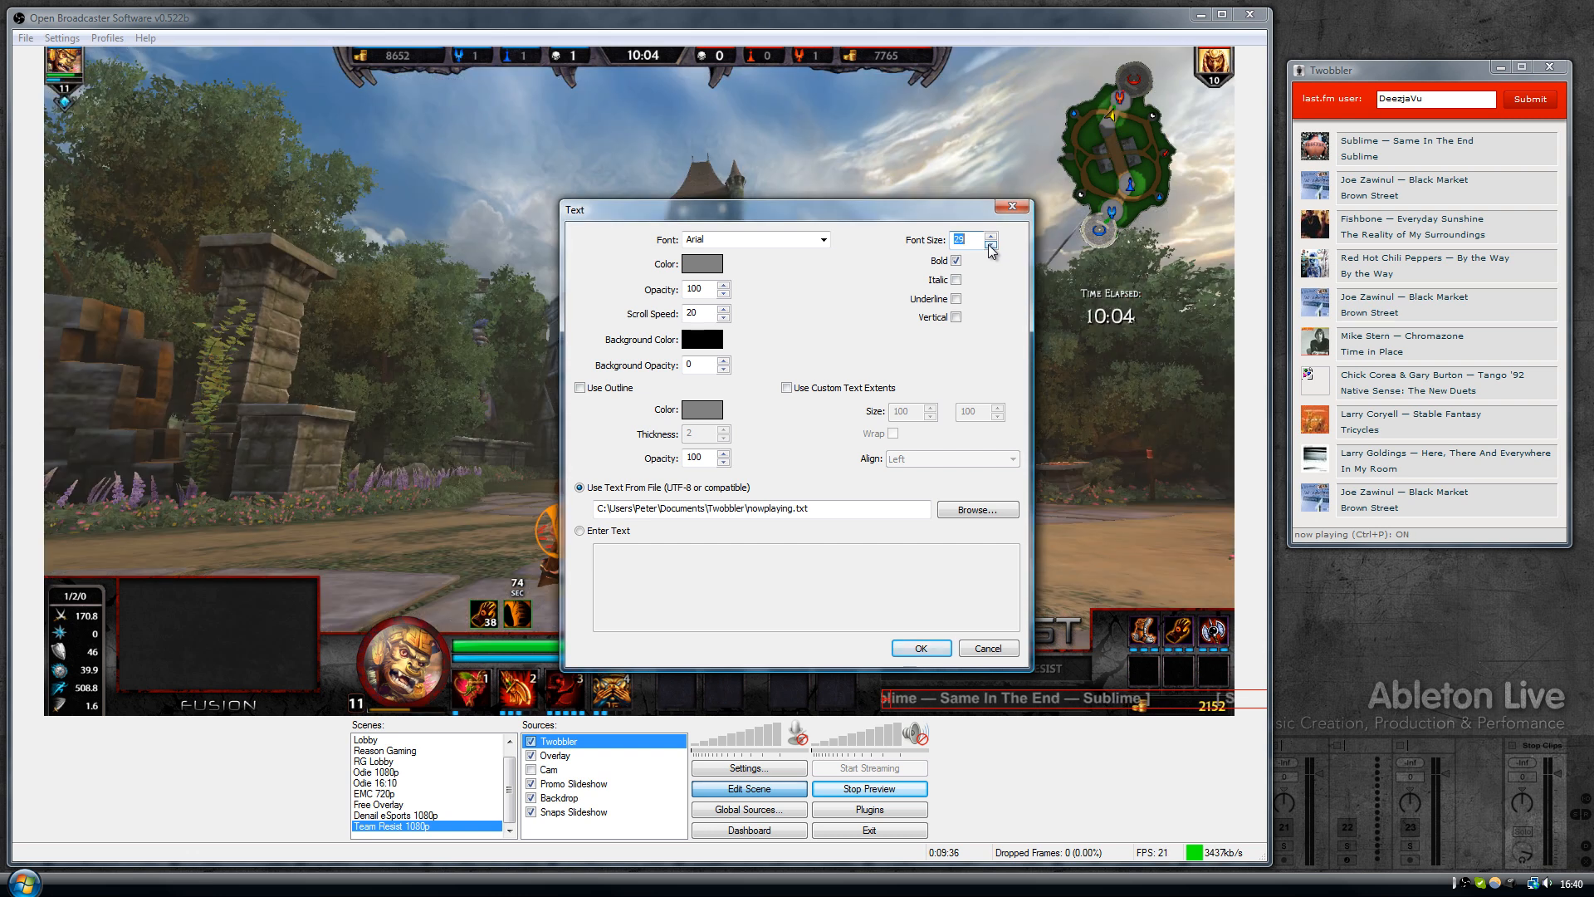
mouse_move(837, 397)
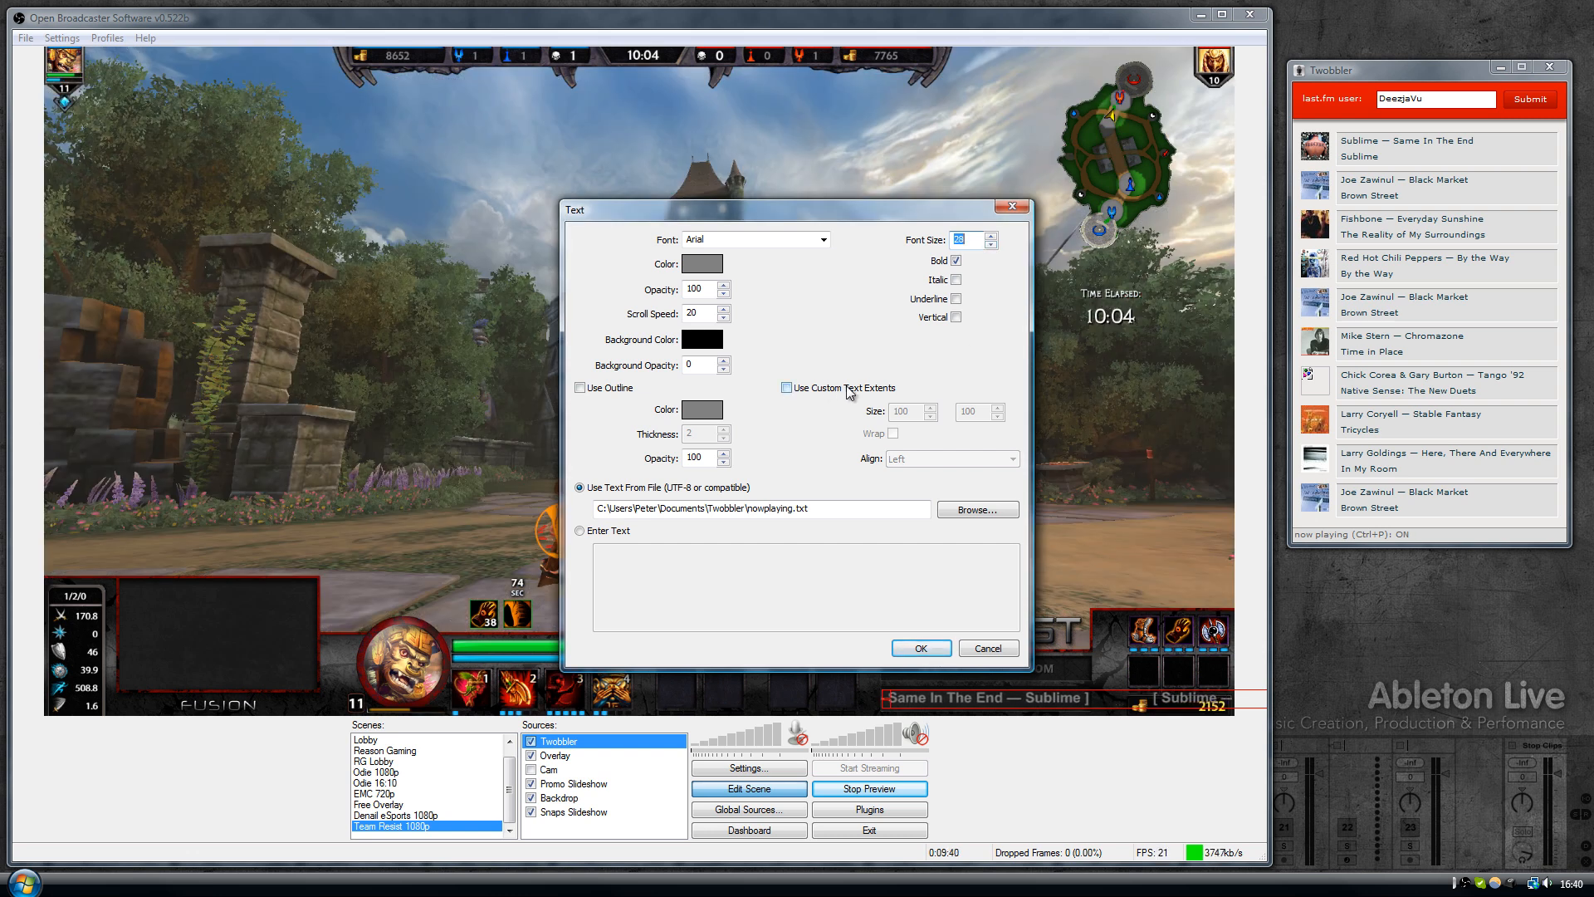
click(785, 387)
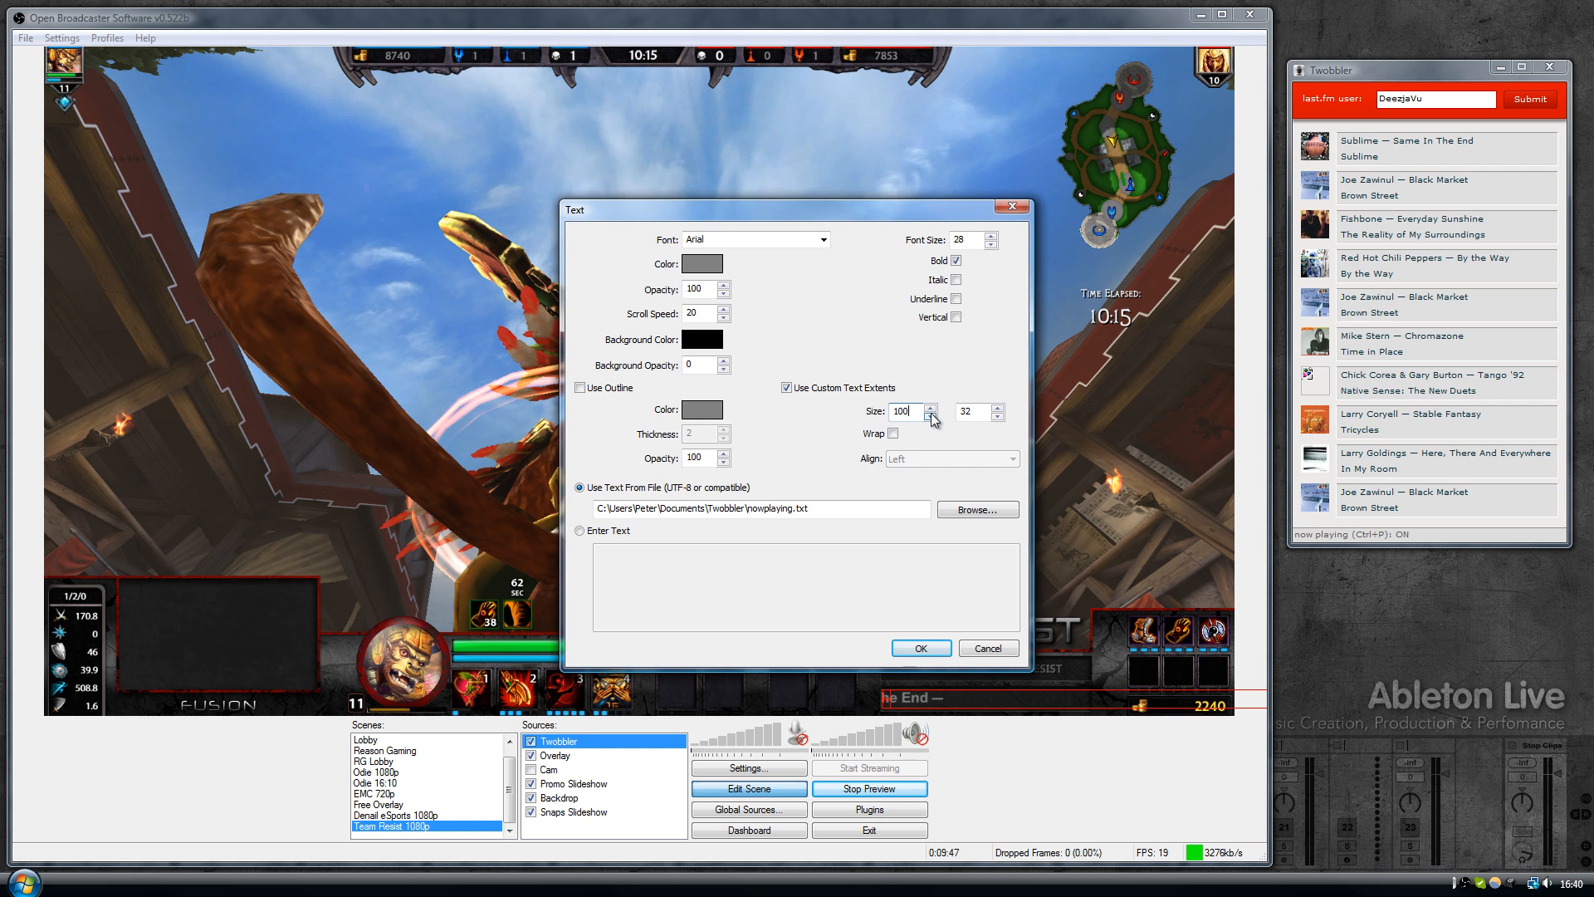
Step: Widen the custom text area to fit the overlay bar and confirm the settings
click(930, 407)
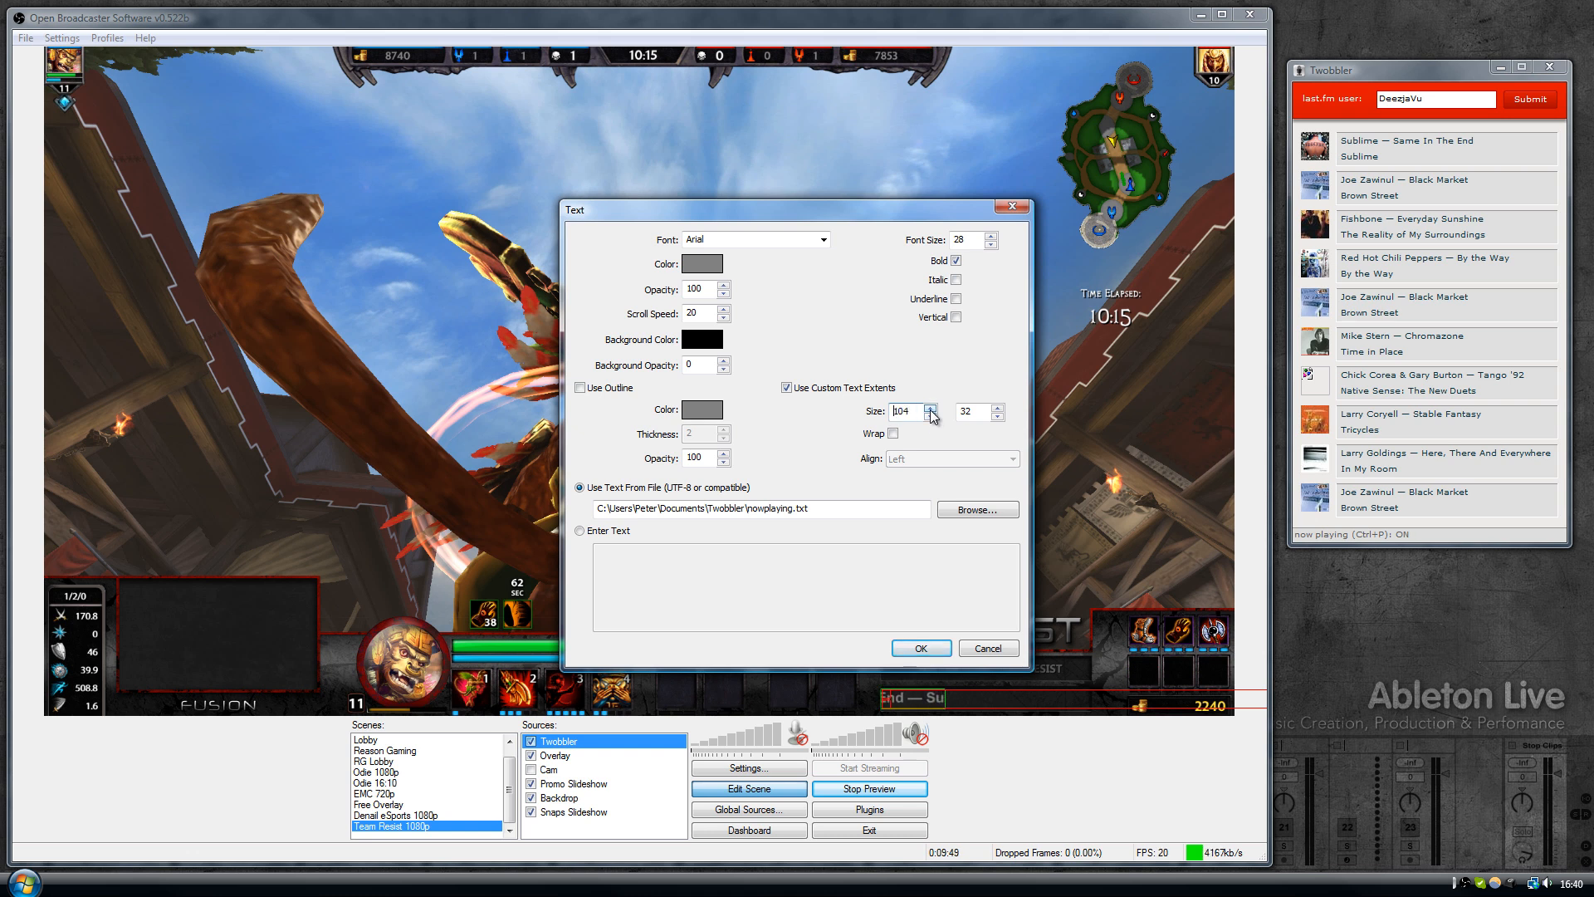
click(927, 408)
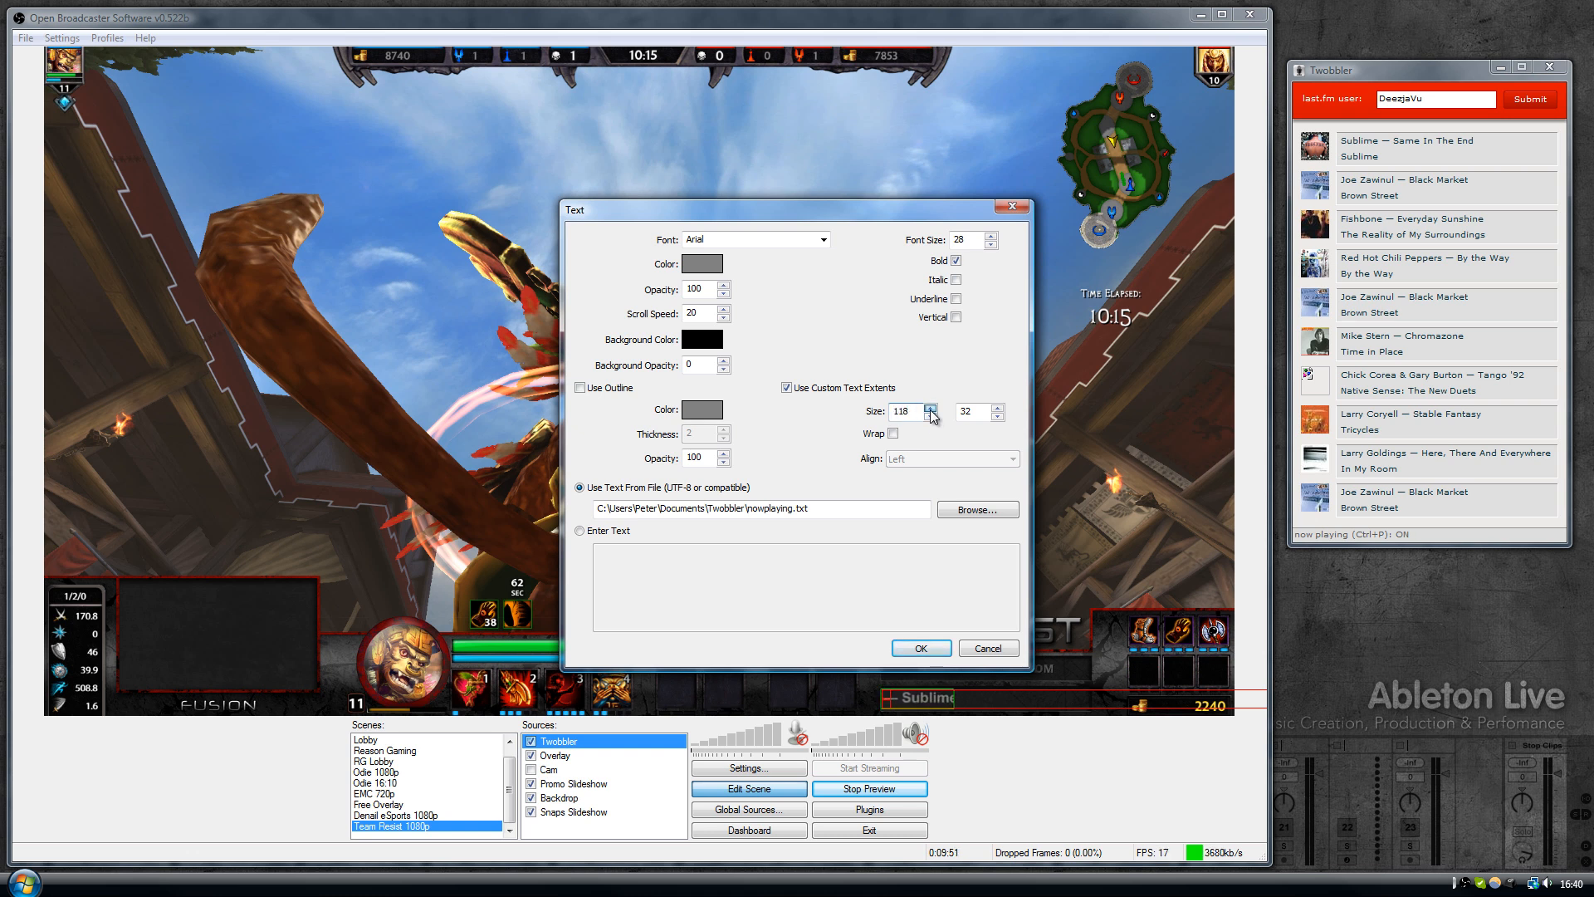
click(931, 408)
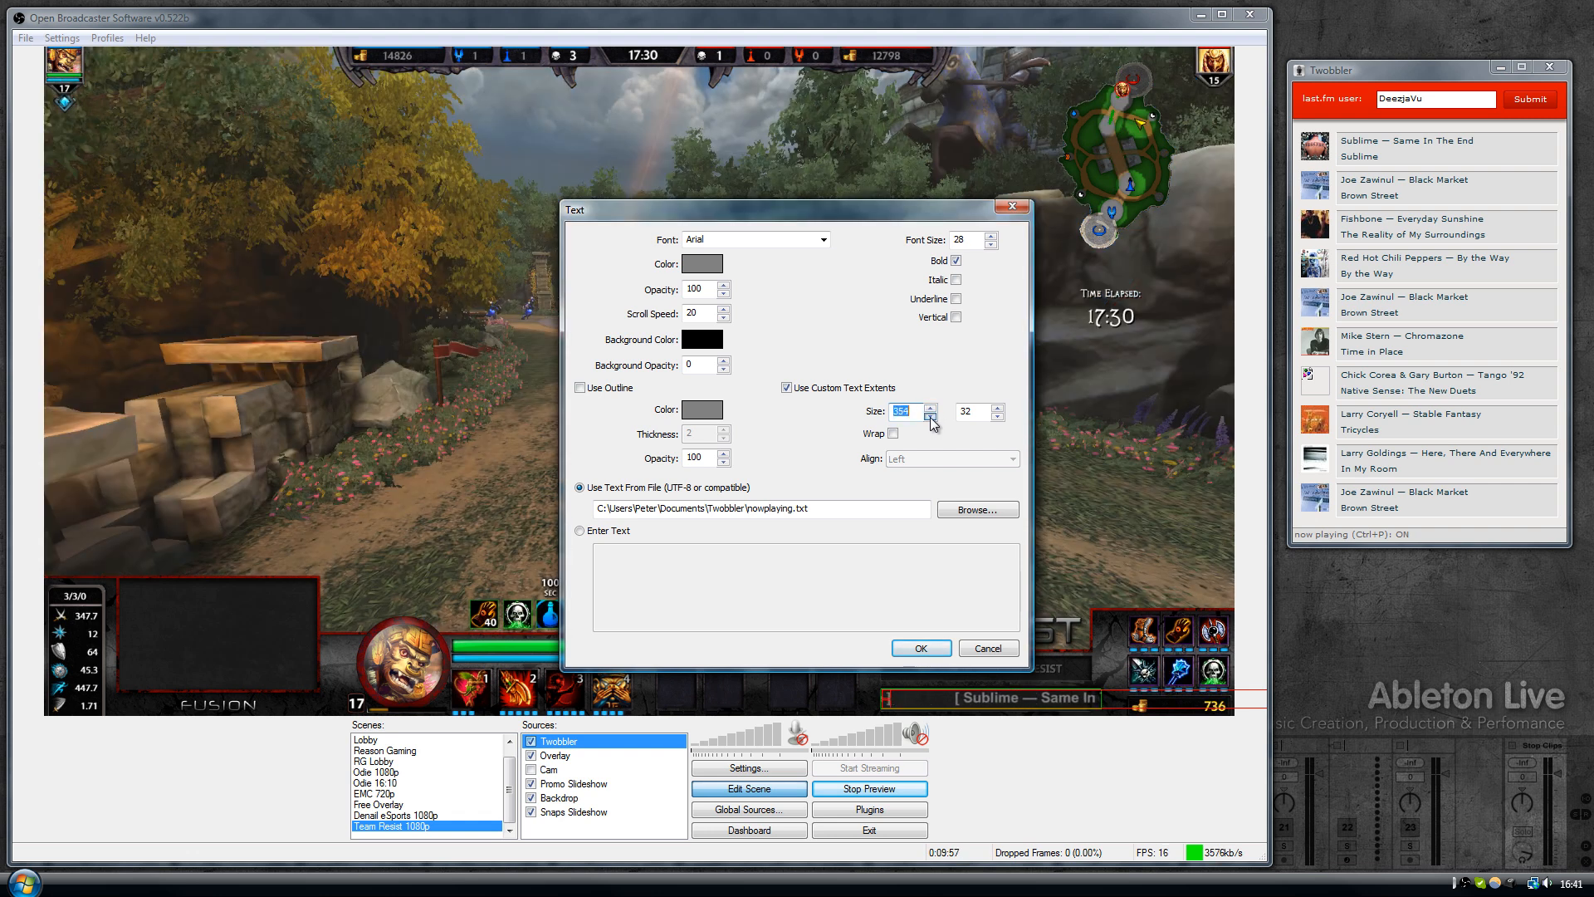
click(928, 415)
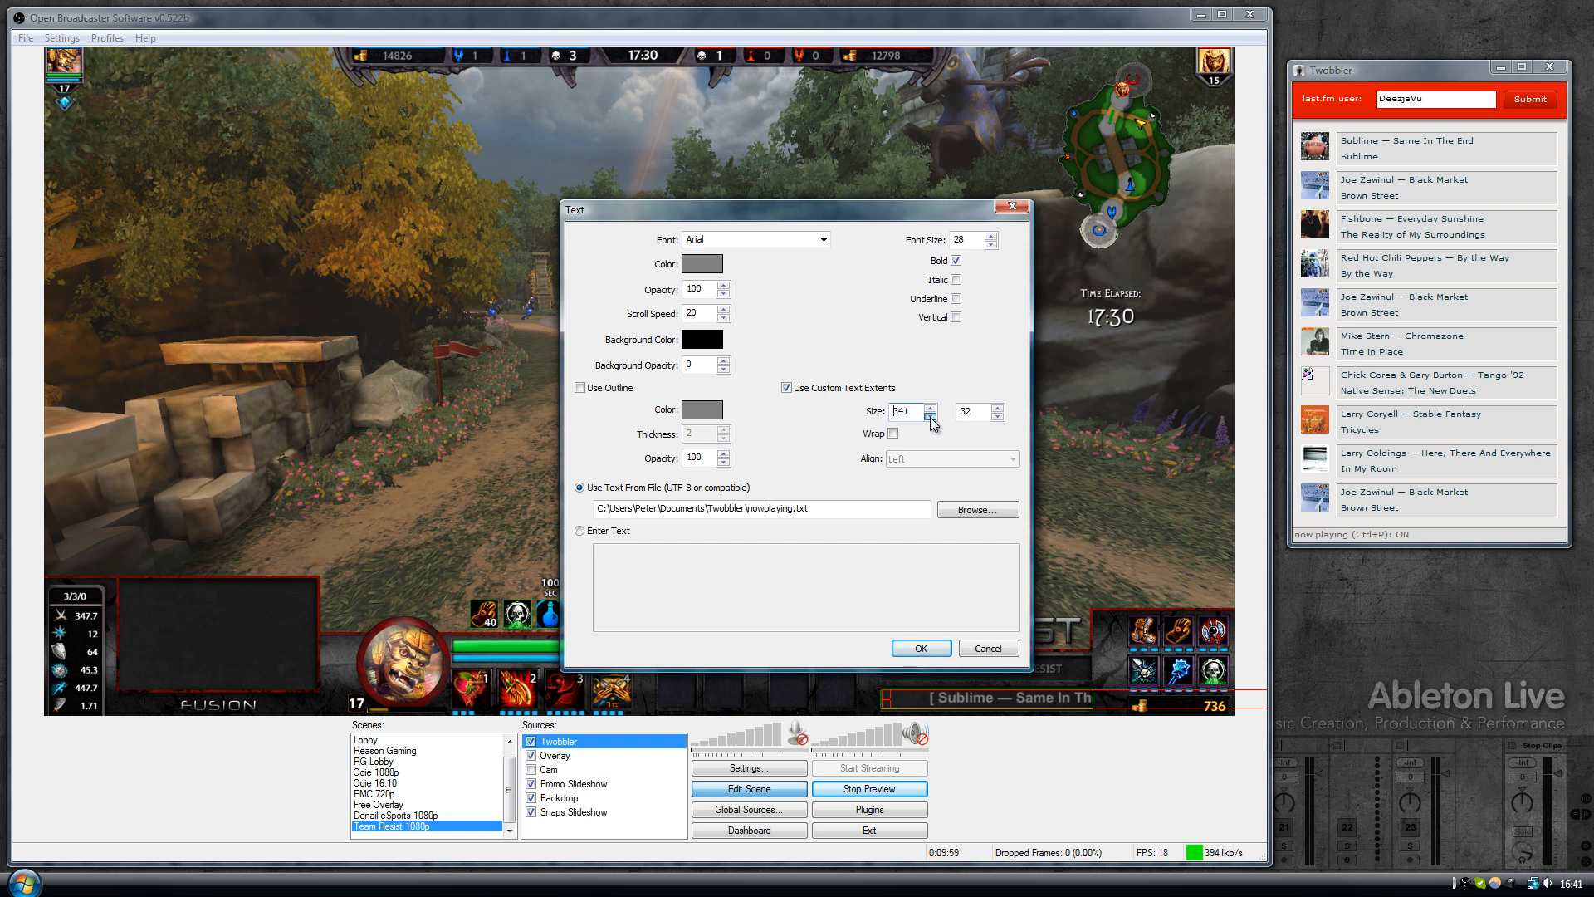
click(927, 415)
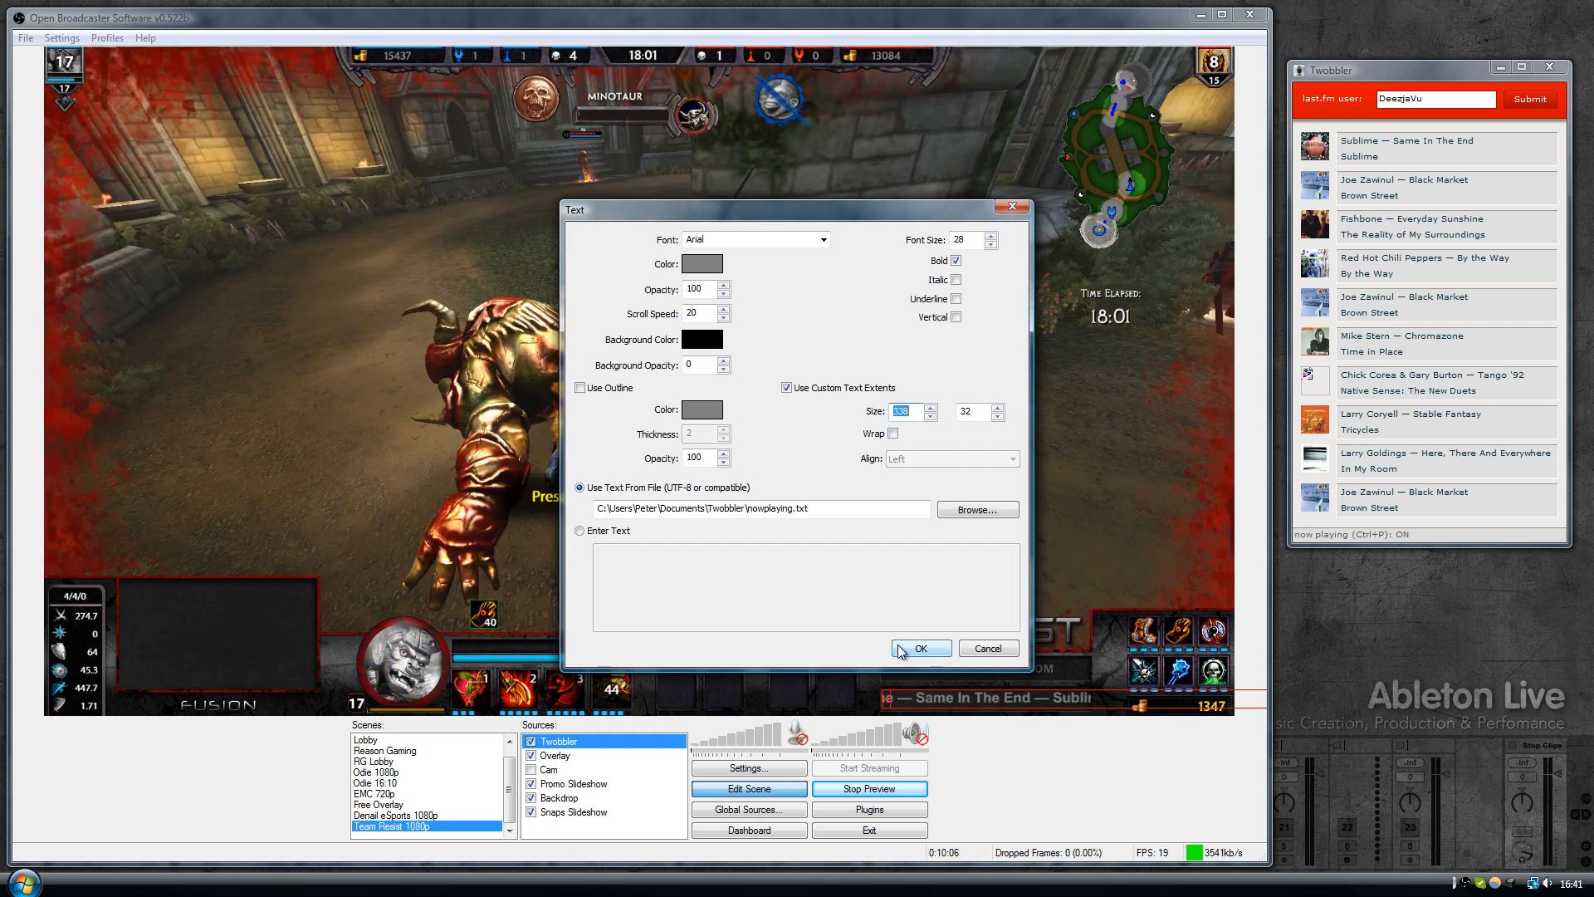
click(916, 647)
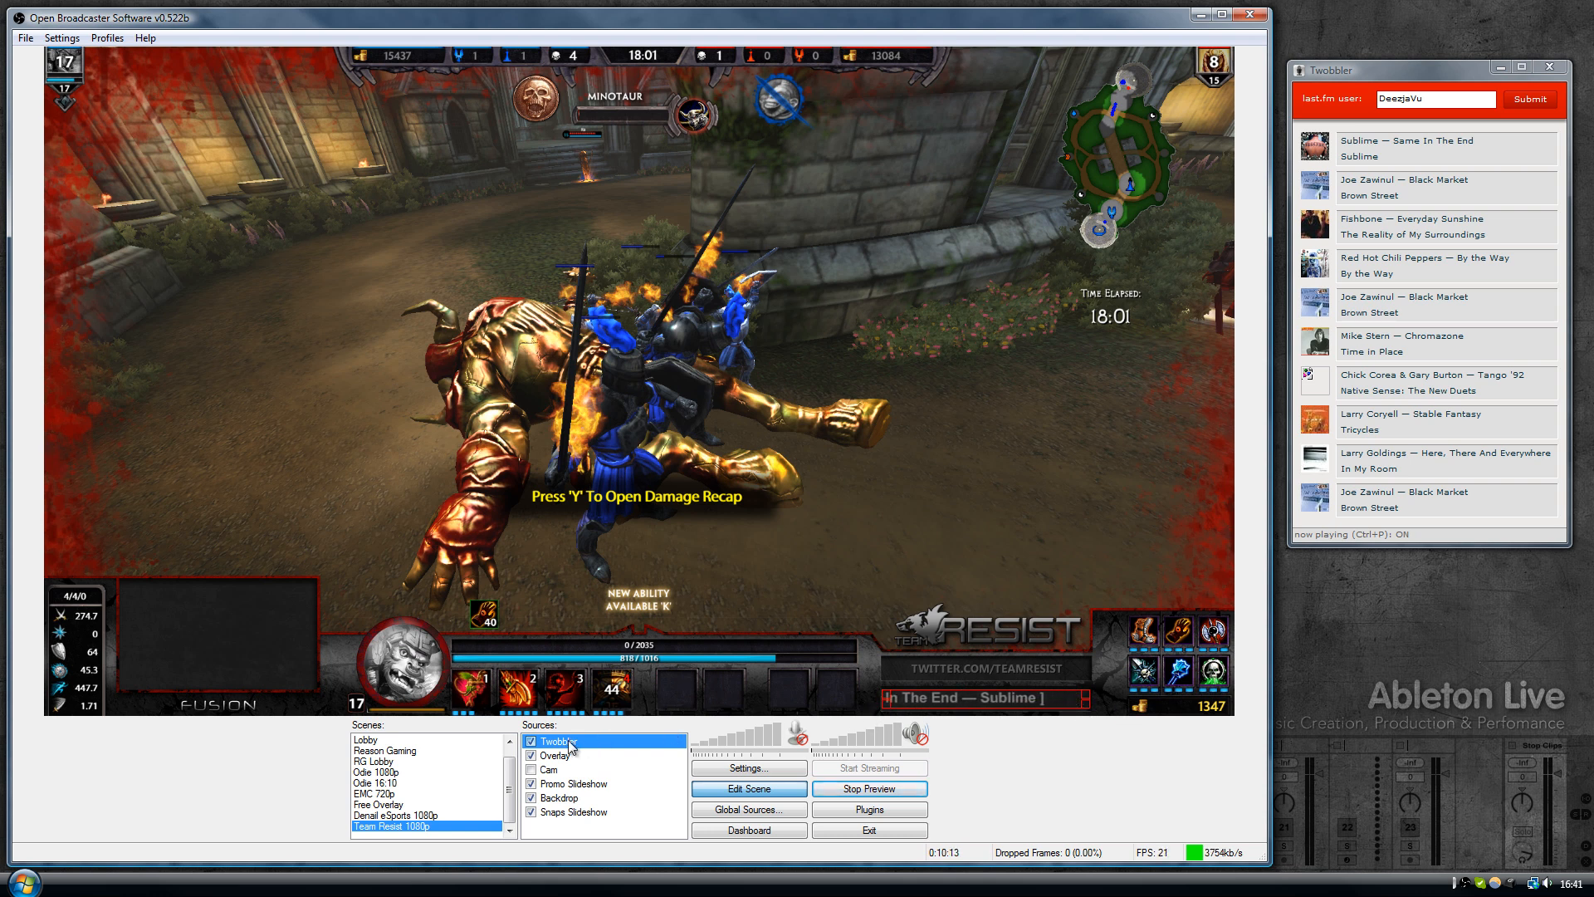
Step: Select the Twobbler text source to move it below Overlay in the source order
click(554, 741)
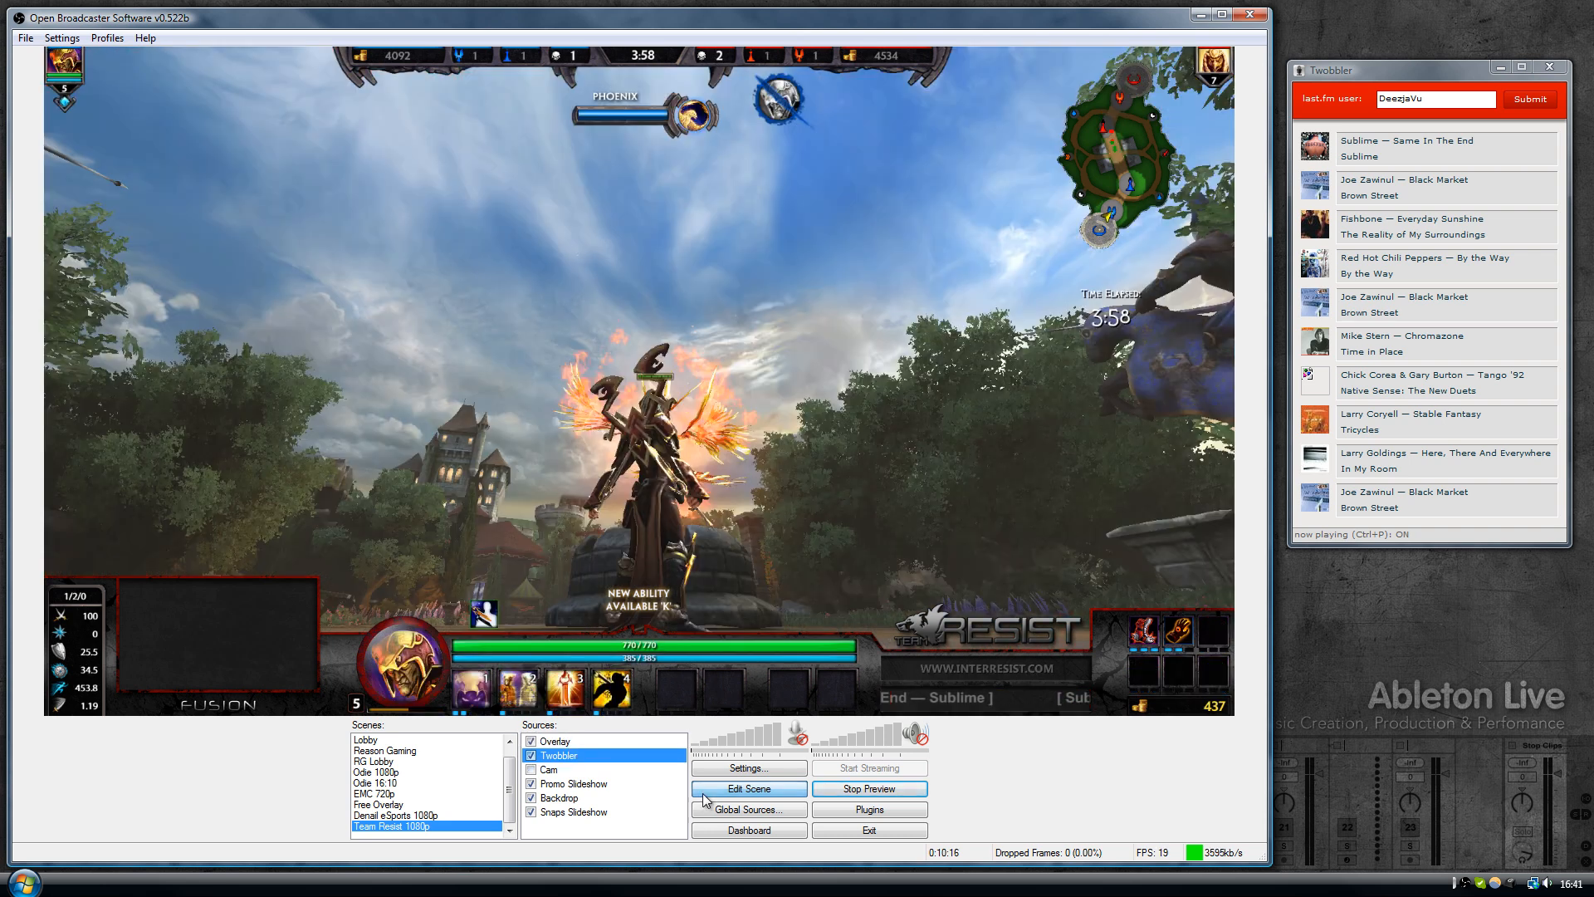
mouse_move(691, 636)
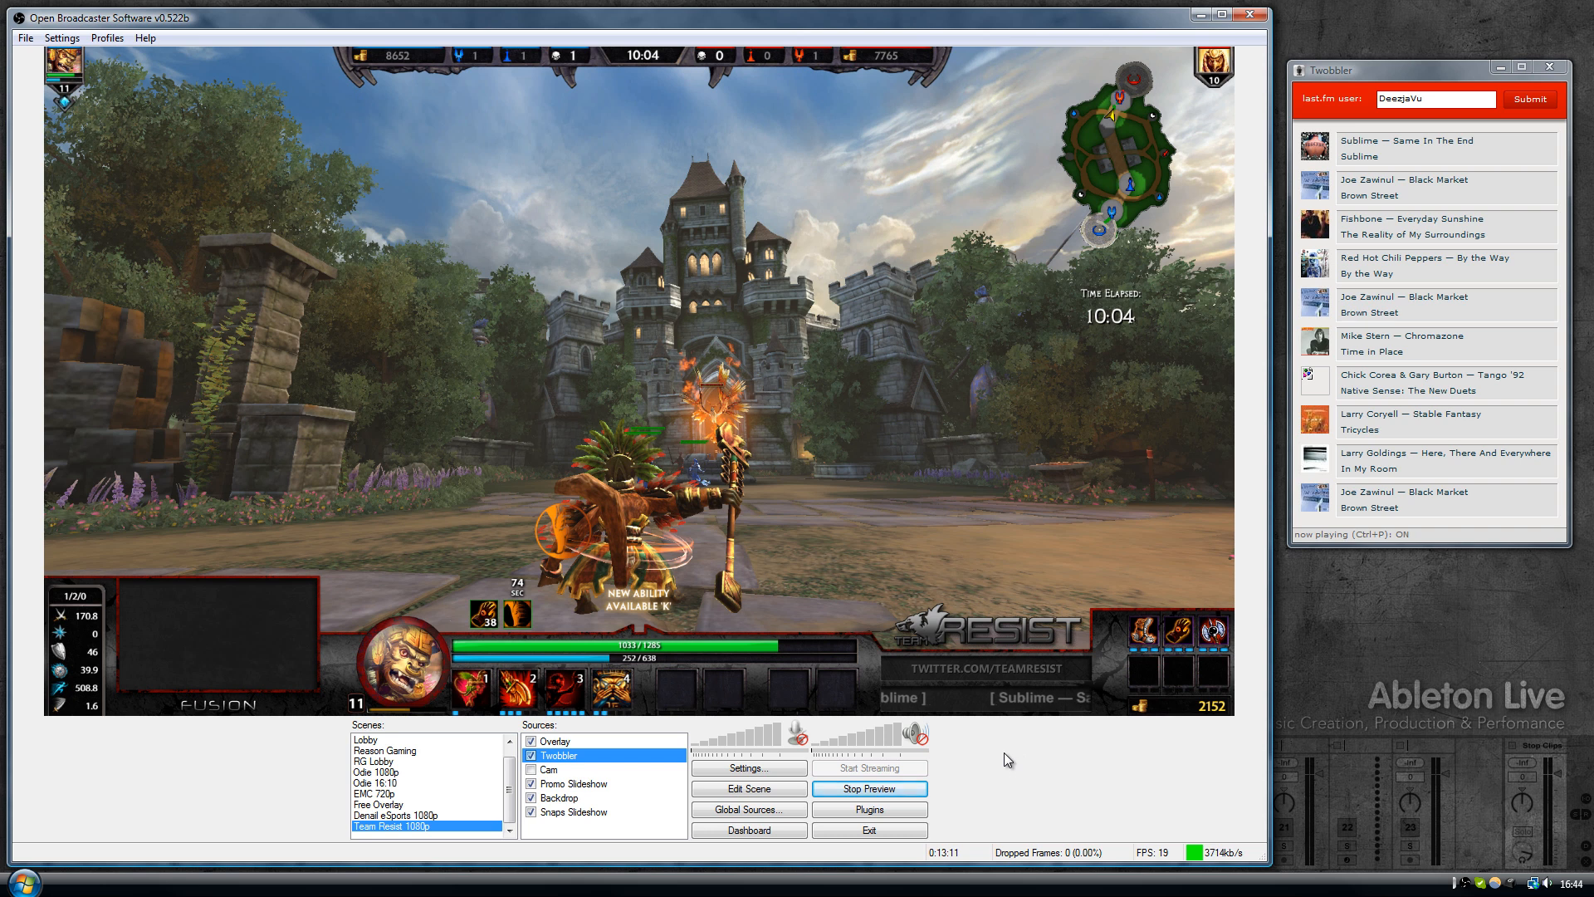
mouse_move(1378, 83)
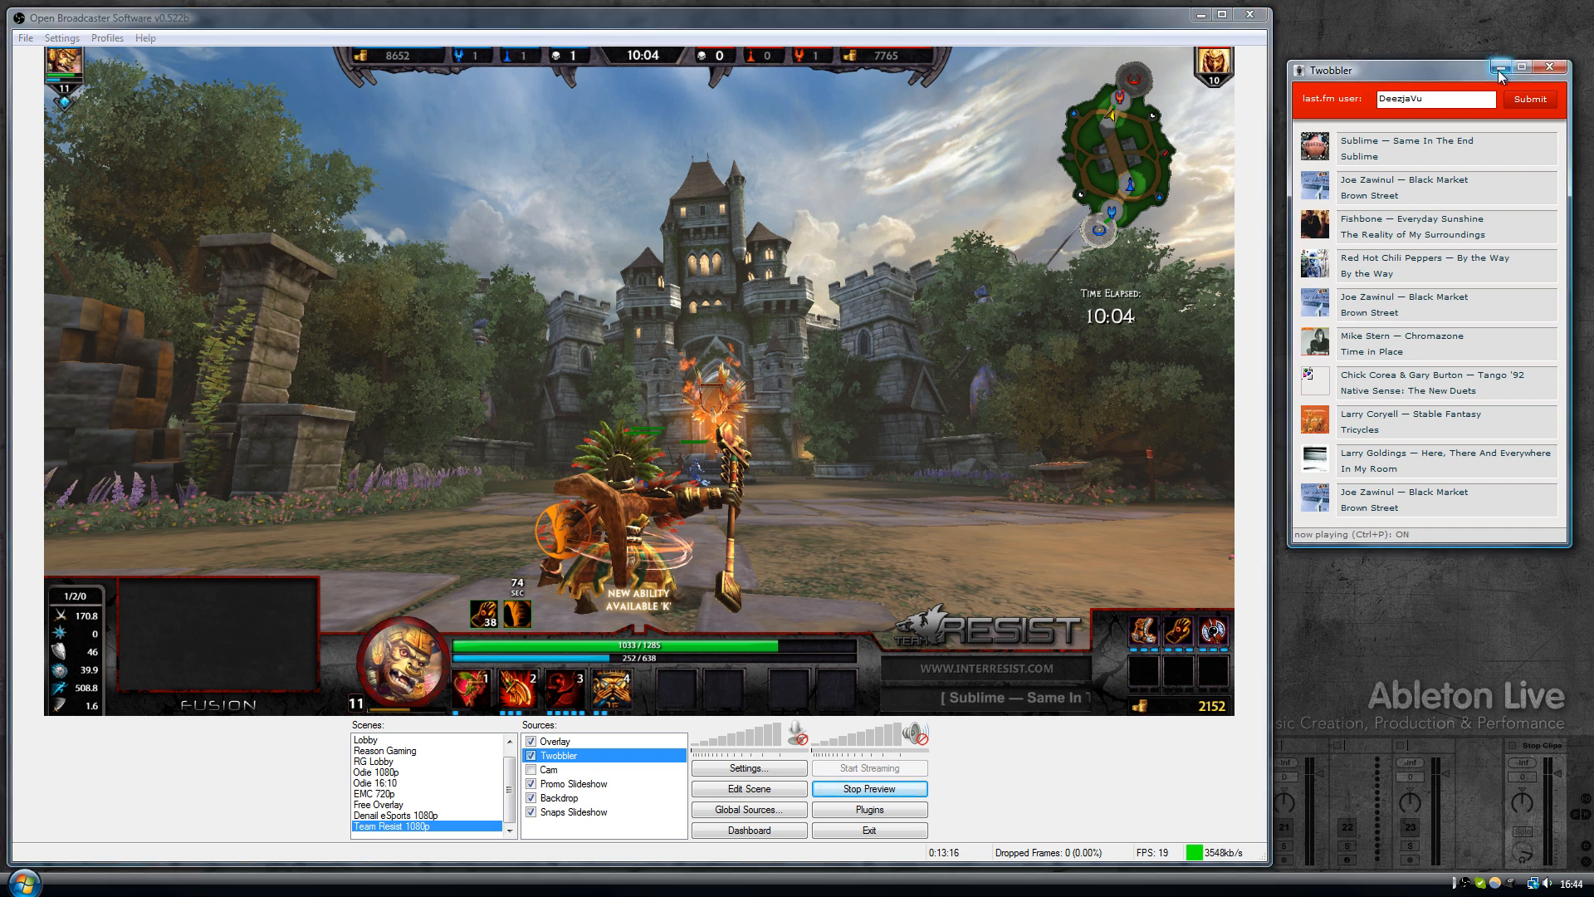
Step: Minimize Twobbler and switch the scene preview to Fullscreen Preview Mode
click(1506, 67)
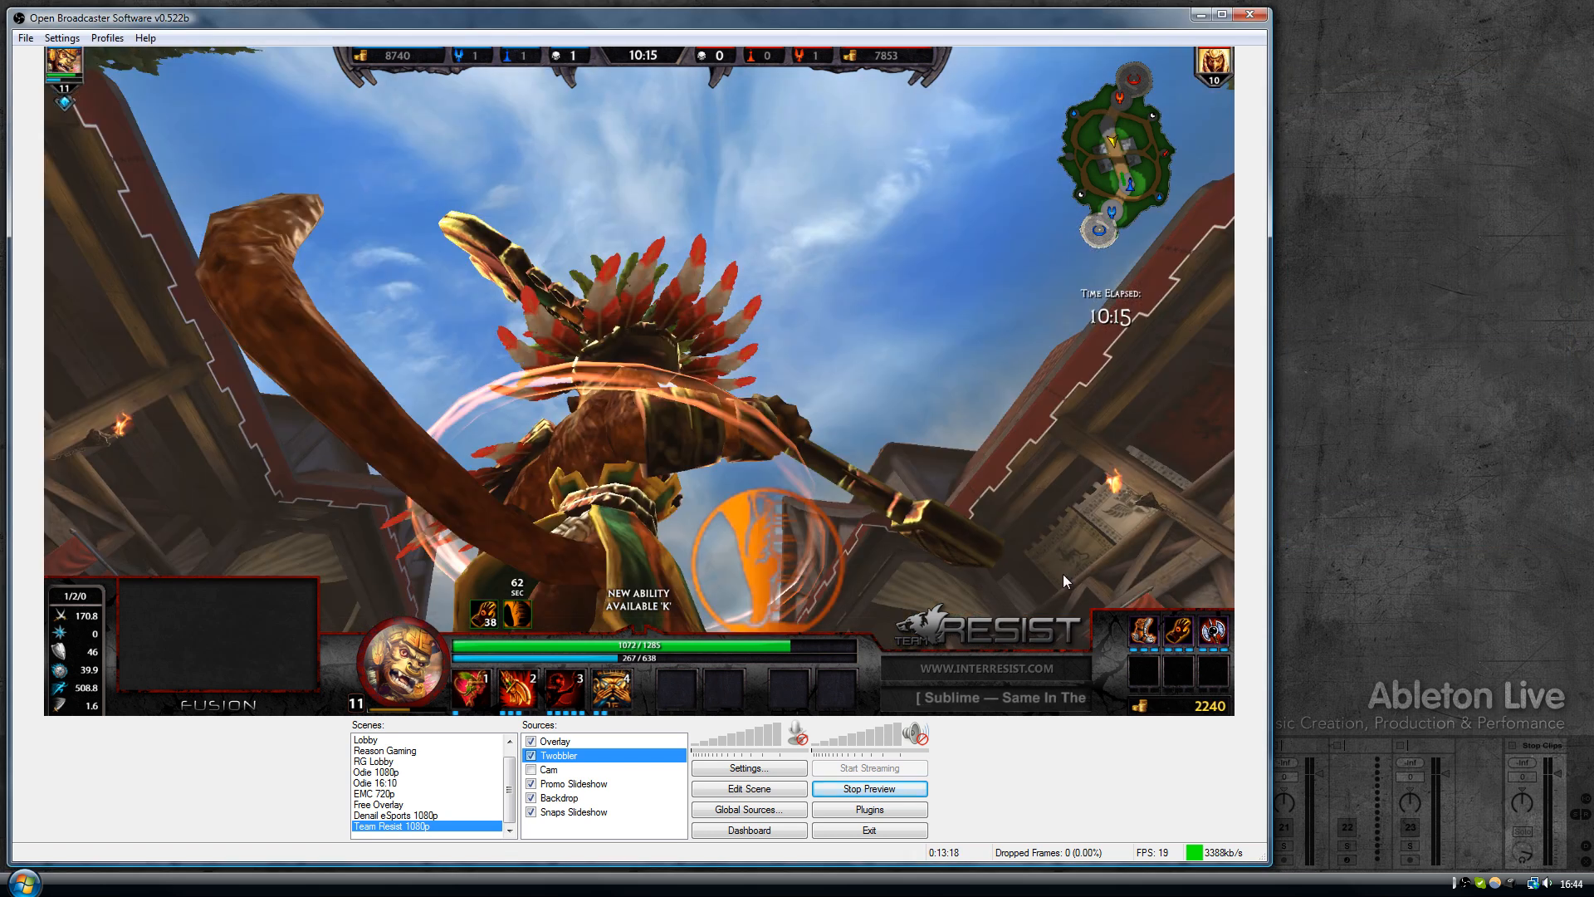
right_click(610, 464)
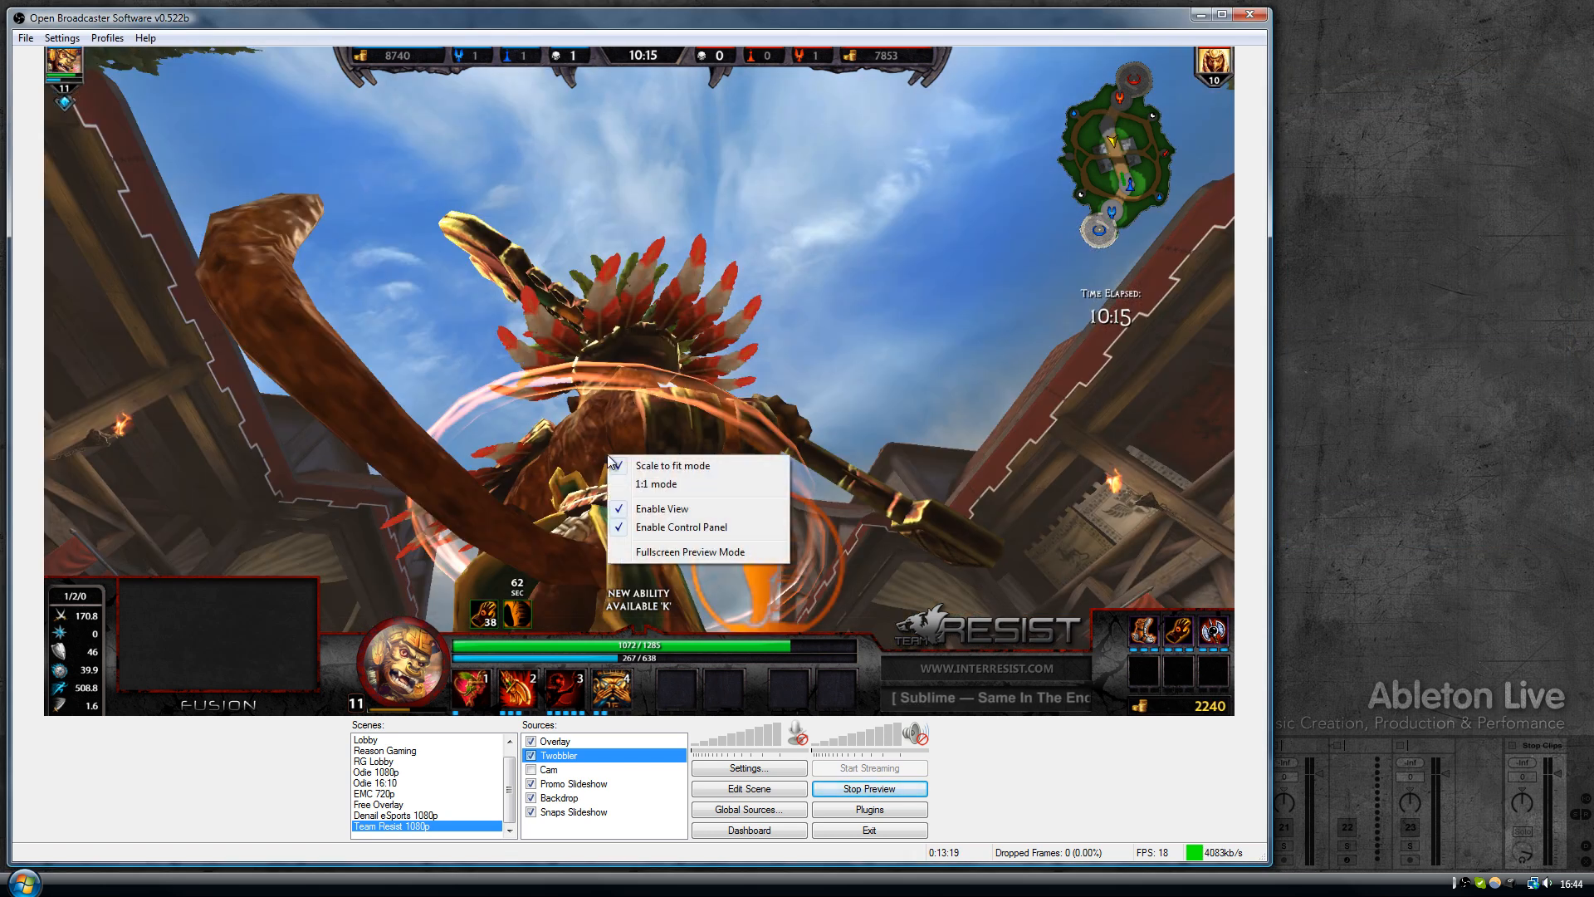
click(687, 552)
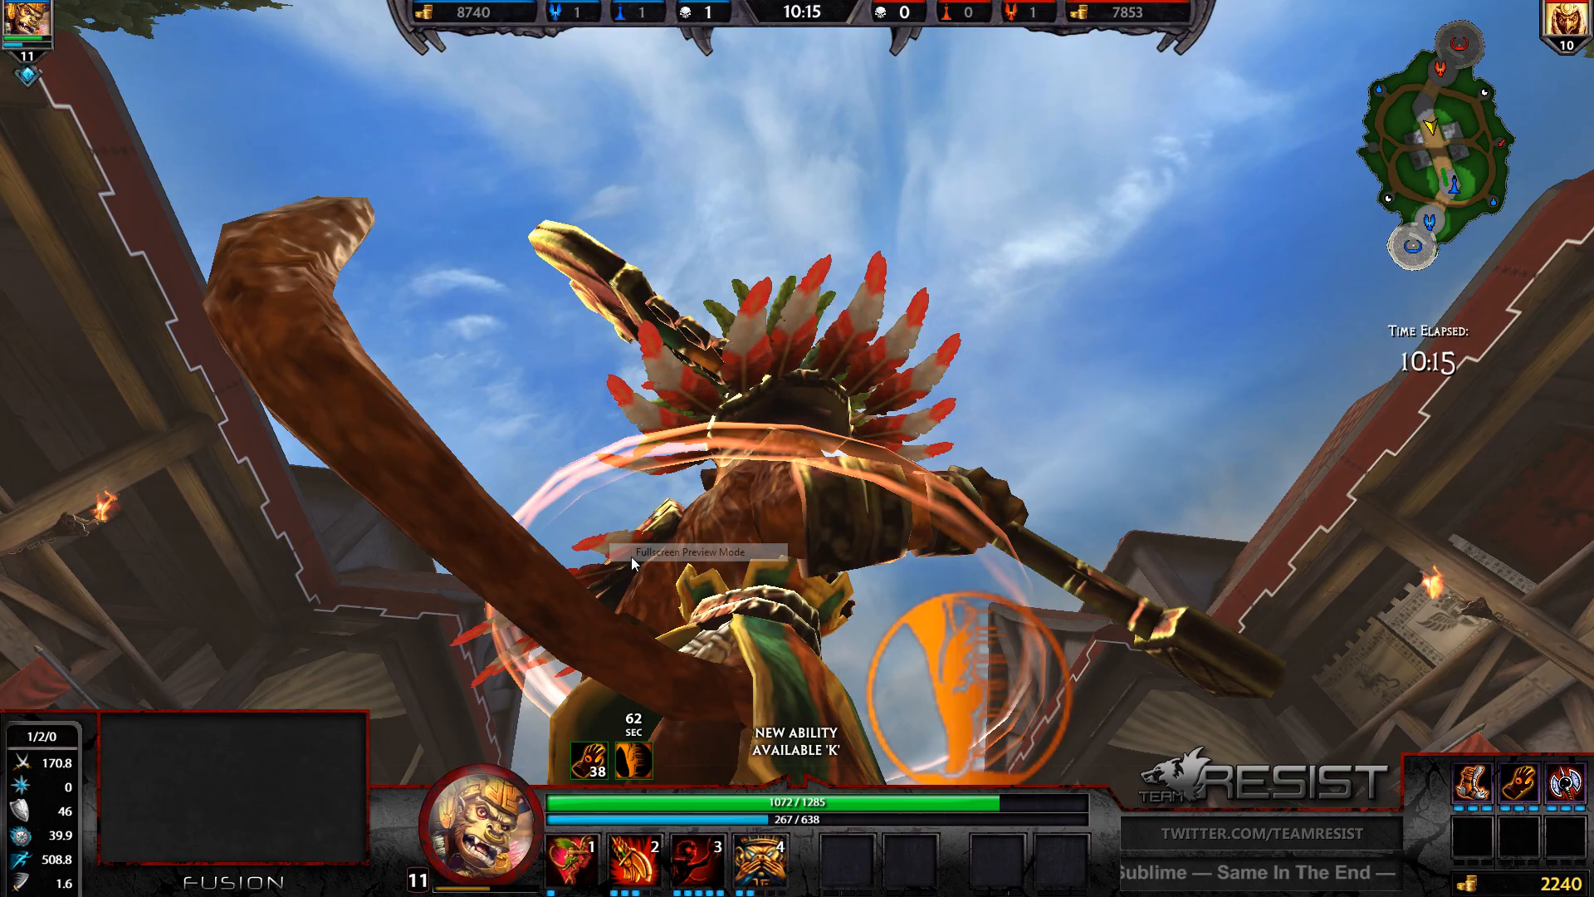